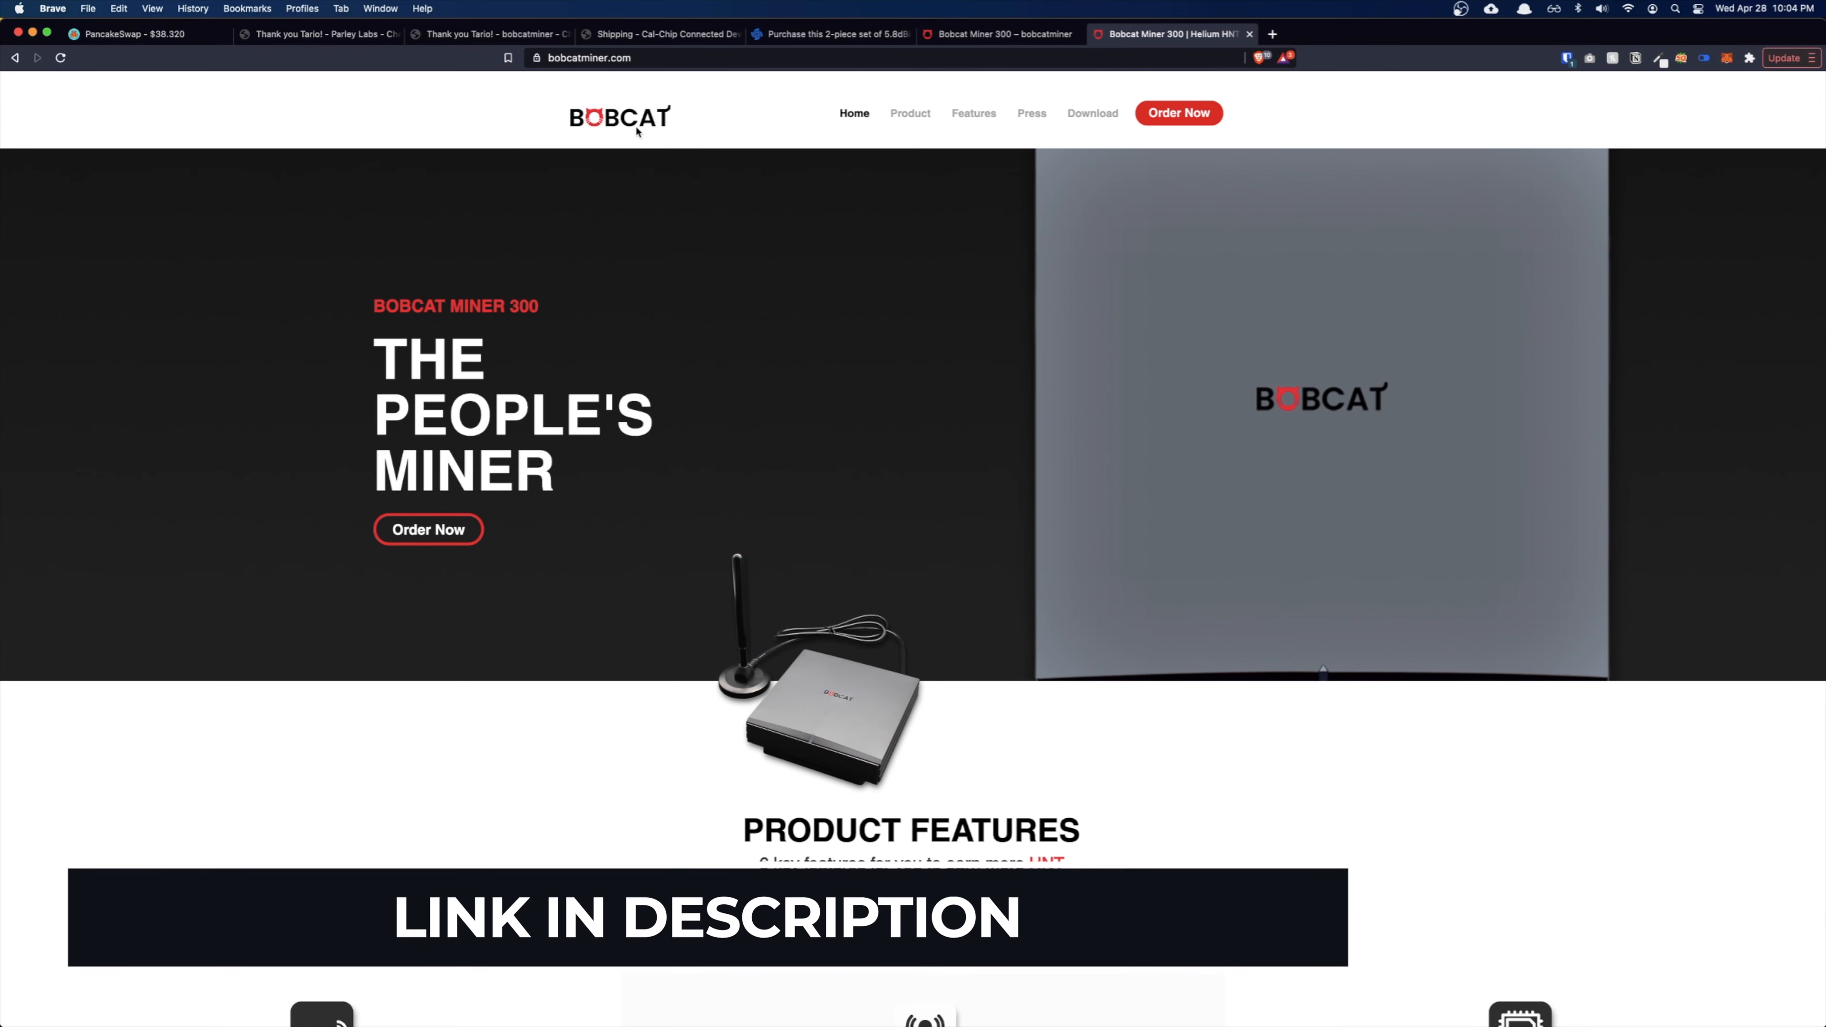
pyautogui.moveTo(1100, 394)
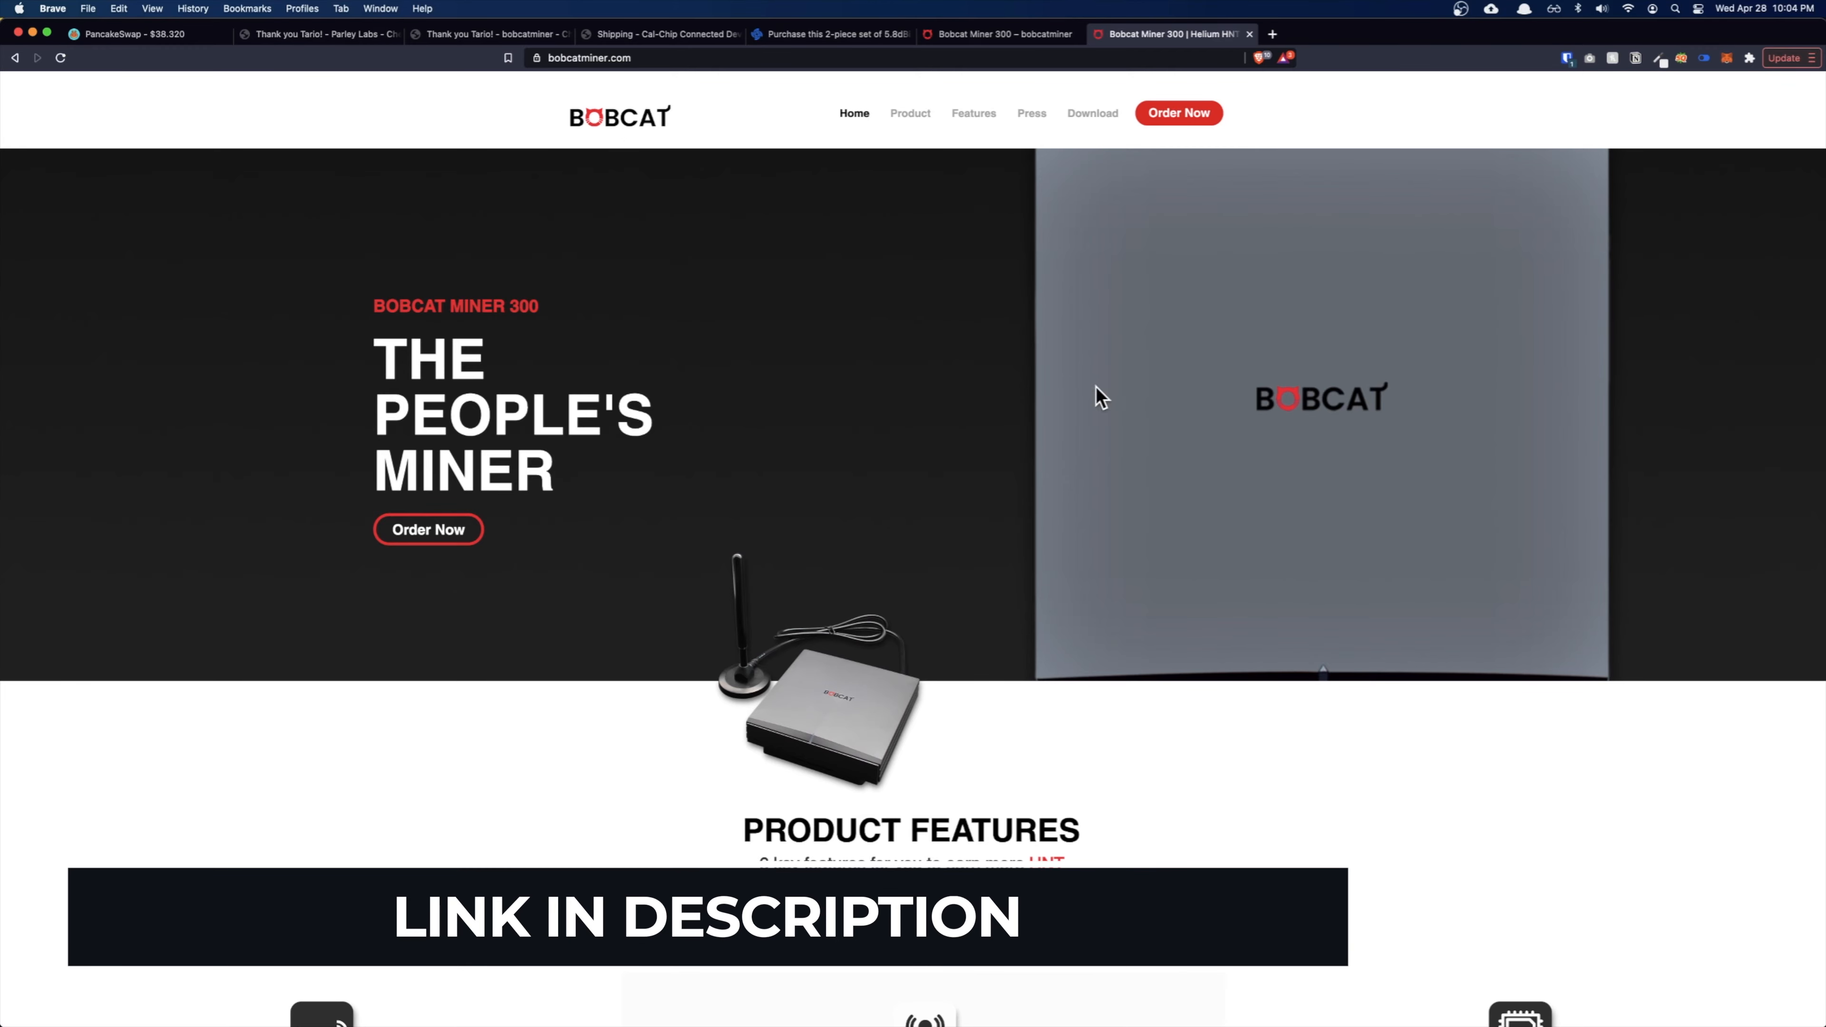
# Step: Choose the North America (US915) Bobcat Miner 300 model and raise the quantity to 2
pyautogui.scroll(-3)
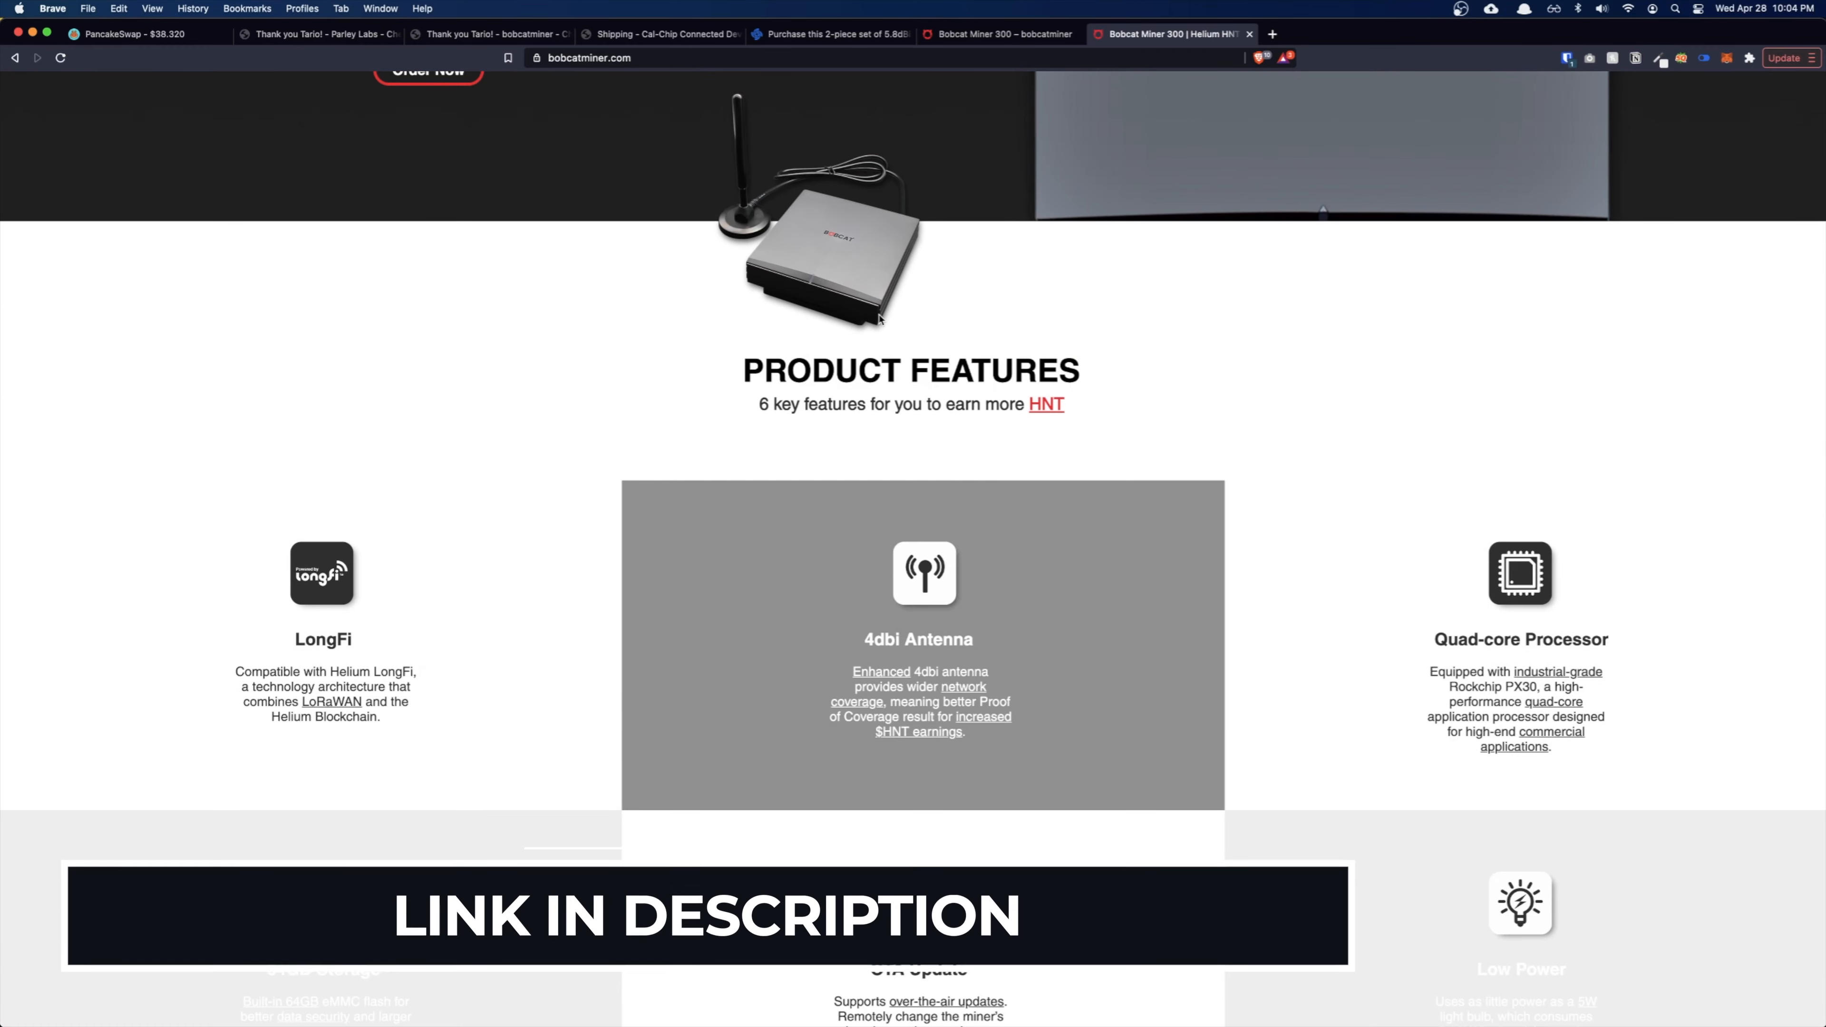
pyautogui.scroll(3)
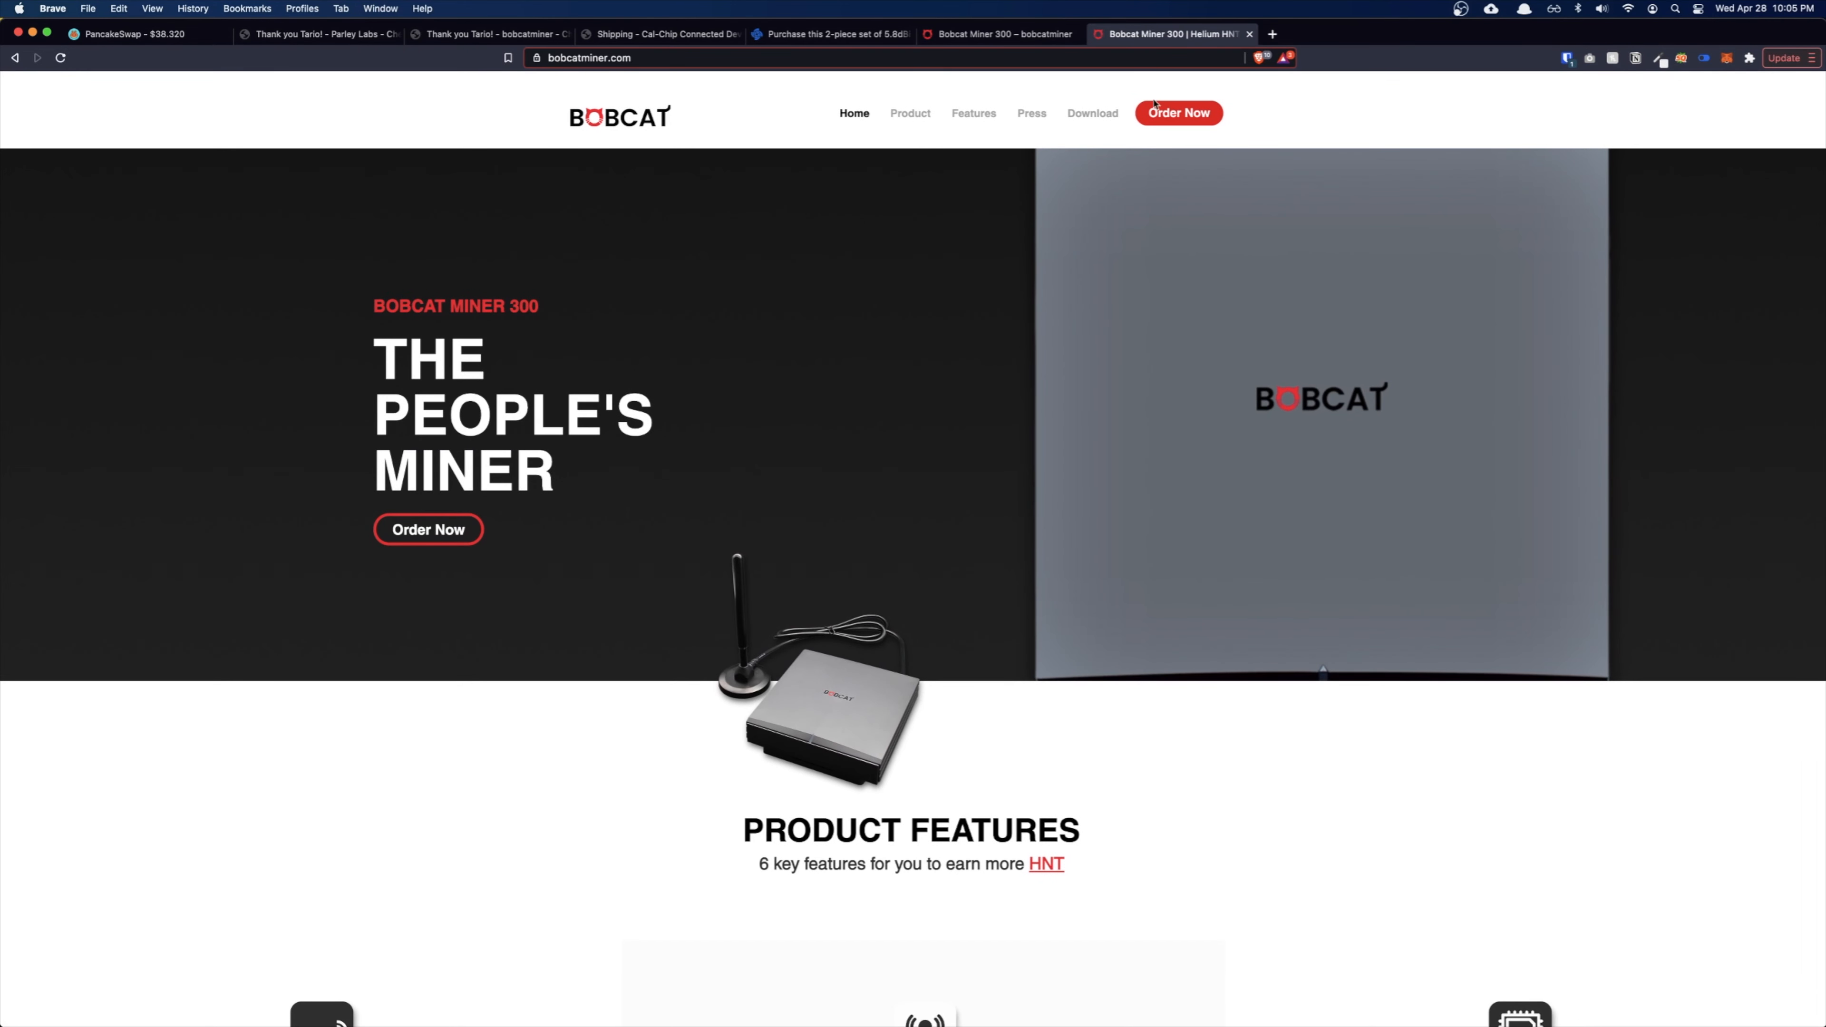
pyautogui.click(1177, 114)
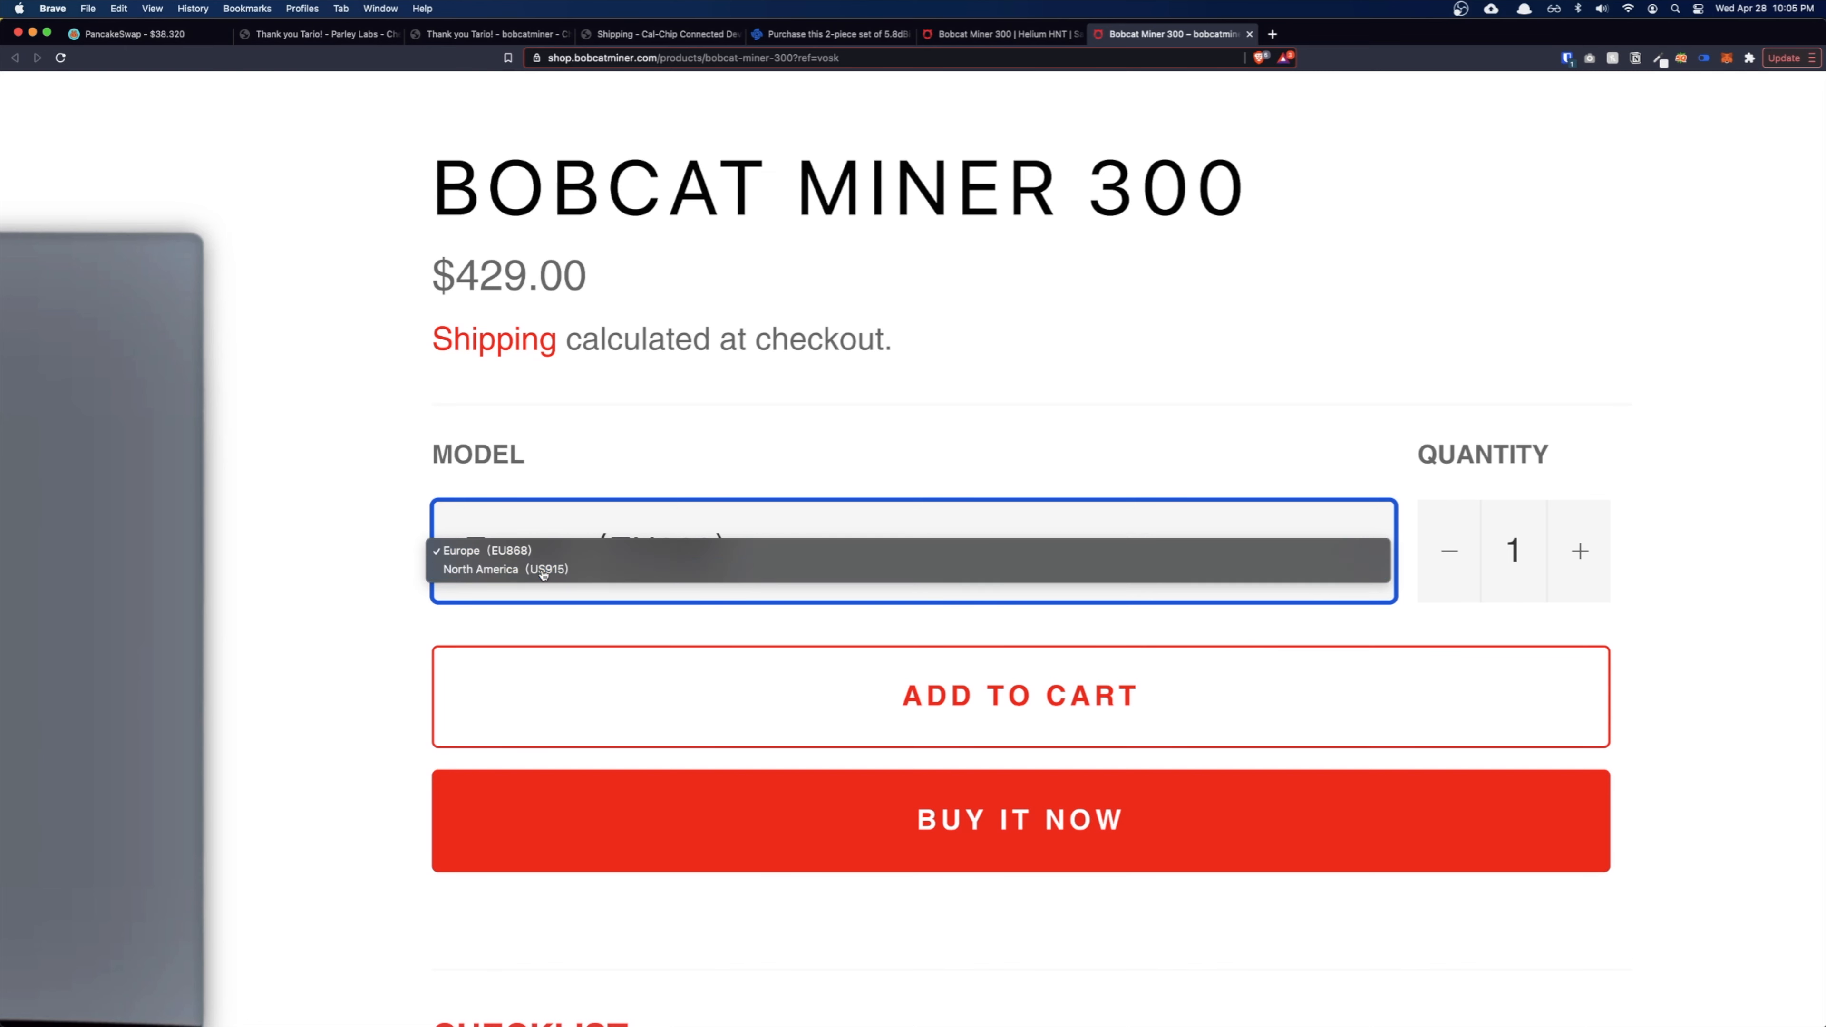
pyautogui.click(505, 568)
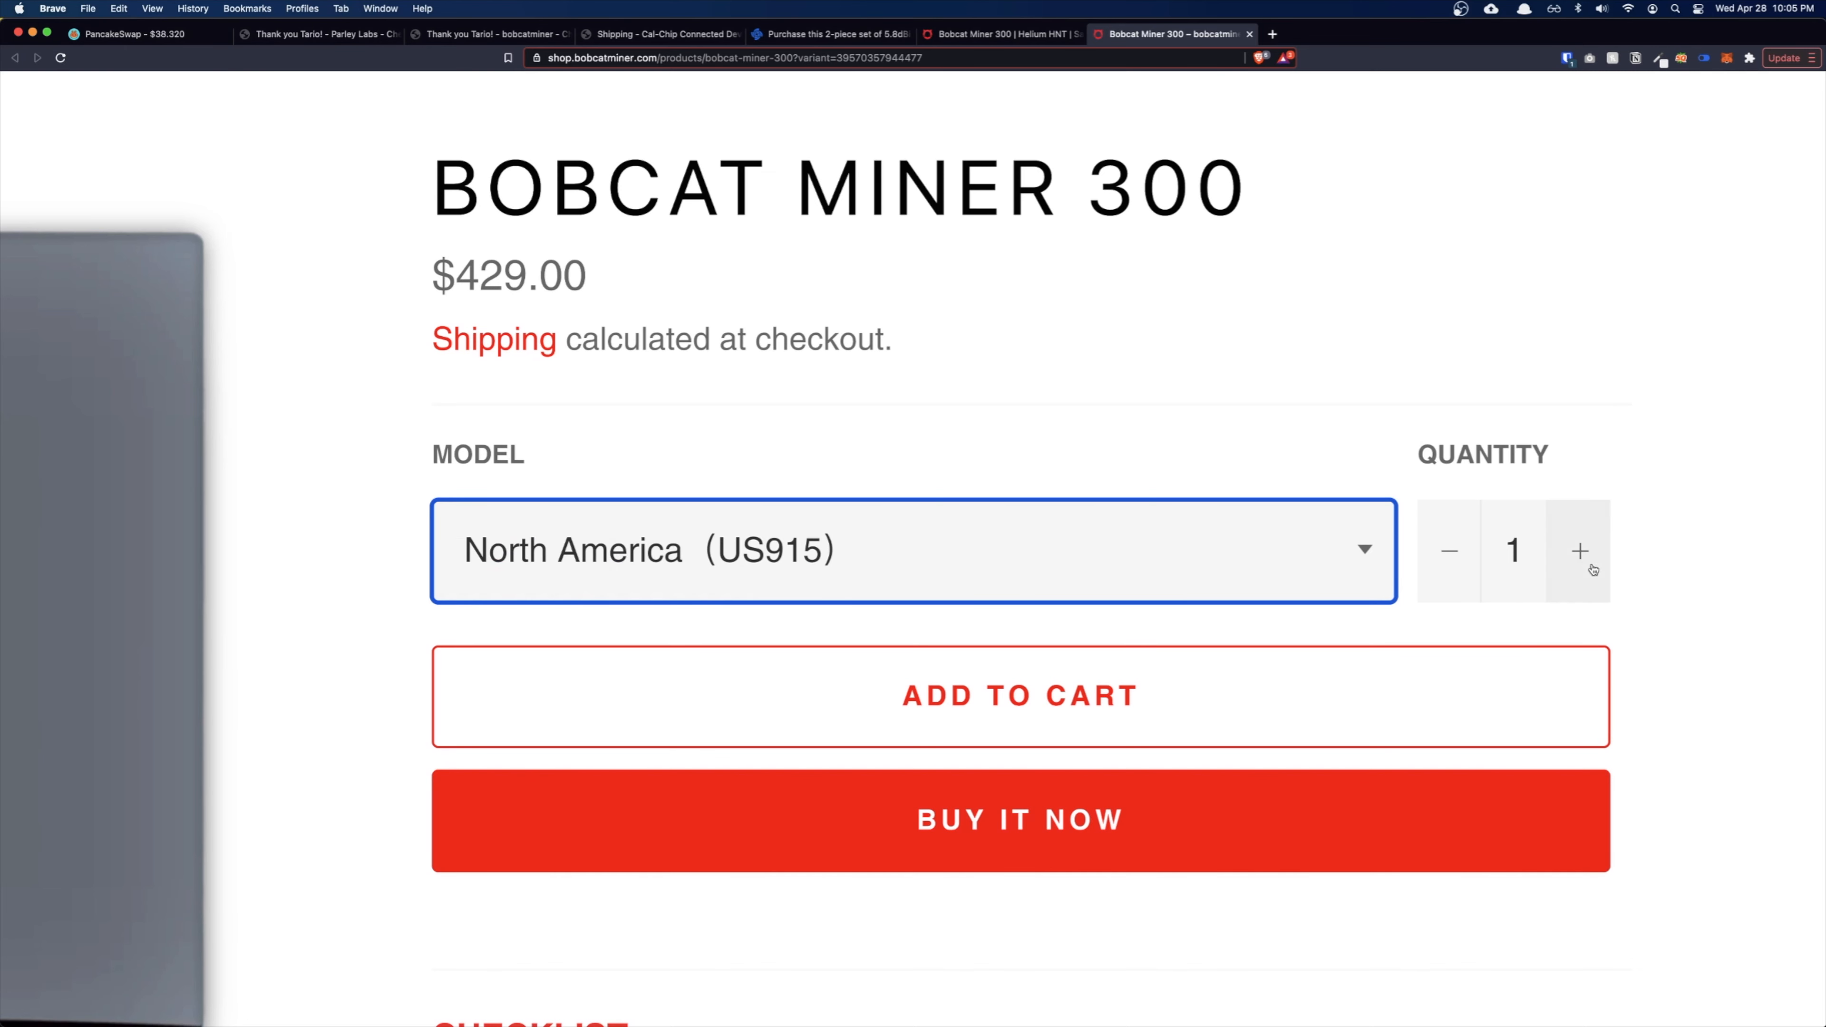
pyautogui.click(1578, 550)
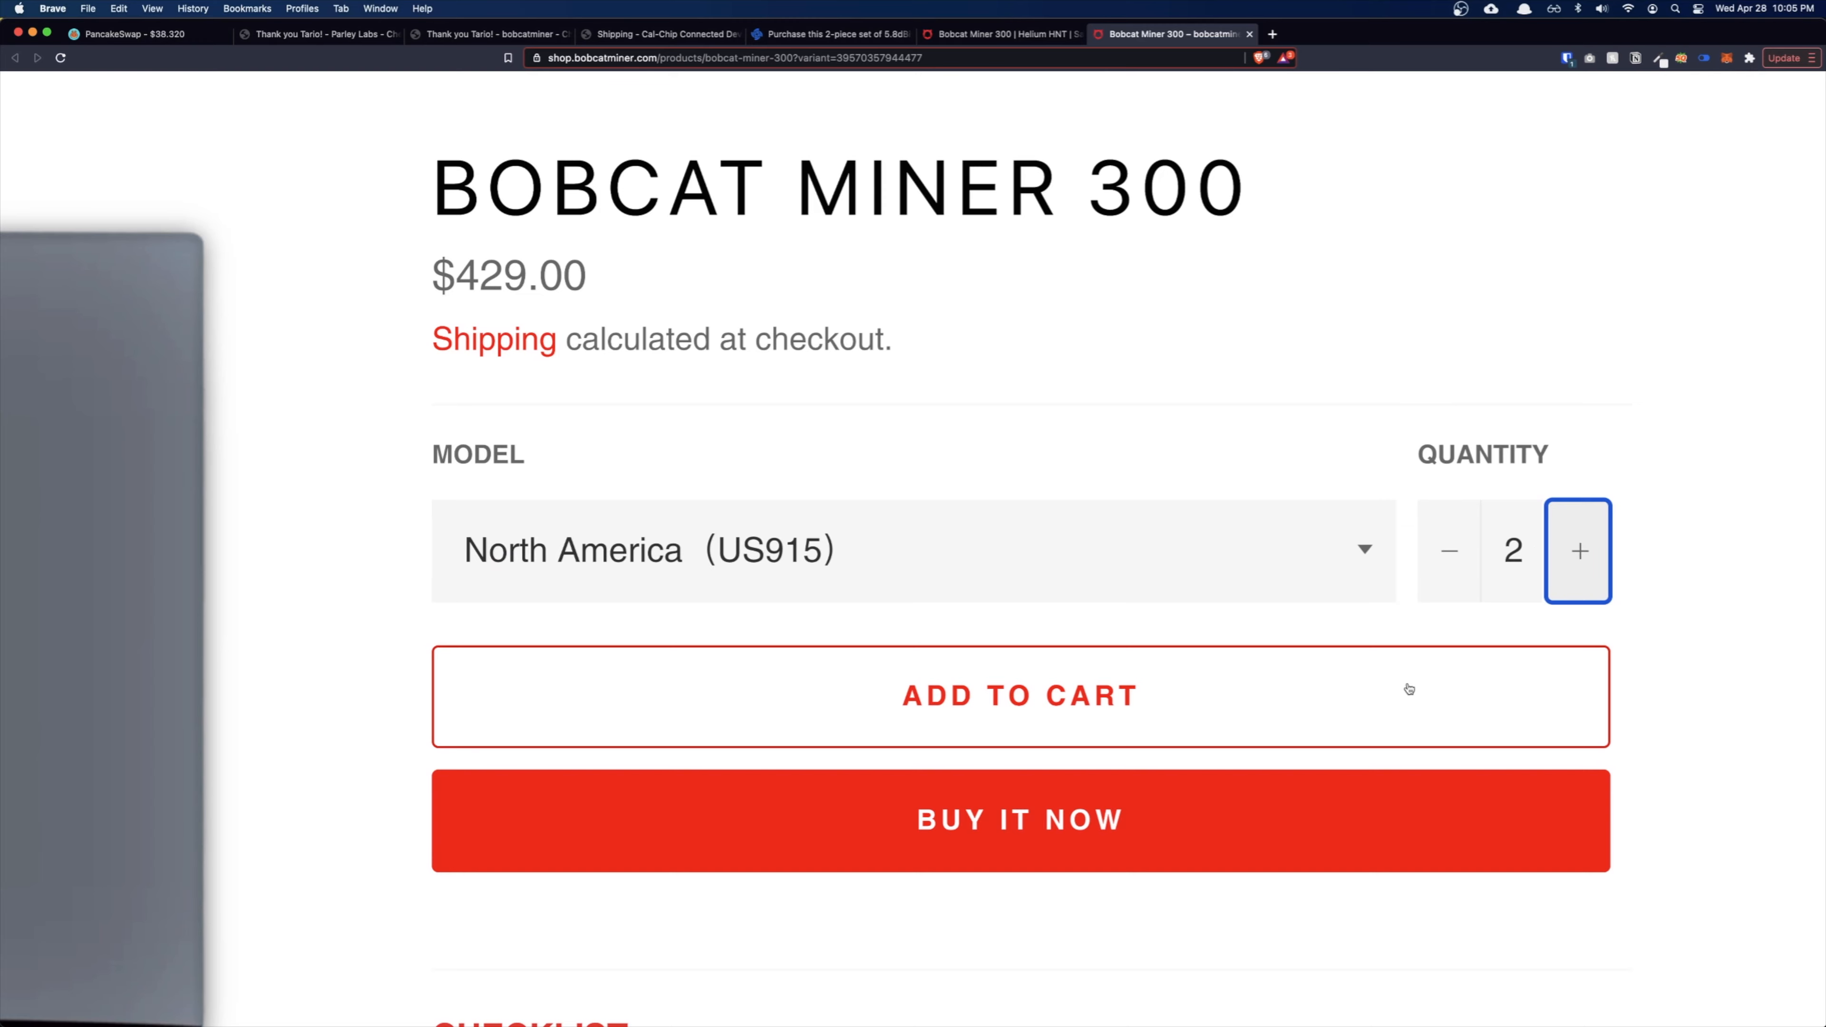
pyautogui.scroll(-3)
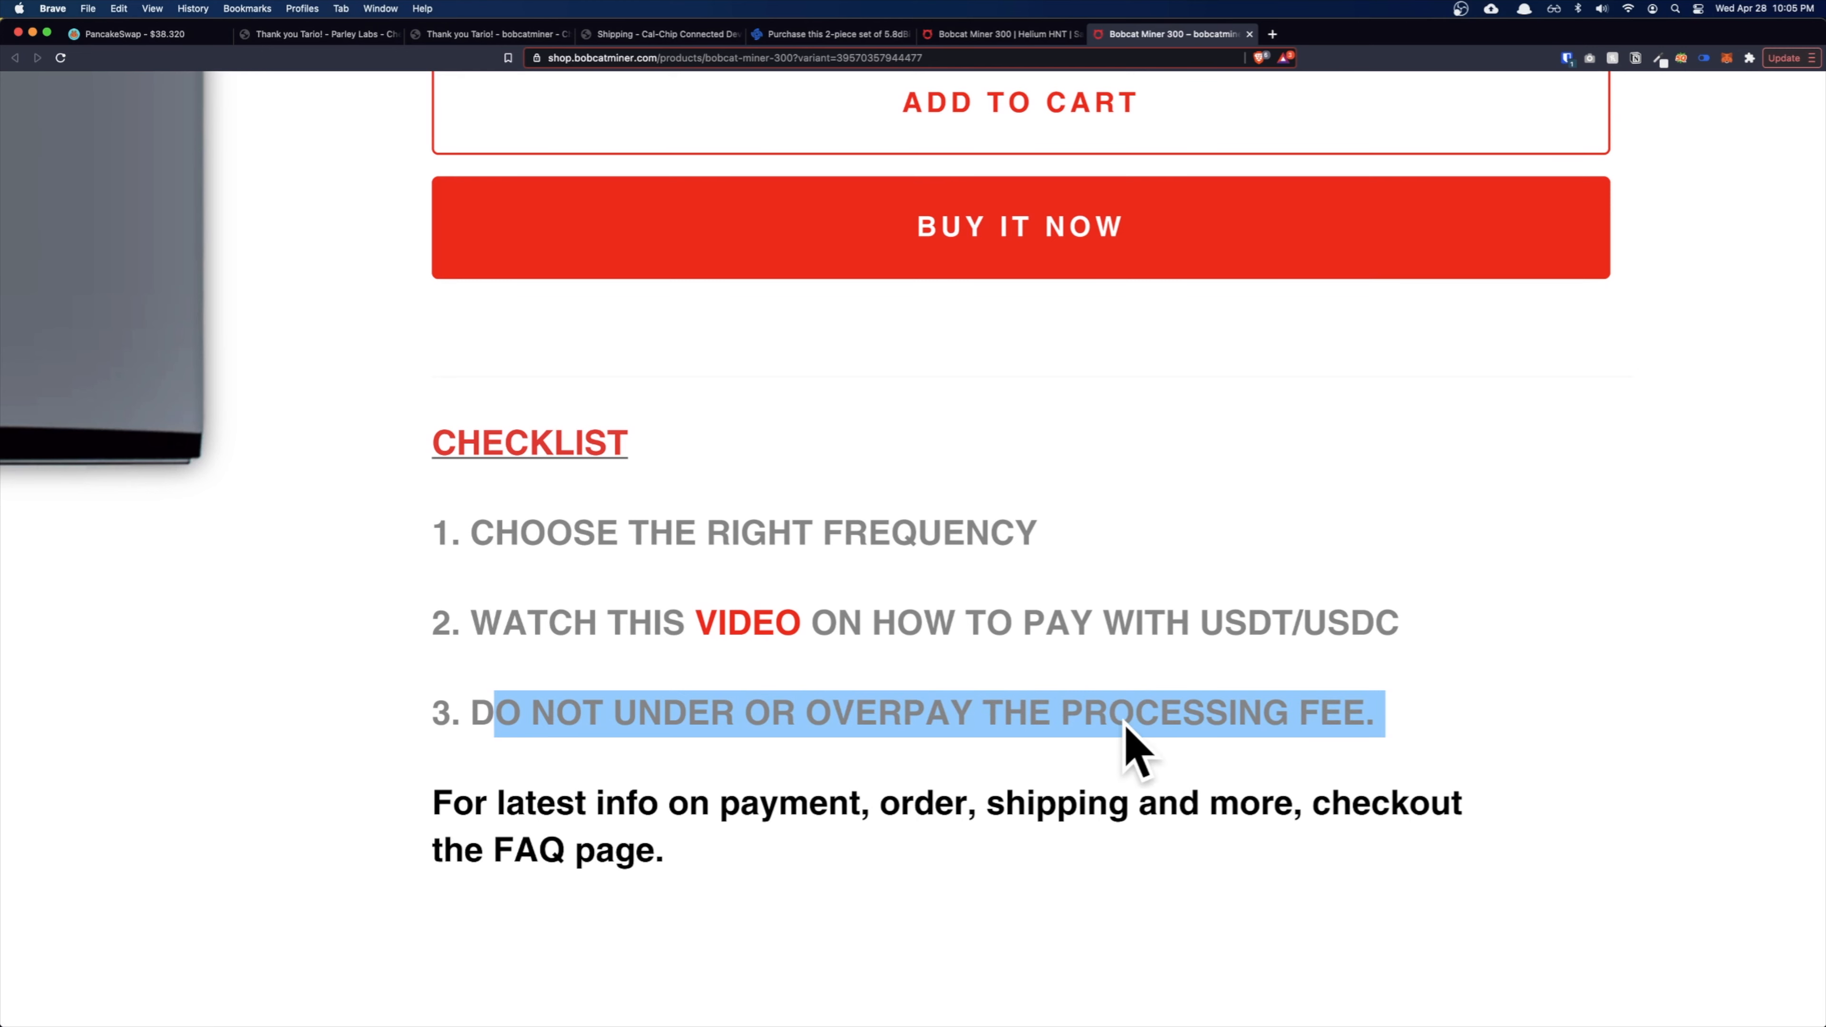
pyautogui.moveTo(778, 707)
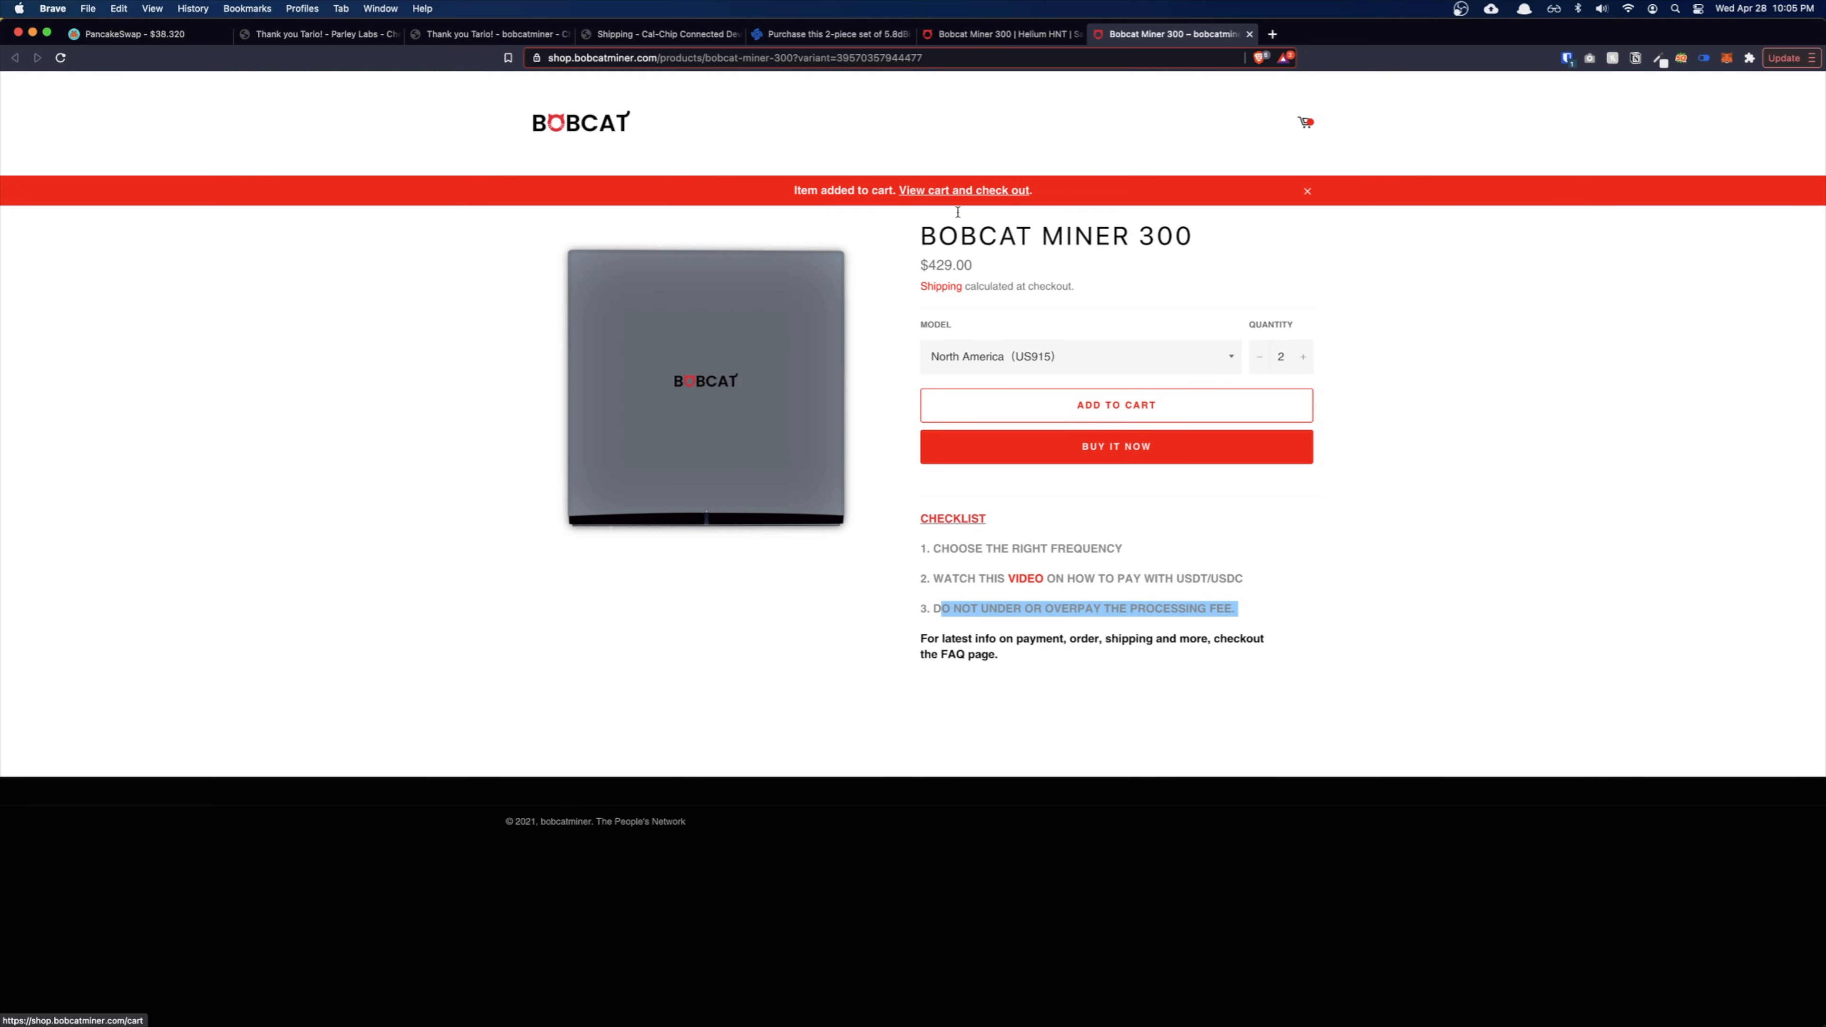
# Step: From the cart of two miners, agree to the refund policy and proceed to checkout ($1,030.40)
pyautogui.click(965, 190)
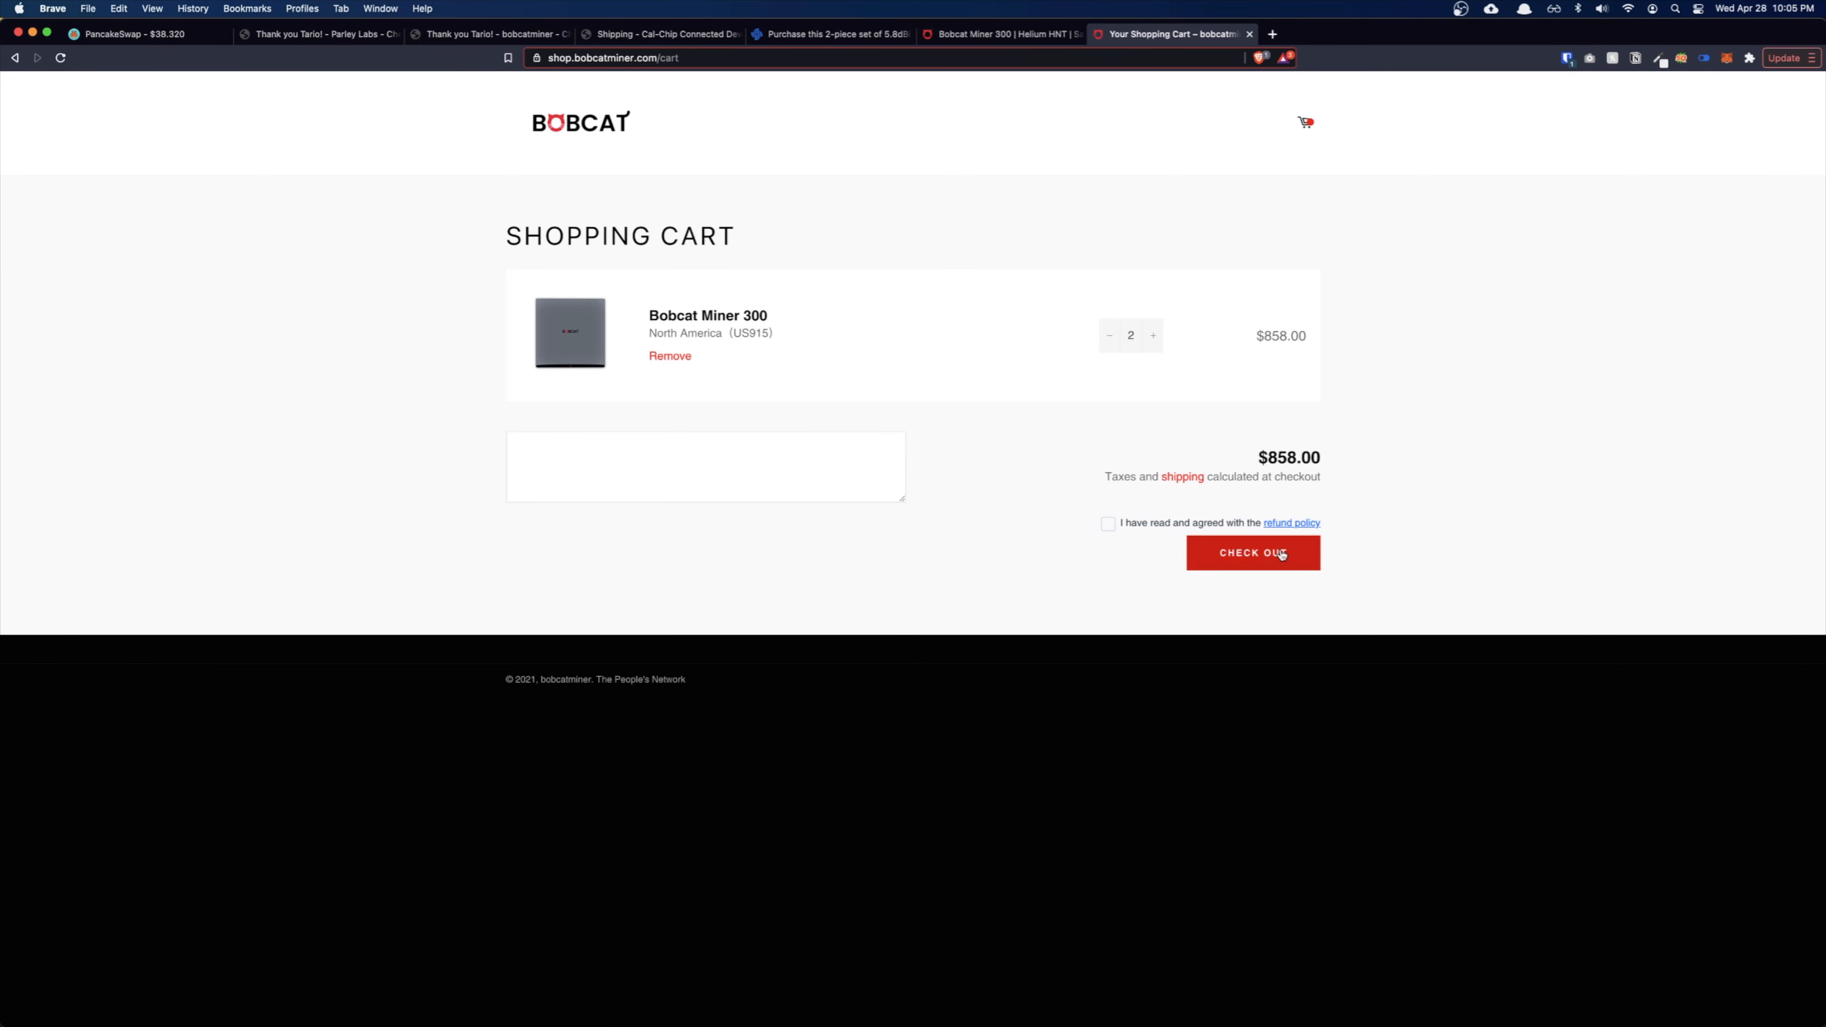
pyautogui.click(1106, 523)
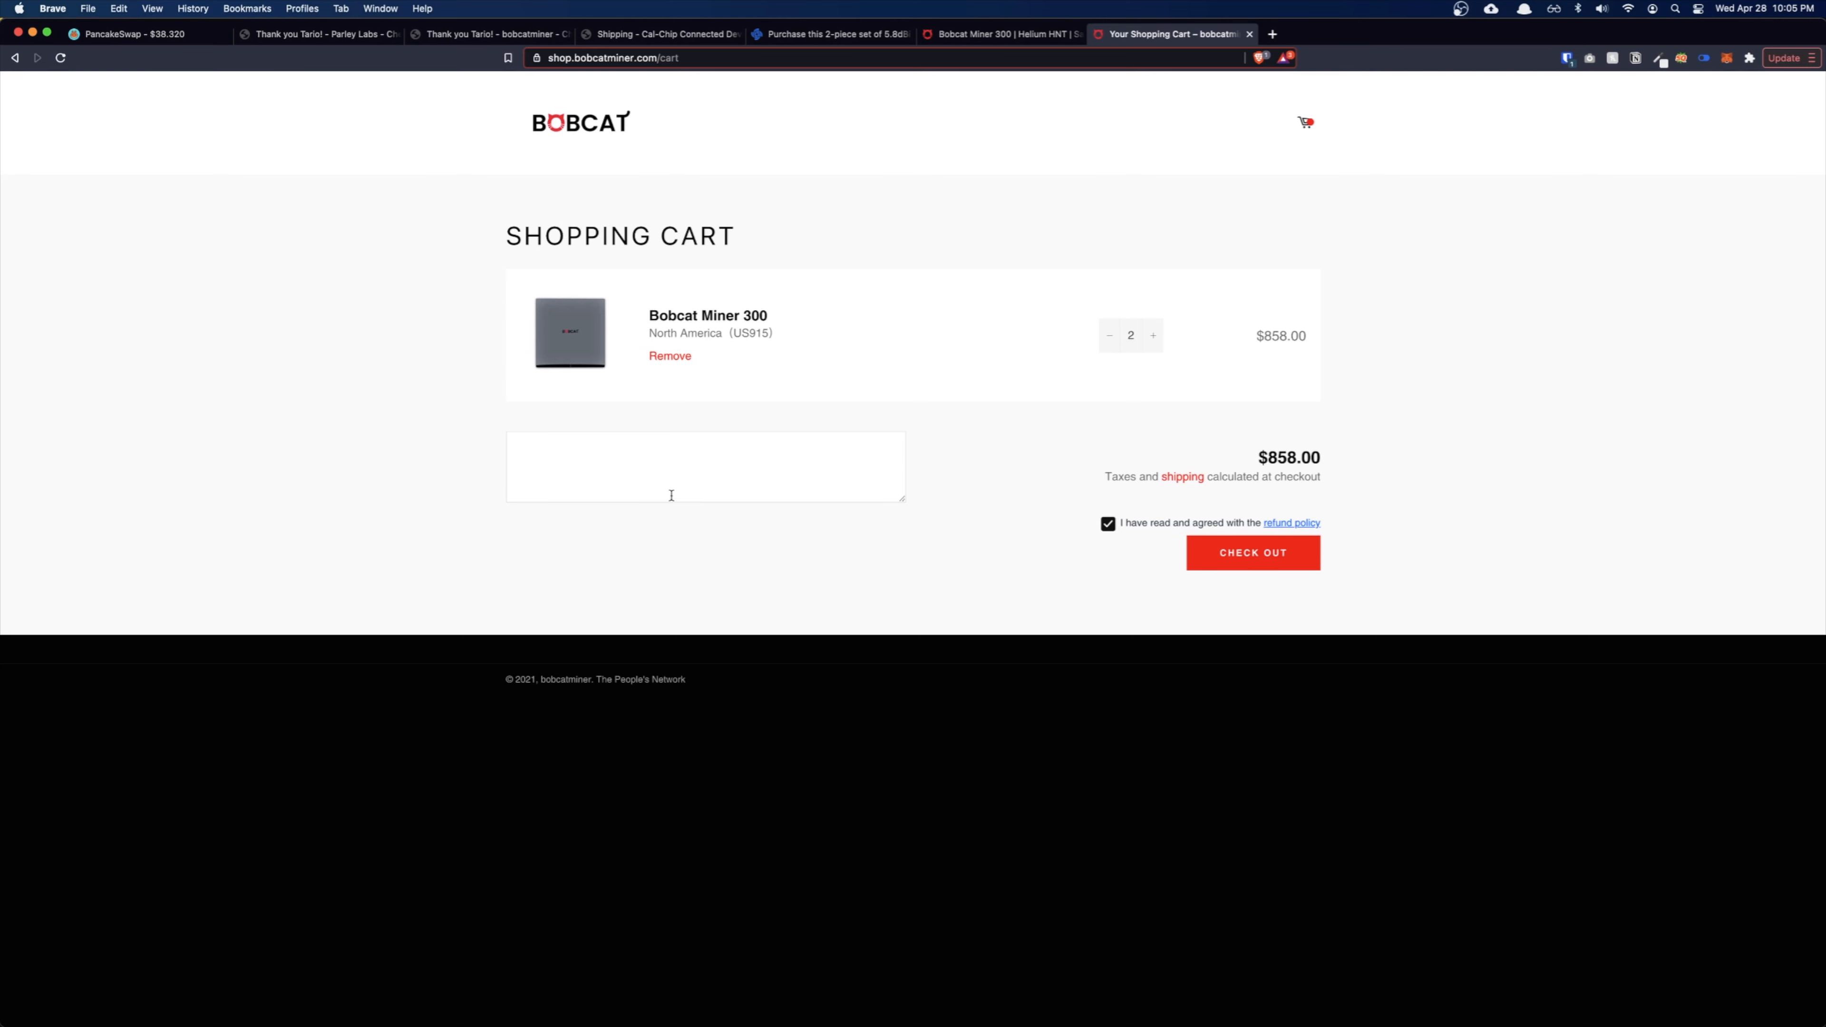
pyautogui.click(705, 466)
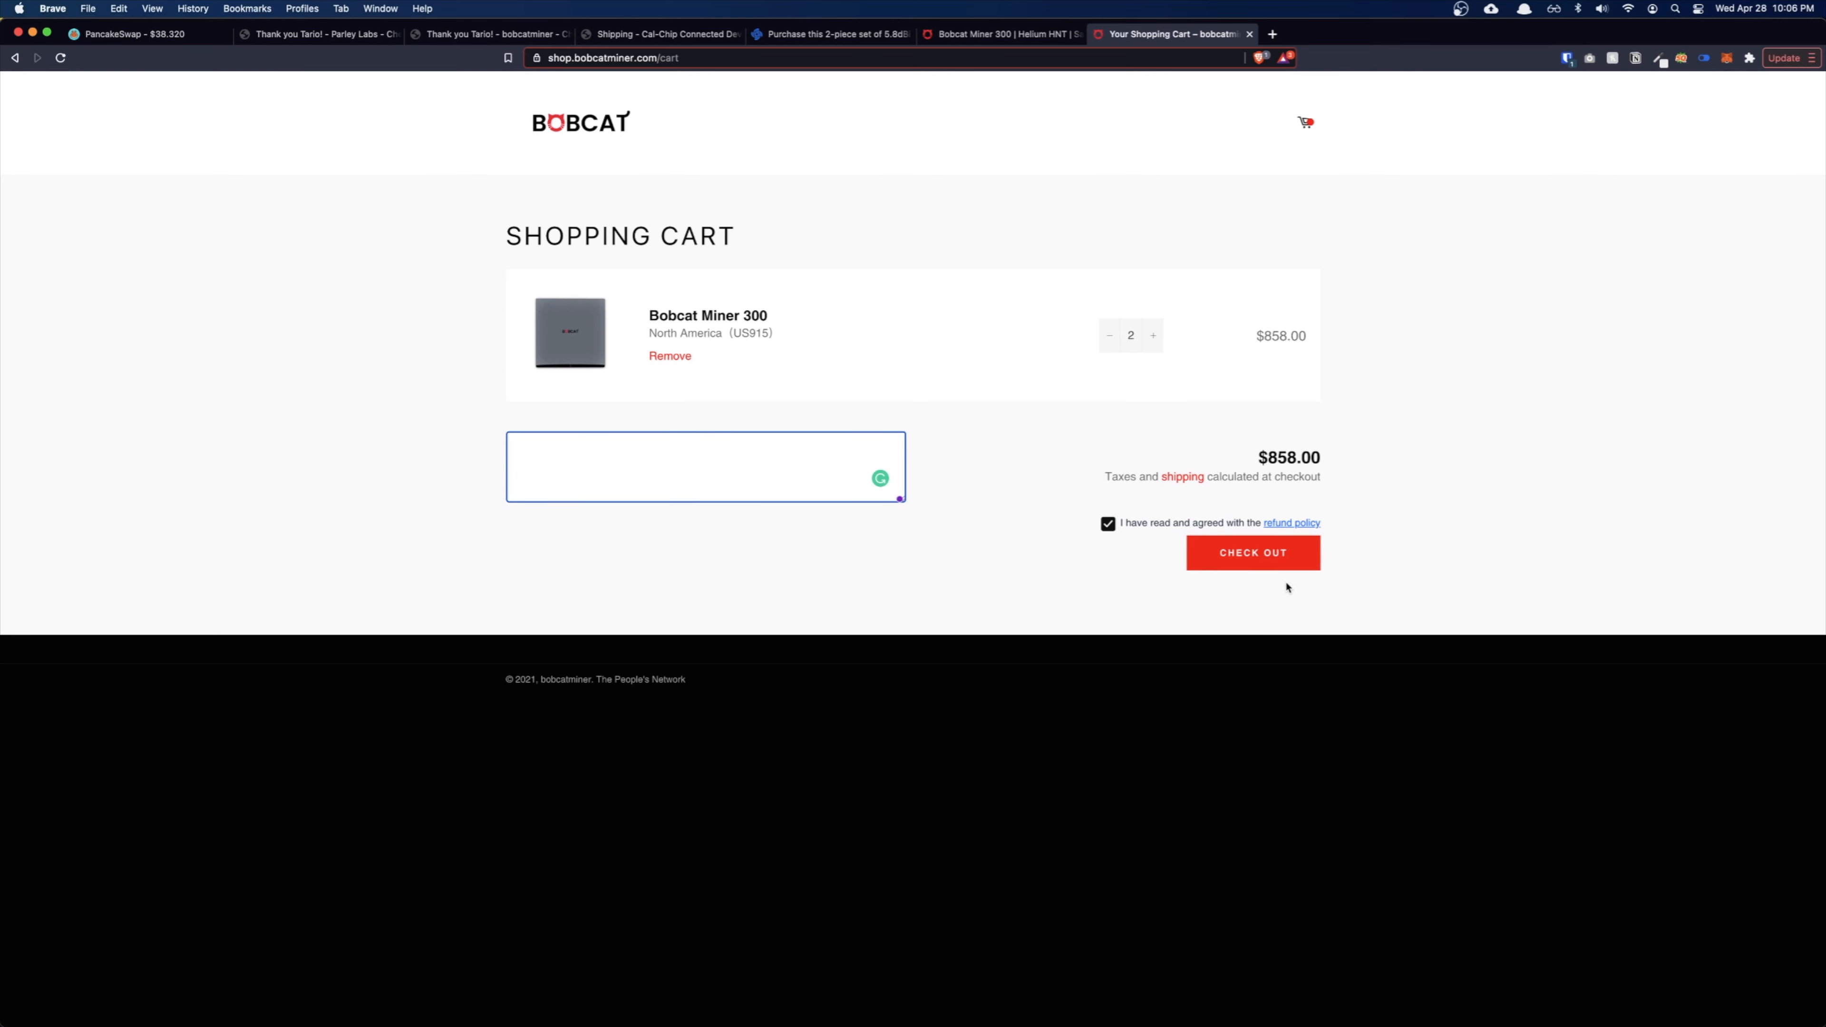
pyautogui.click(1253, 552)
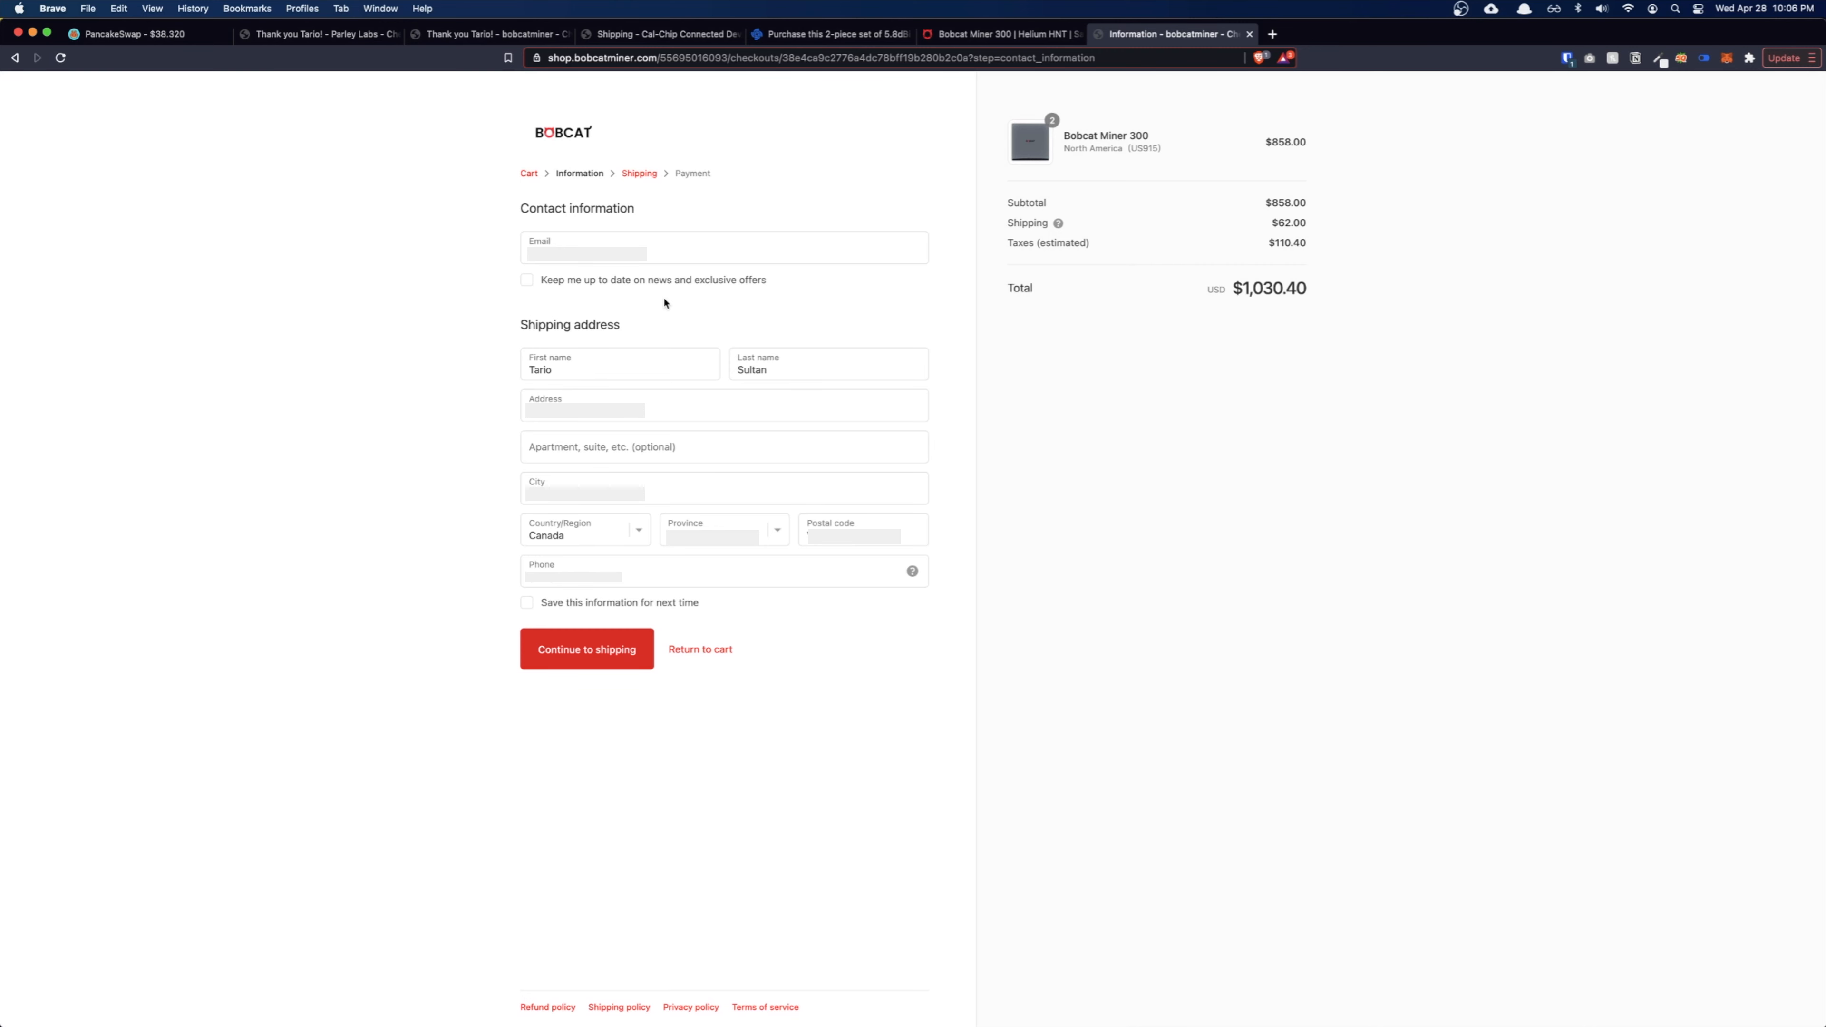
# Step: Opt in to news offers, select the $51.00 Dropshipping rate and continue to payment ($1,018.08 total)
pyautogui.click(526, 280)
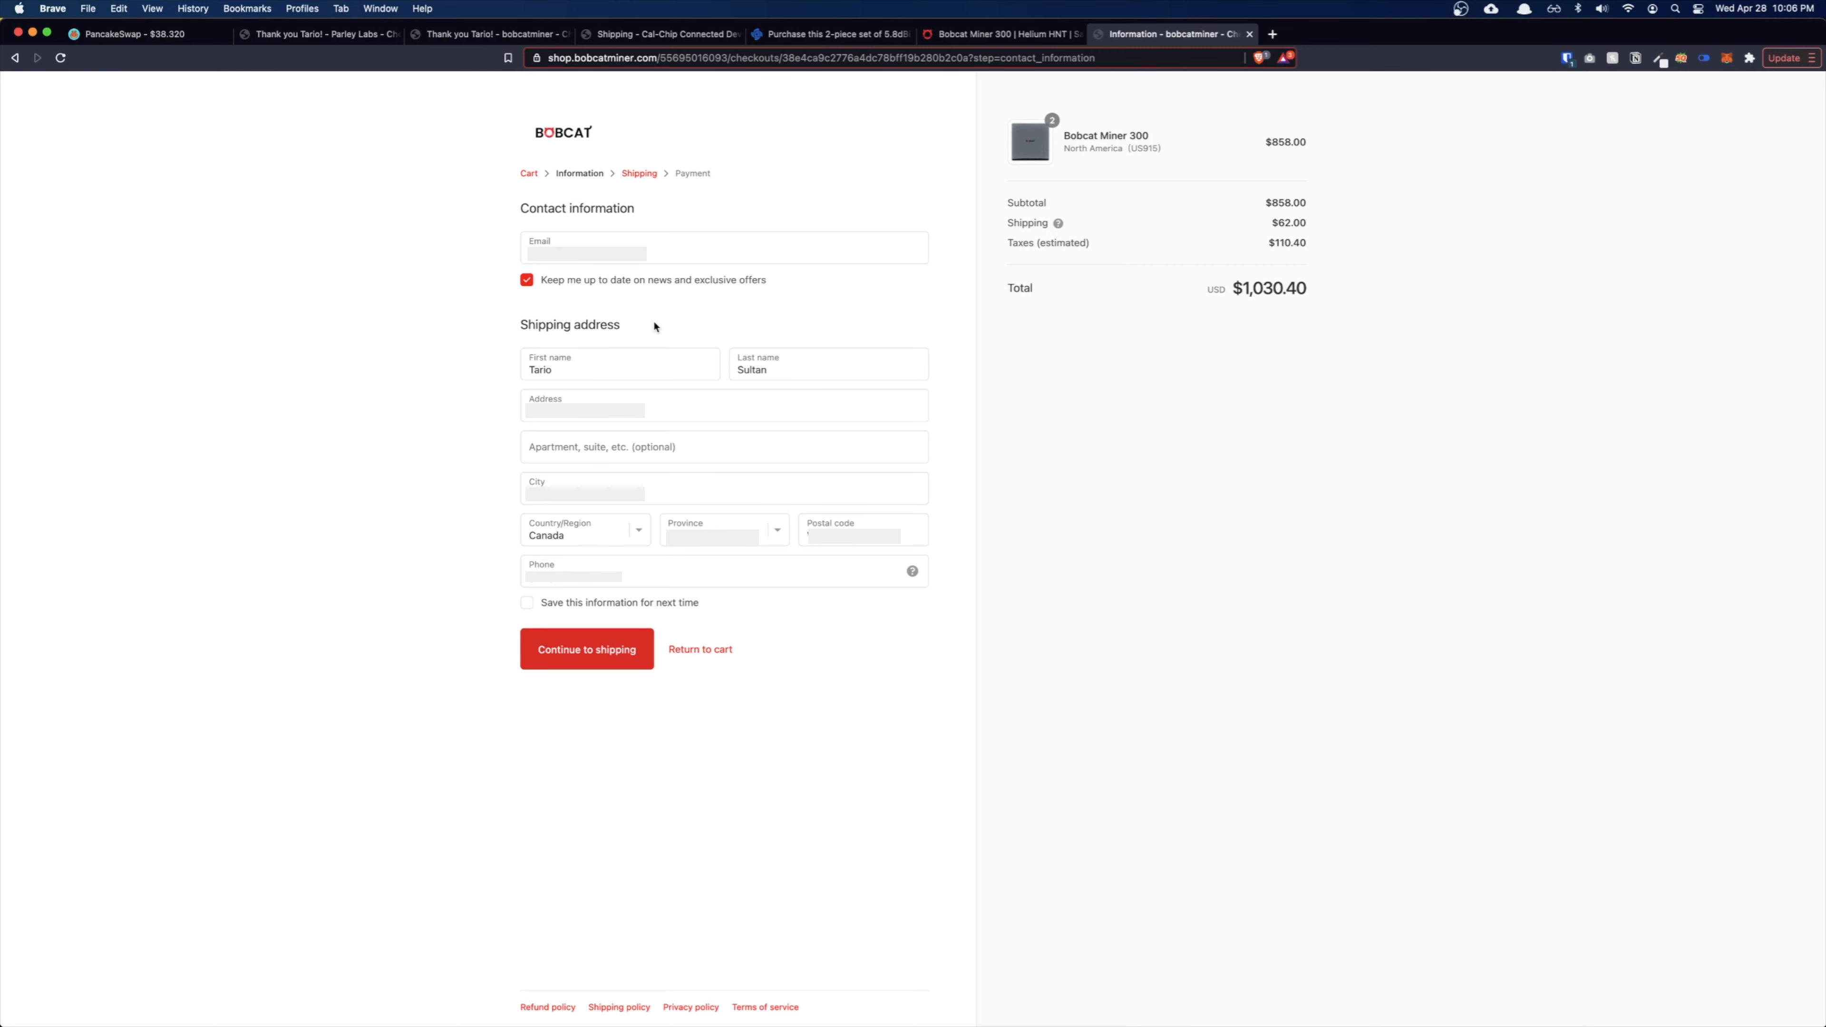
pyautogui.moveTo(720, 632)
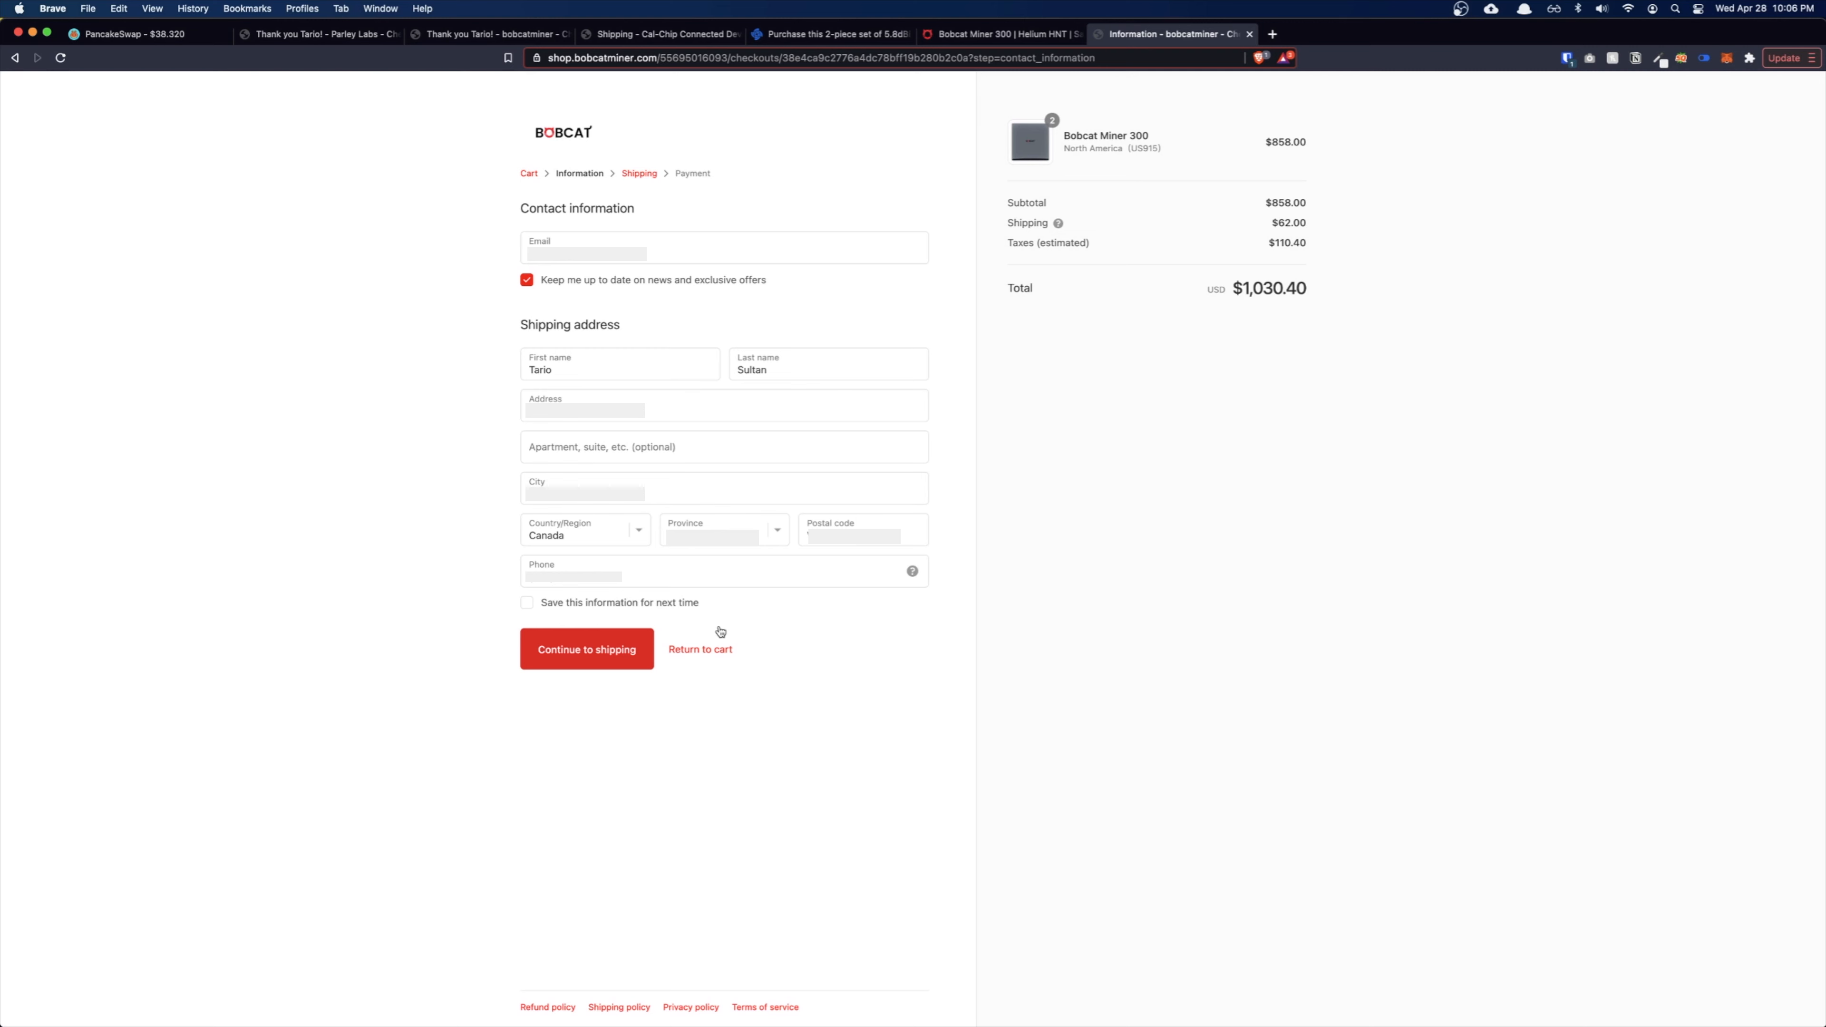
pyautogui.moveTo(865, 266)
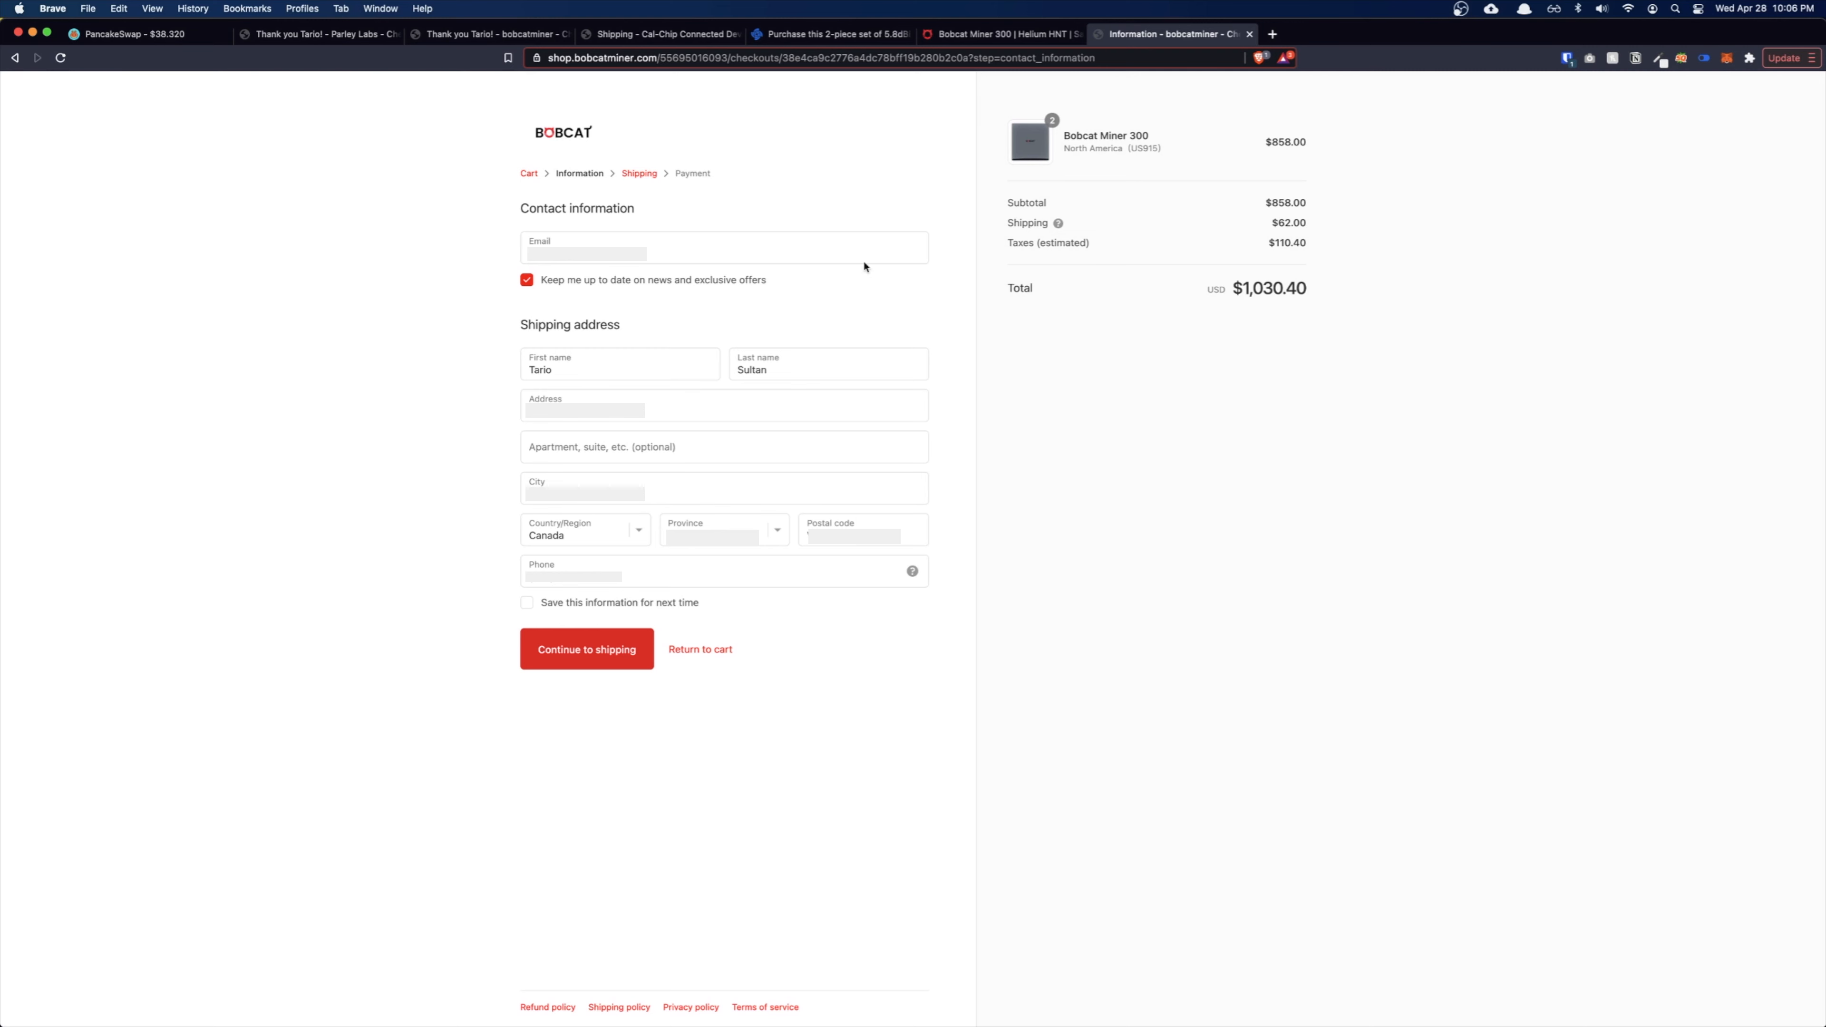
pyautogui.click(586, 649)
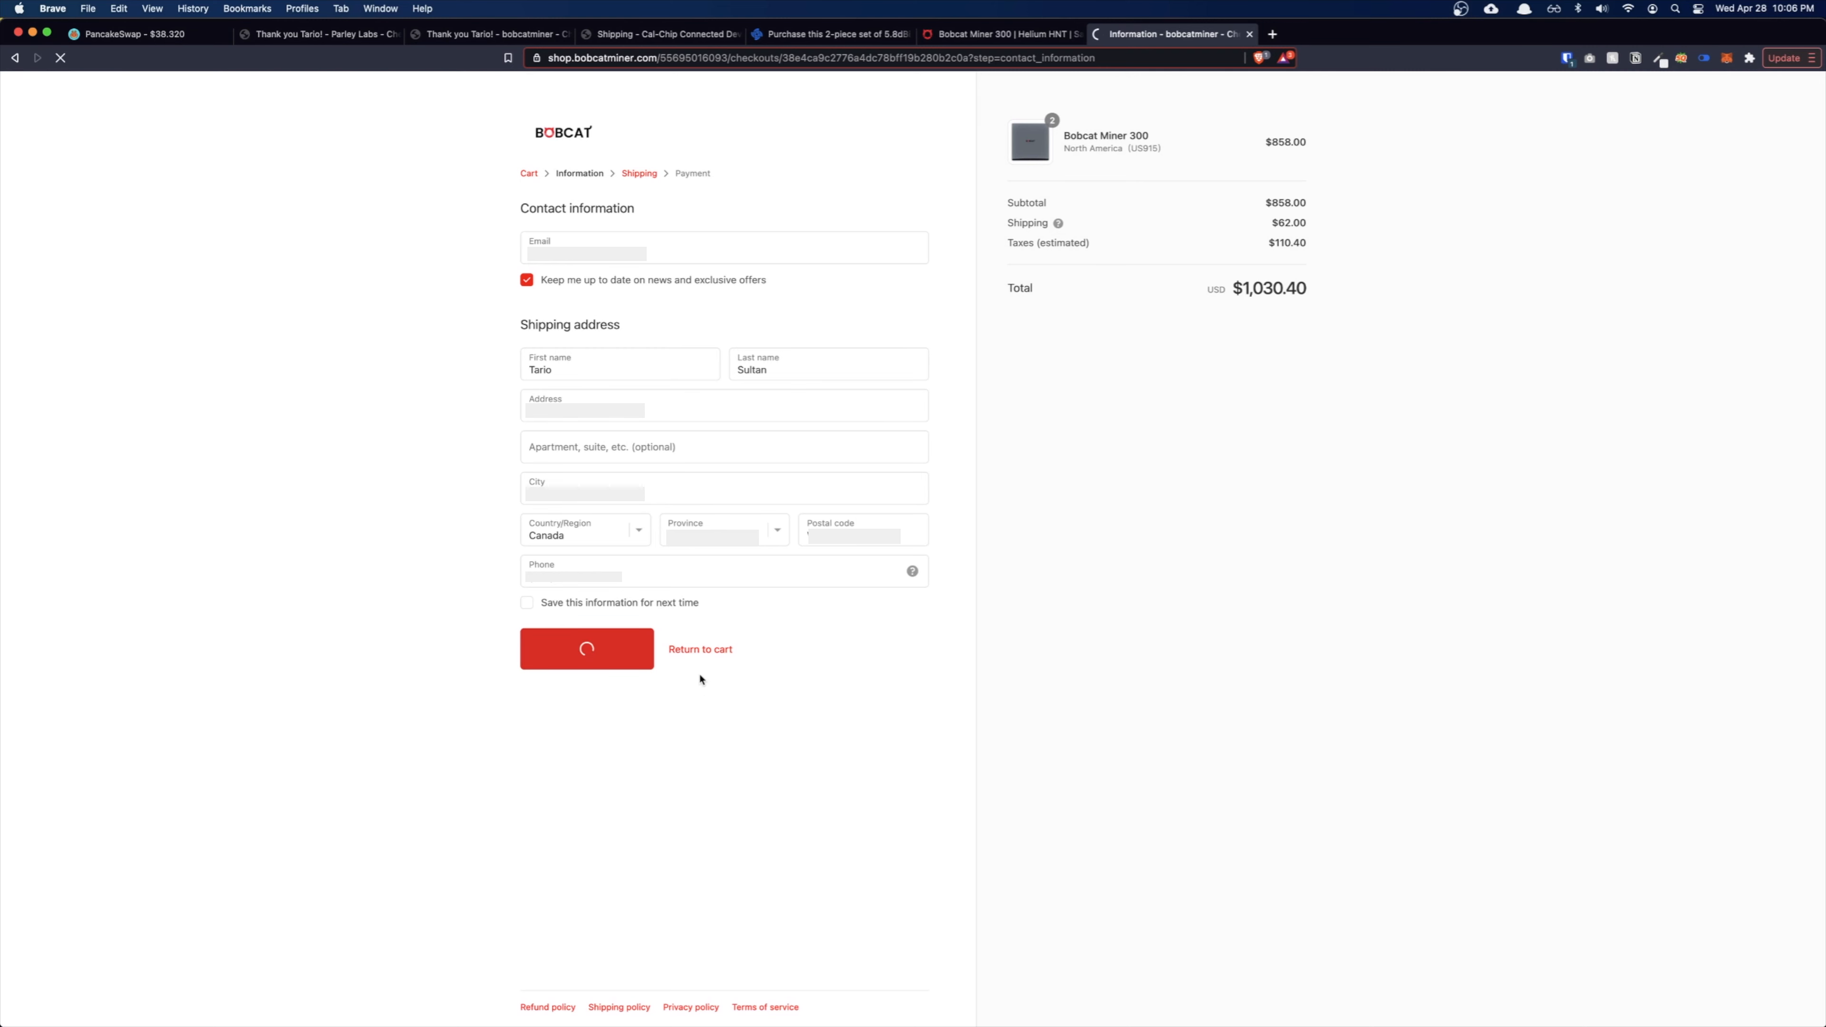
pyautogui.click(586, 648)
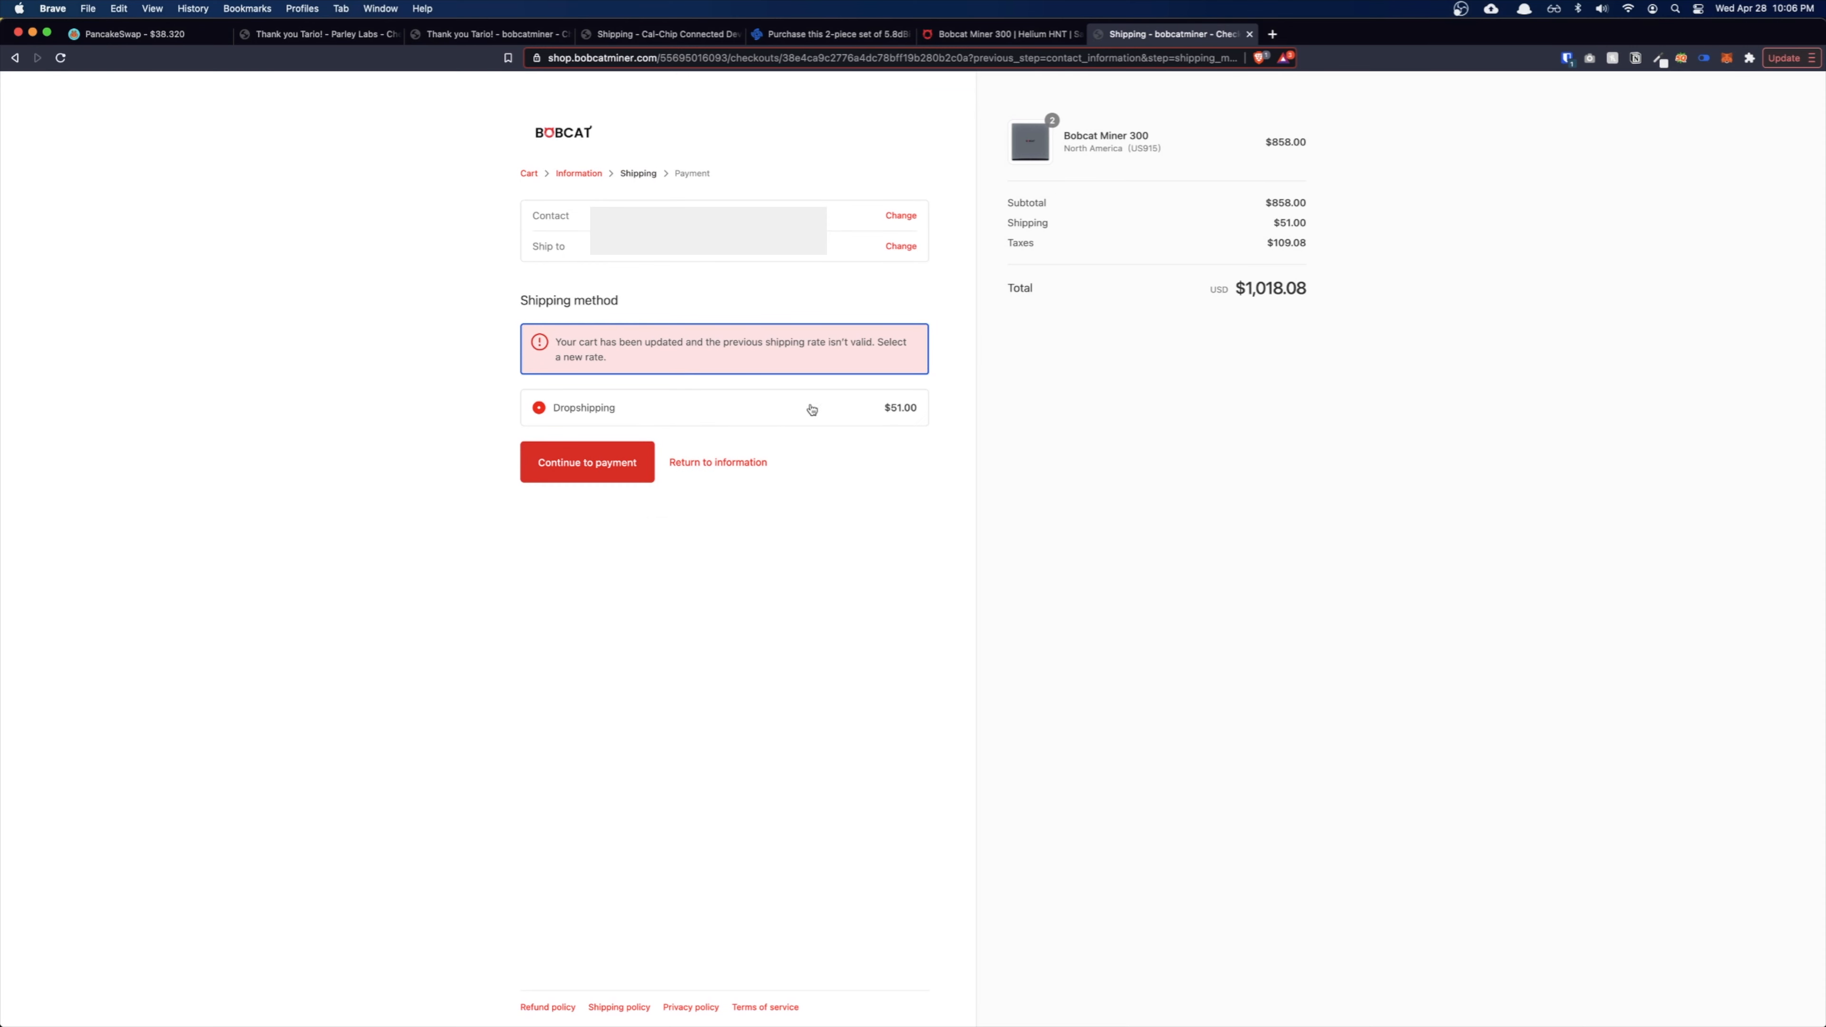
pyautogui.moveTo(1168, 479)
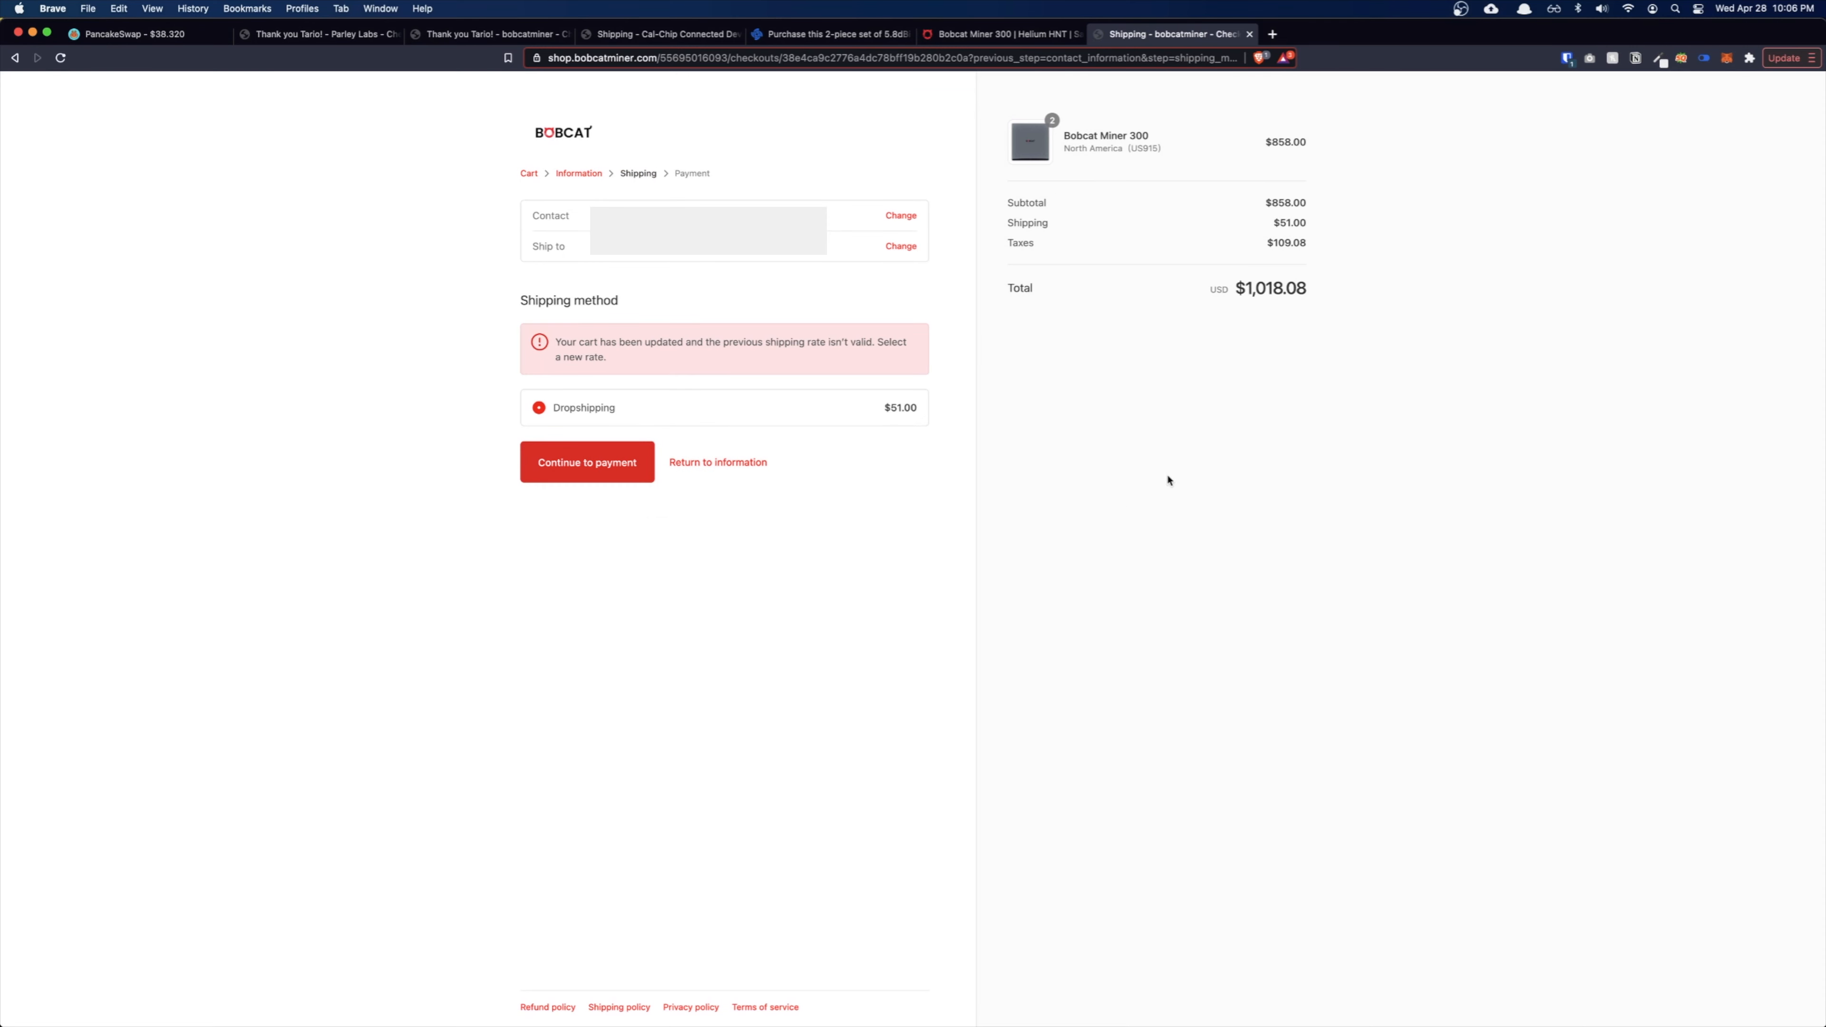
pyautogui.click(587, 462)
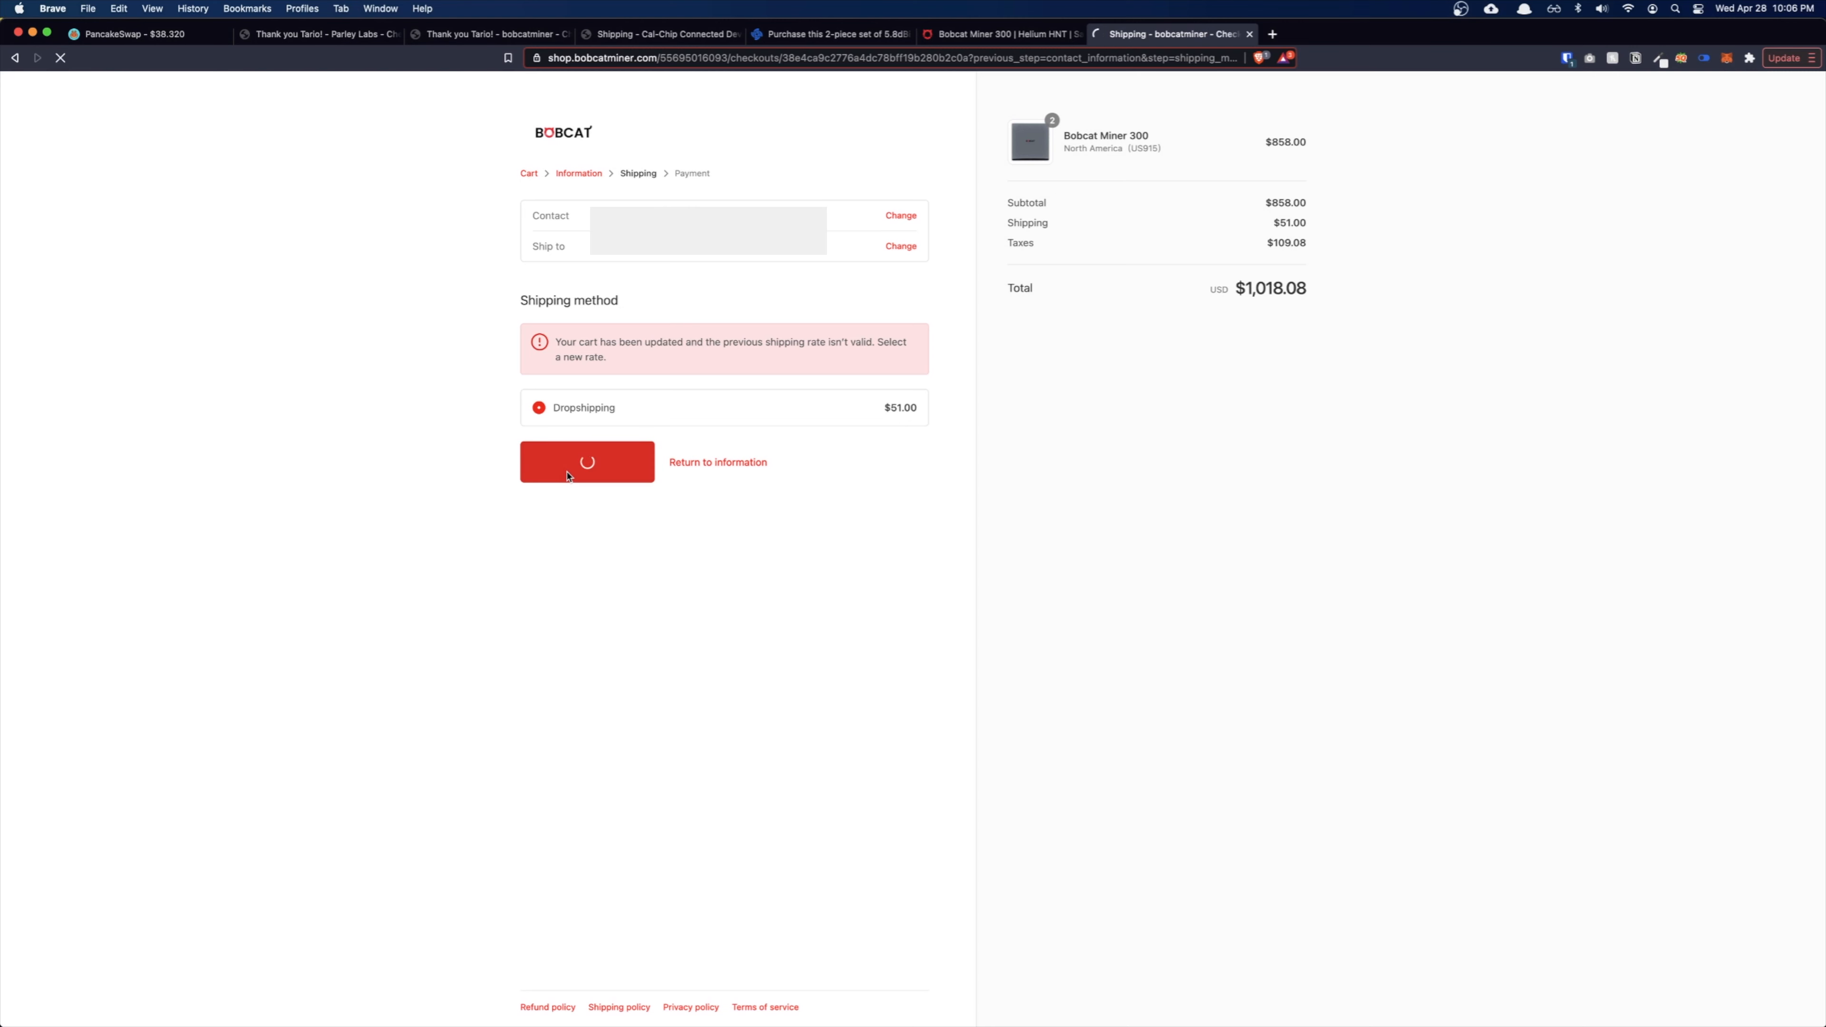
pyautogui.click(587, 462)
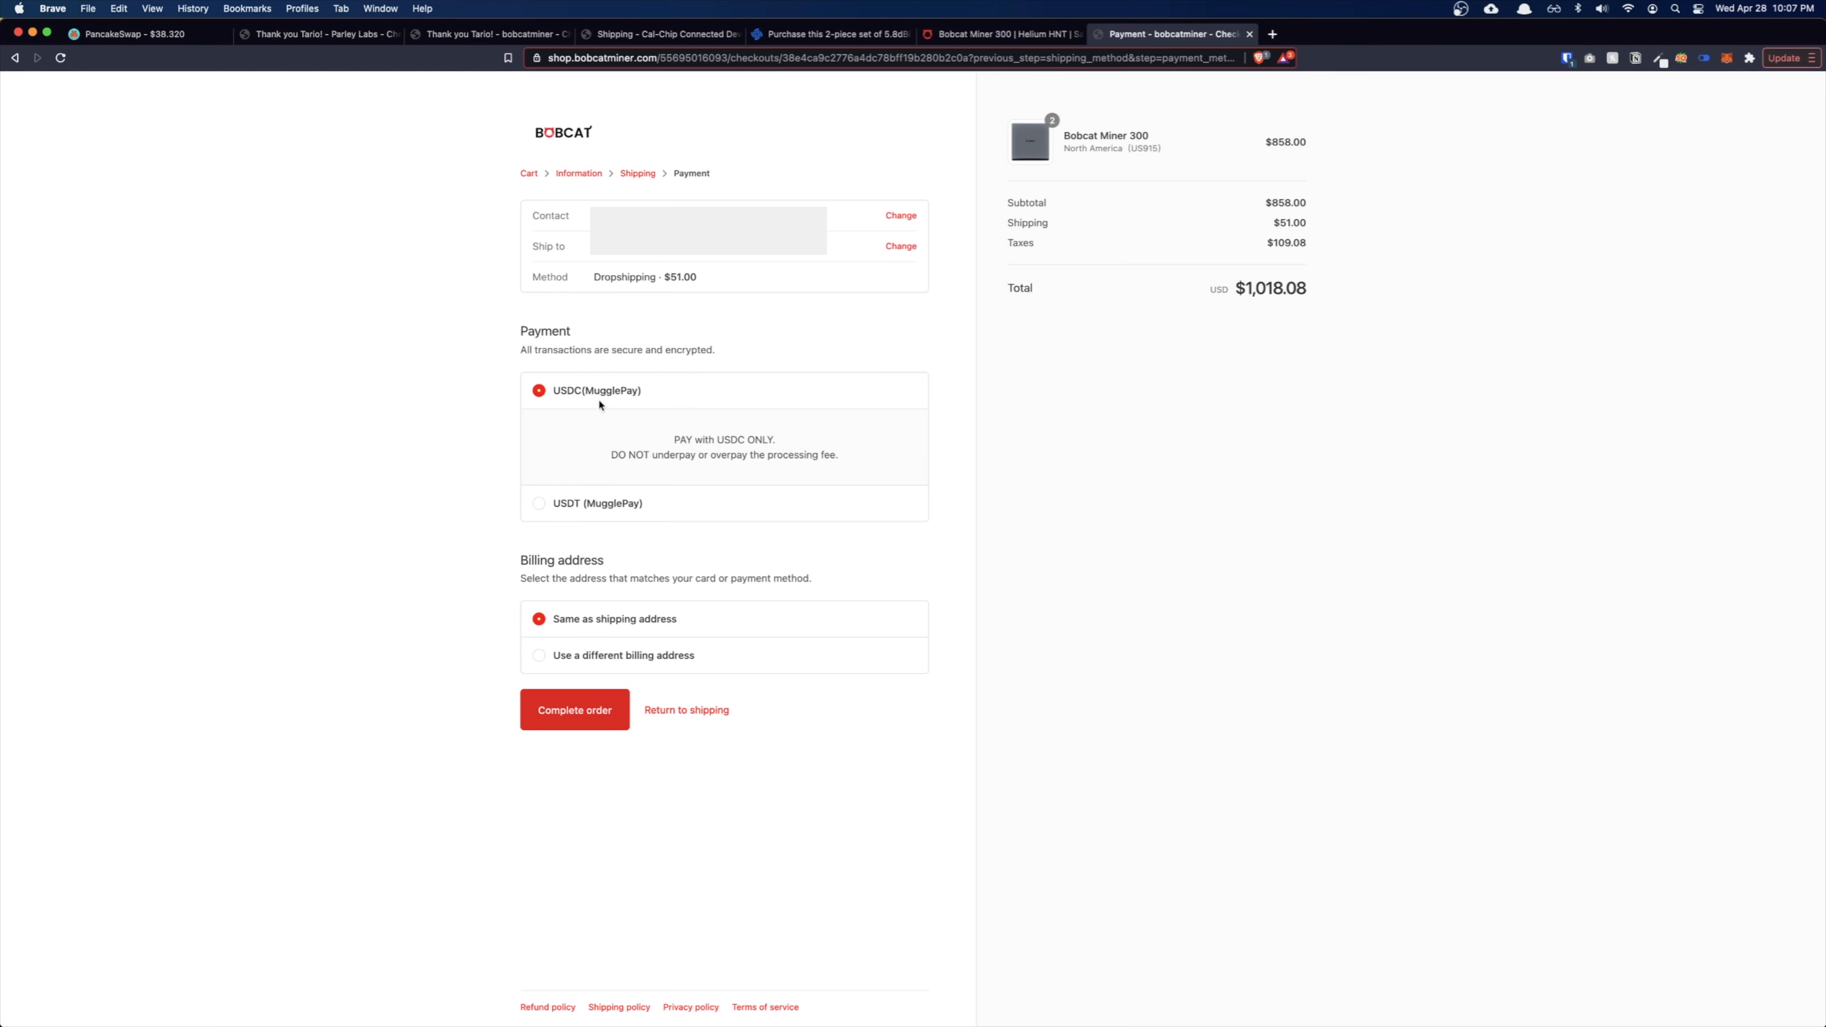
pyautogui.moveTo(599, 520)
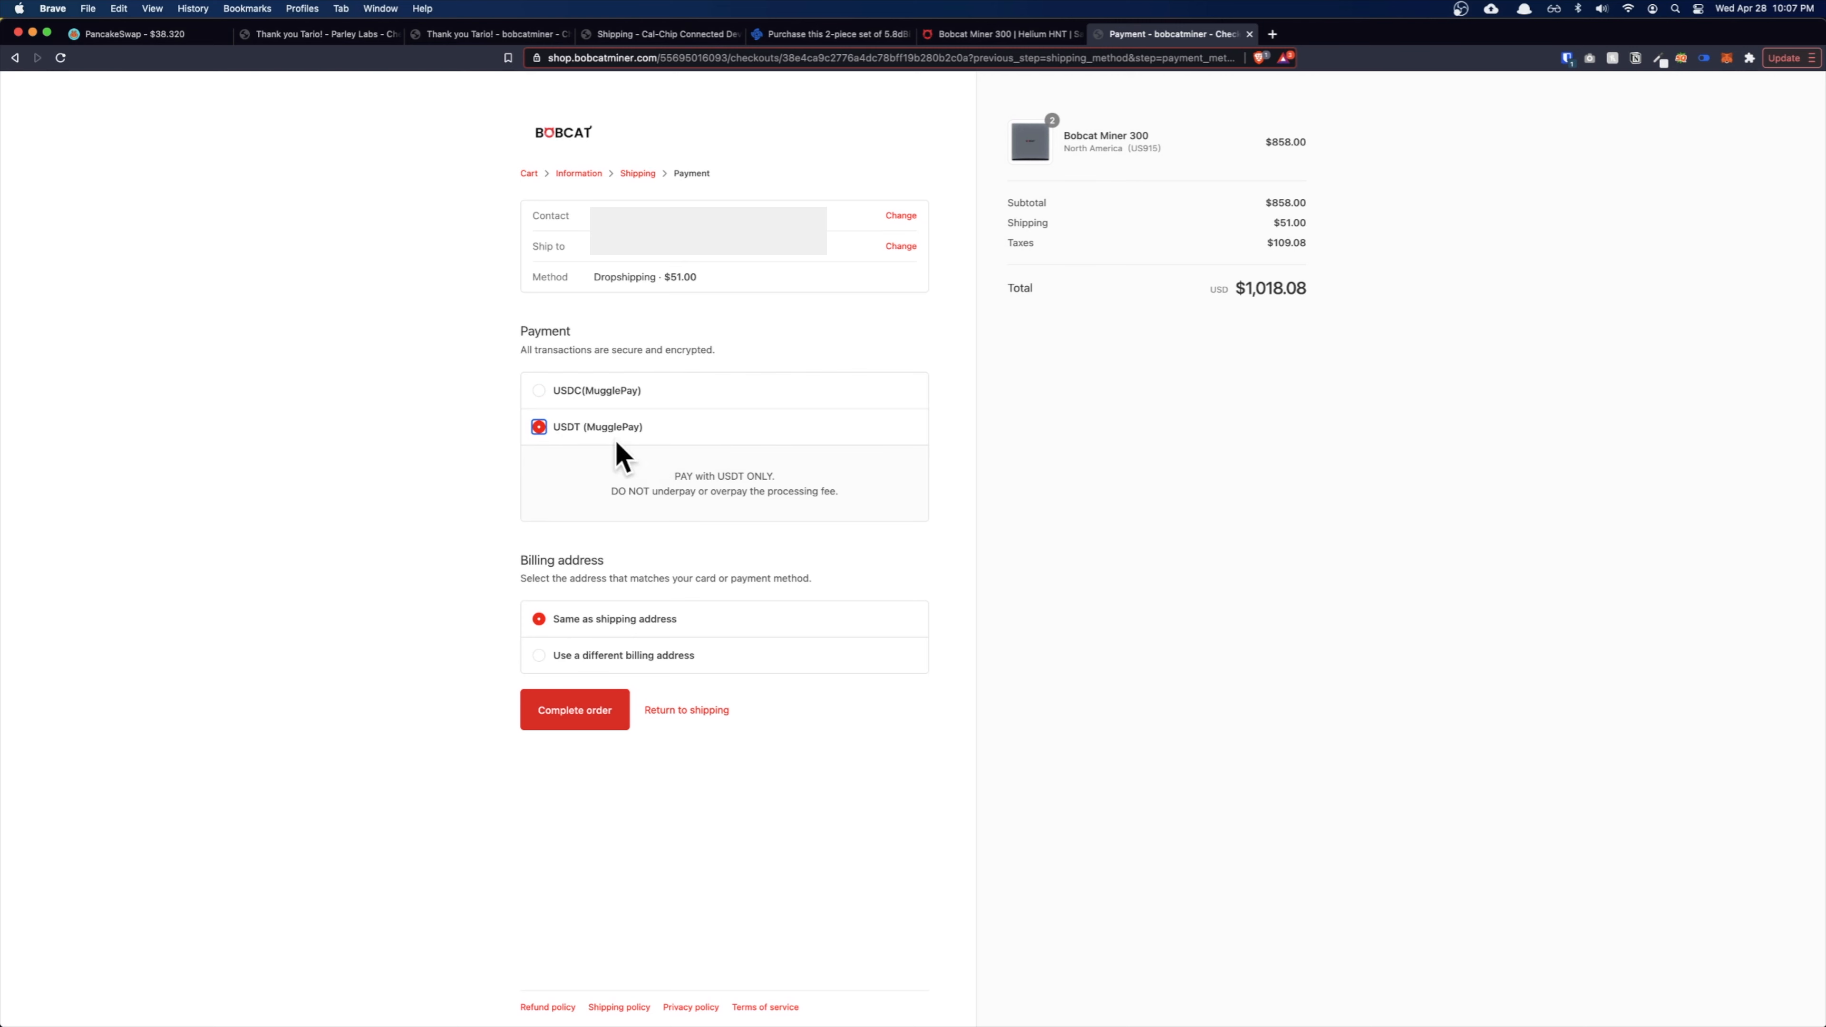
pyautogui.moveTo(579, 647)
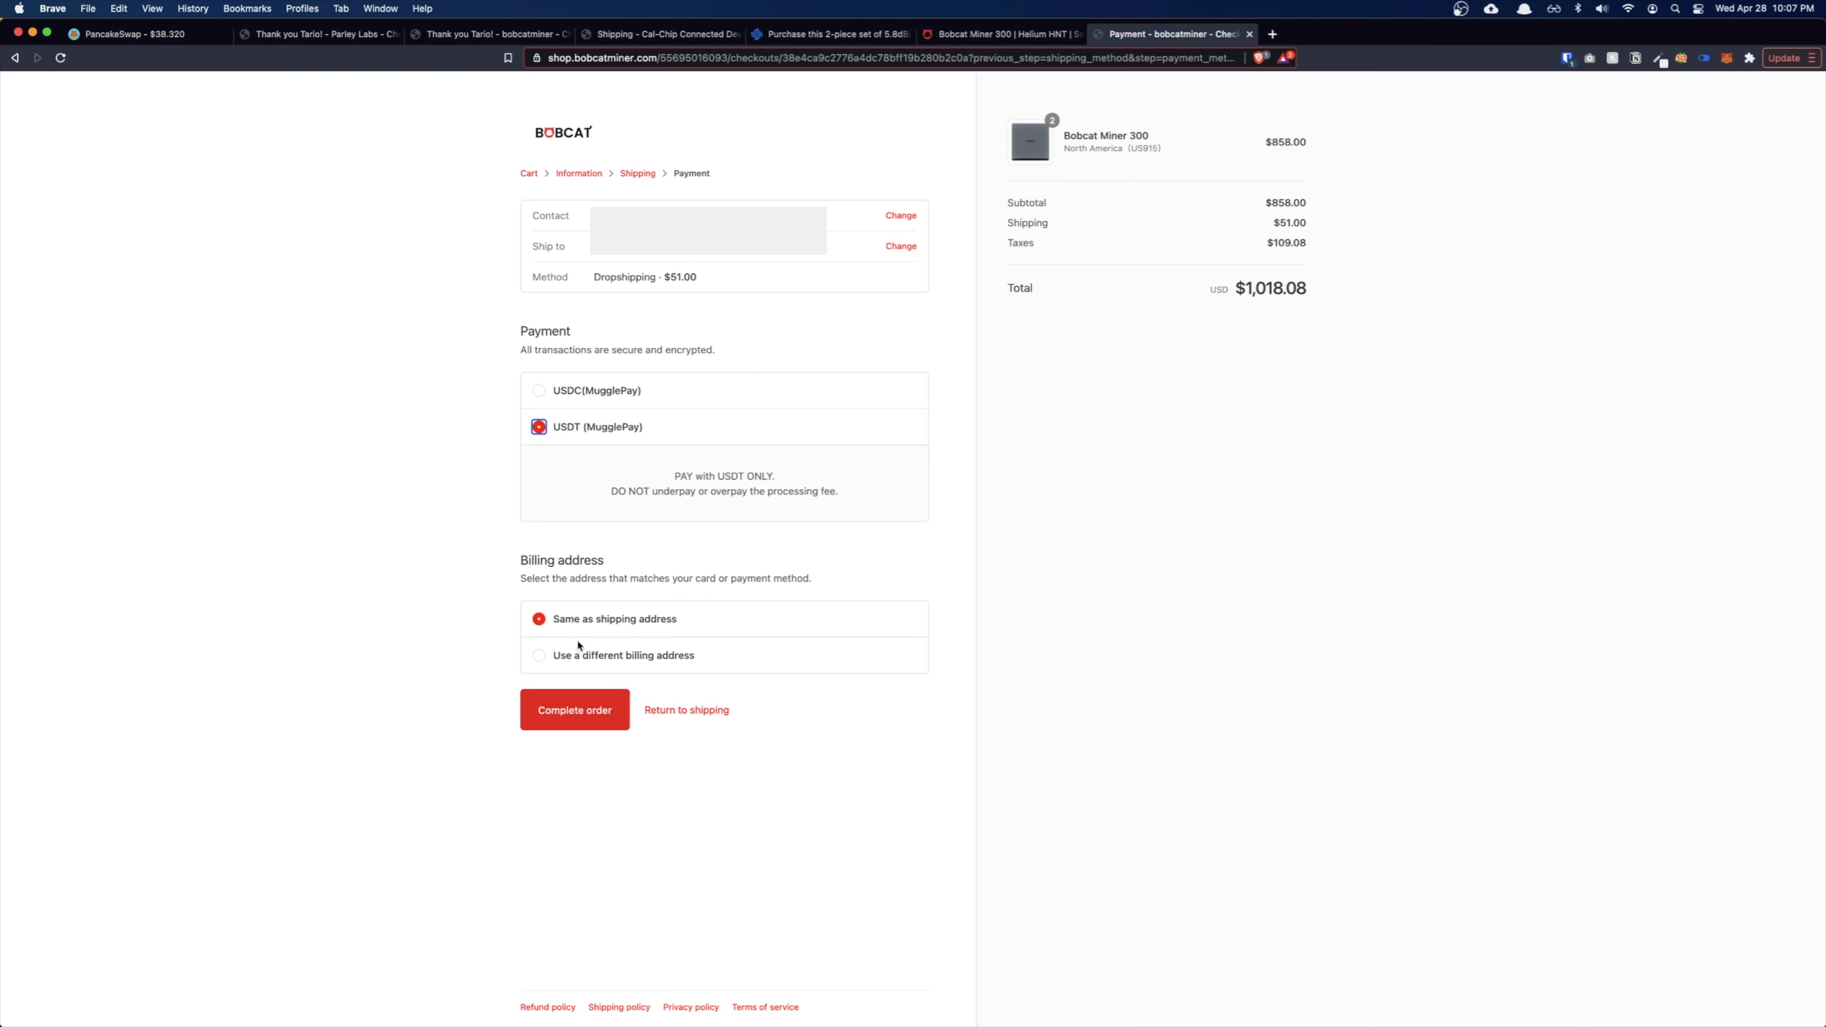
pyautogui.moveTo(691, 629)
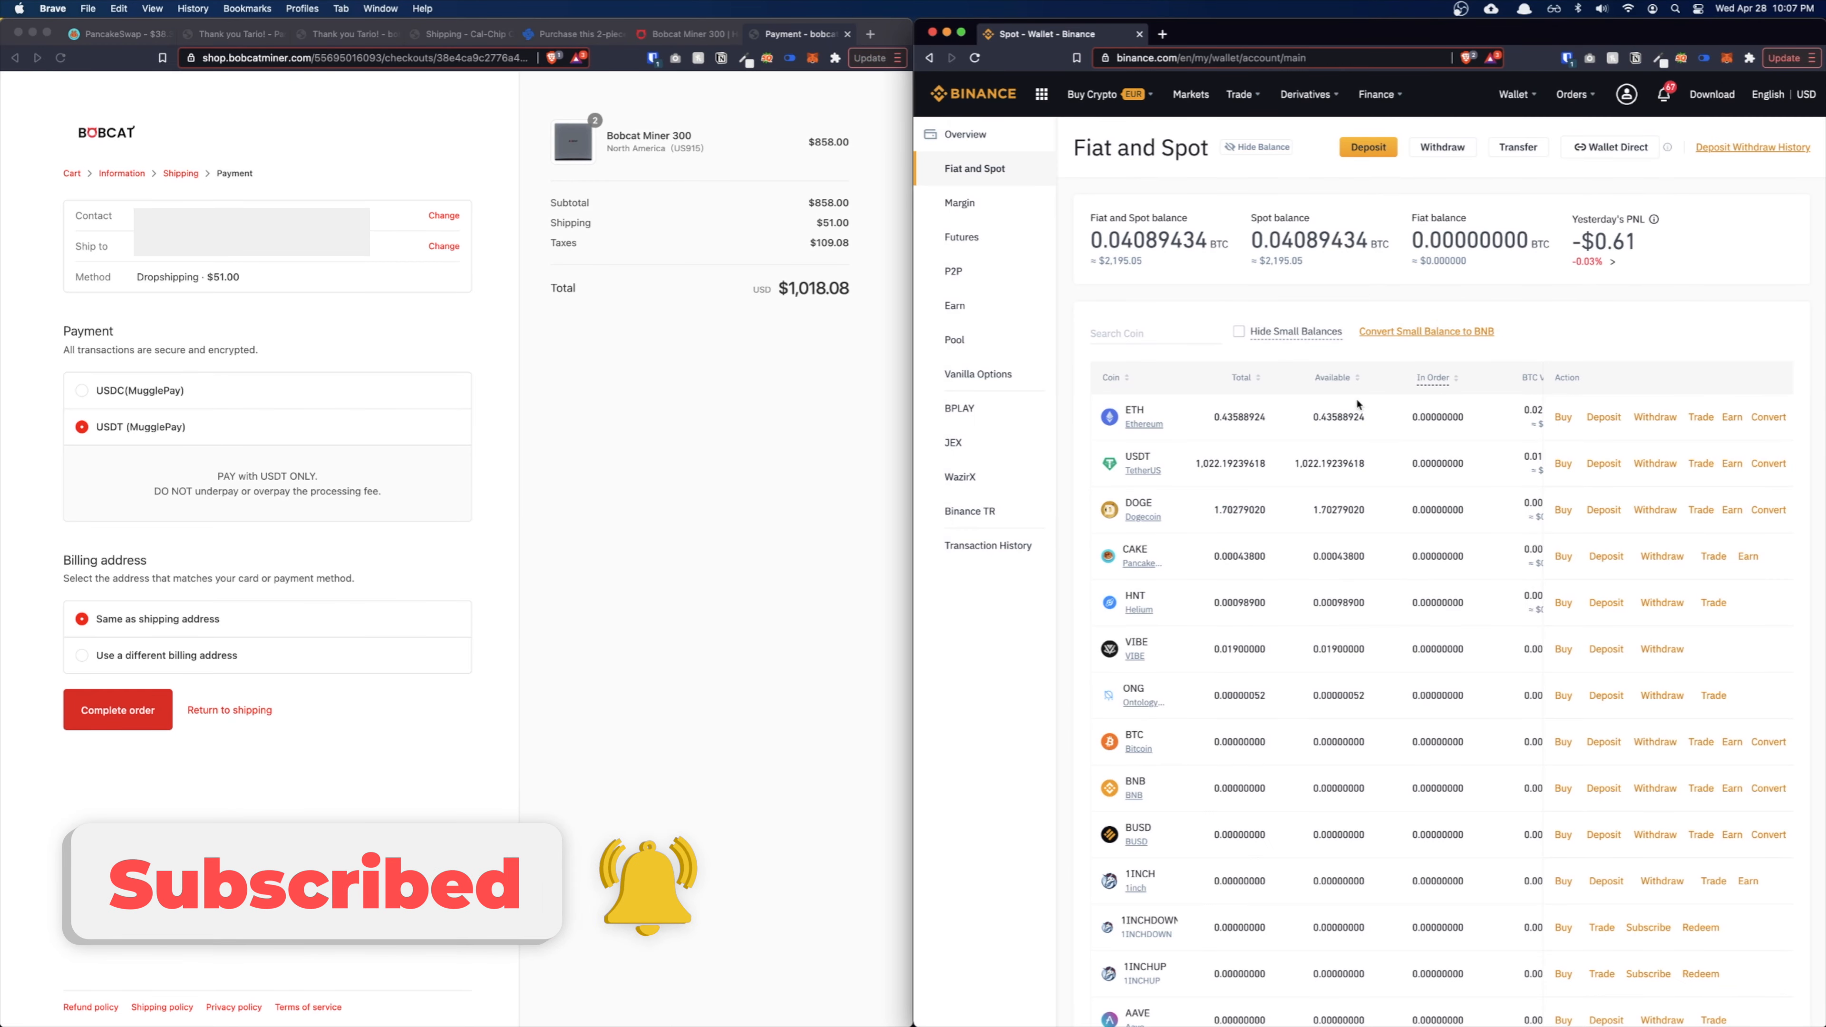
pyautogui.moveTo(1316, 388)
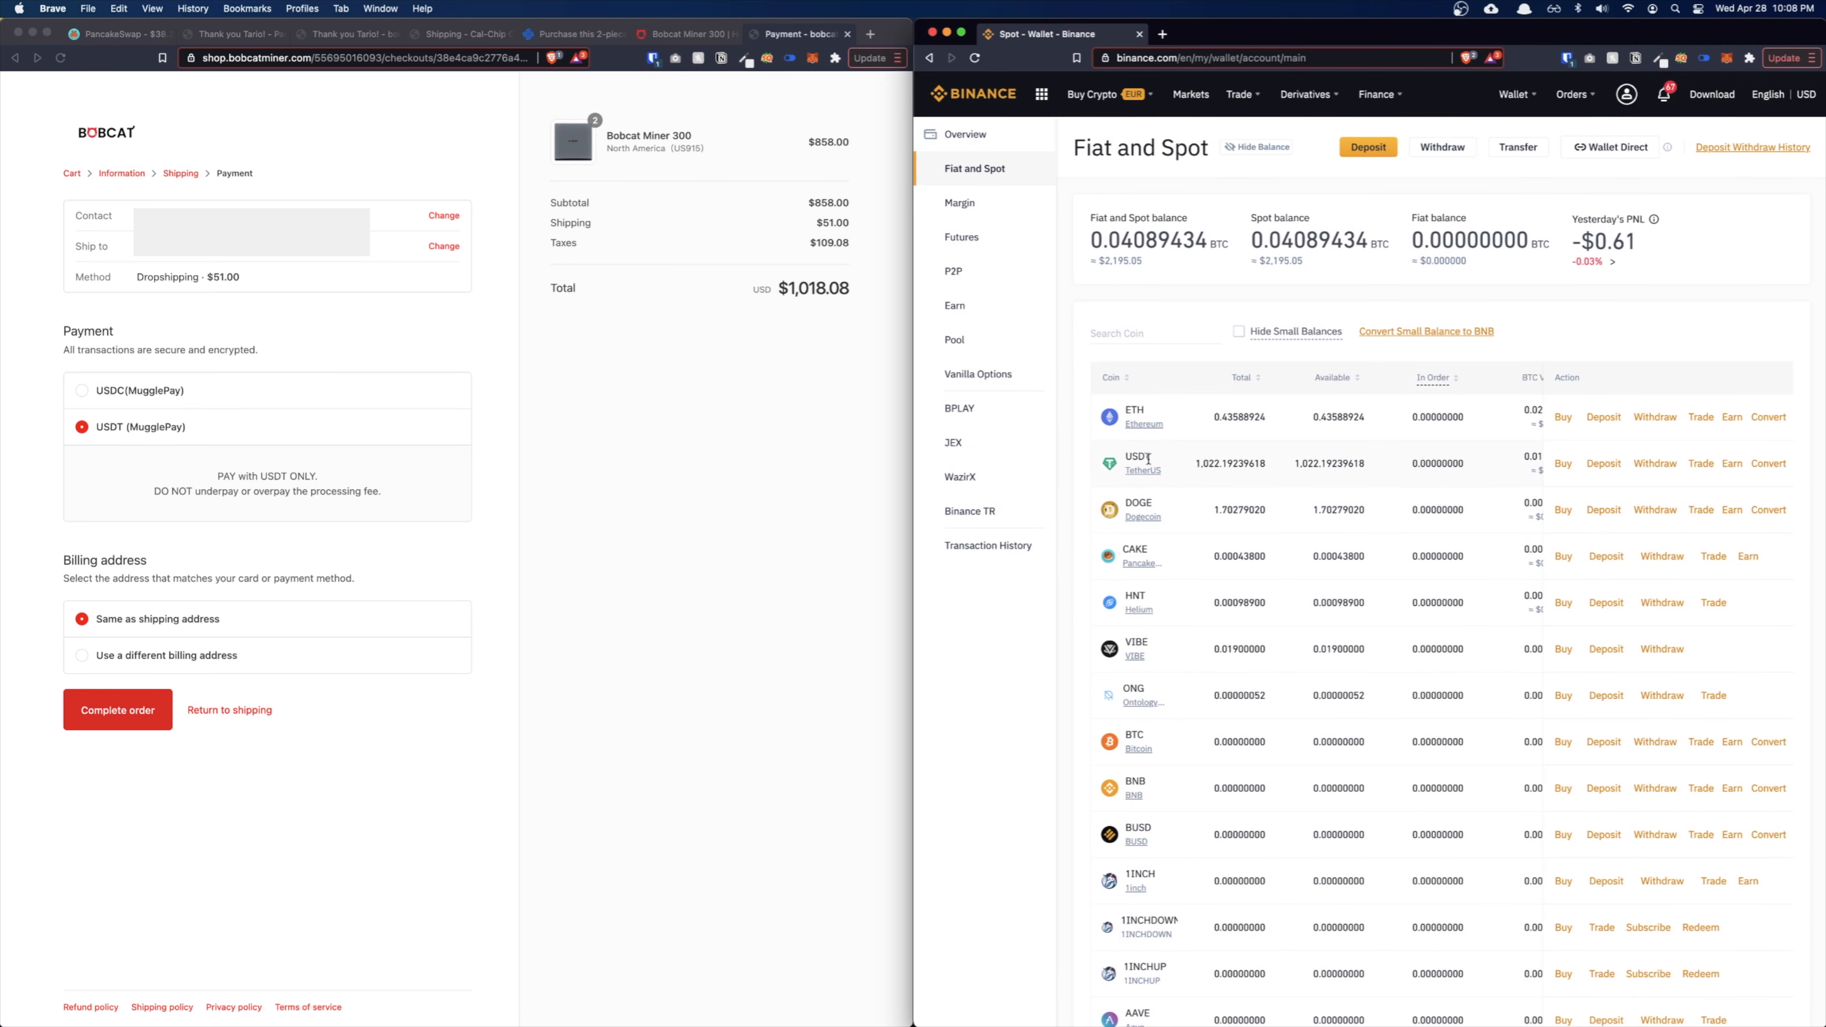
# Step: Hide small balances so the spot wallet lists only ETH, USDT, VIBE and ONG
pyautogui.click(1238, 332)
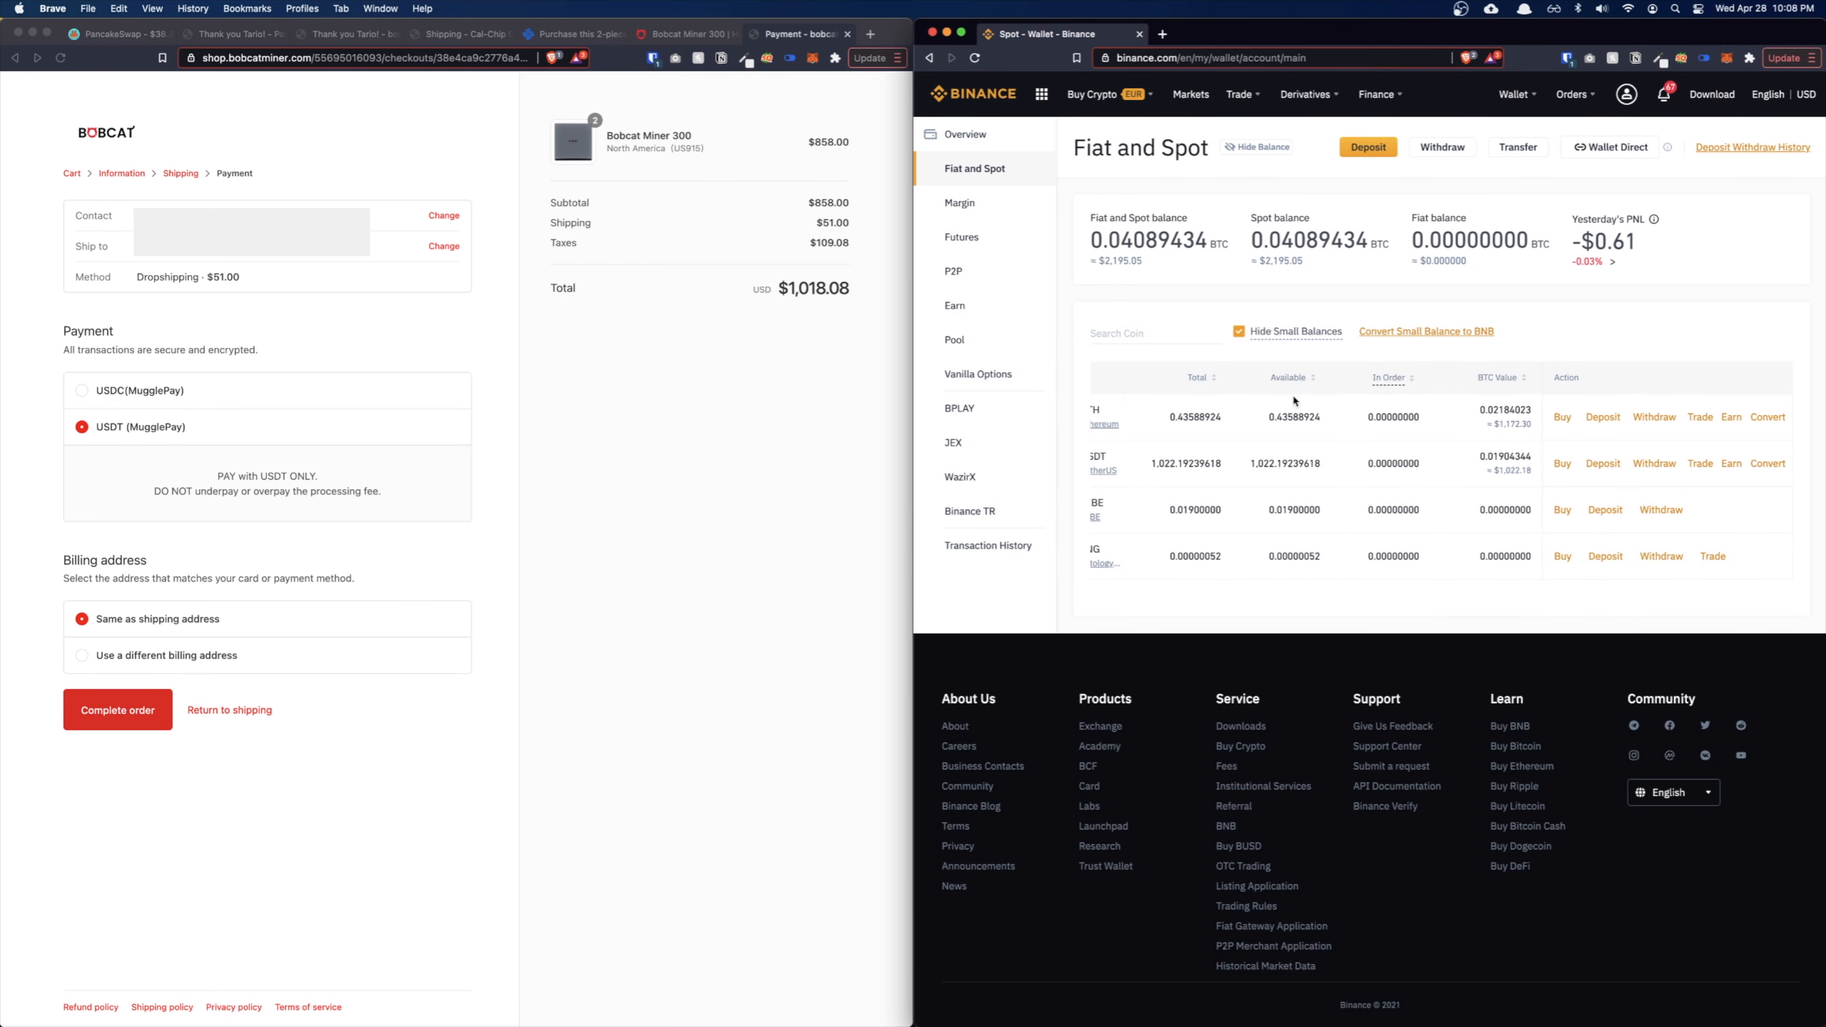
pyautogui.moveTo(1498, 502)
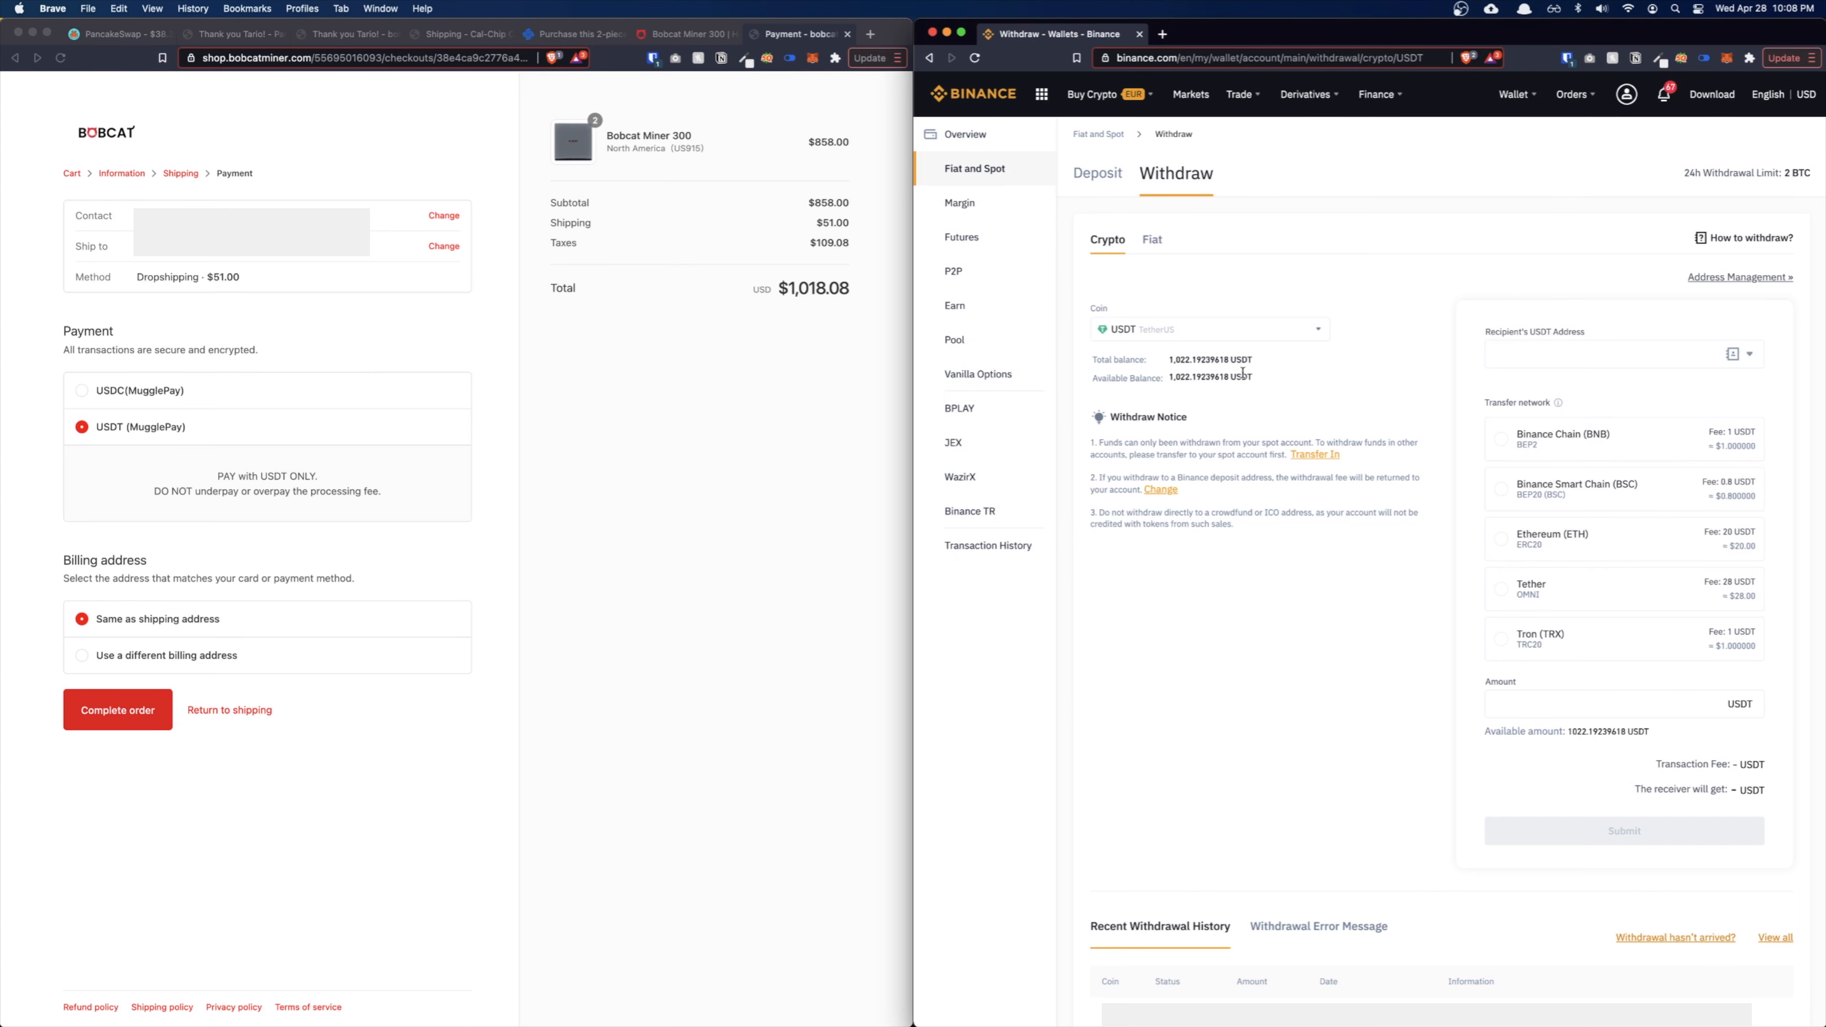
pyautogui.moveTo(1142, 337)
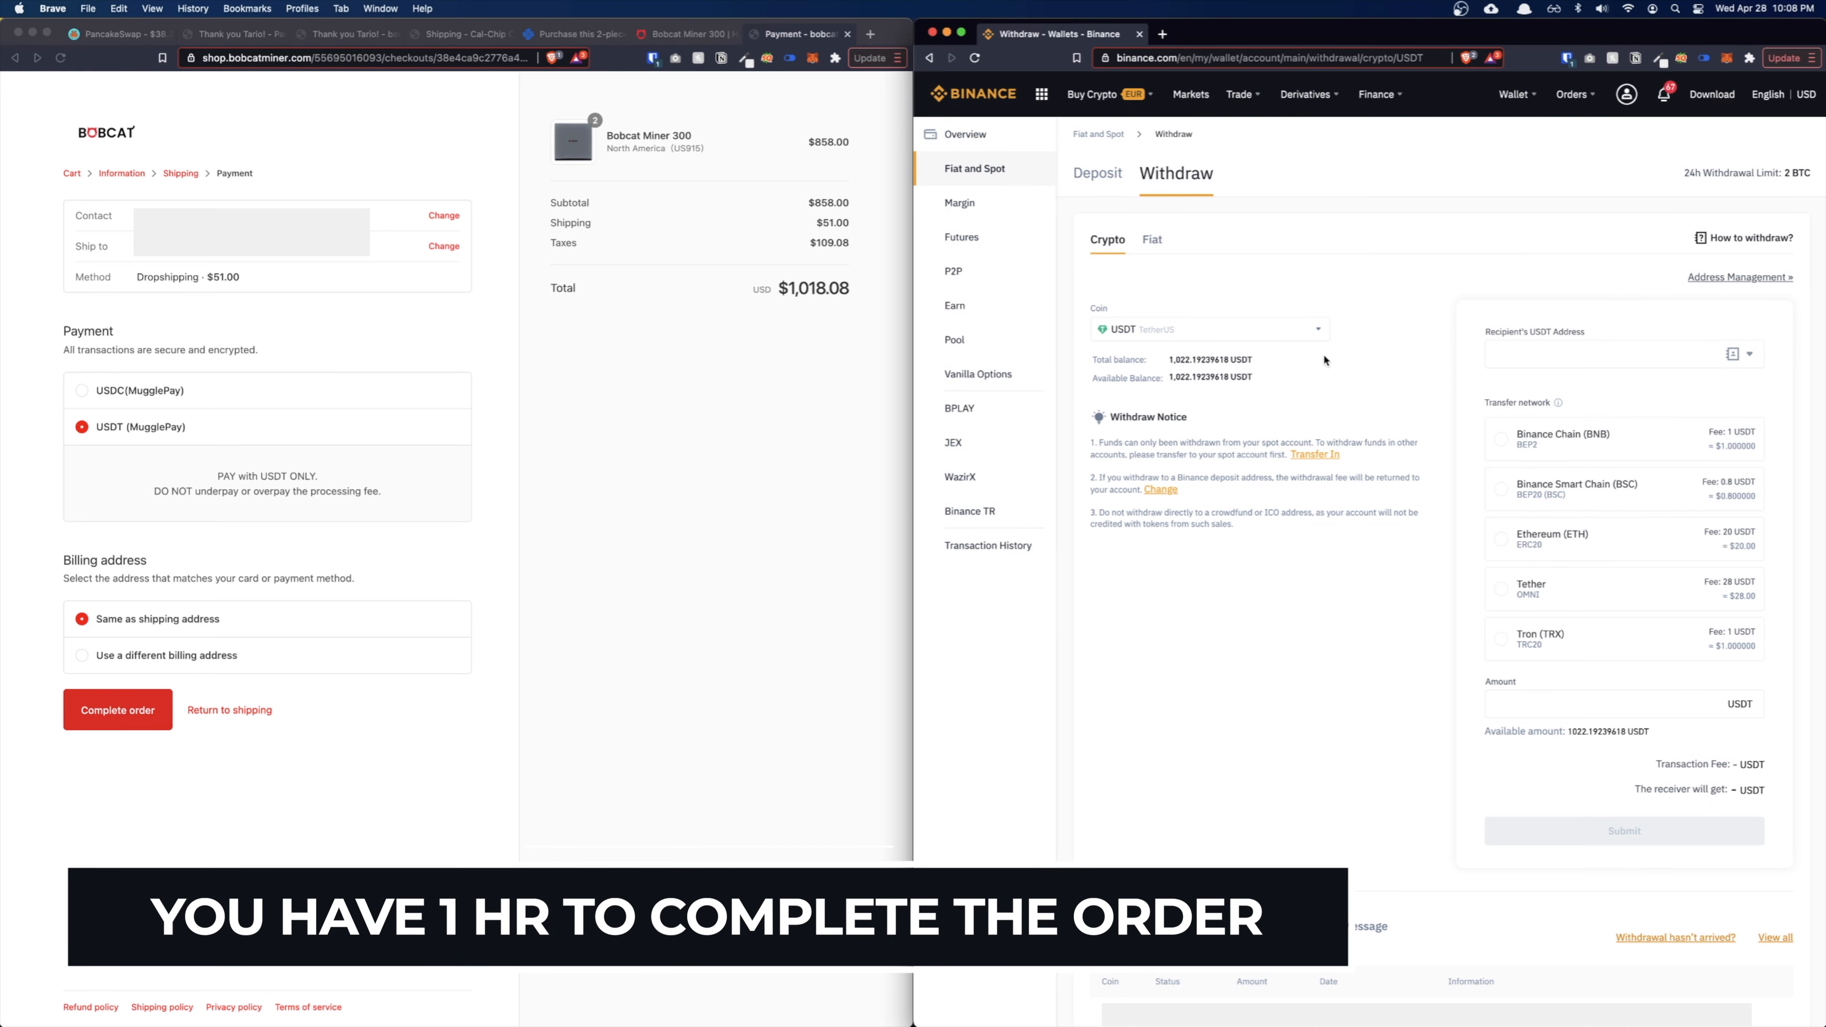
pyautogui.moveTo(1360, 410)
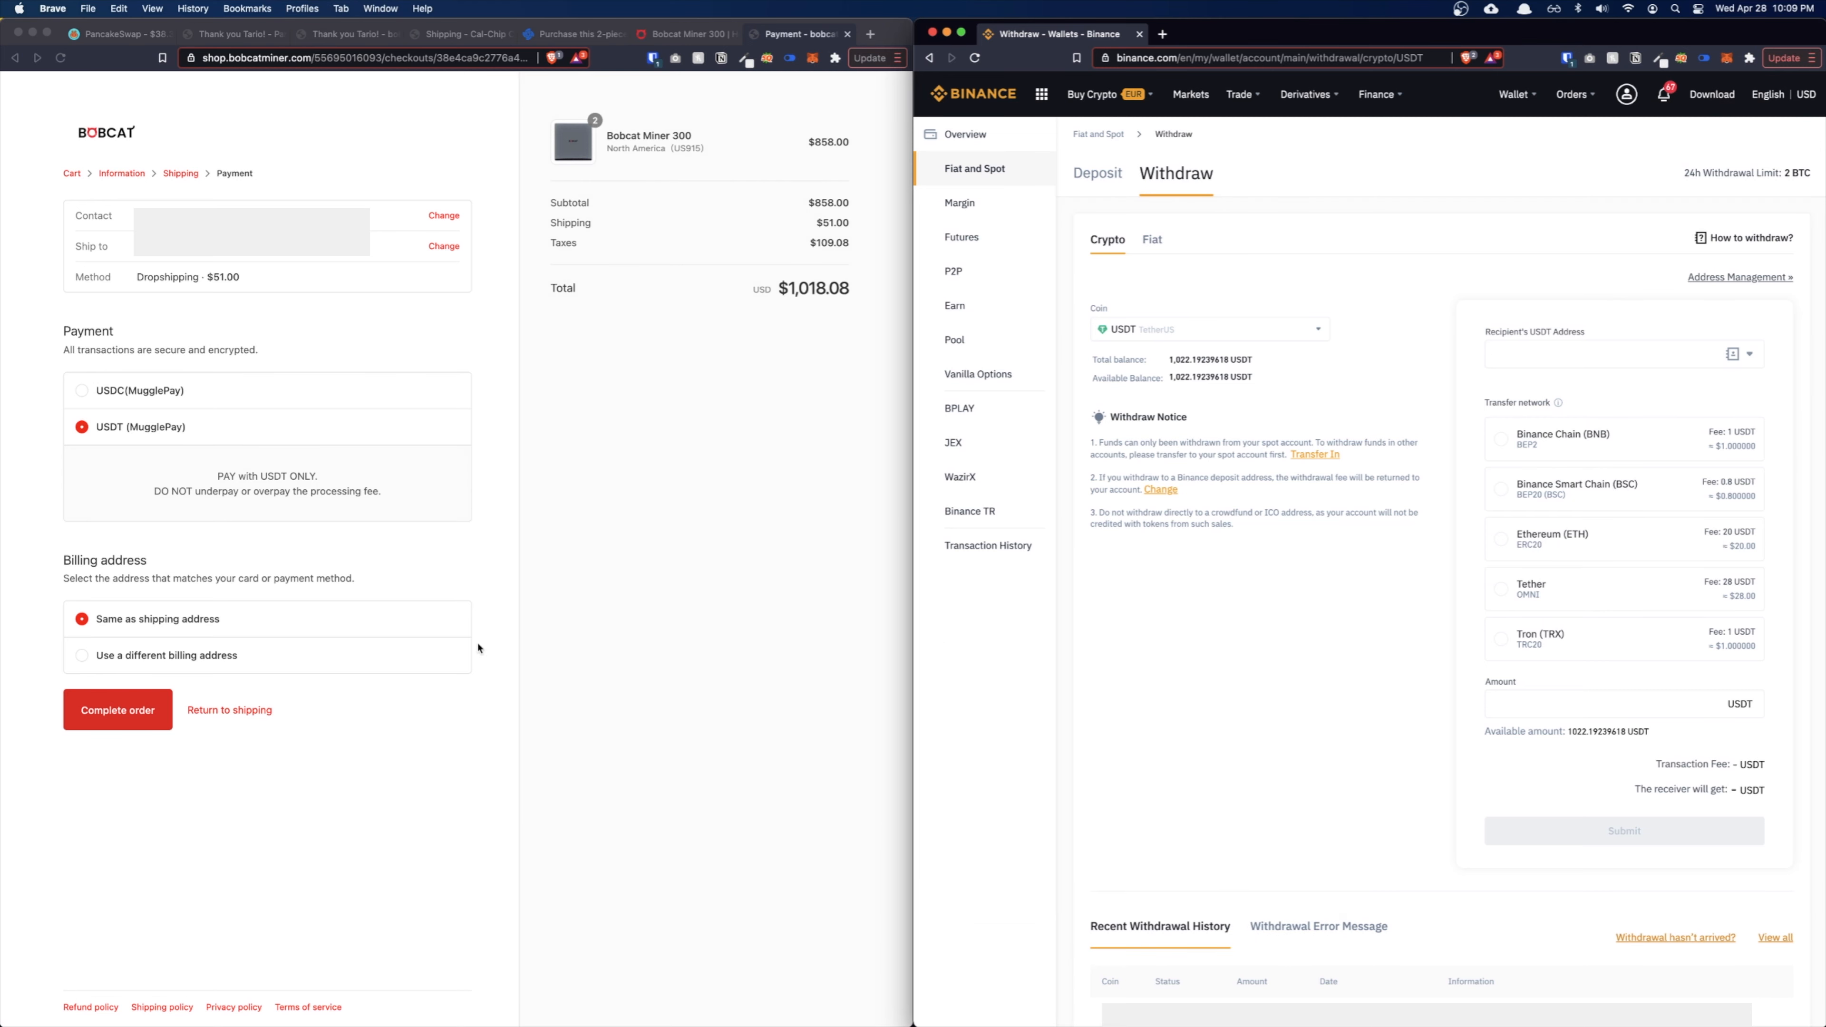
# Step: Complete the order with USDT (MugglePay) so it begins processing
pyautogui.click(116, 710)
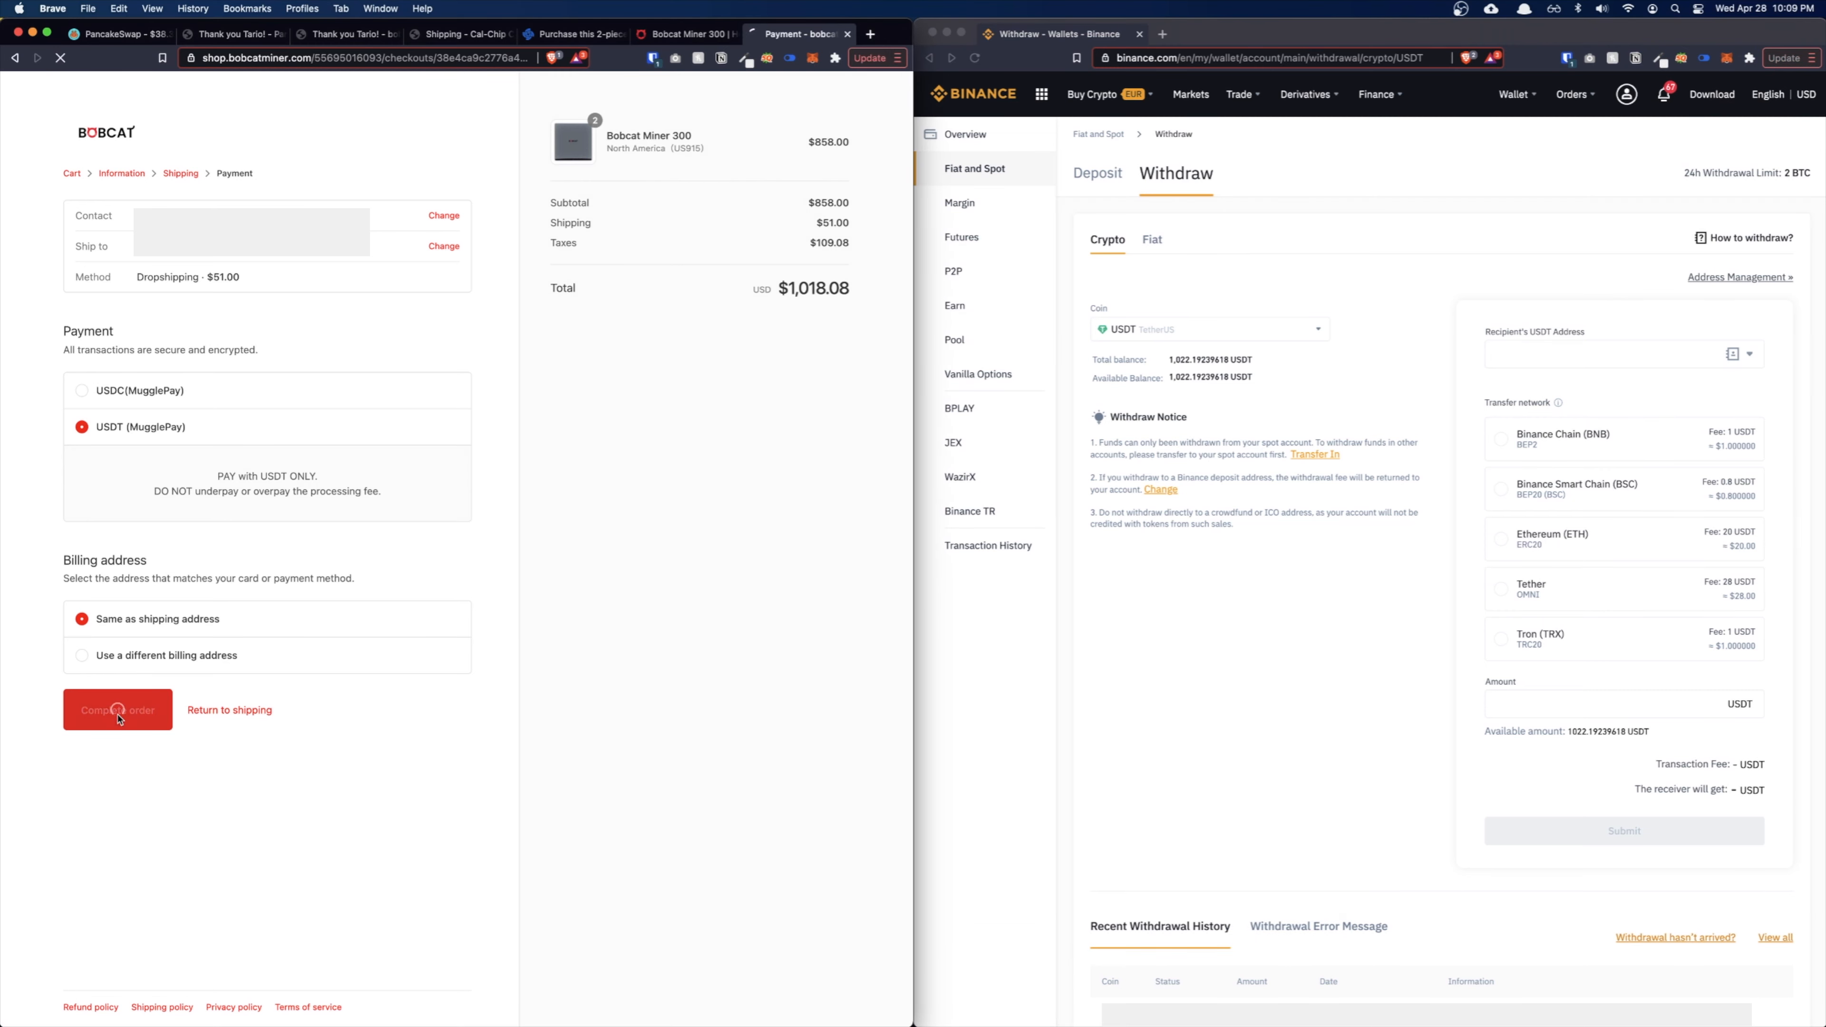
pyautogui.click(116, 710)
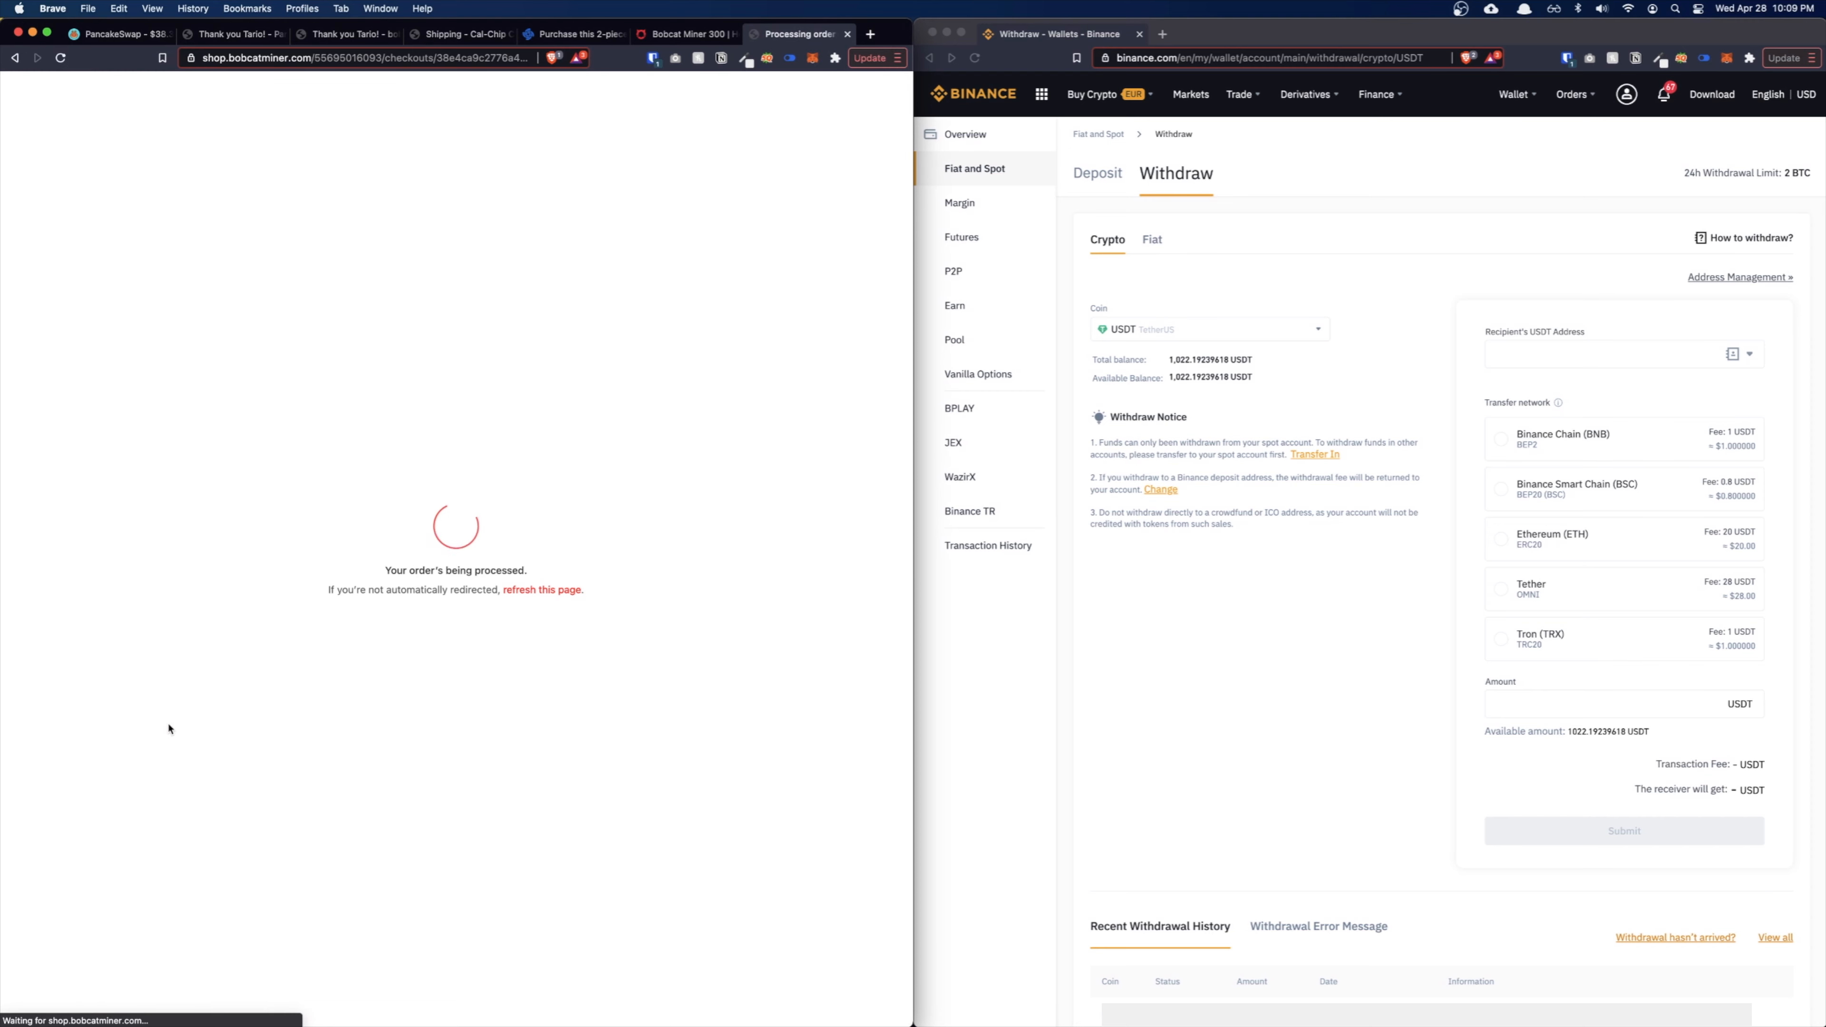
pyautogui.moveTo(446, 570)
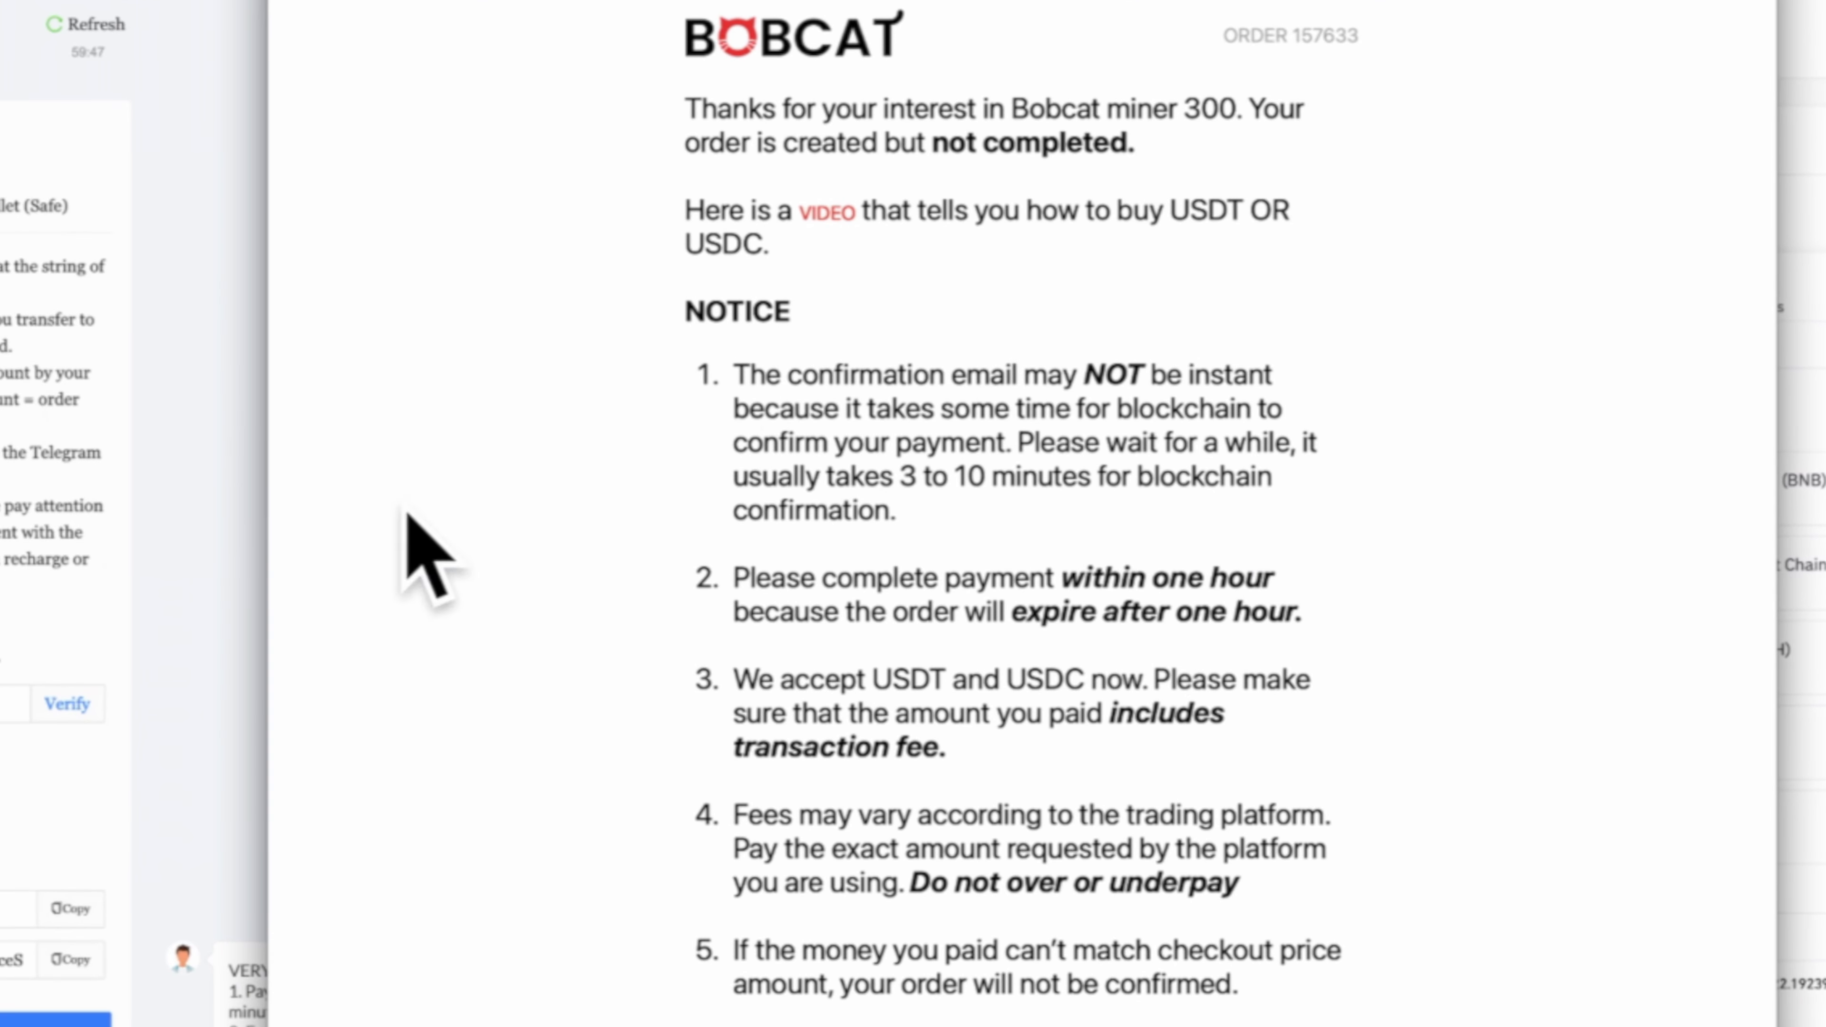
pyautogui.moveTo(814, 171)
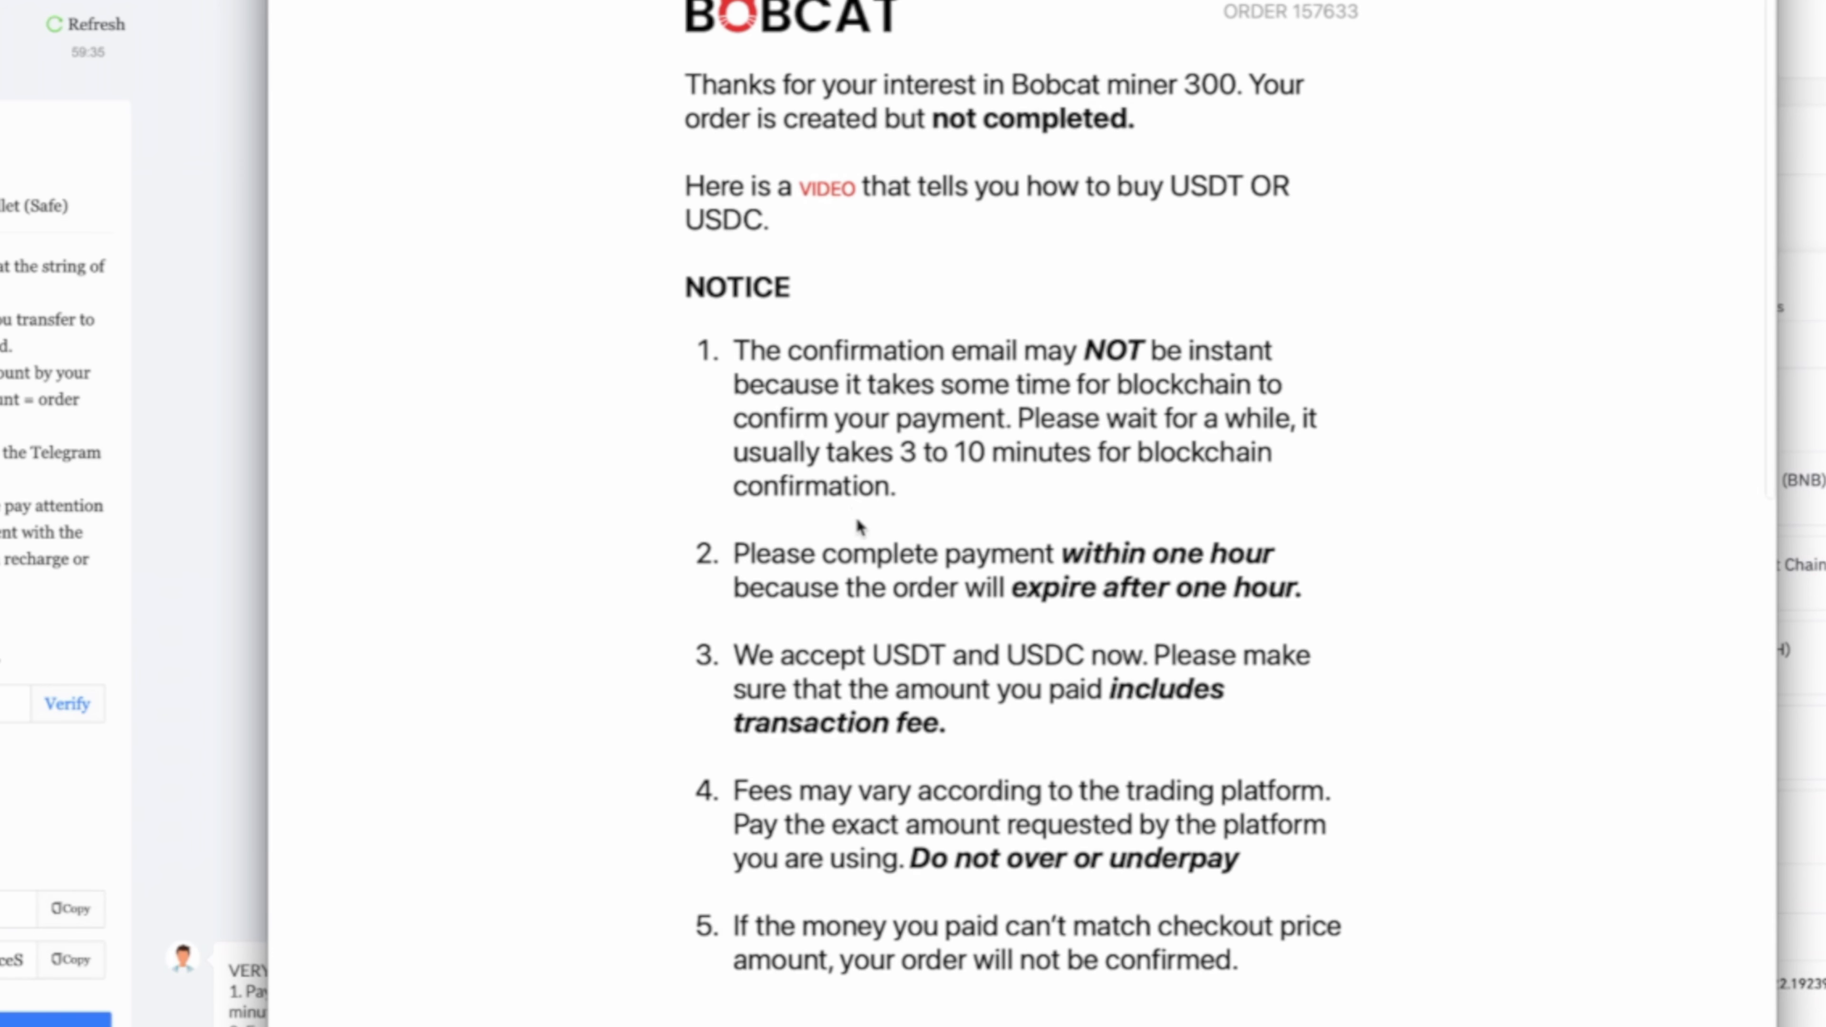
pyautogui.scroll(-3)
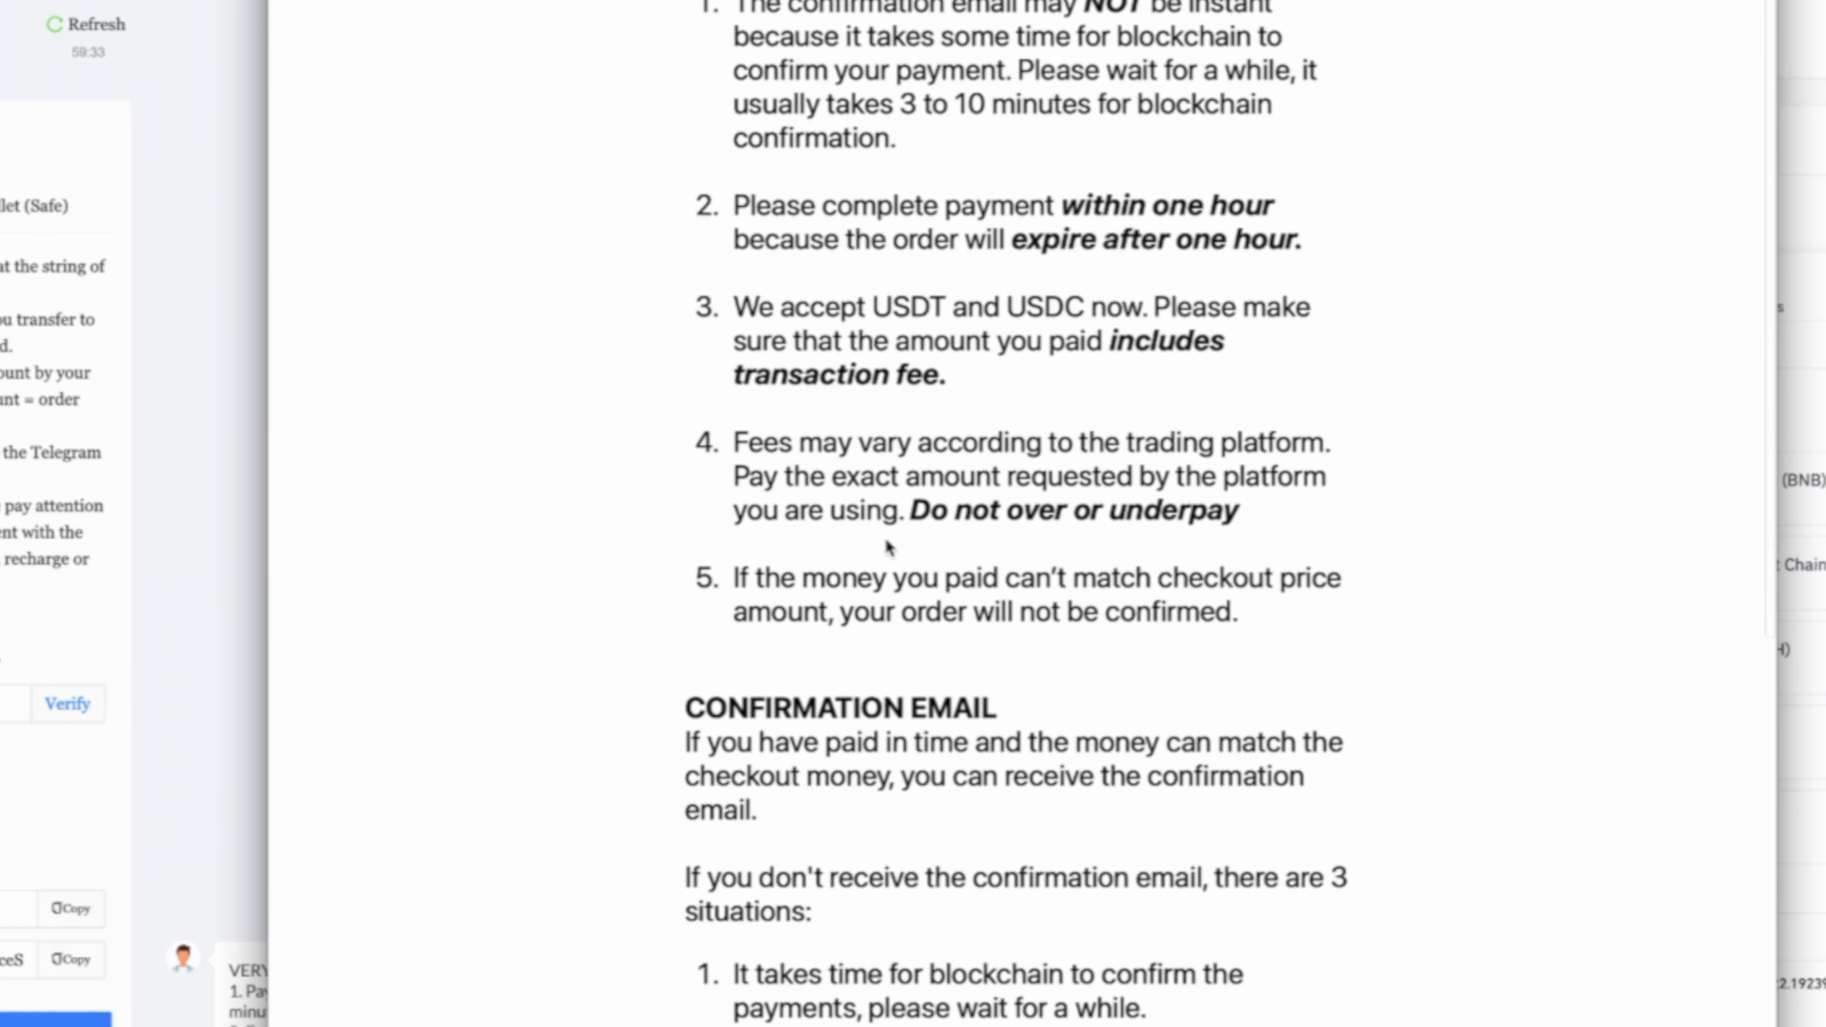
pyautogui.scroll(-3)
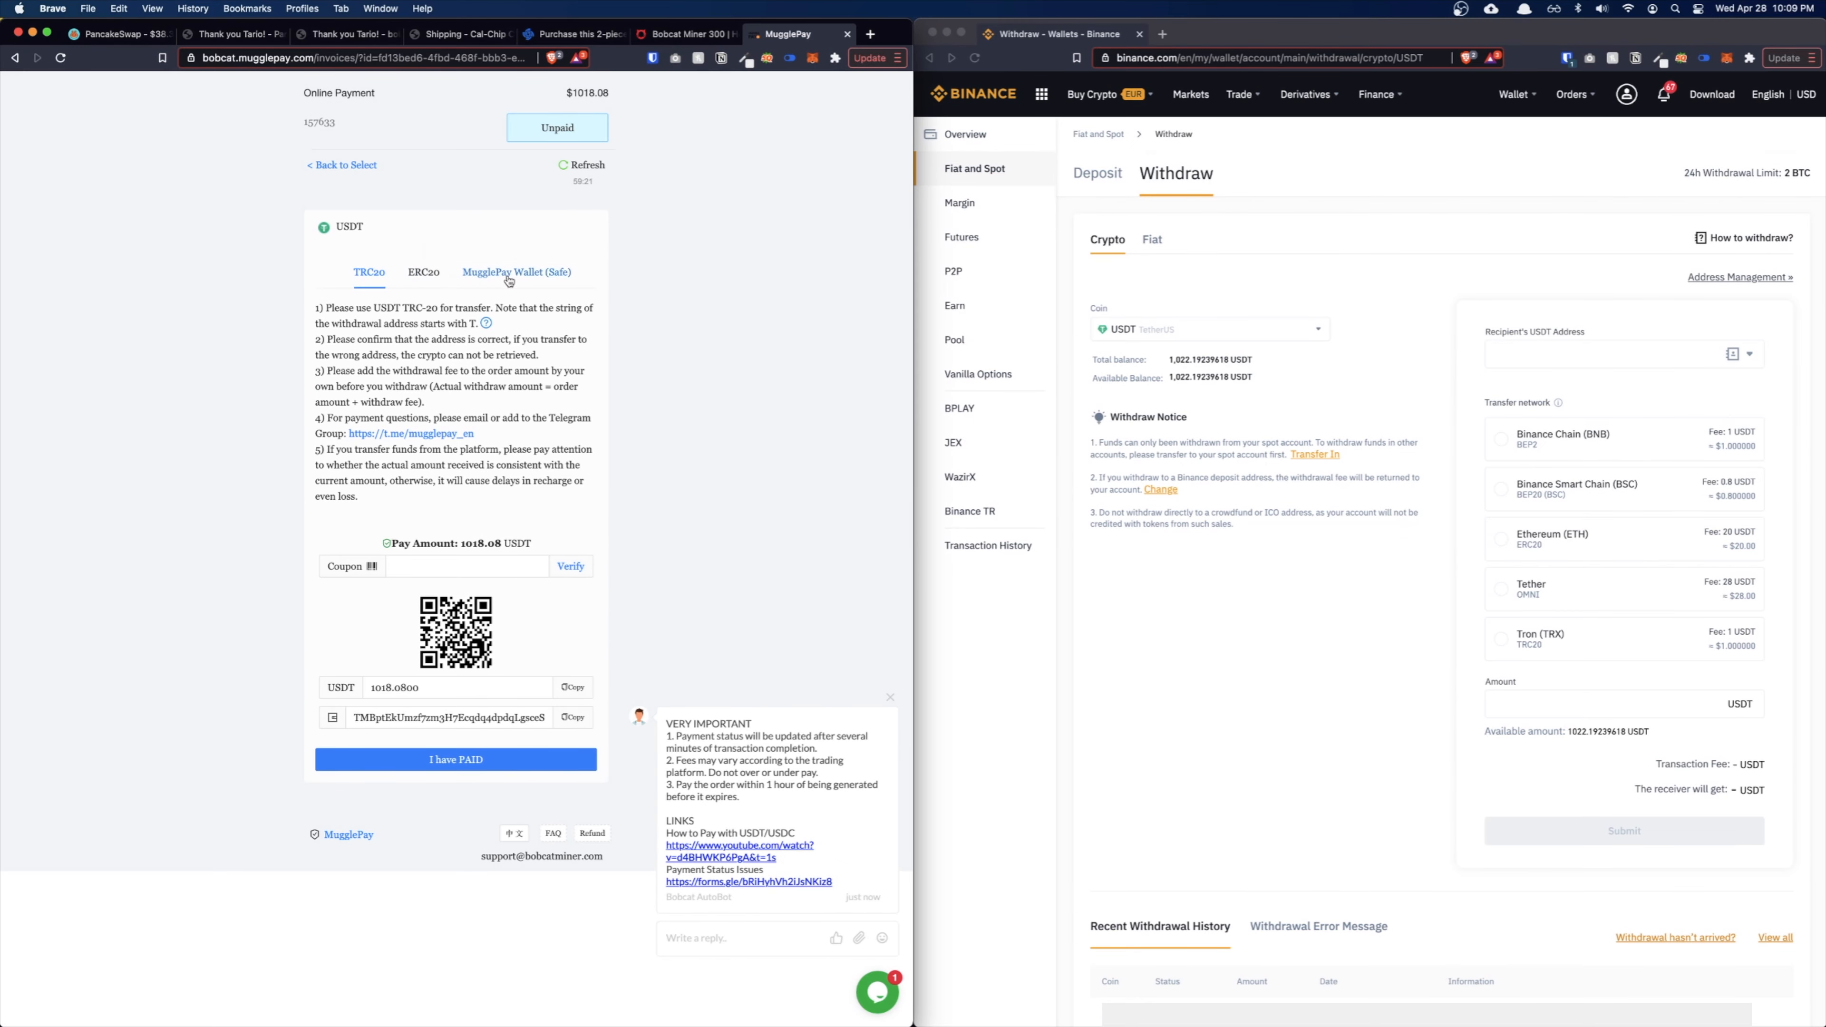
pyautogui.moveTo(424, 271)
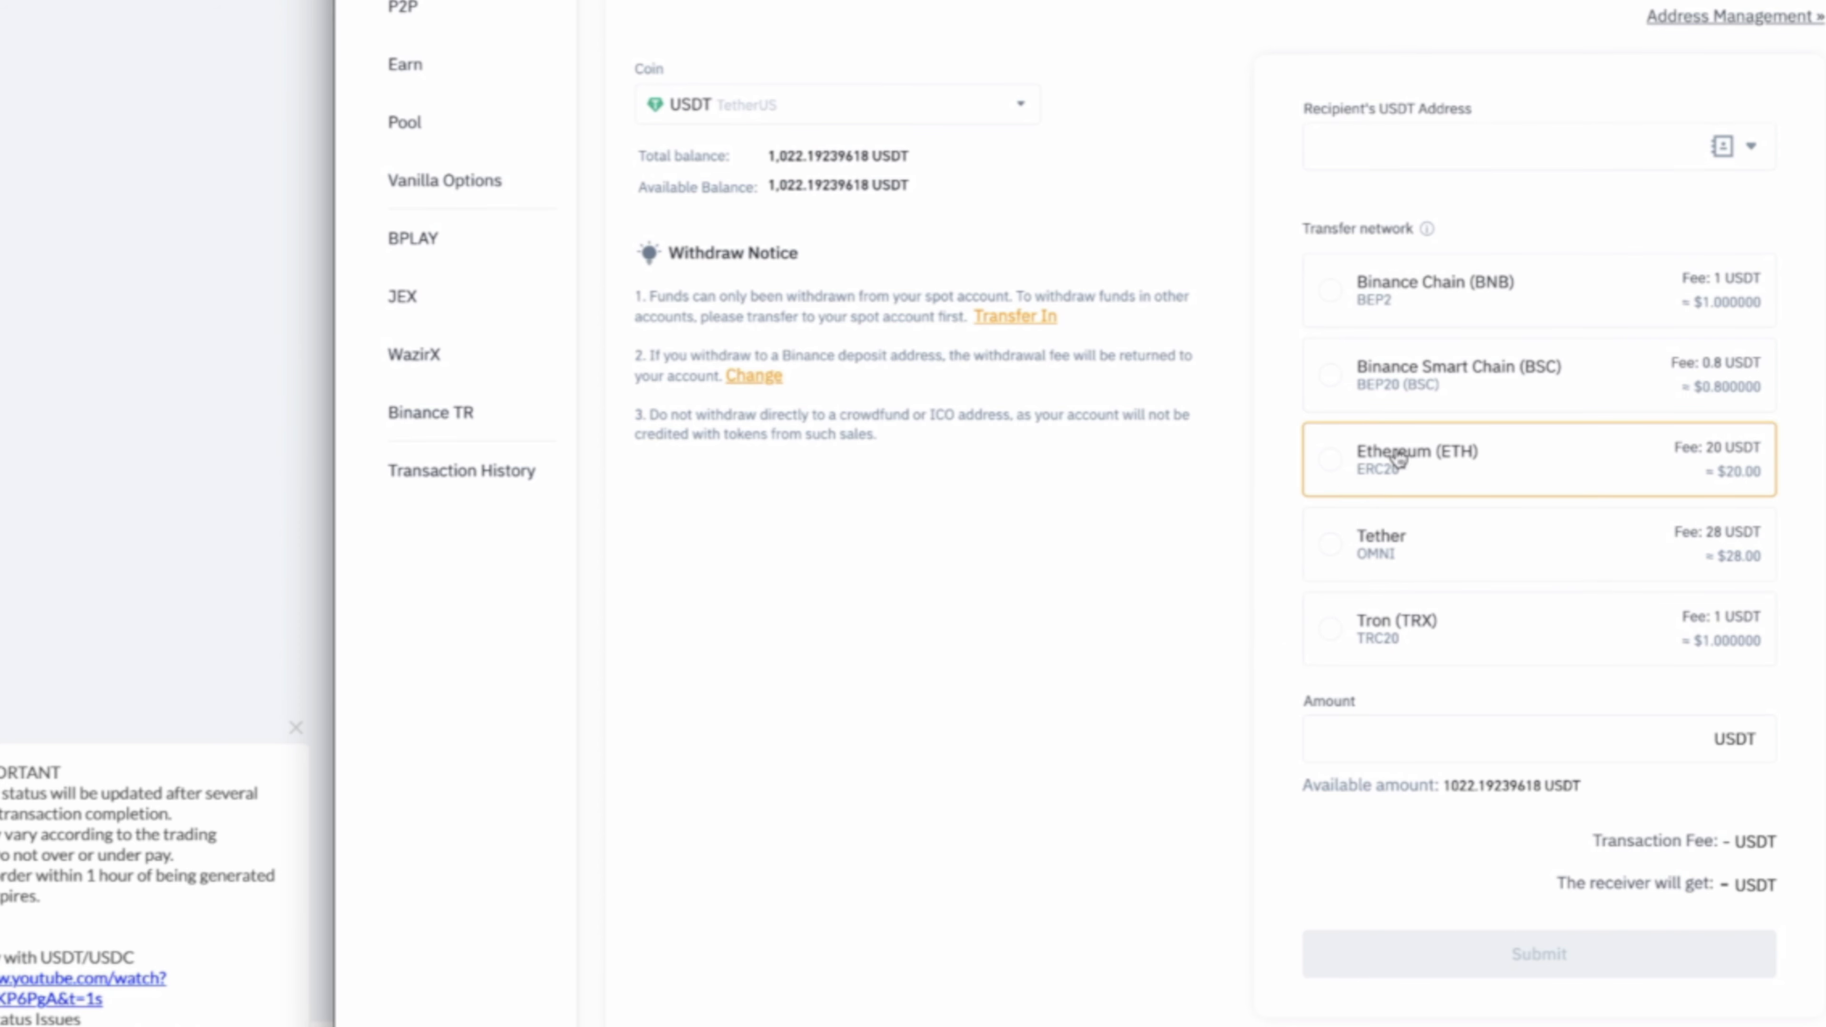
pyautogui.moveTo(1767, 516)
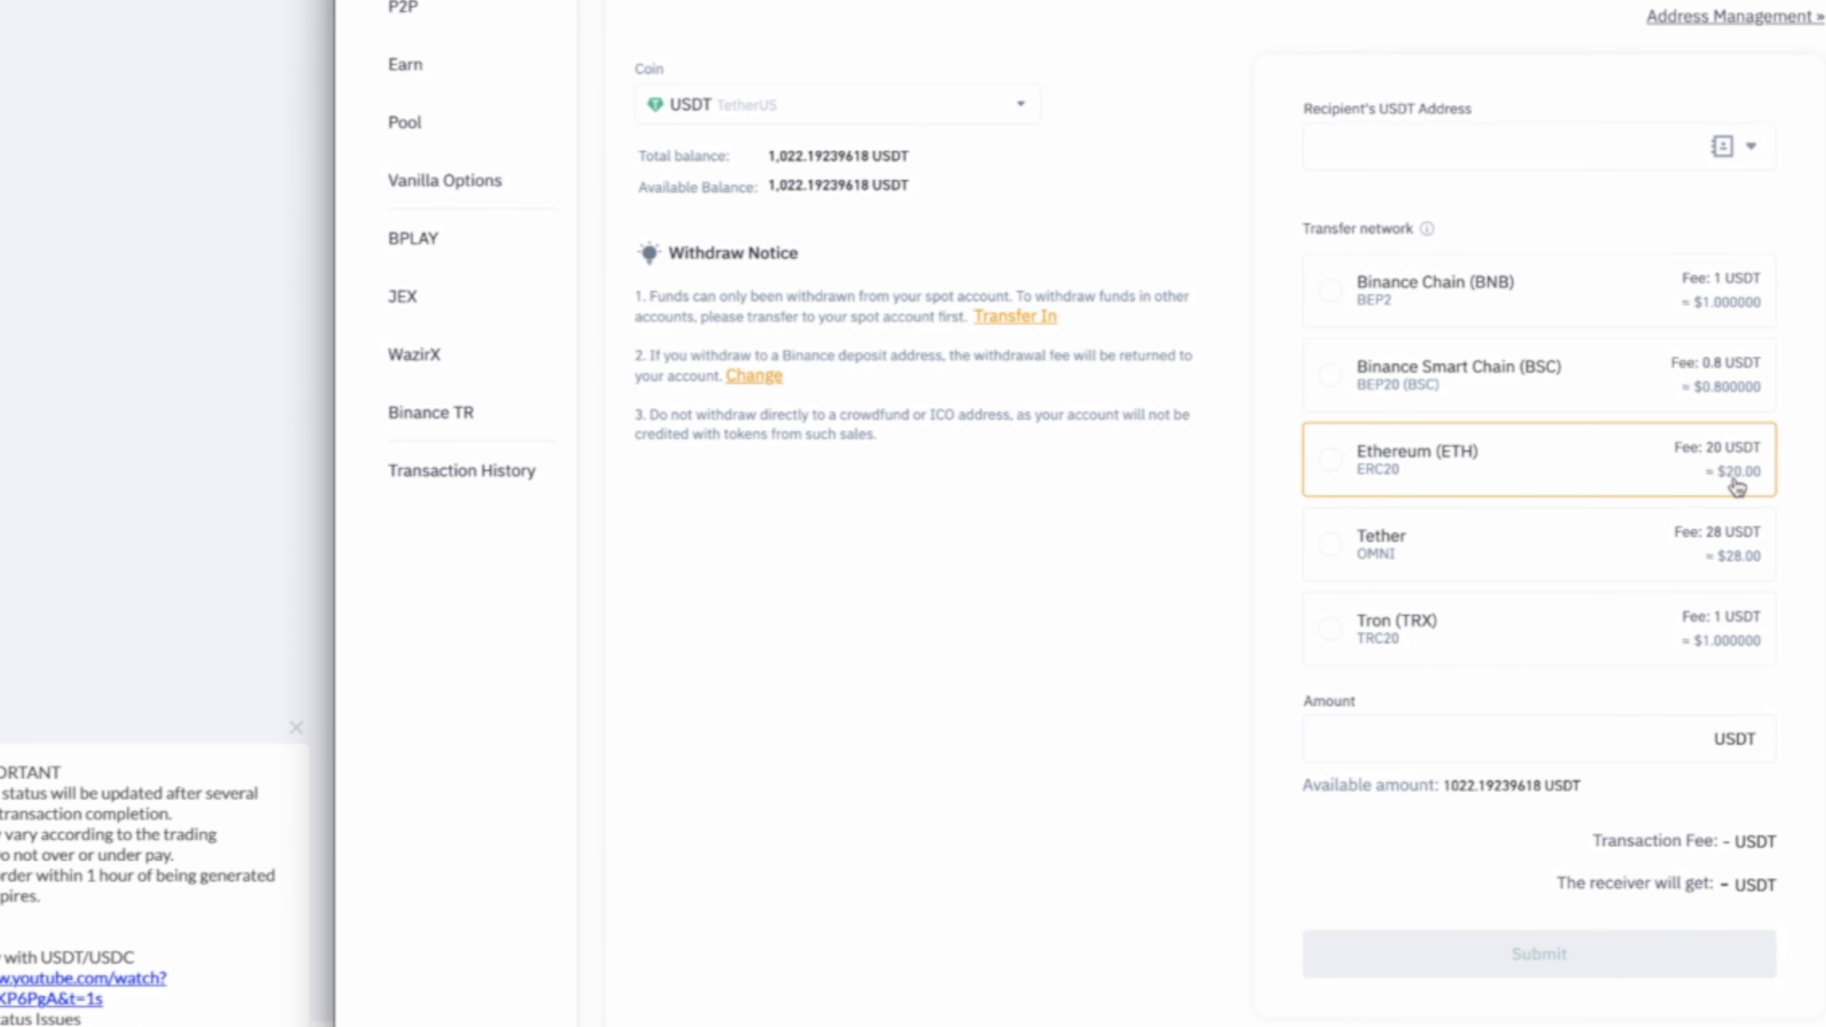
# Step: Select Tron (TRX) TRC20 as the USDT transfer network, with 1 USDT fee
pyautogui.click(1328, 629)
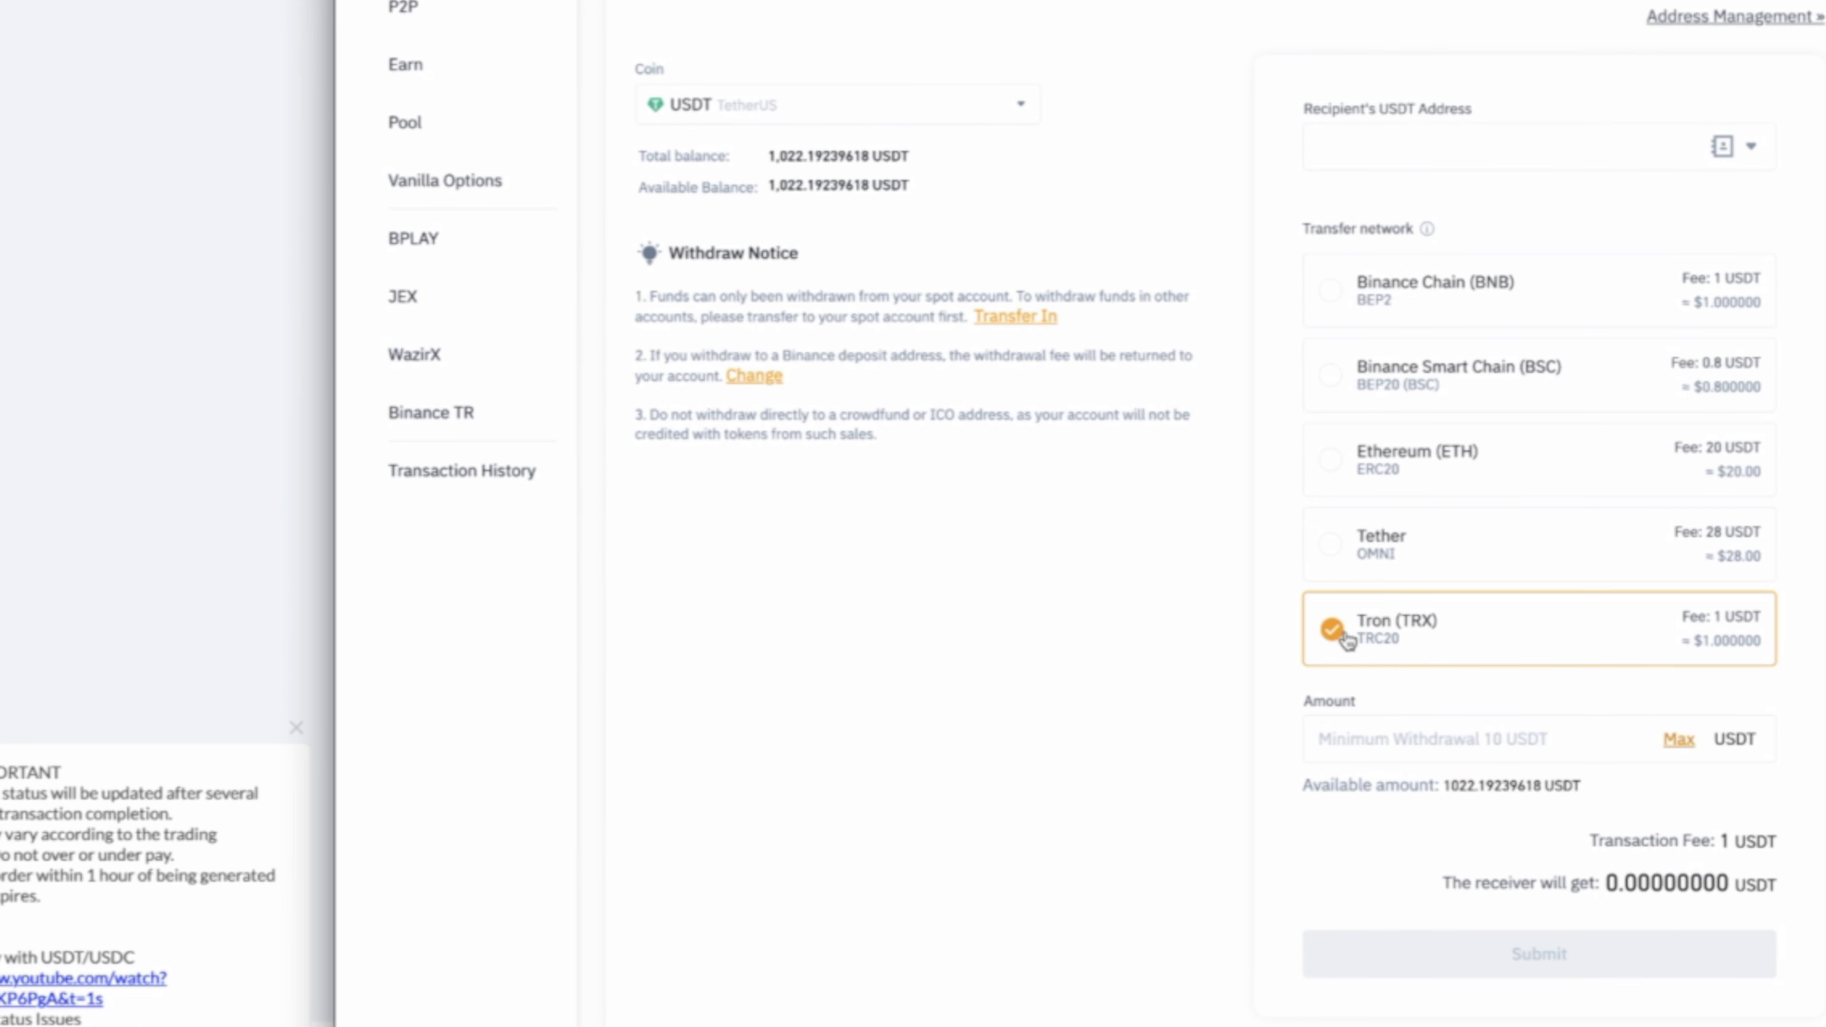
pyautogui.moveTo(1695, 644)
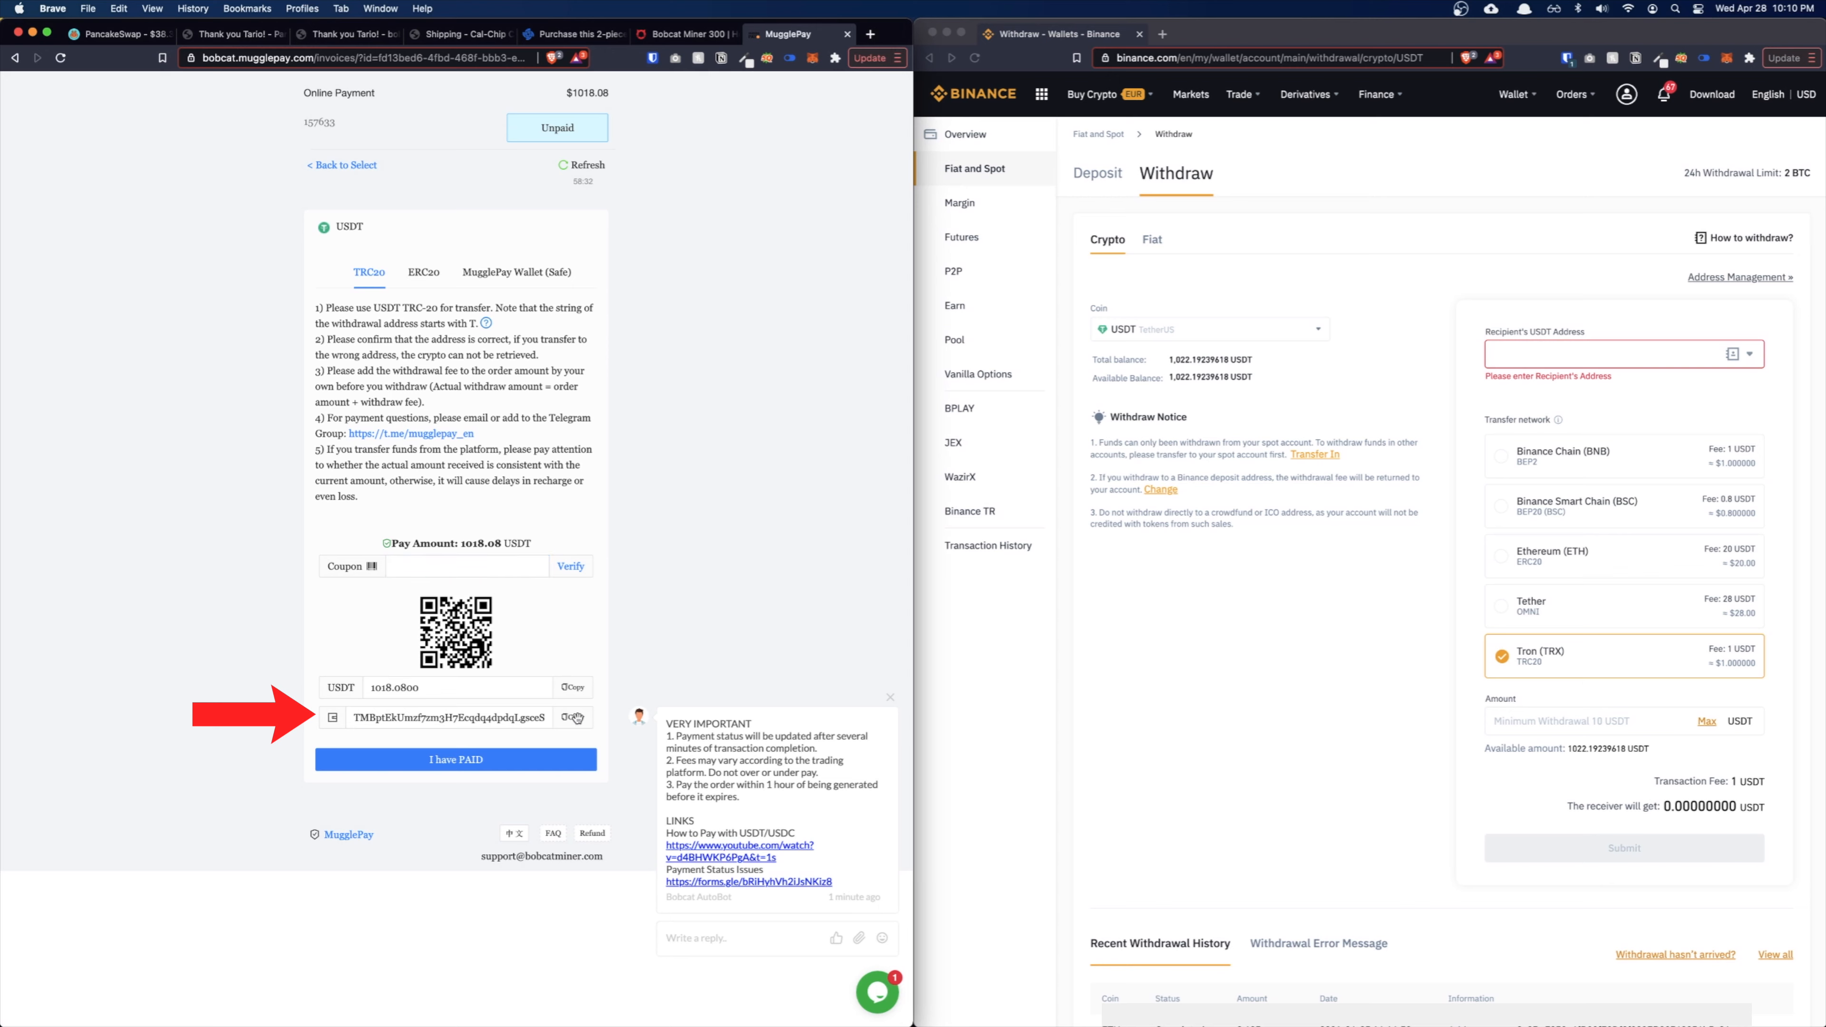
# Step: Copy the MugglePay TRC20 address and paste it as the recipient's USDT address
pyautogui.click(572, 717)
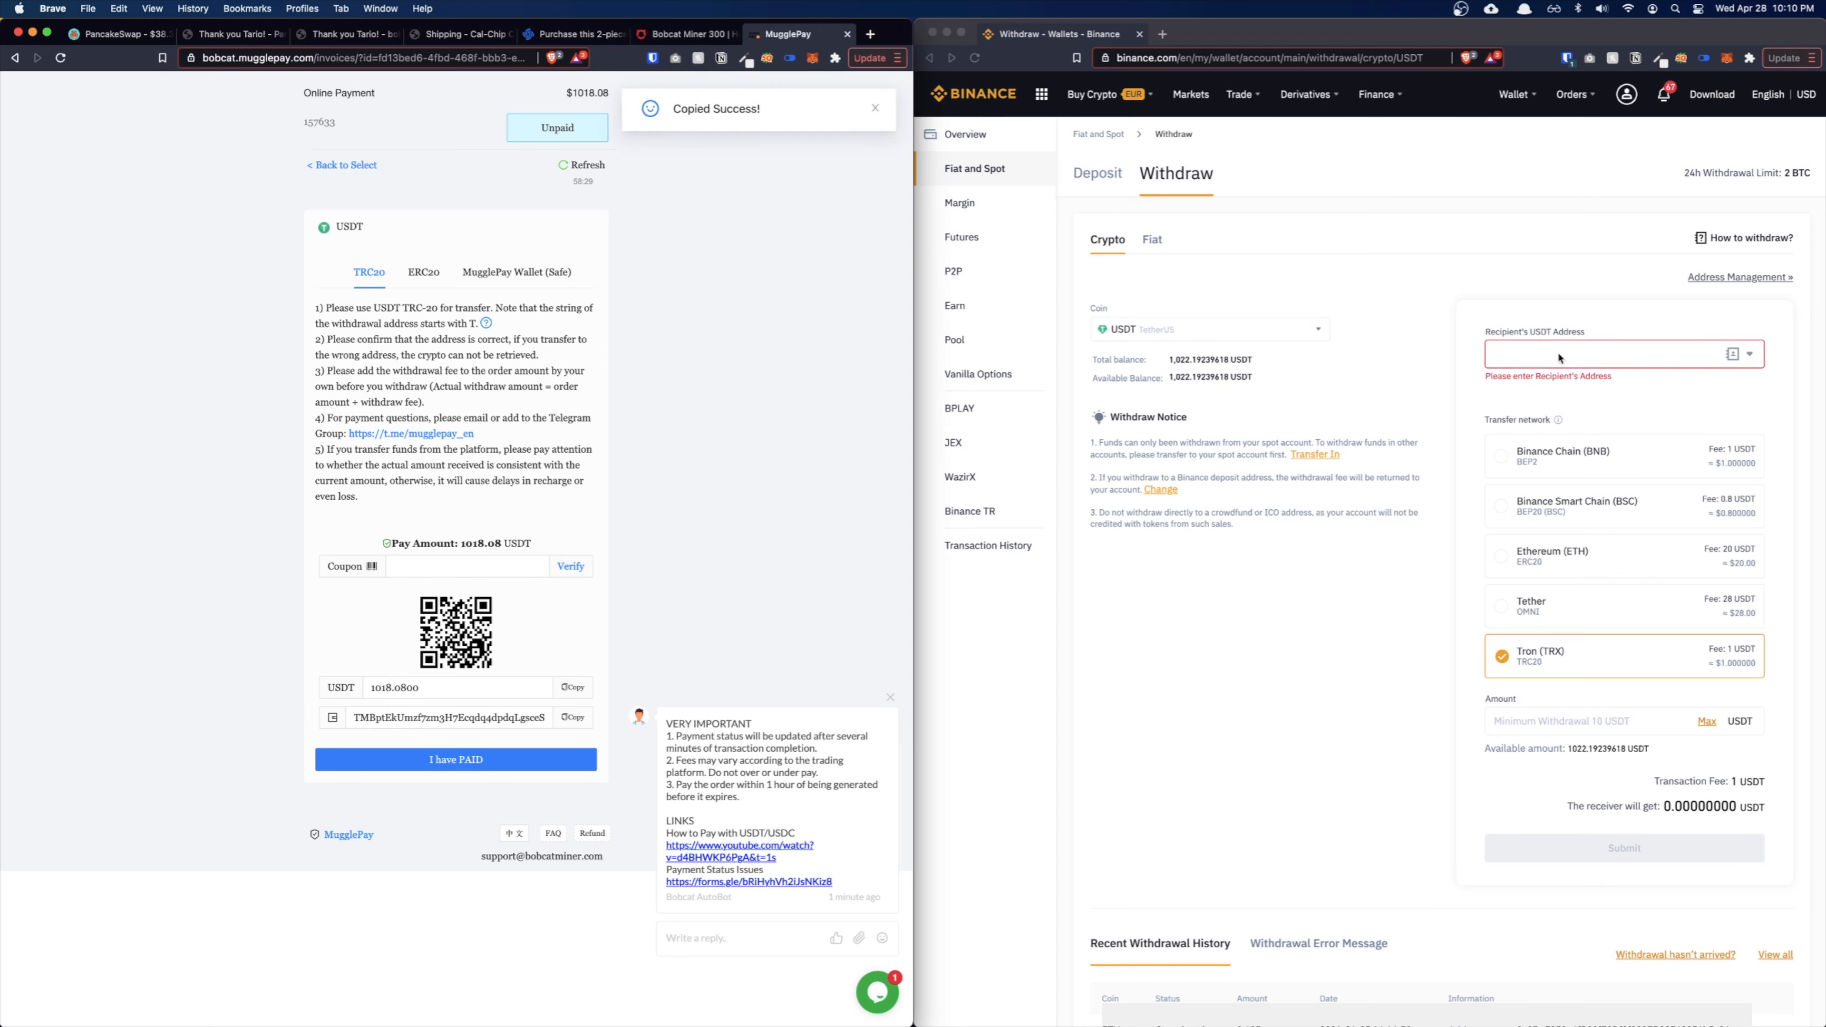
pyautogui.click(1607, 353)
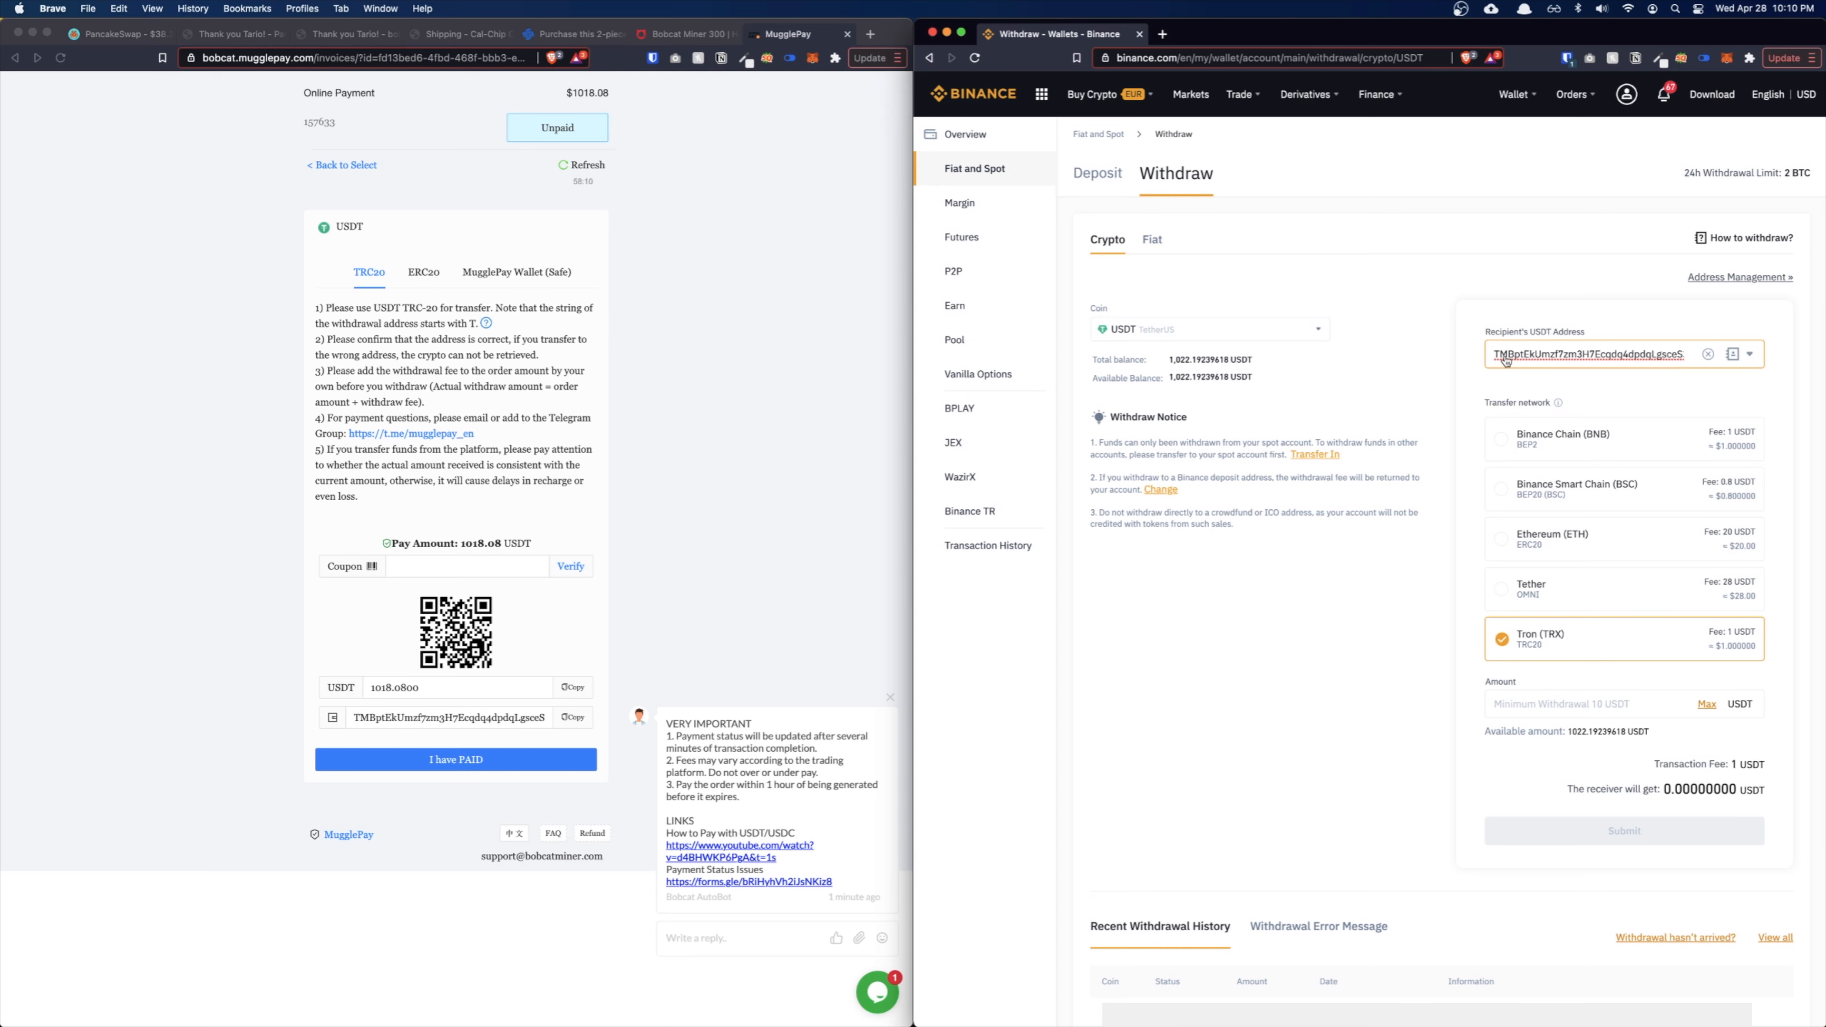
pyautogui.moveTo(1683, 362)
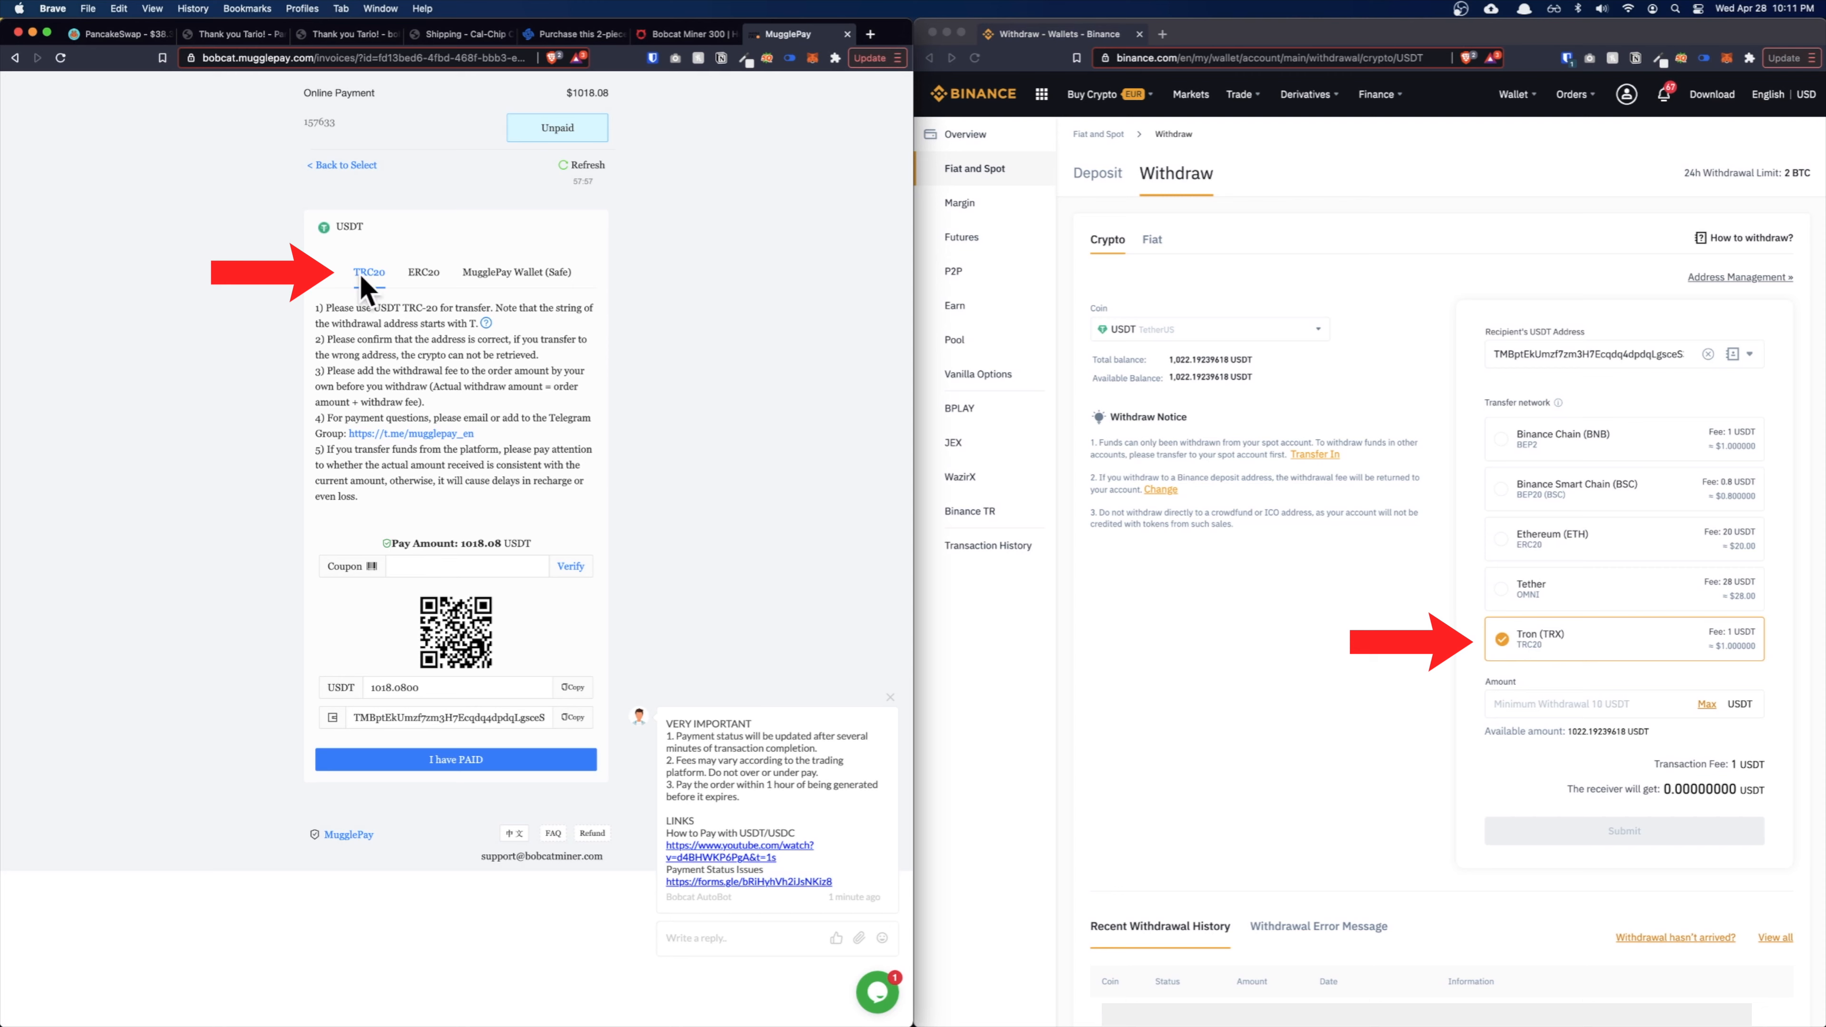
pyautogui.moveTo(1814, 742)
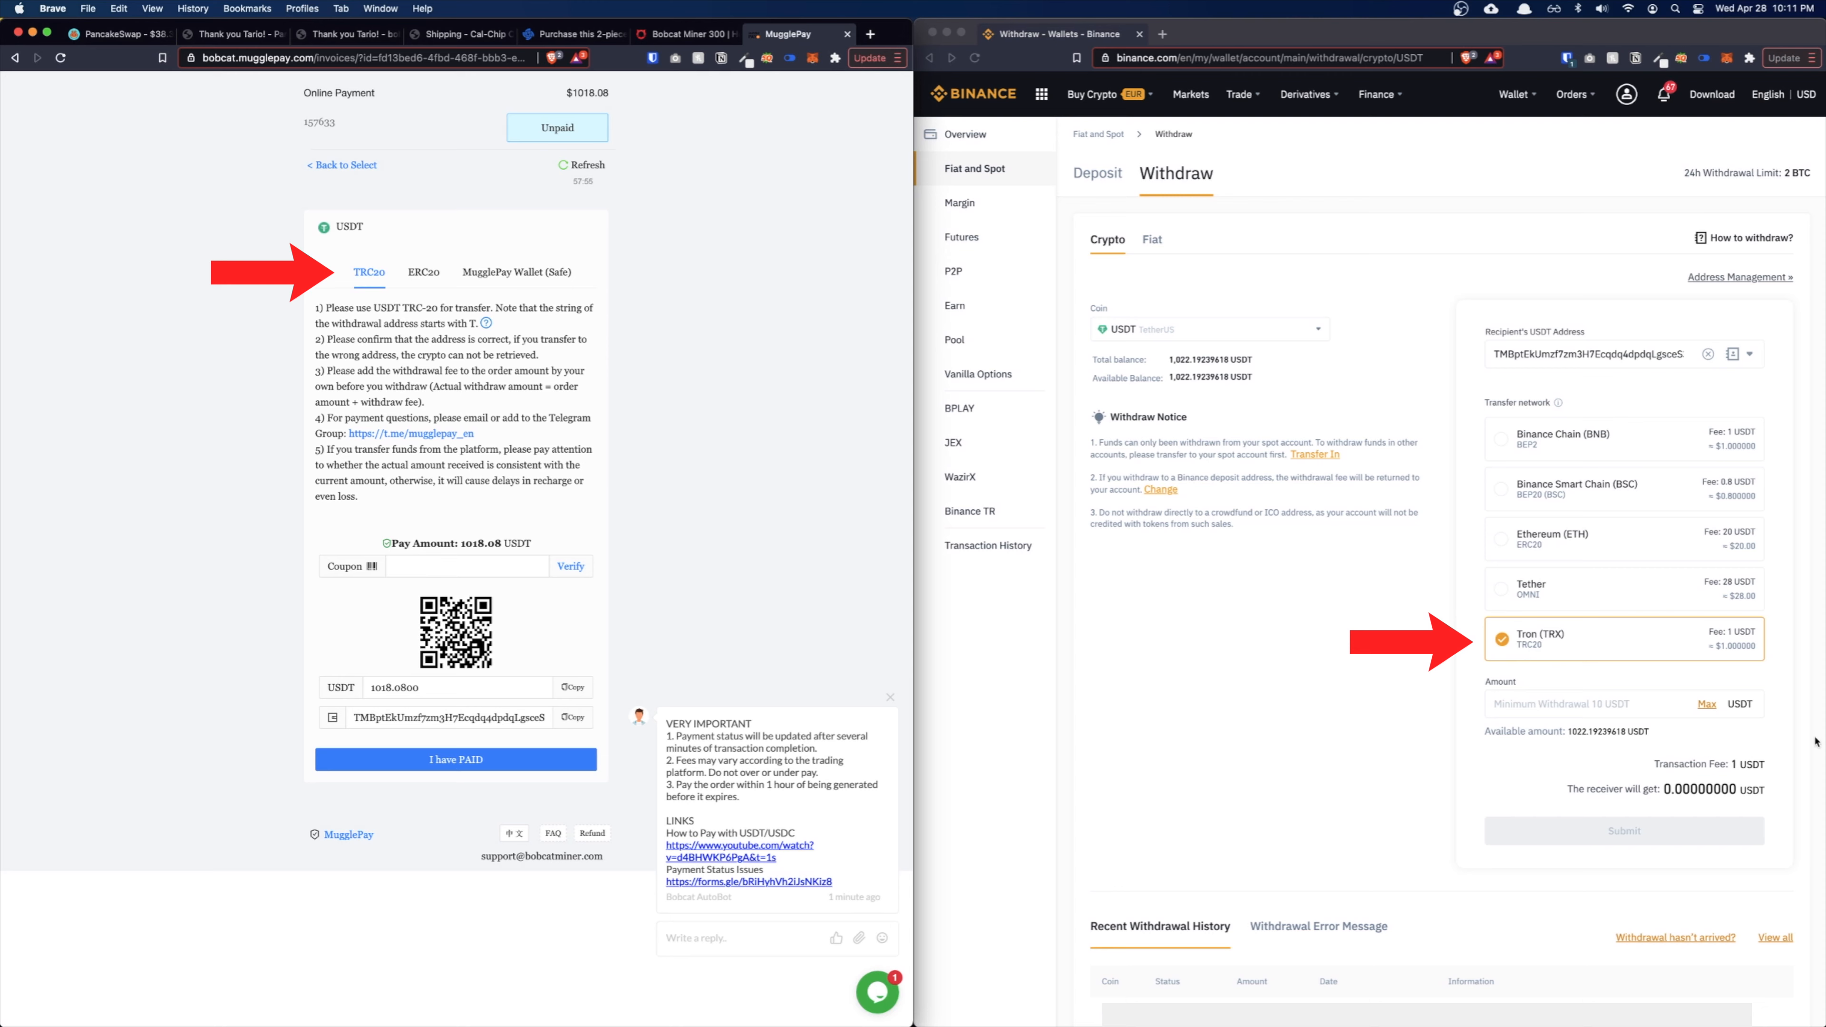
pyautogui.moveTo(1676, 647)
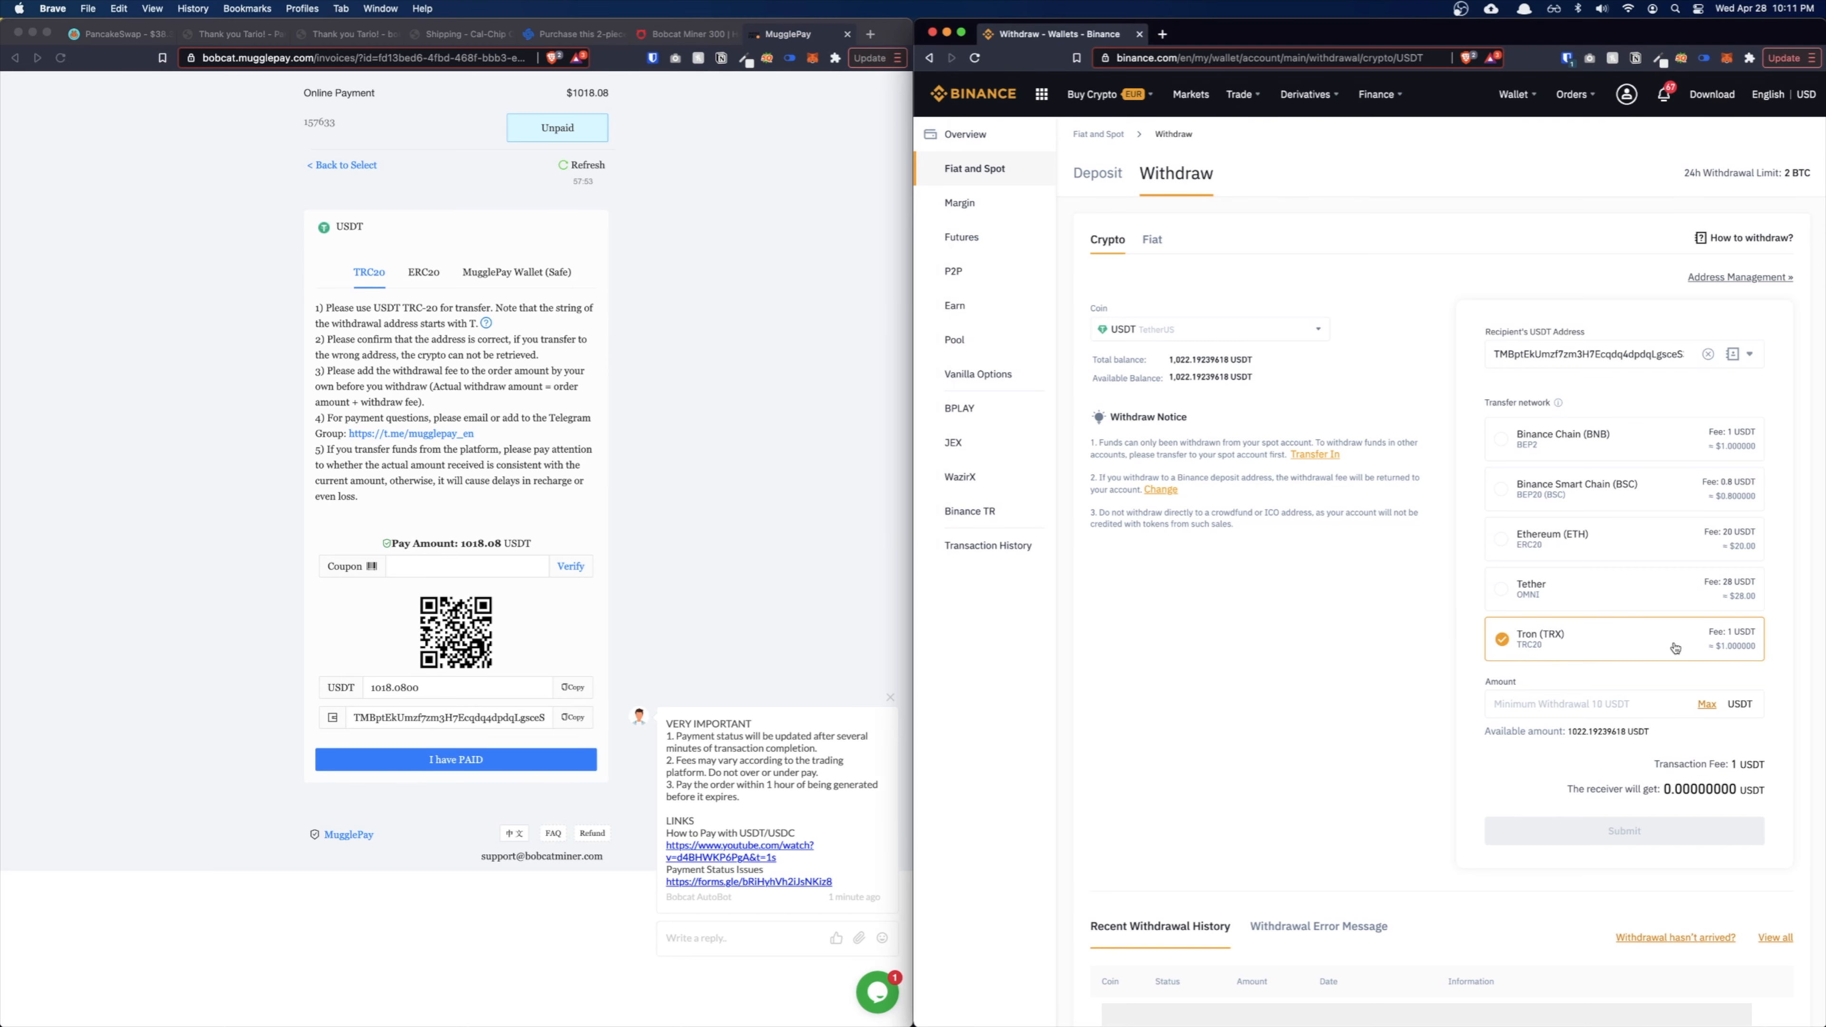
# Step: Enter a 1019.08 USDT withdrawal amount (1,018.08 plus the 1 USDT fee) and submit it
pyautogui.click(466, 566)
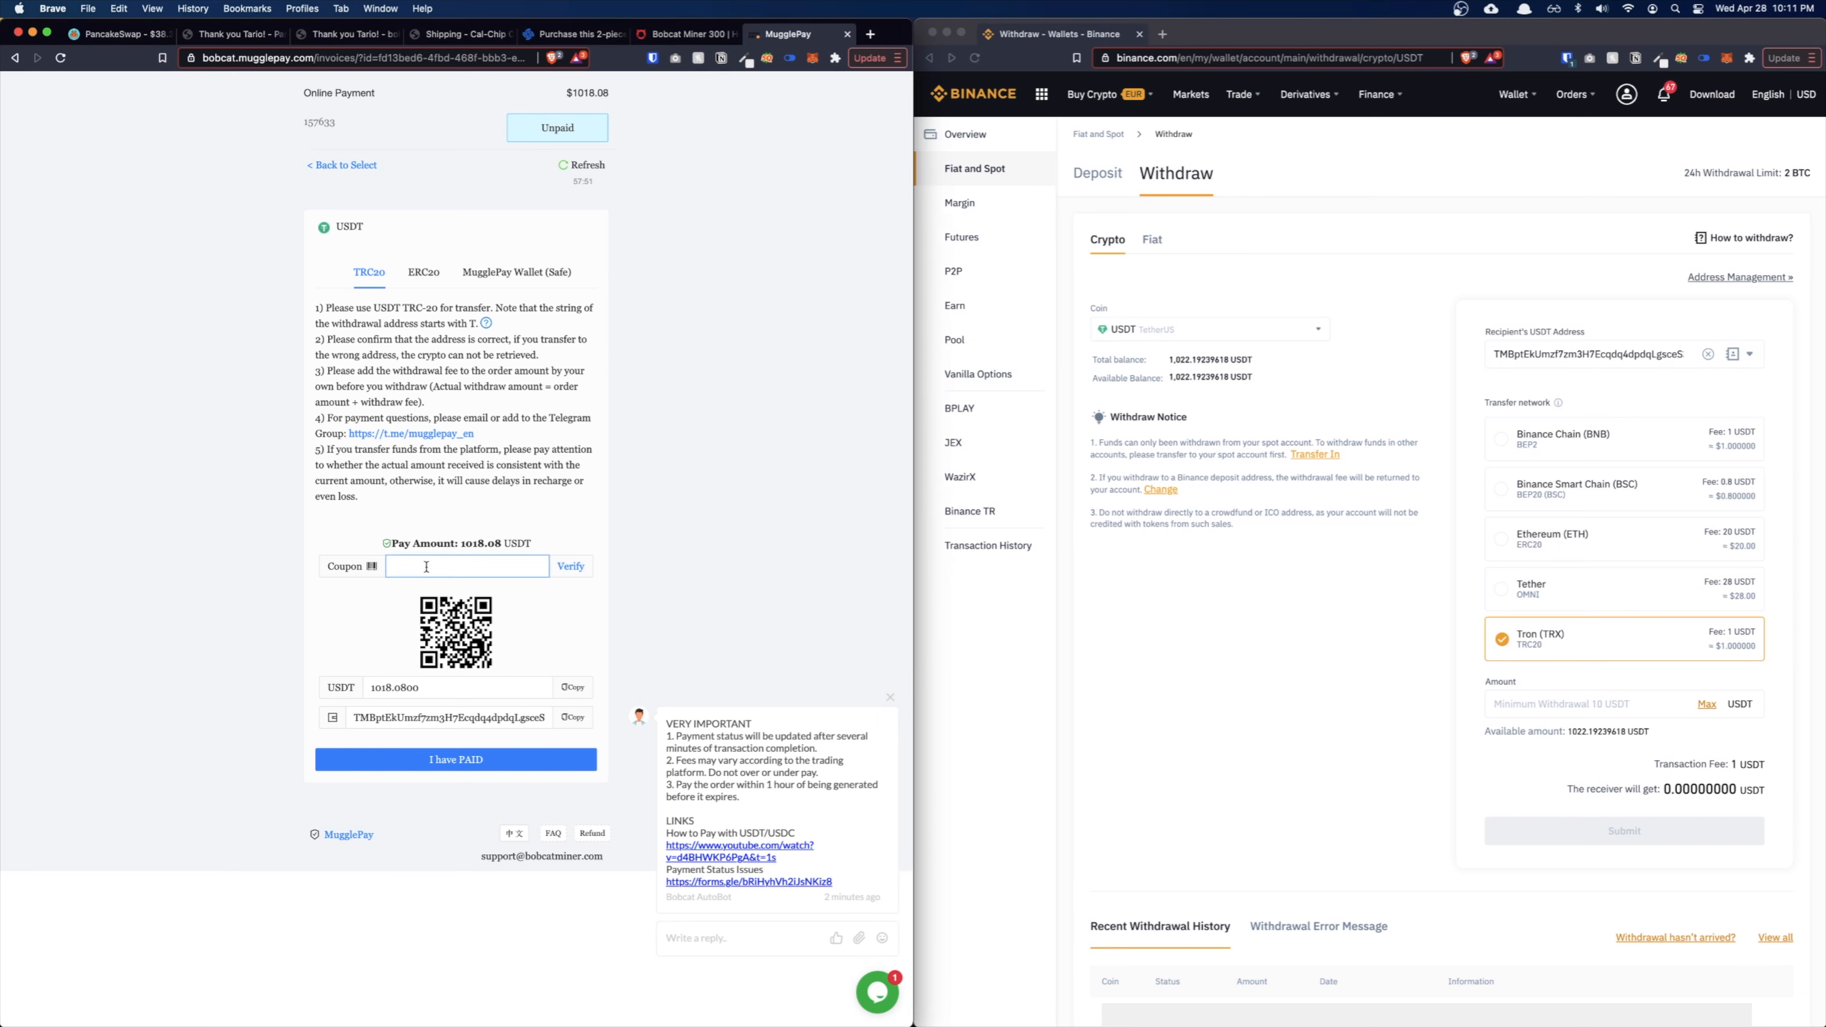
pyautogui.click(466, 566)
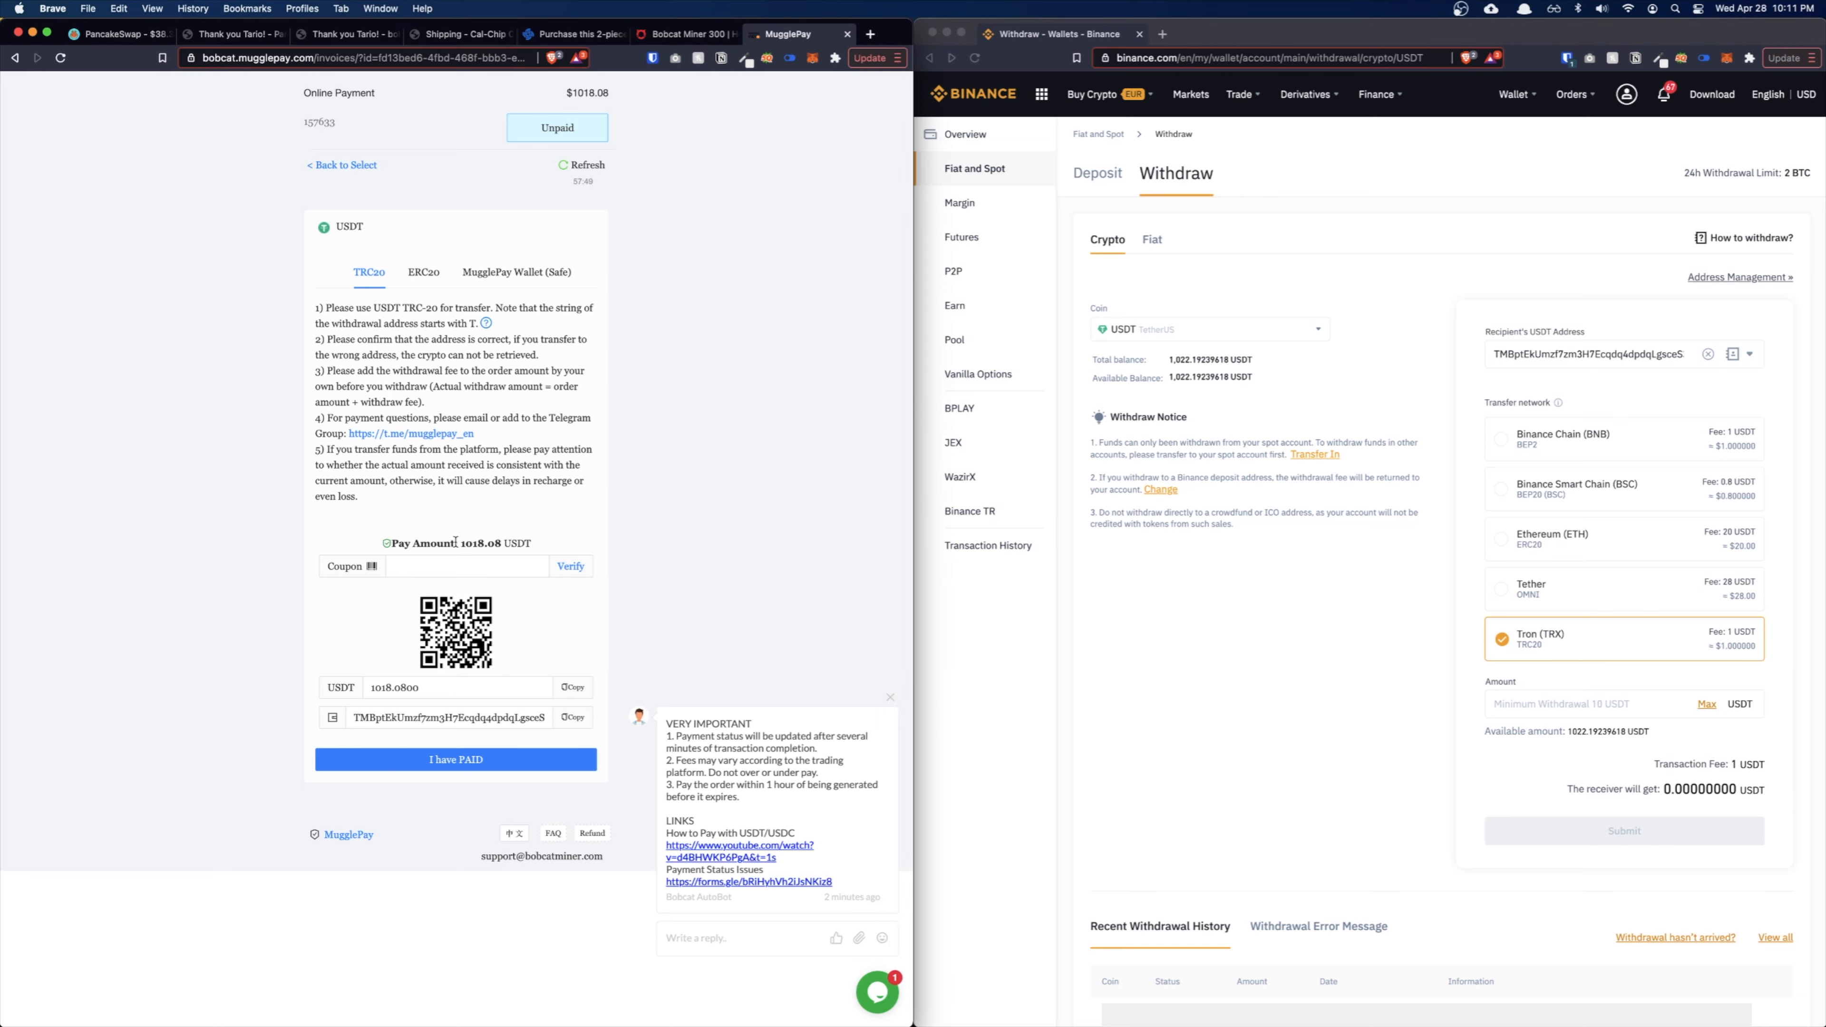
pyautogui.doubleClick(480, 543)
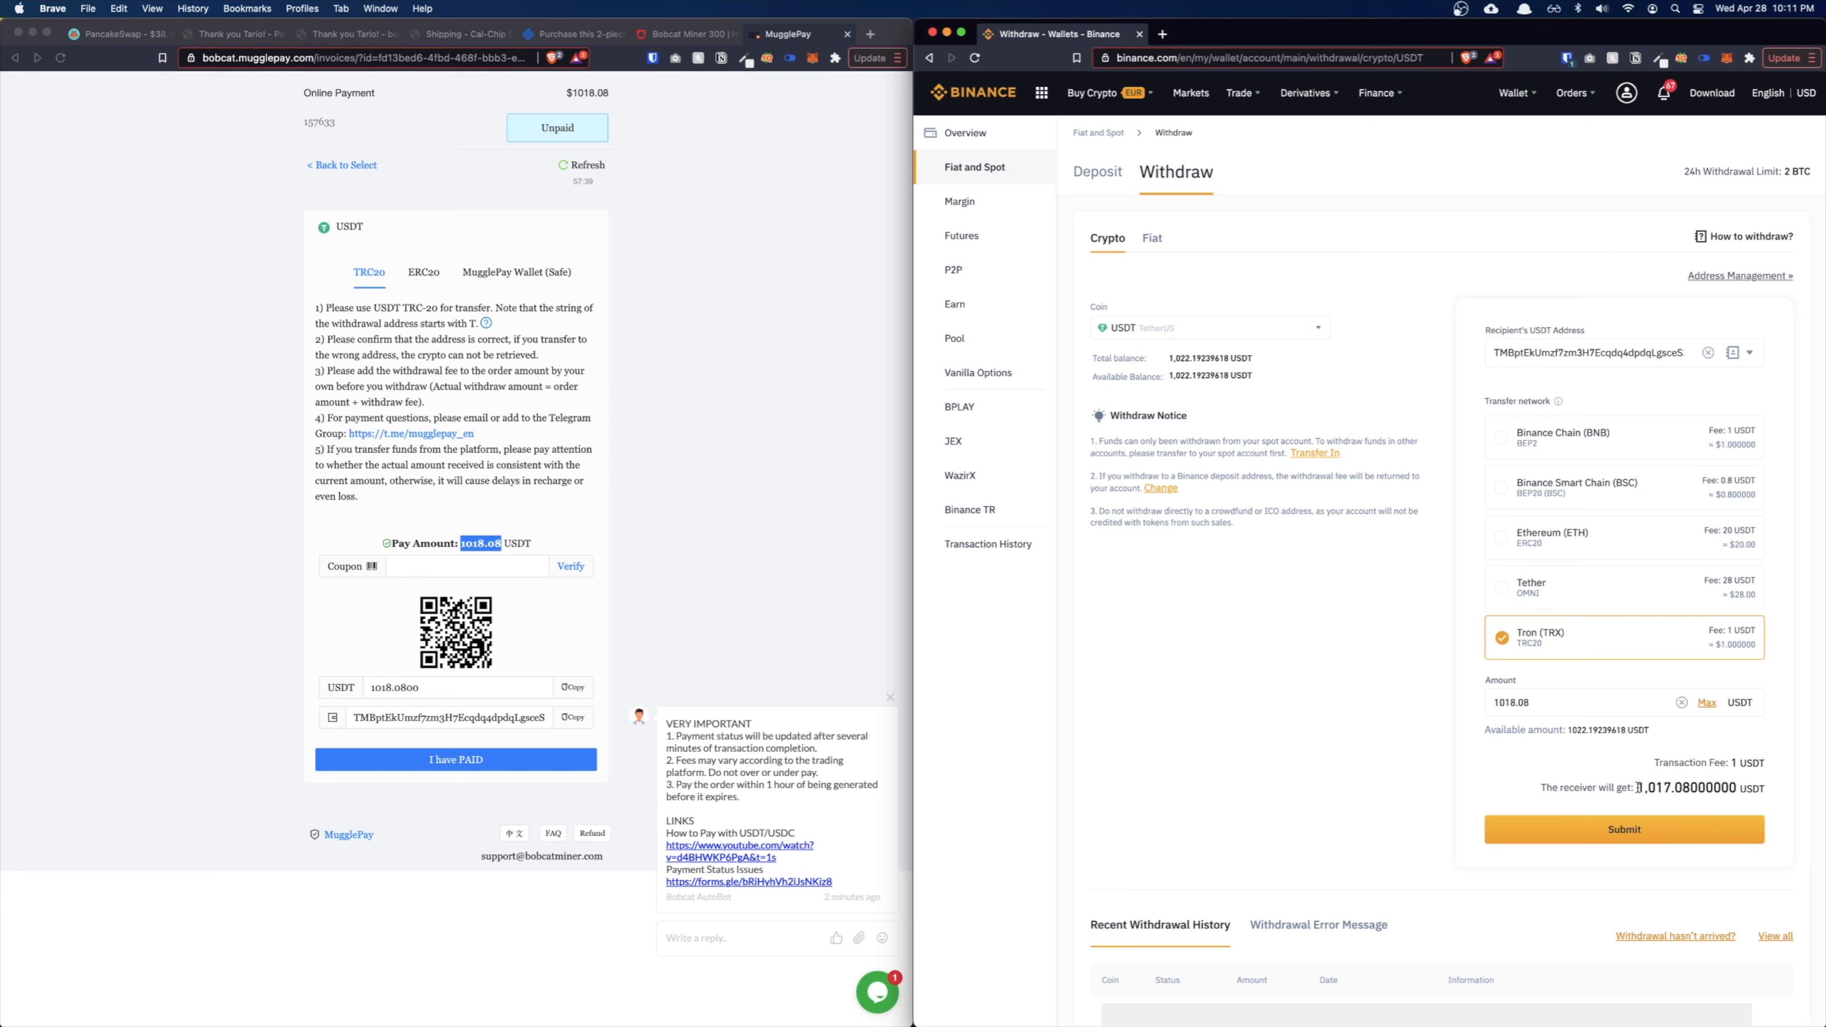
pyautogui.doubleClick(1687, 787)
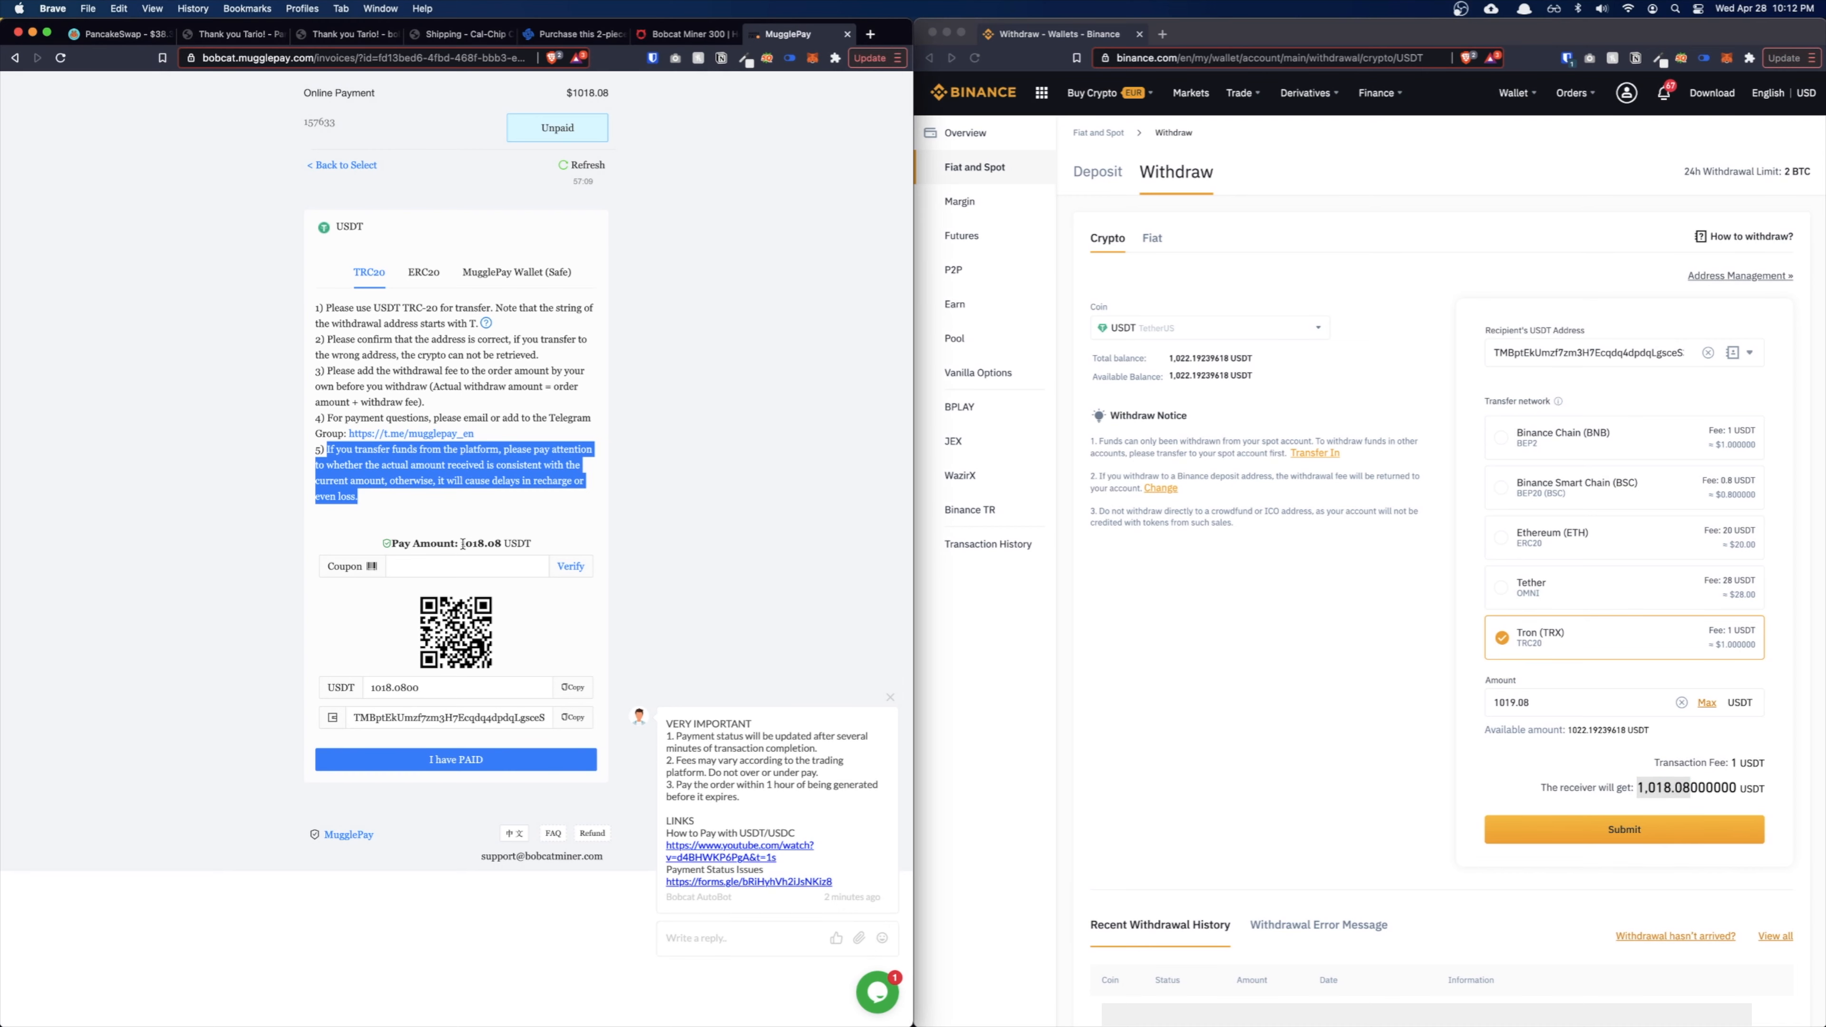
pyautogui.click(683, 540)
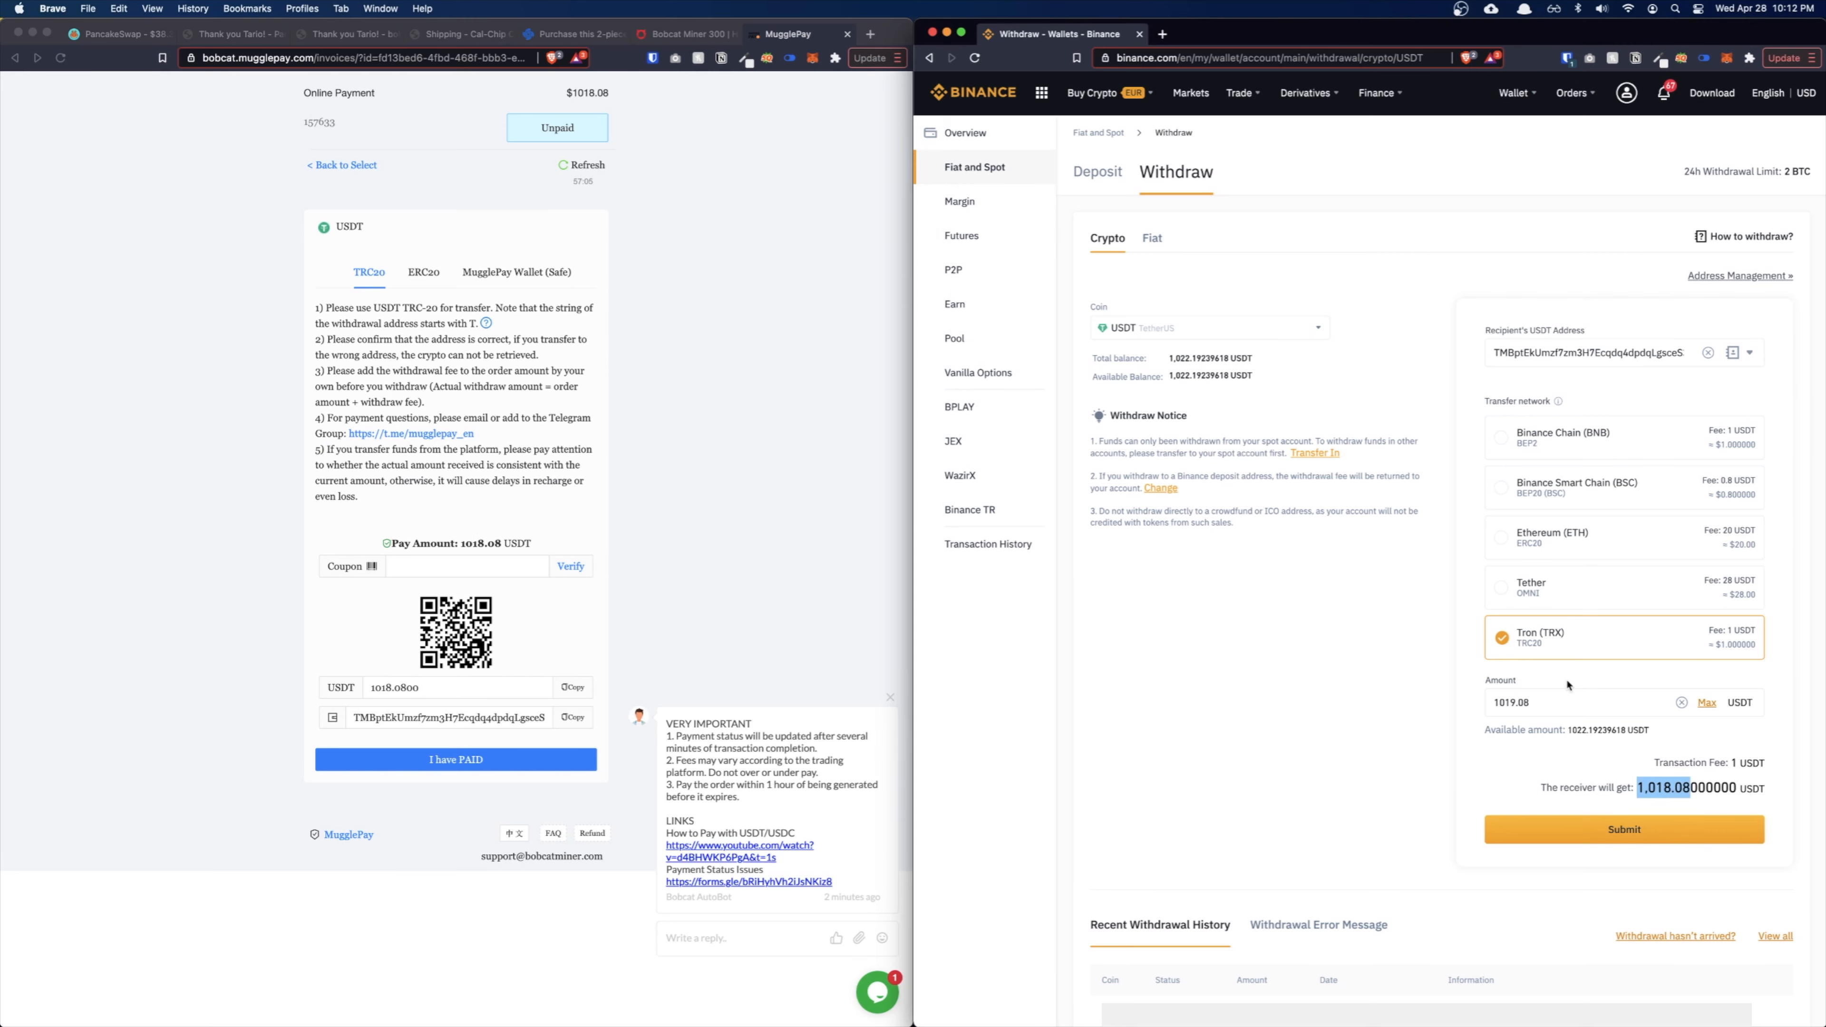
pyautogui.click(1623, 829)
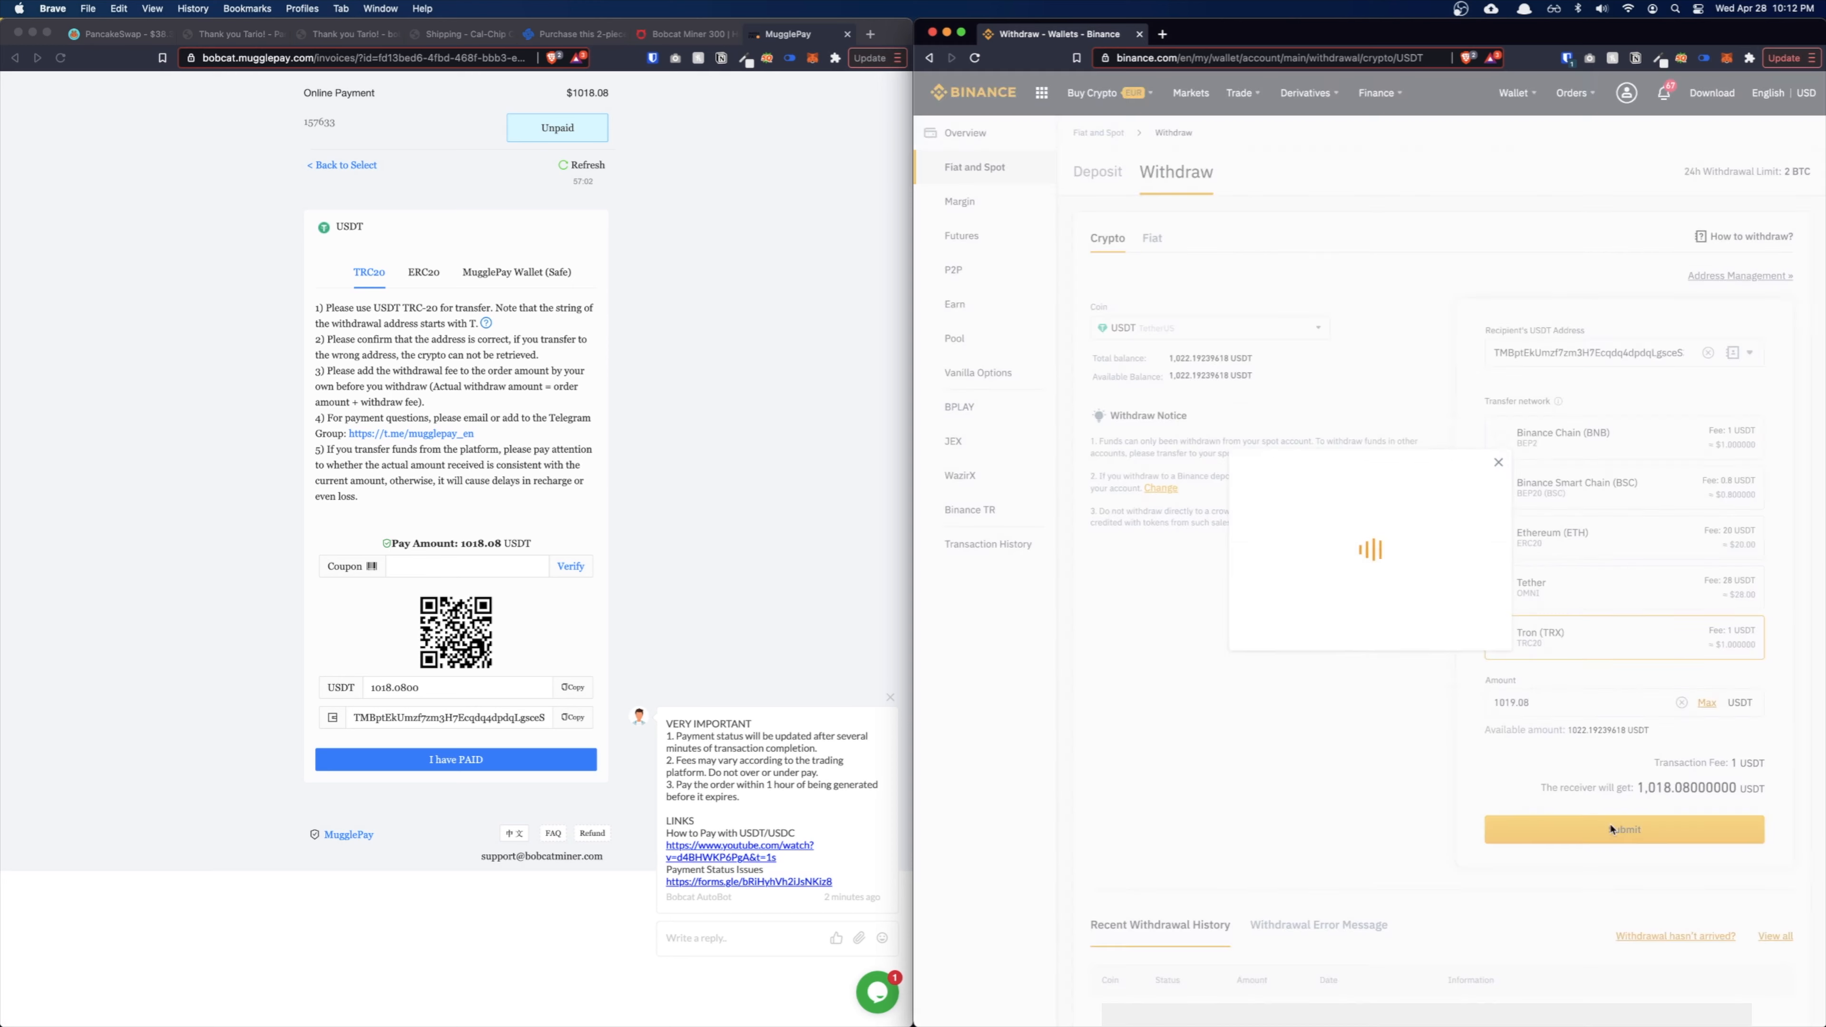
pyautogui.click(1623, 829)
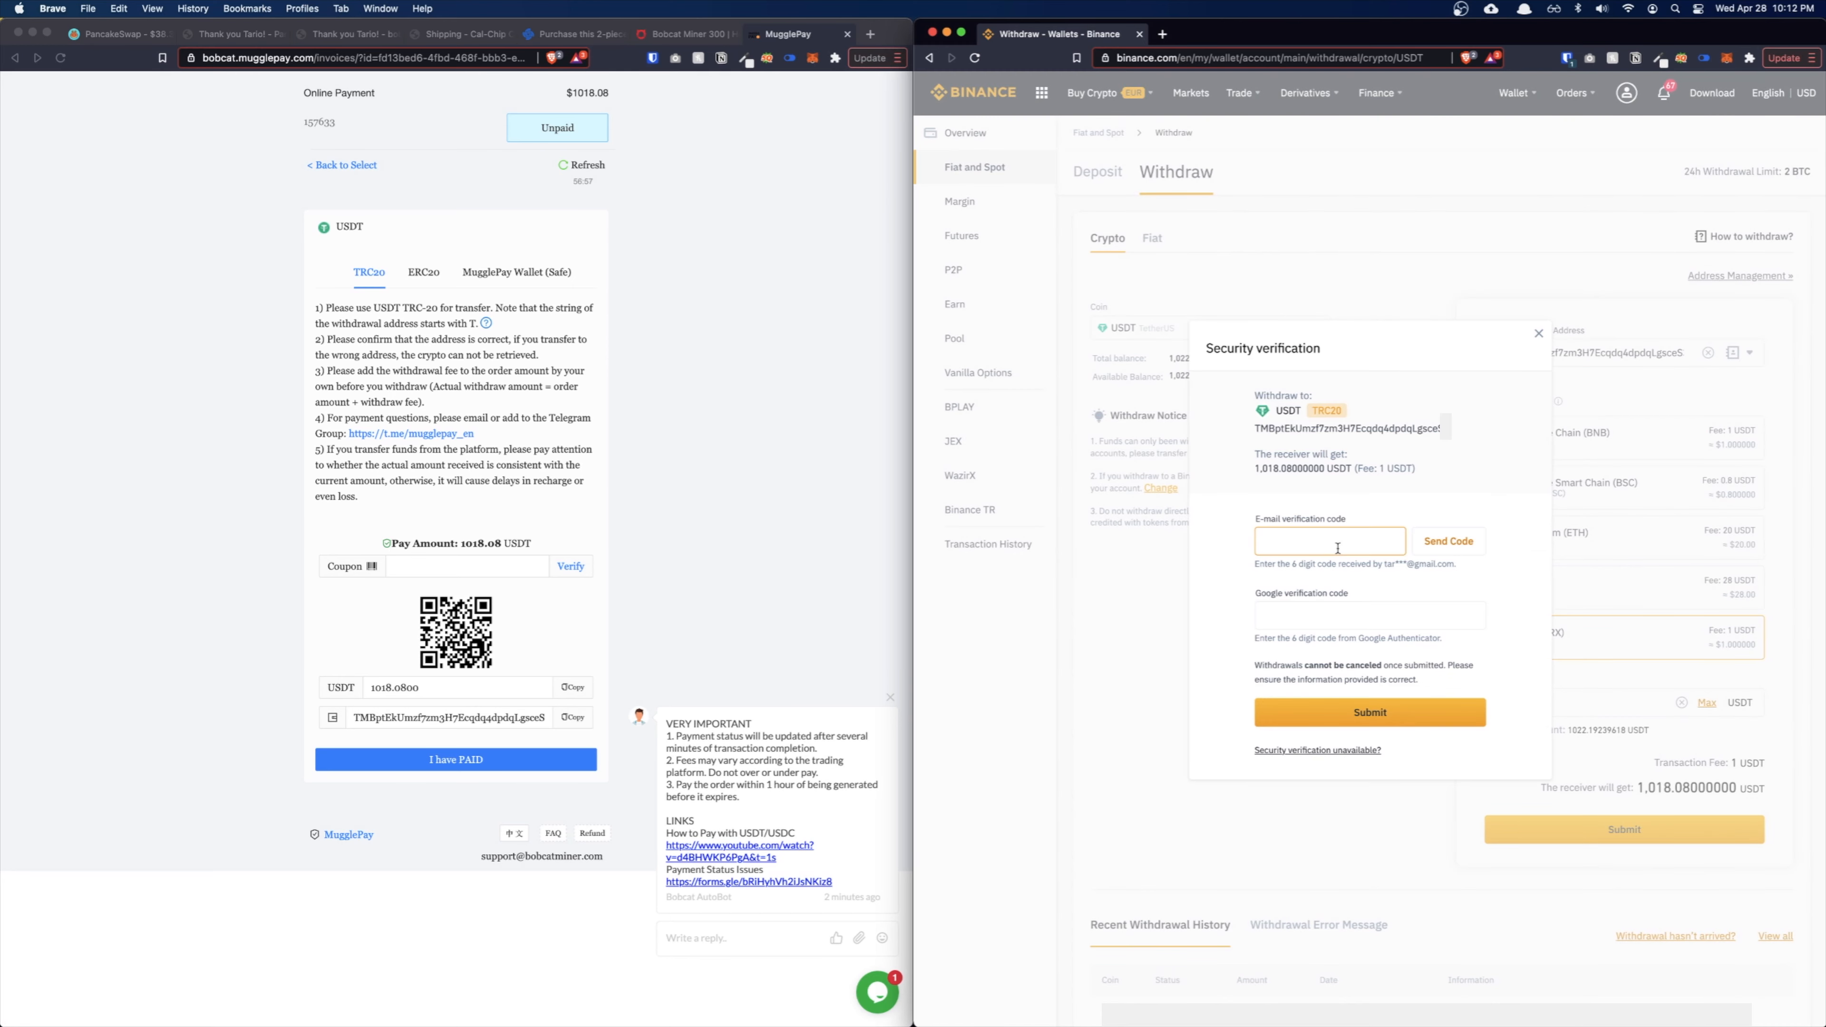
pyautogui.click(1448, 540)
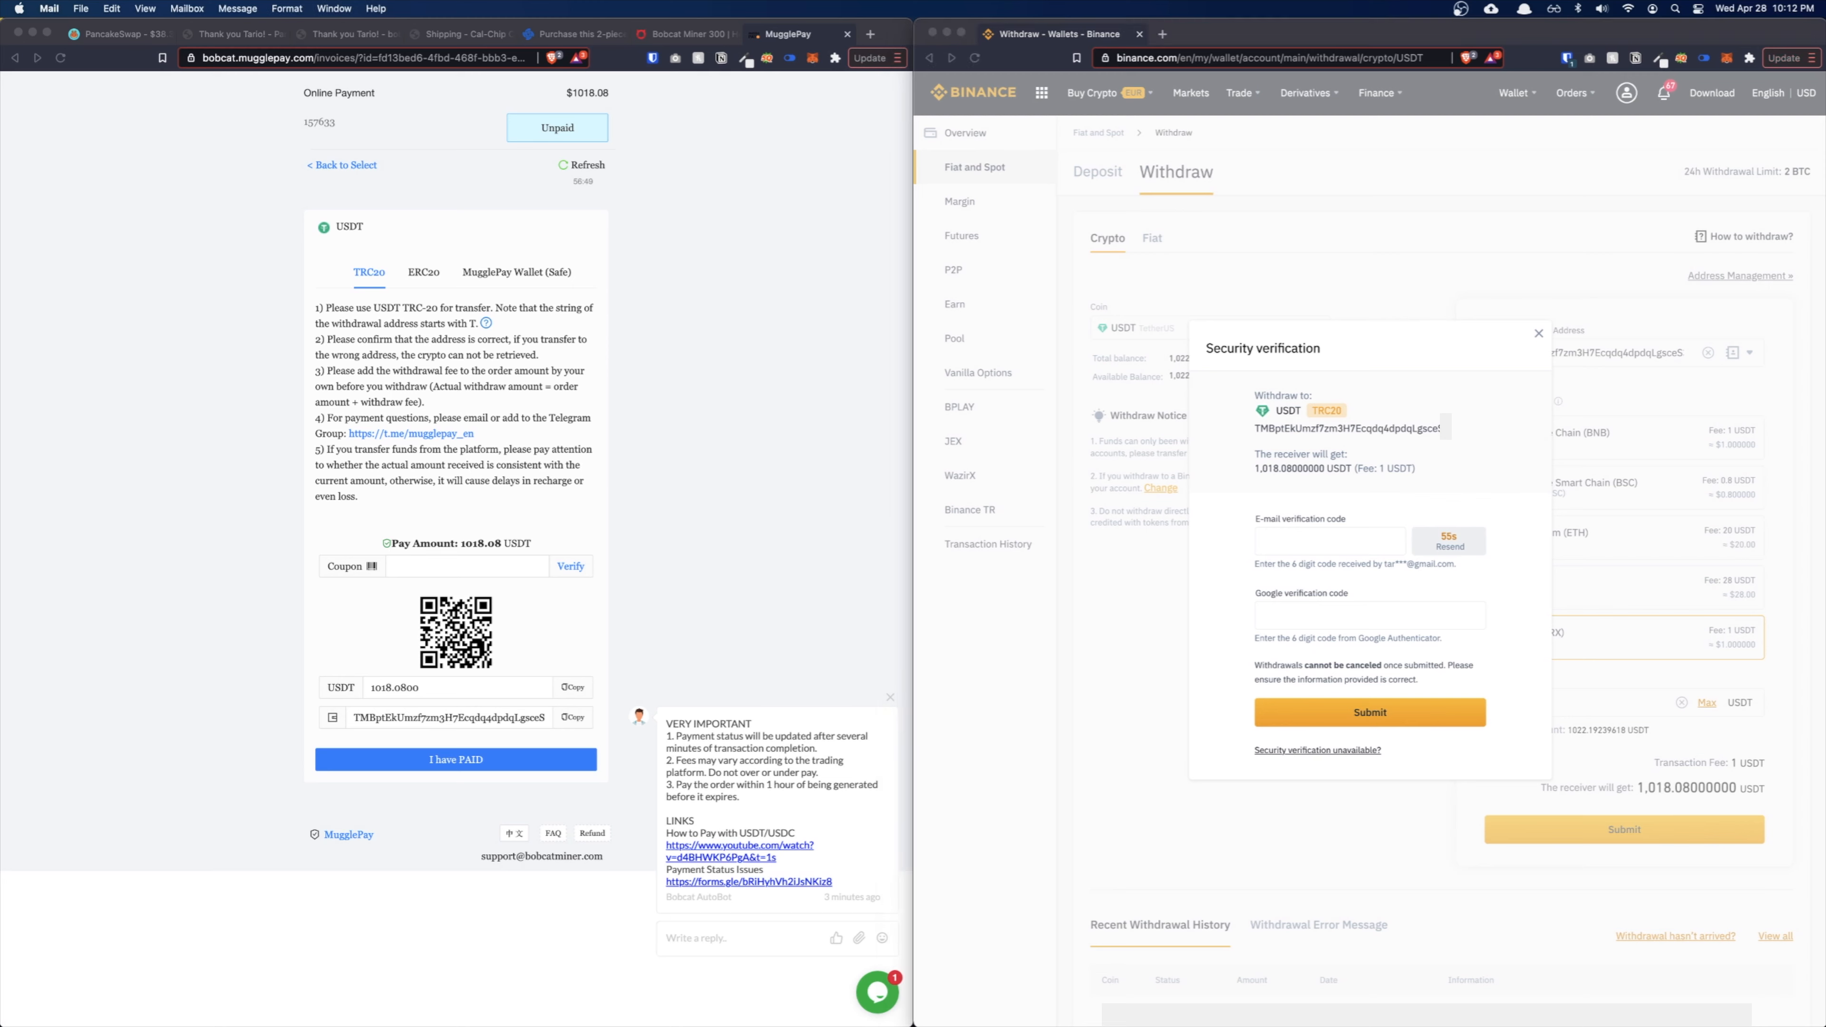
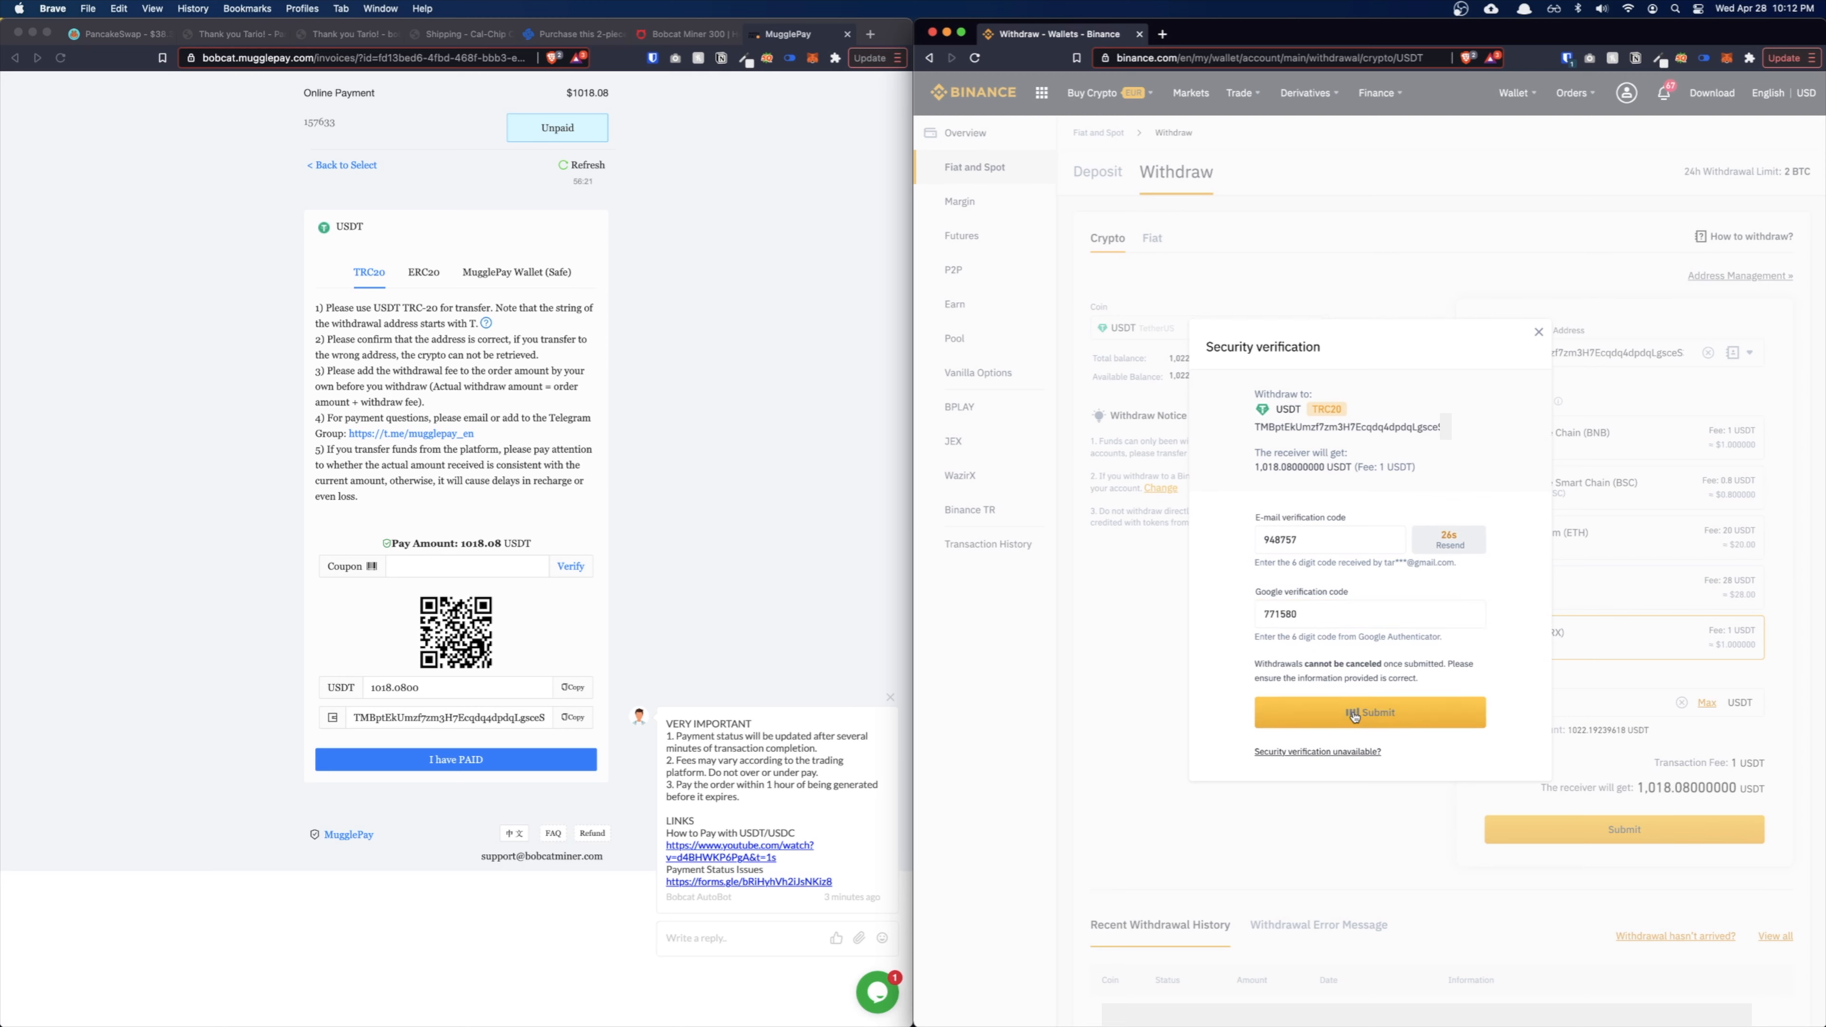
pyautogui.click(1370, 712)
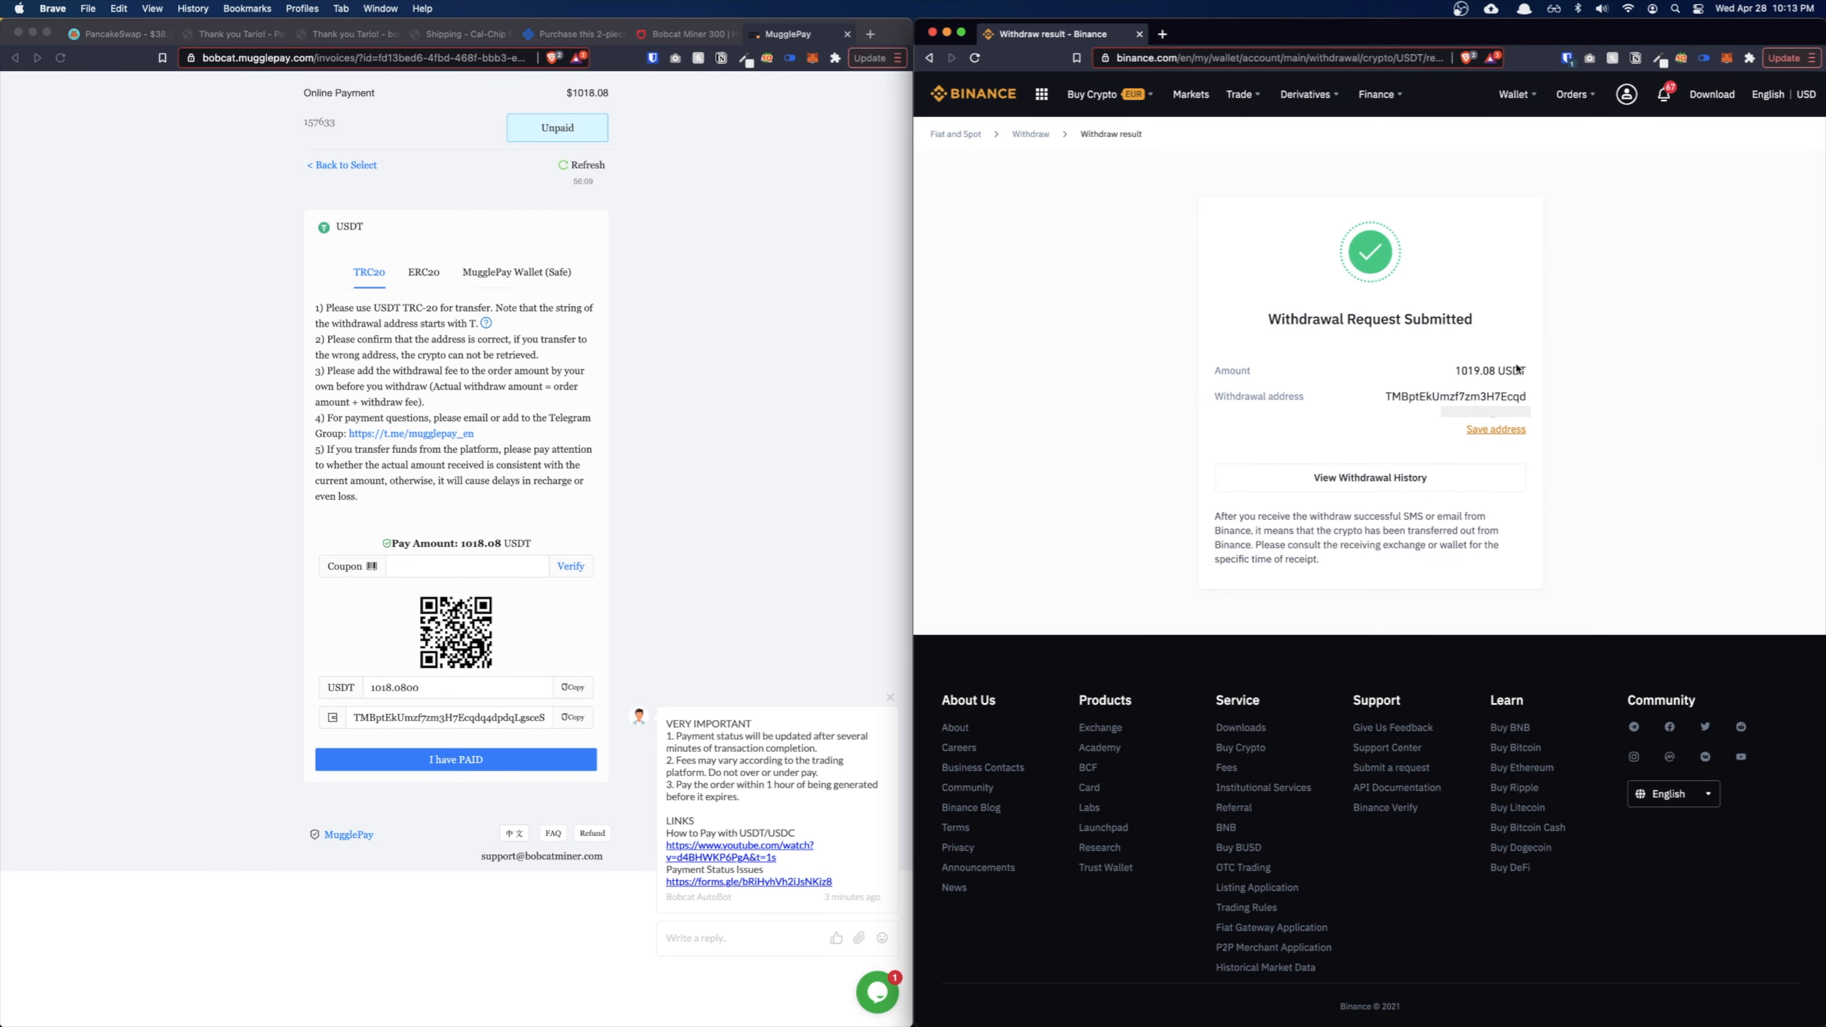
# Step: Mark the MugglePay invoice as paid and confirm, so it awaits blockchain confirmation
pyautogui.click(455, 759)
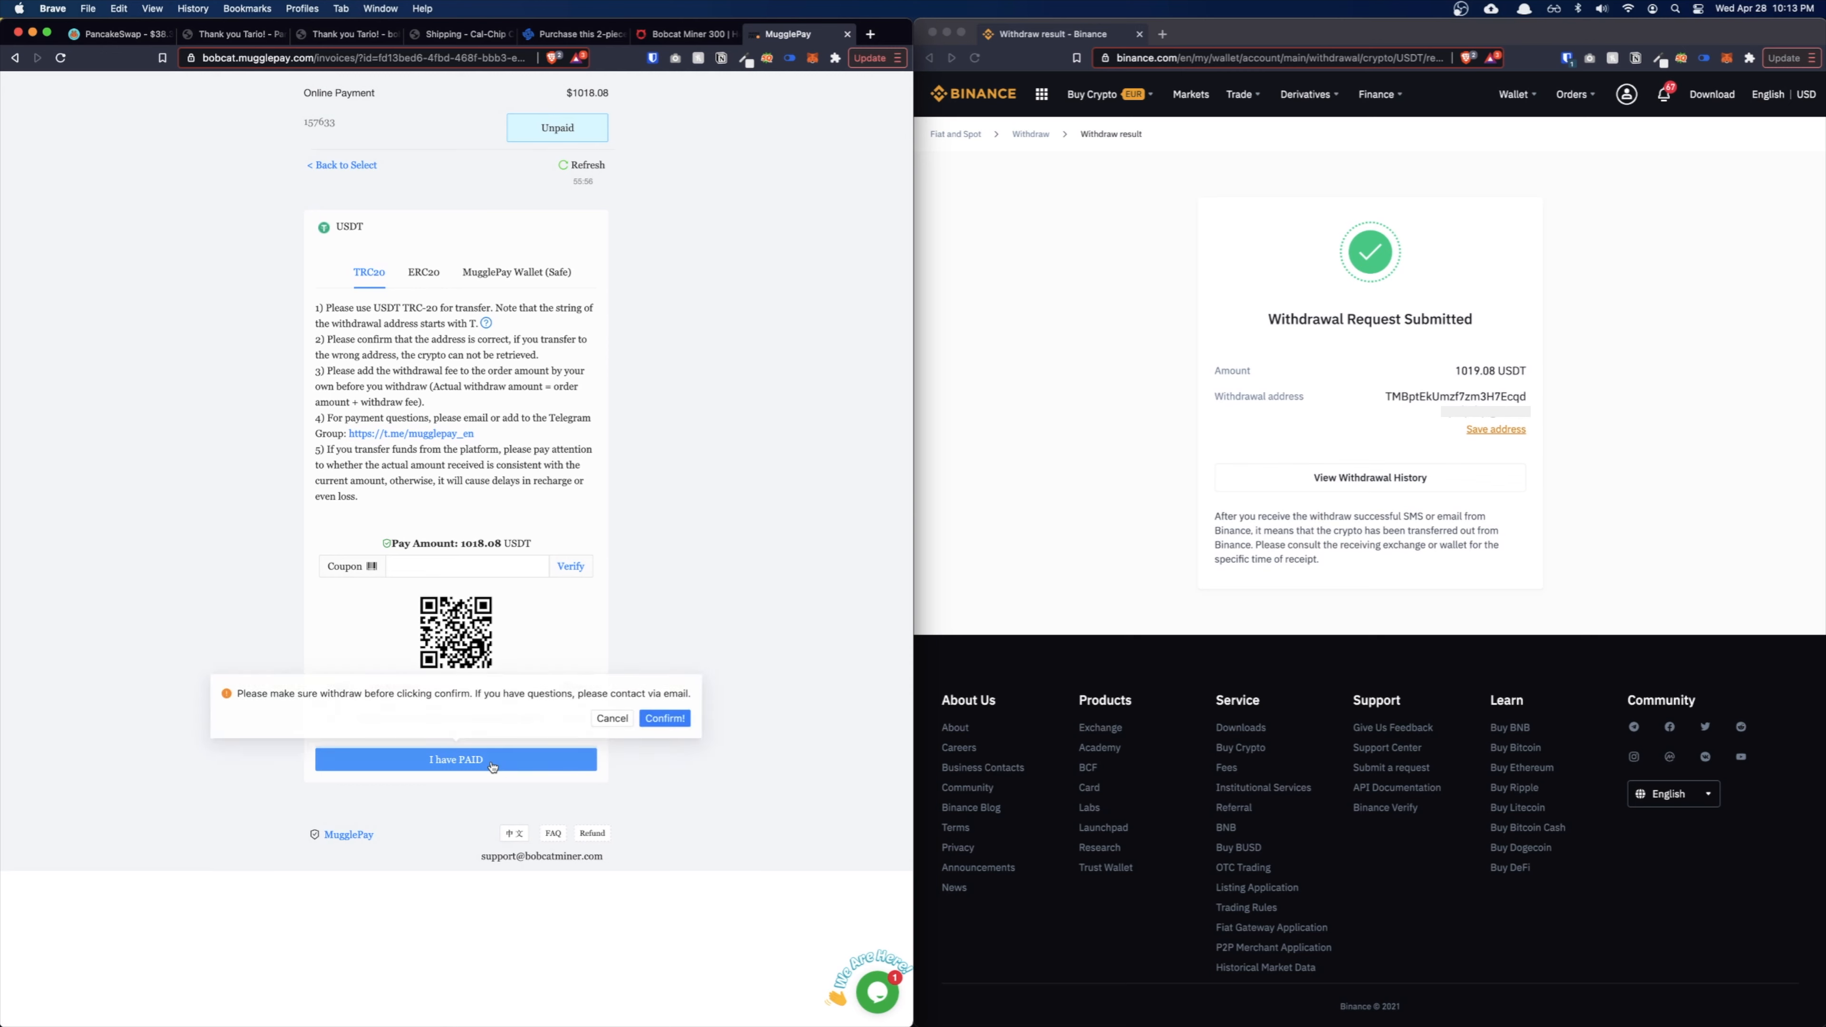
pyautogui.click(665, 718)
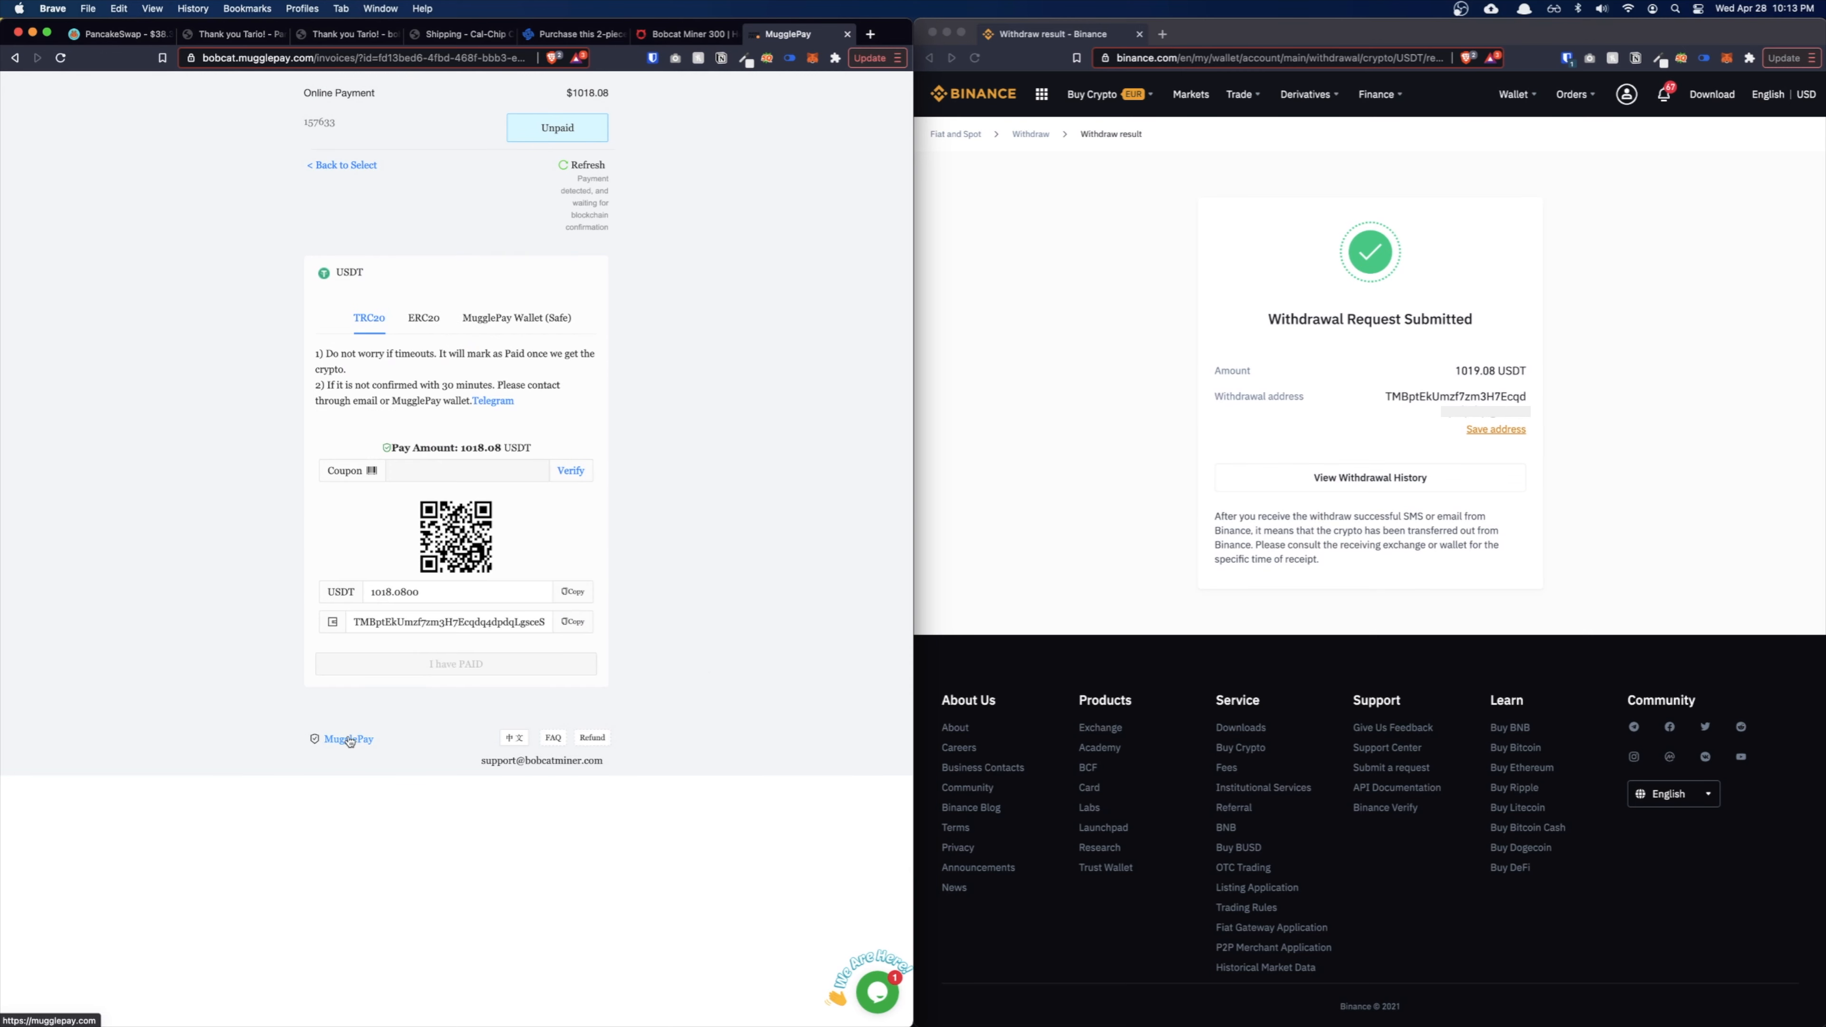
pyautogui.moveTo(432, 663)
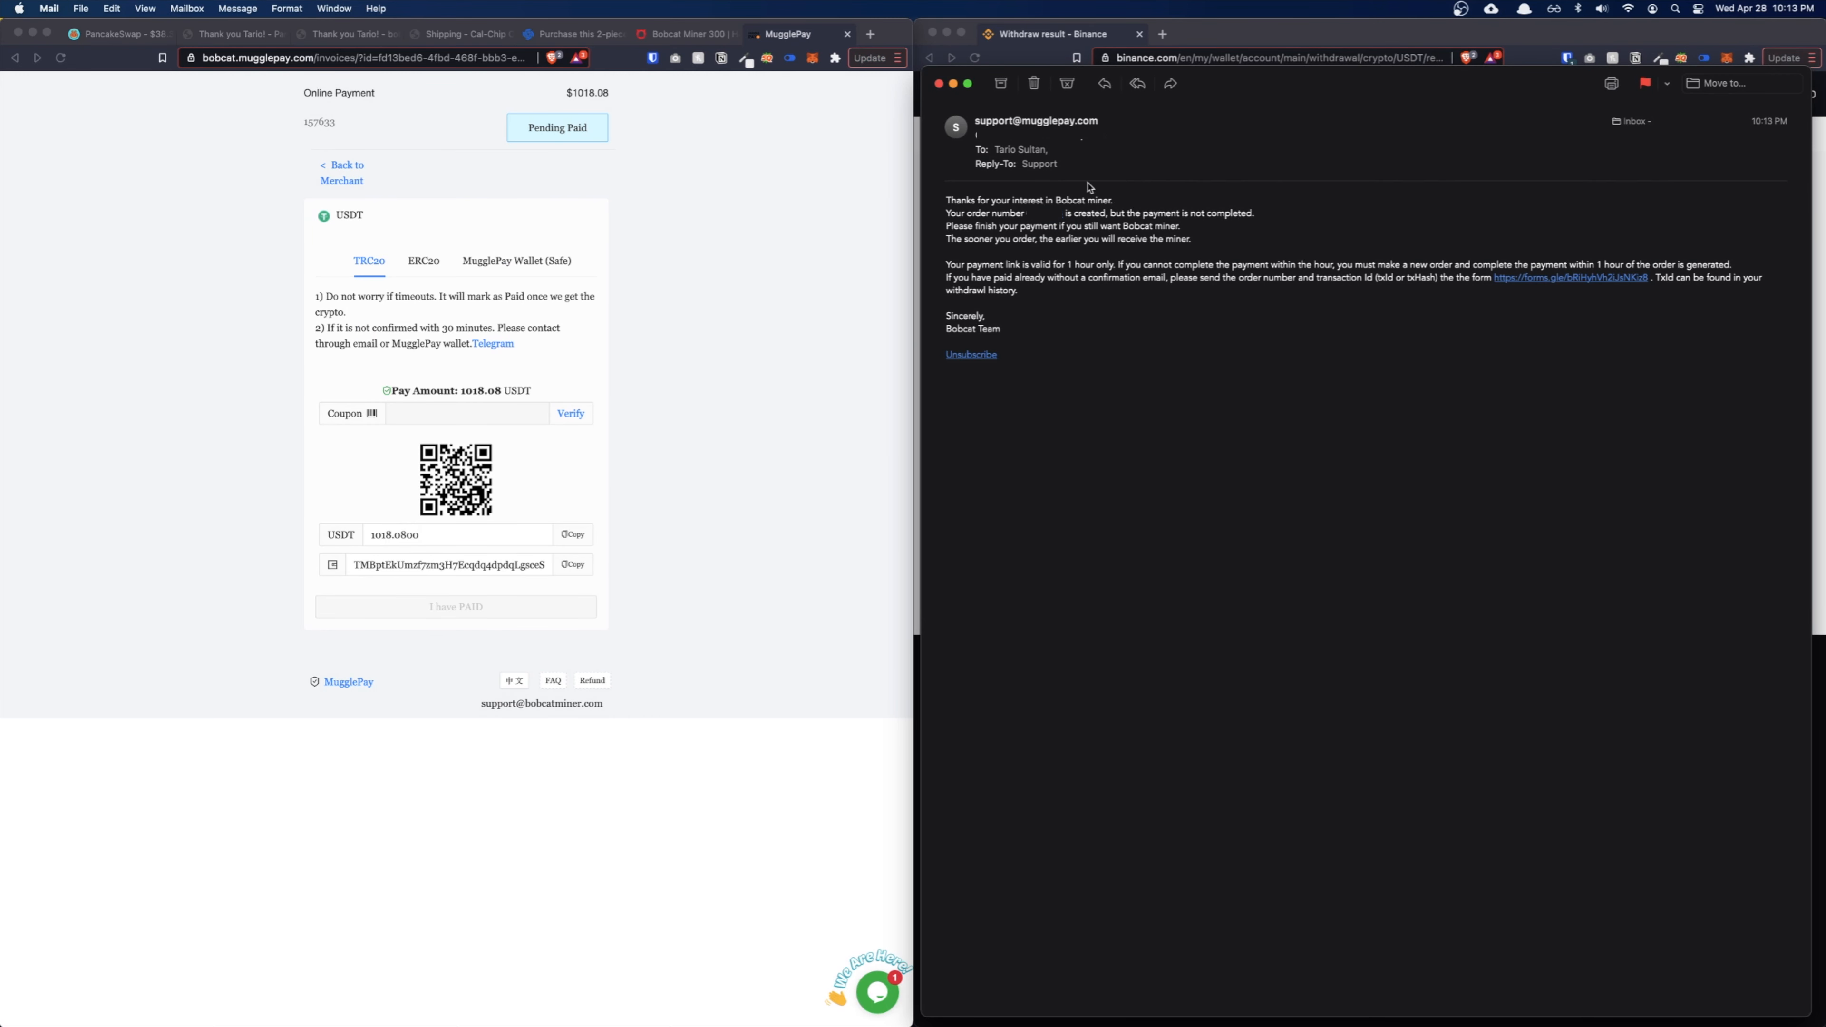
pyautogui.moveTo(1012, 201)
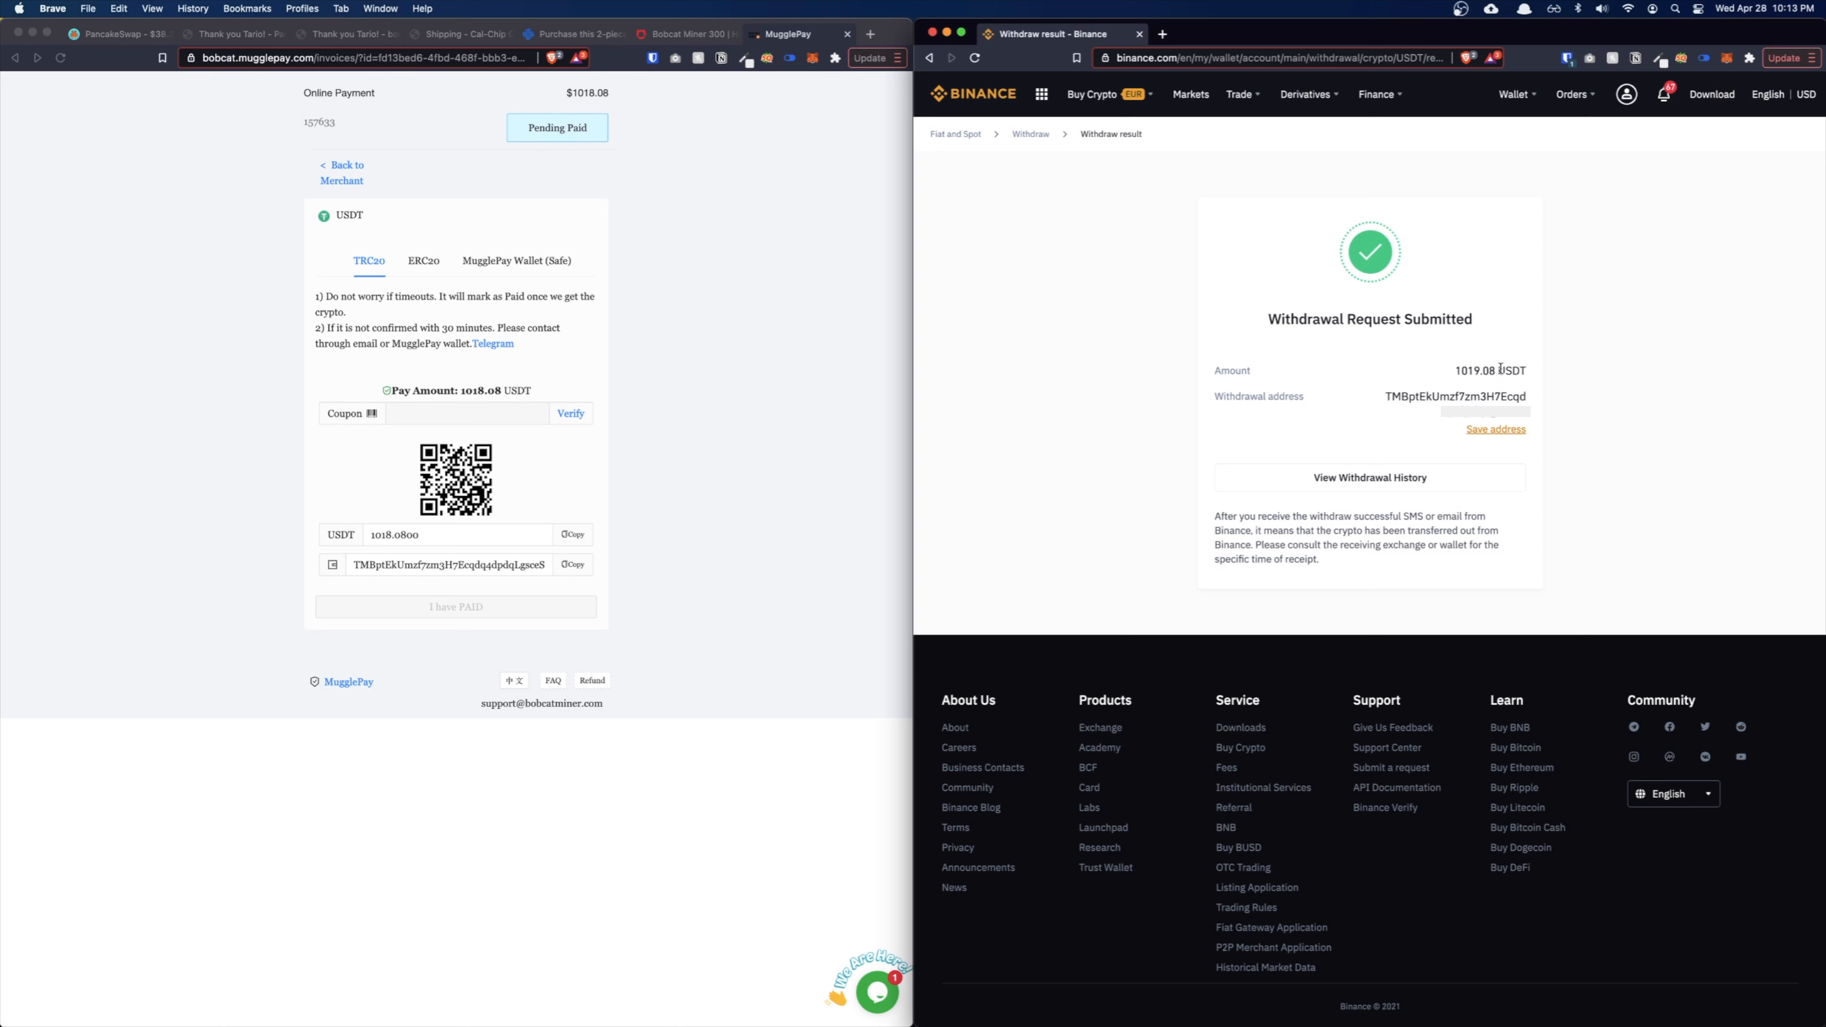
pyautogui.moveTo(1798, 12)
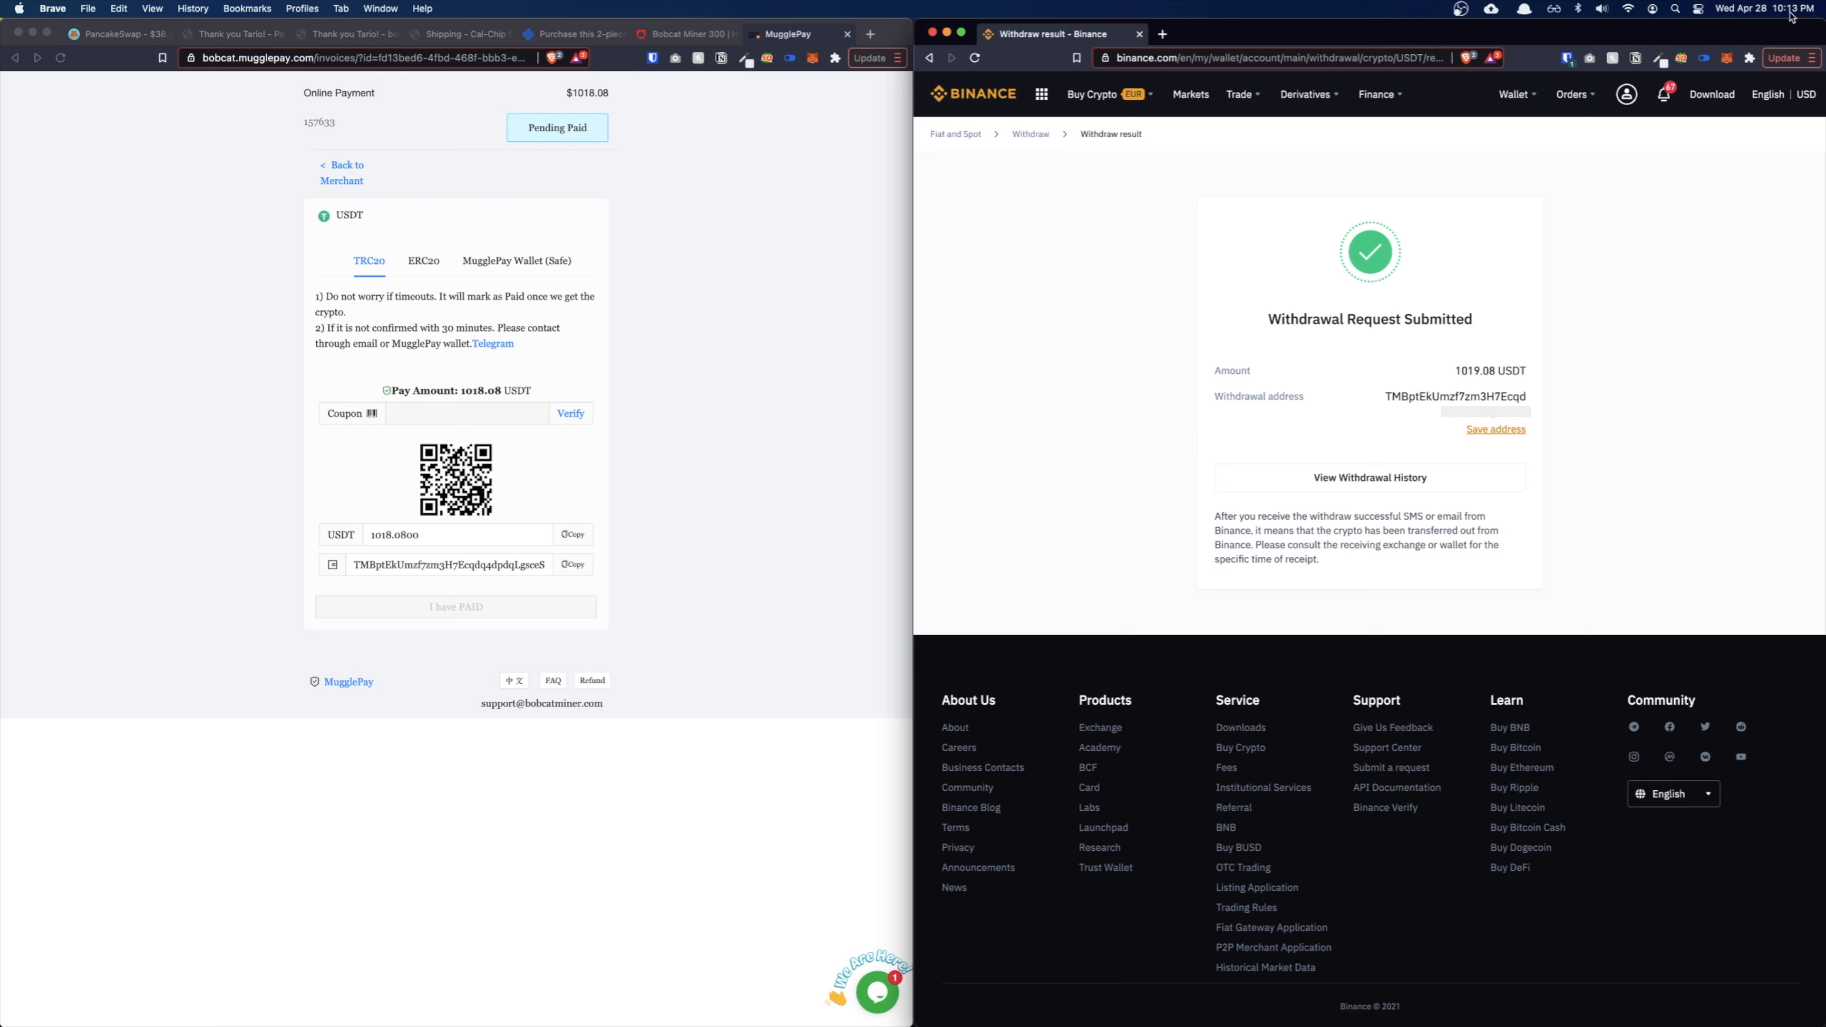
pyautogui.moveTo(1773, 157)
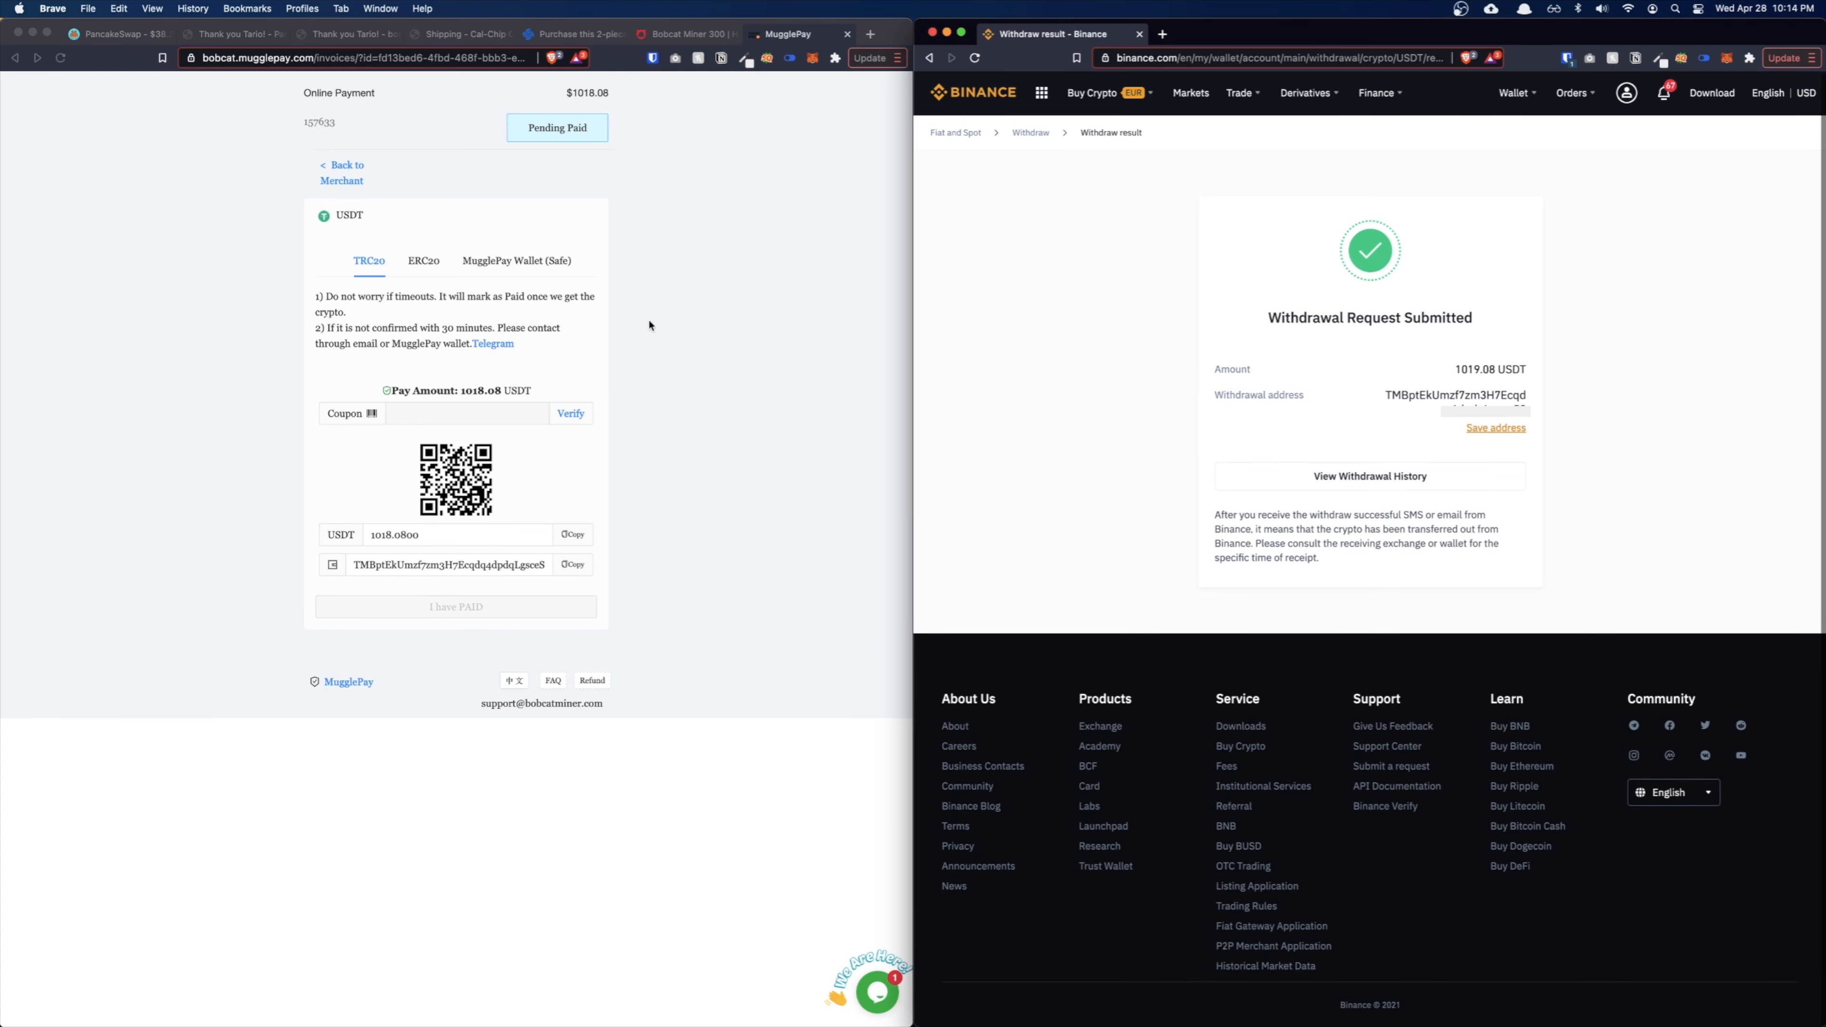
# Step: View the 1018.08 USDT withdrawal as Processing in the spot wallet and look up its recipient address on Tronscan
pyautogui.click(954, 132)
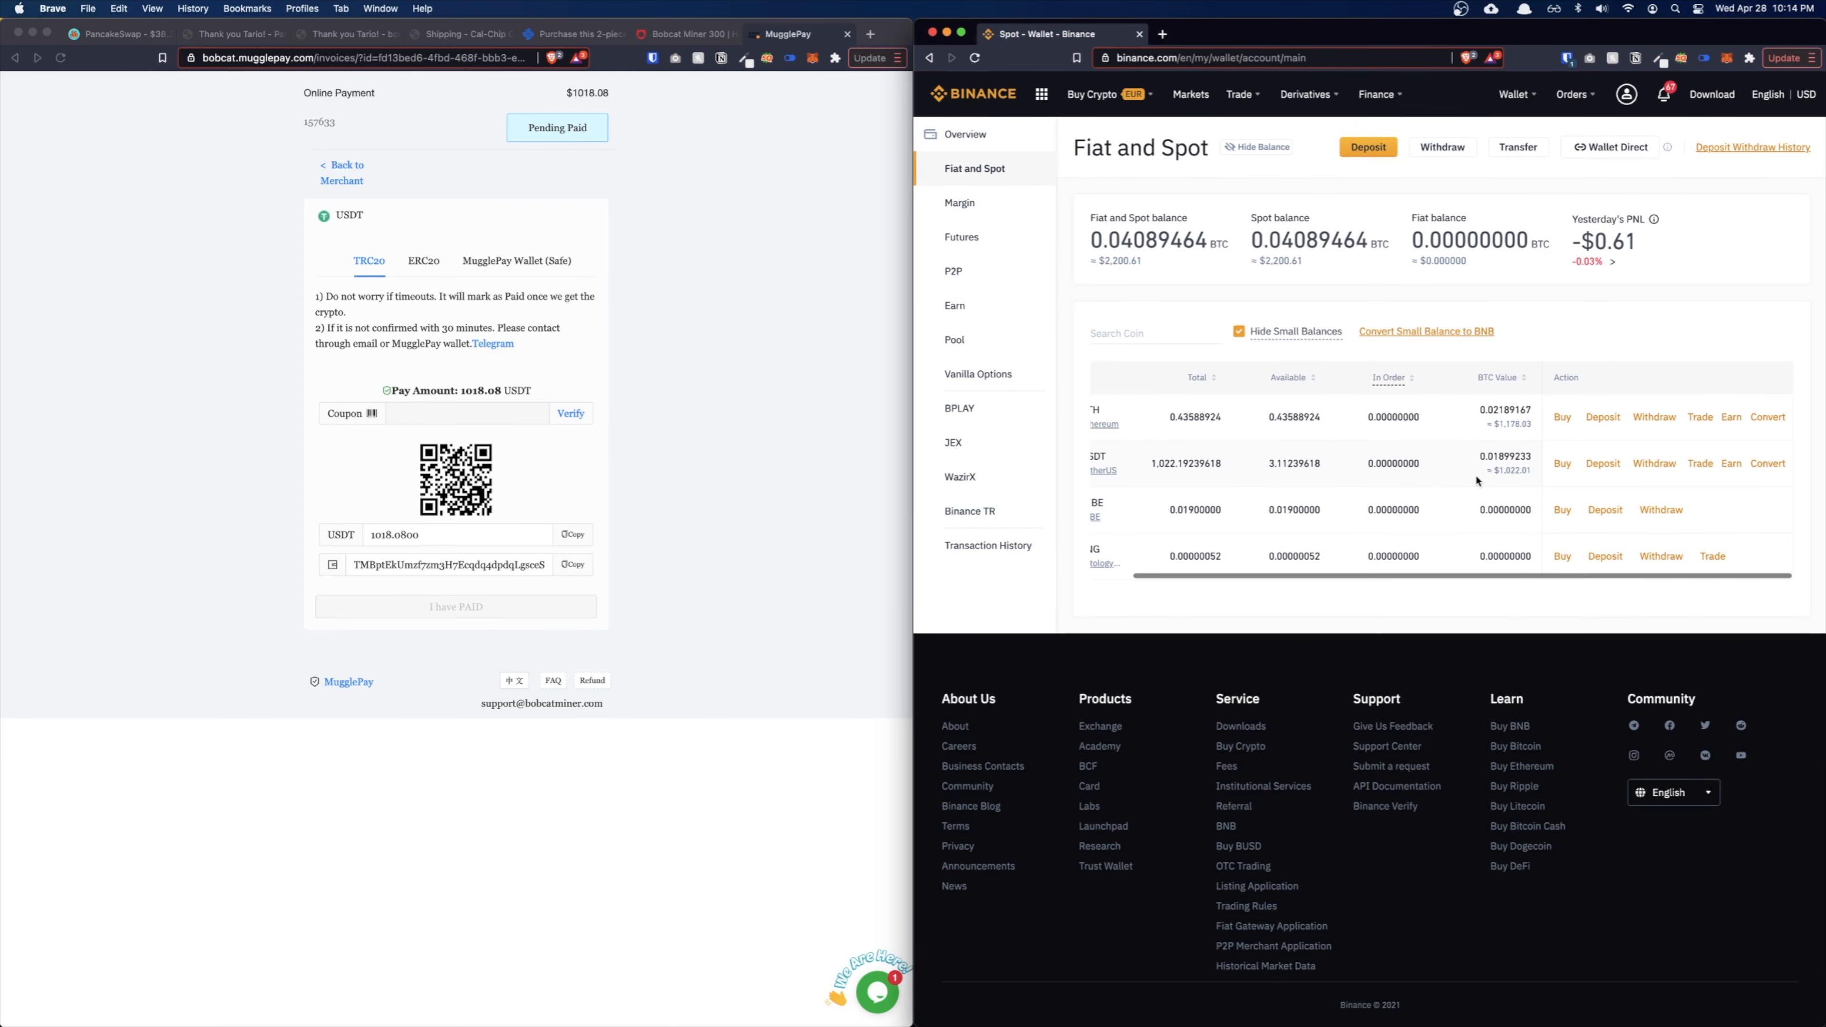
pyautogui.click(1654, 462)
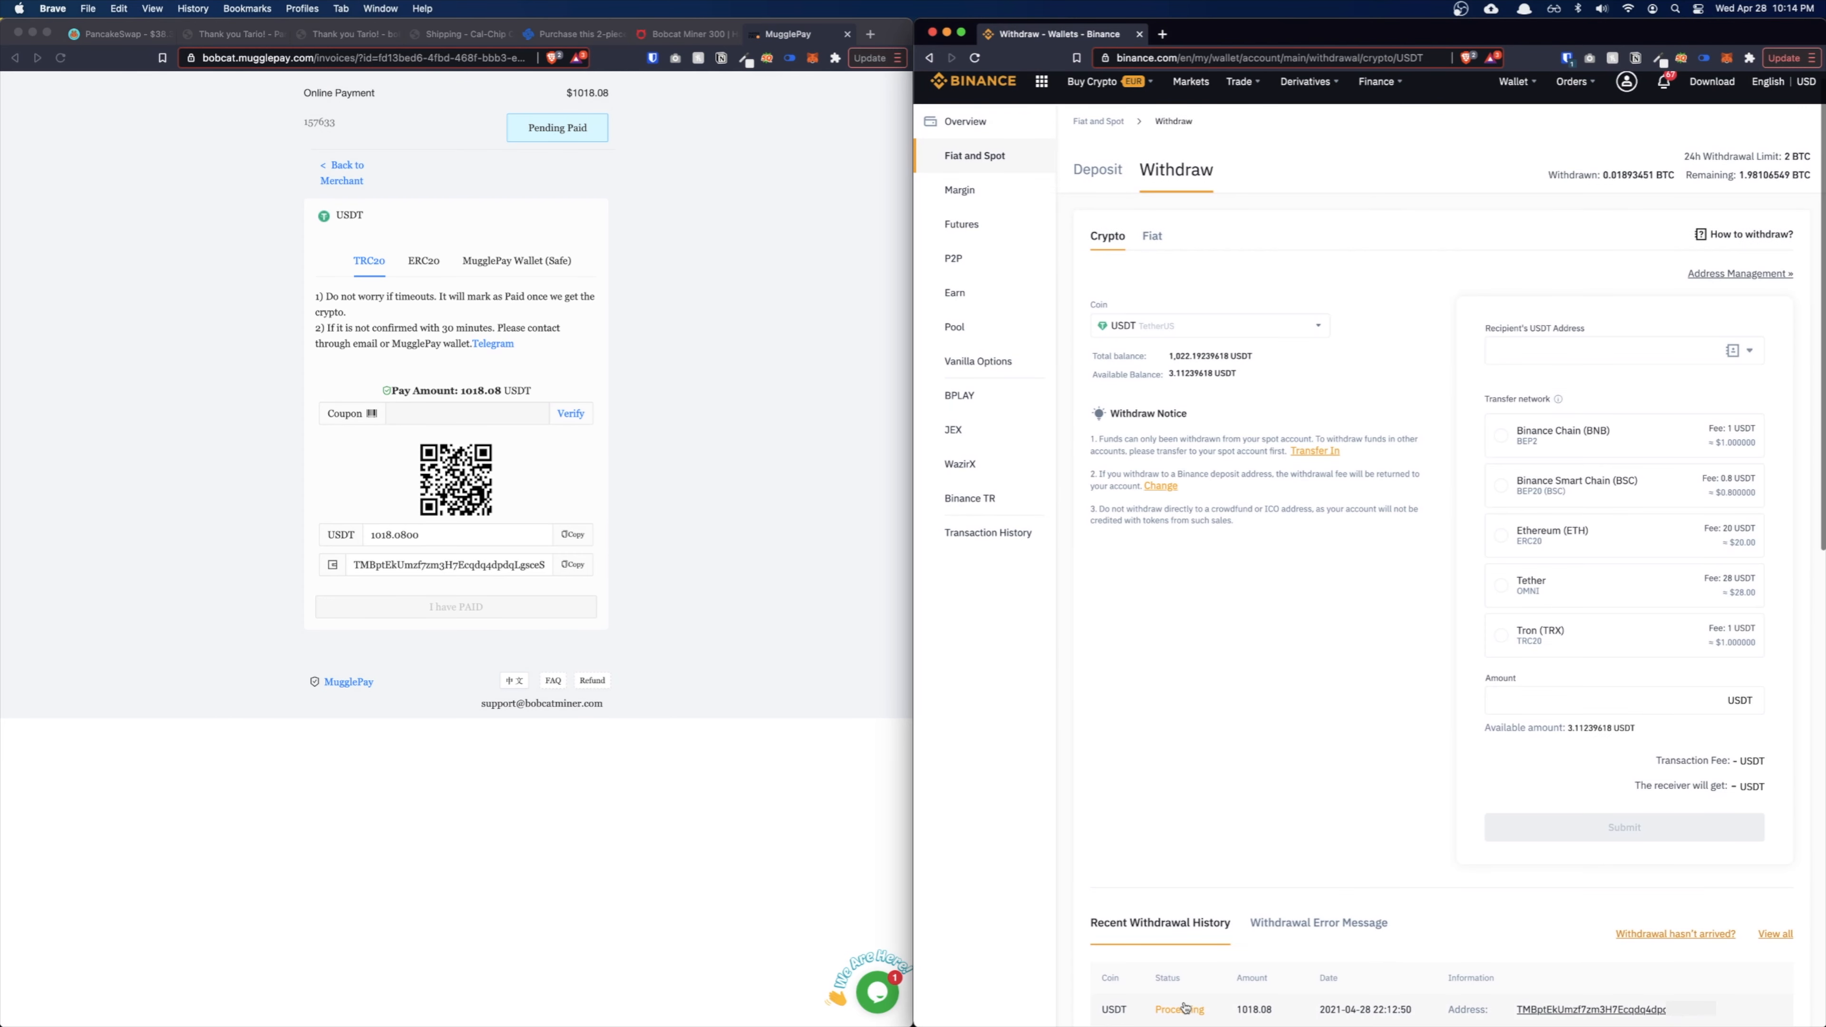
pyautogui.moveTo(1208, 1015)
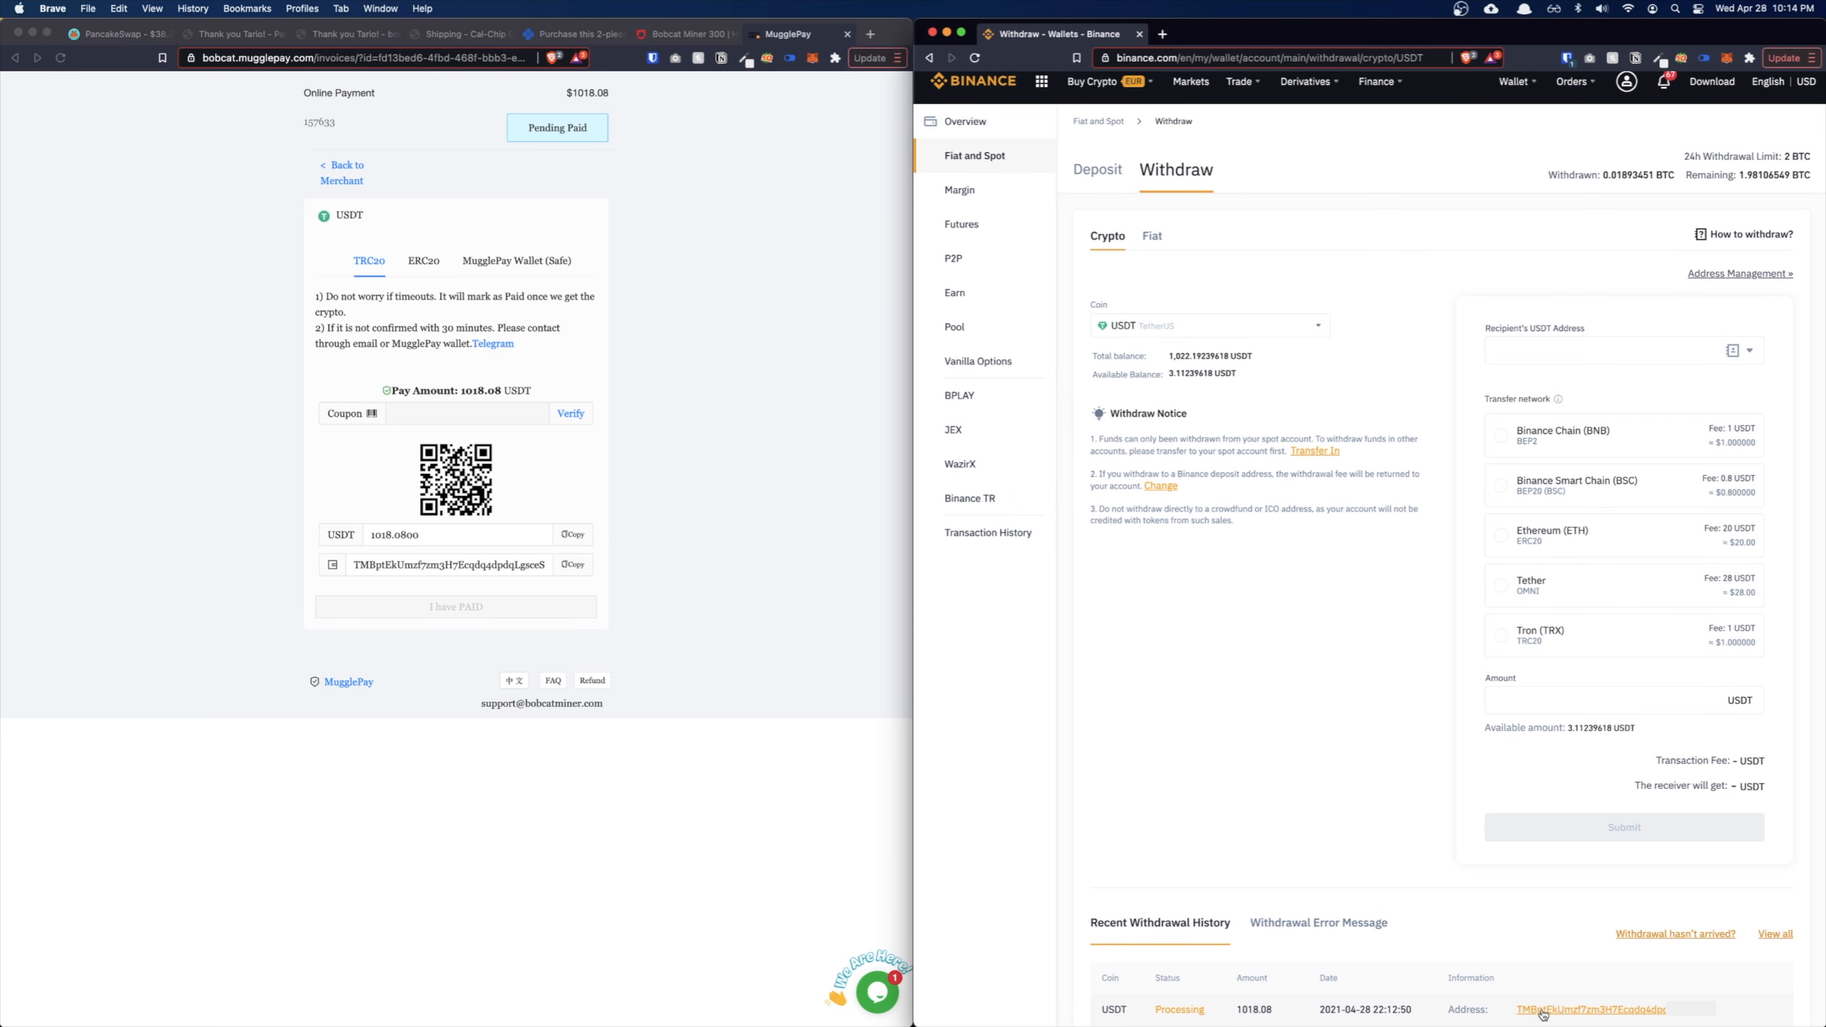
pyautogui.click(1584, 1010)
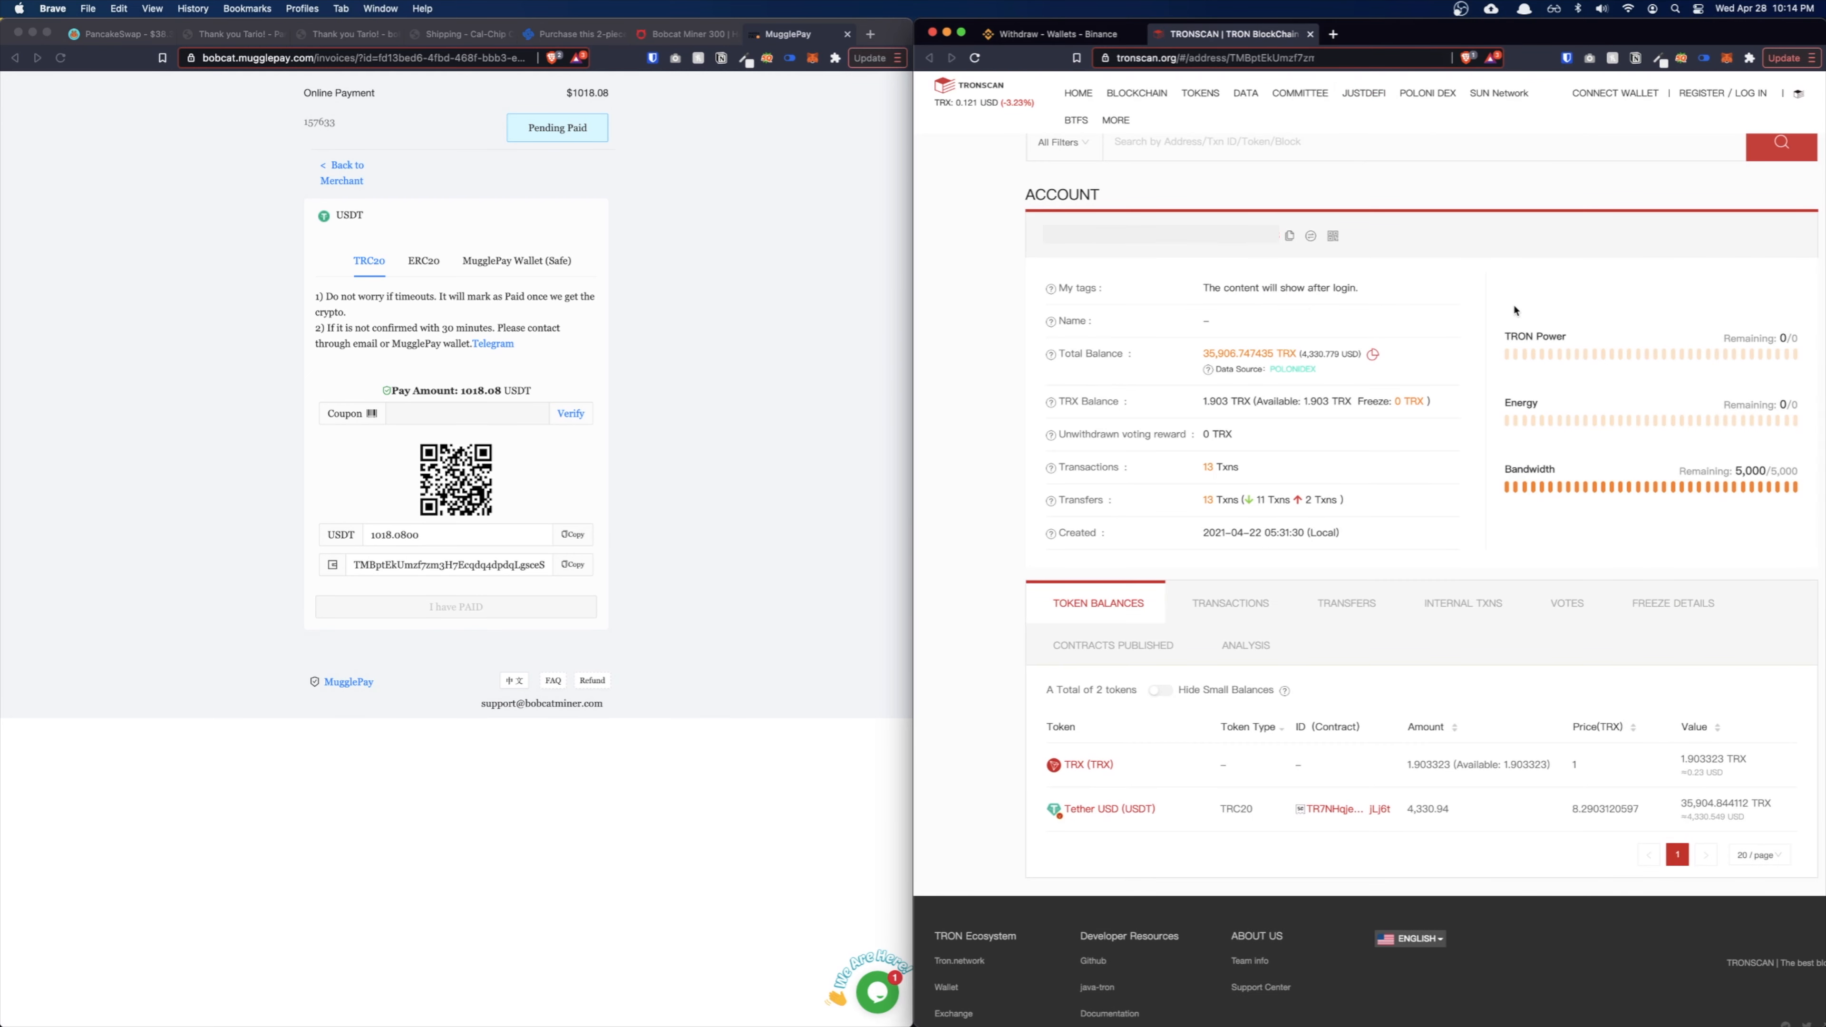
pyautogui.moveTo(1650, 514)
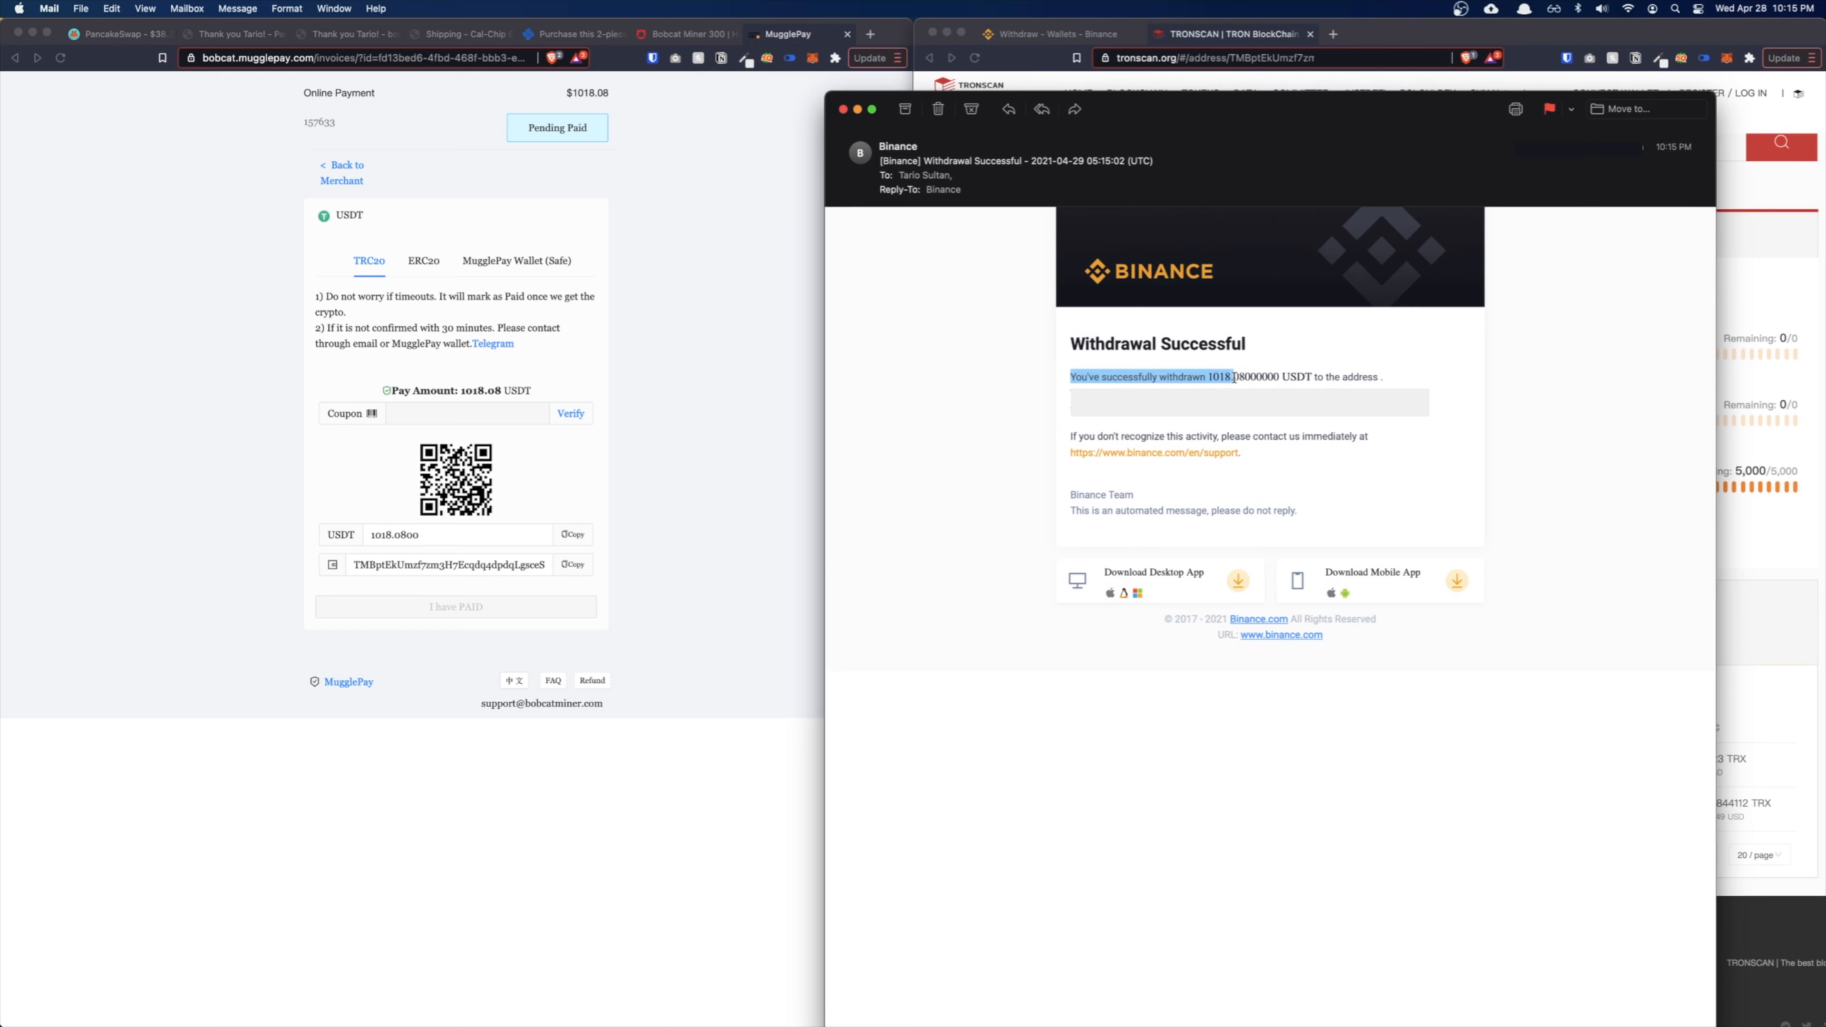
# Step: Close the Binance Withdrawal Successful email for 1018.08 USDT after reading it
pyautogui.click(1060, 32)
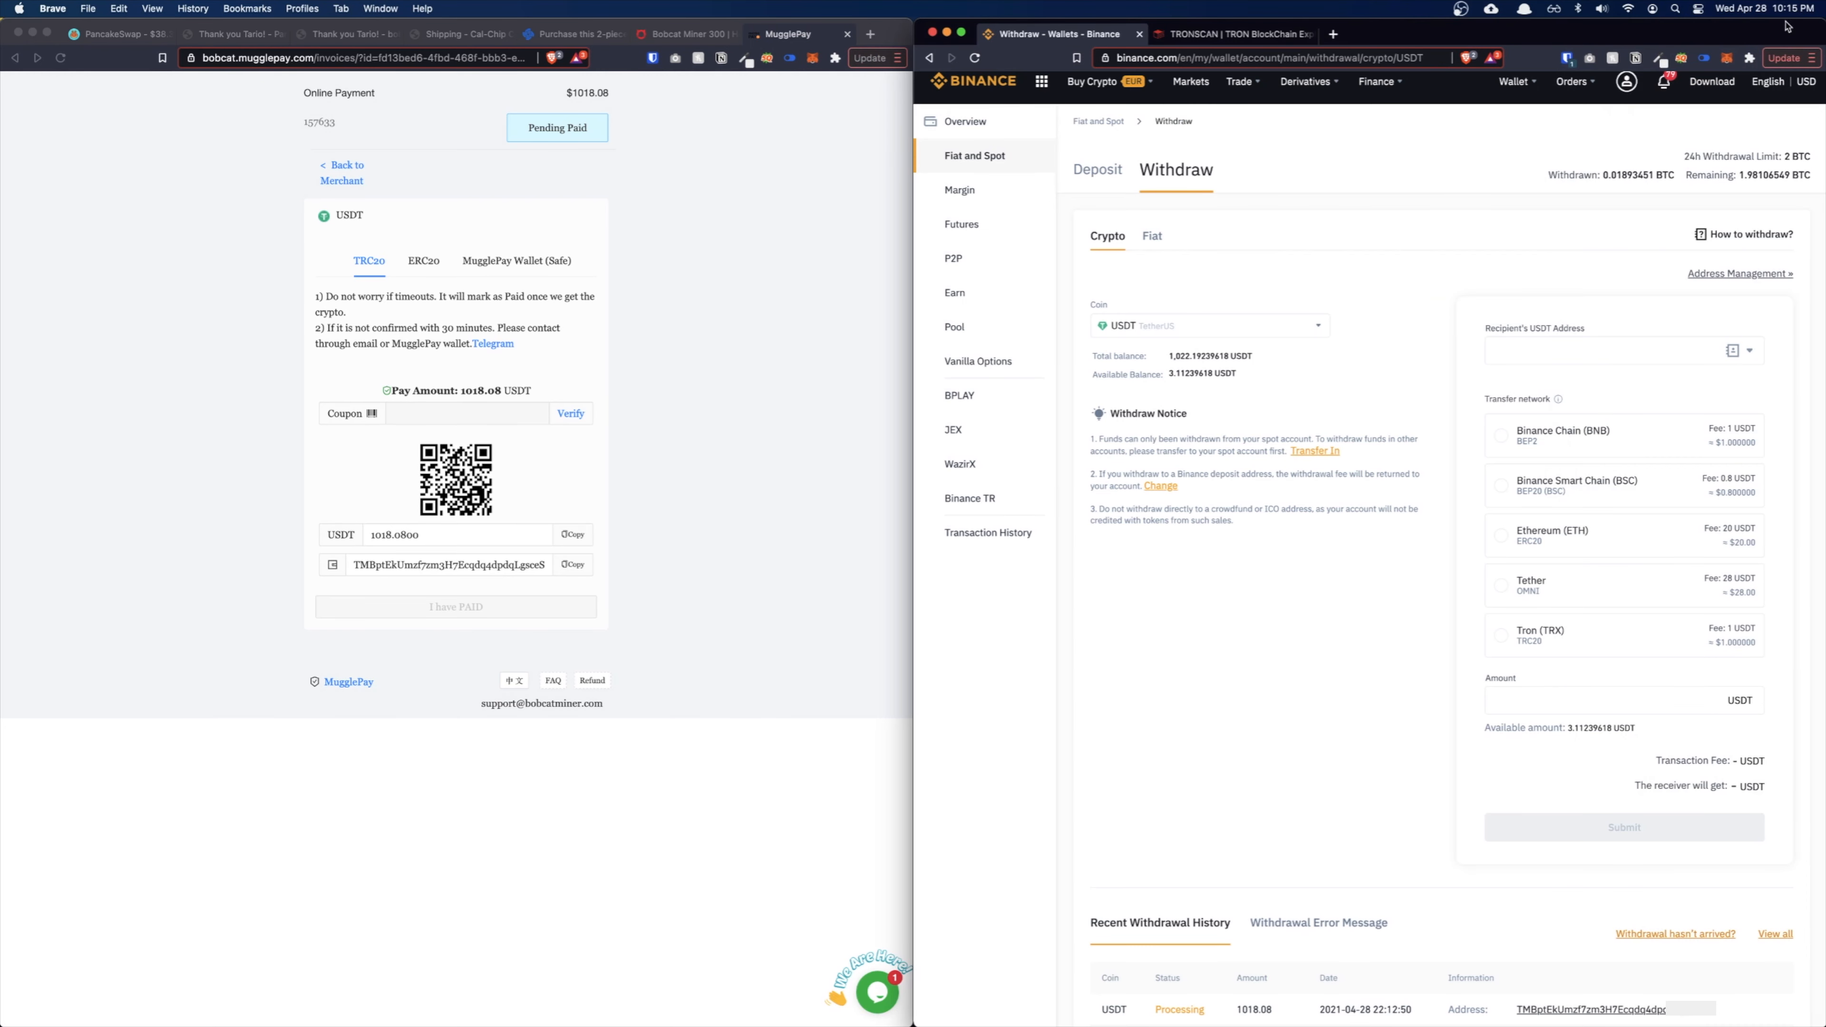
pyautogui.moveTo(1173, 575)
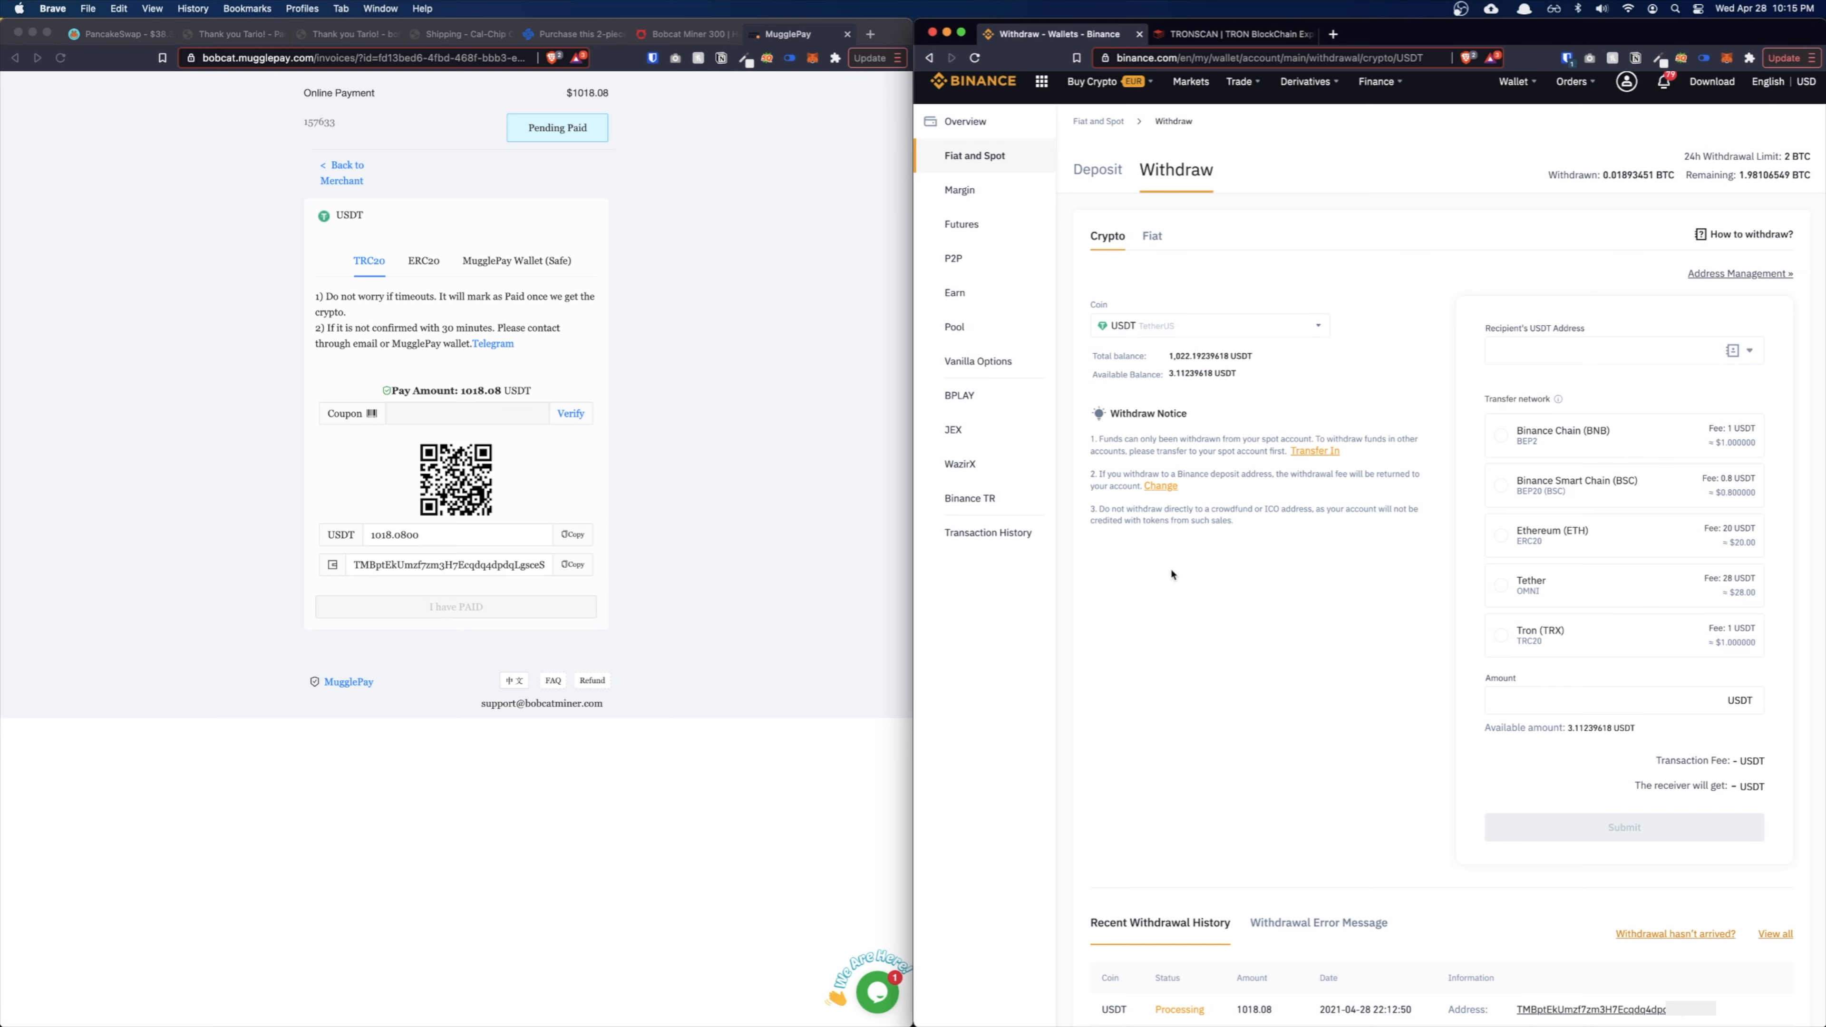
pyautogui.moveTo(712, 314)
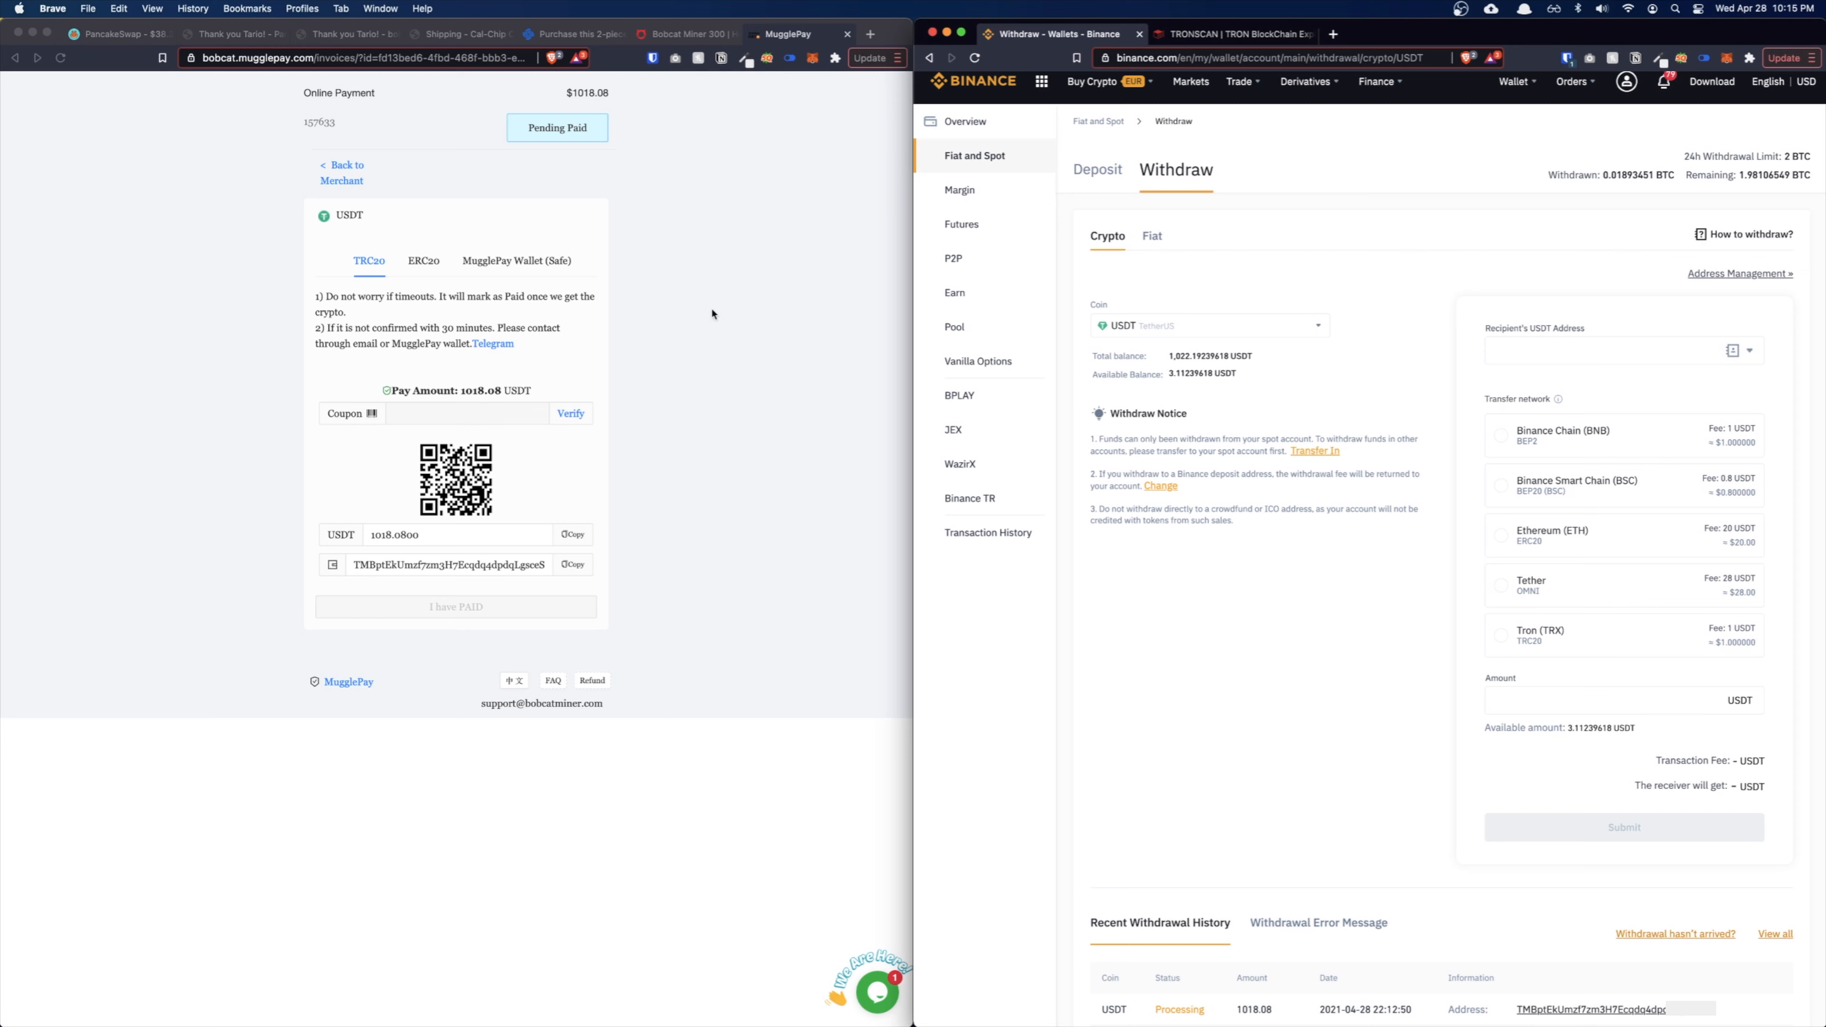
pyautogui.moveTo(369, 260)
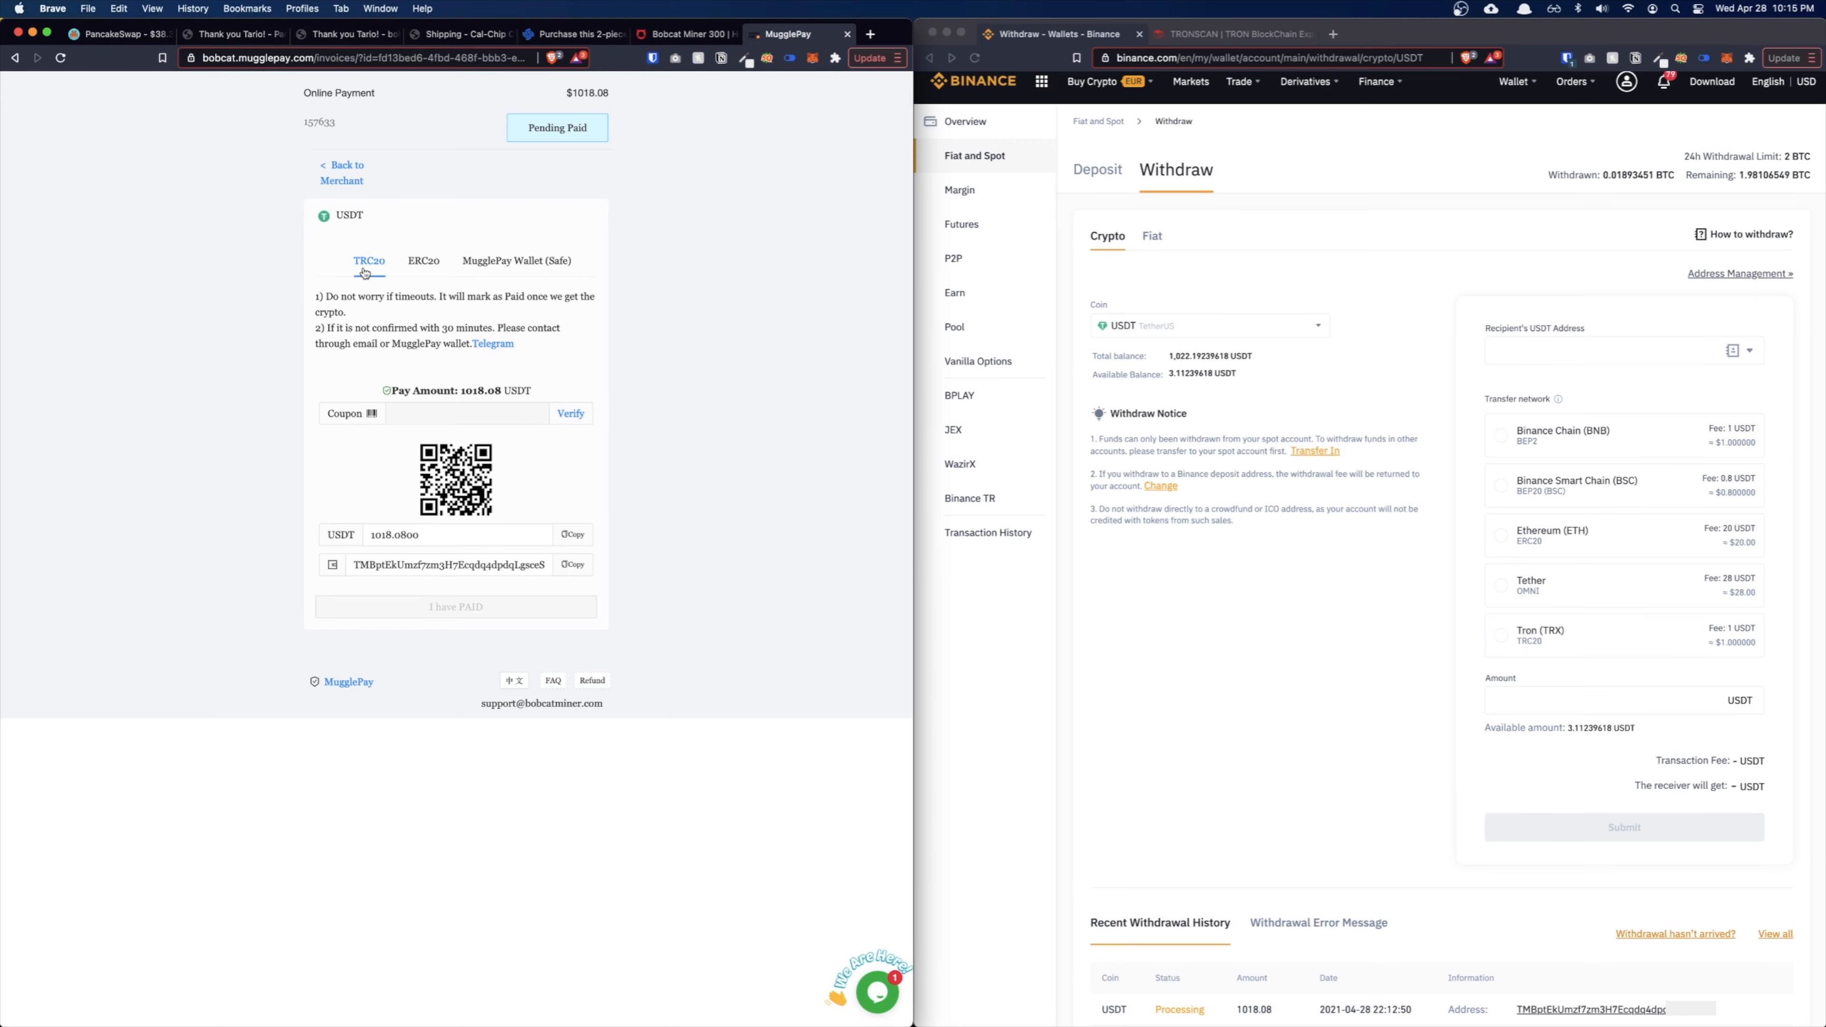
pyautogui.moveTo(455, 233)
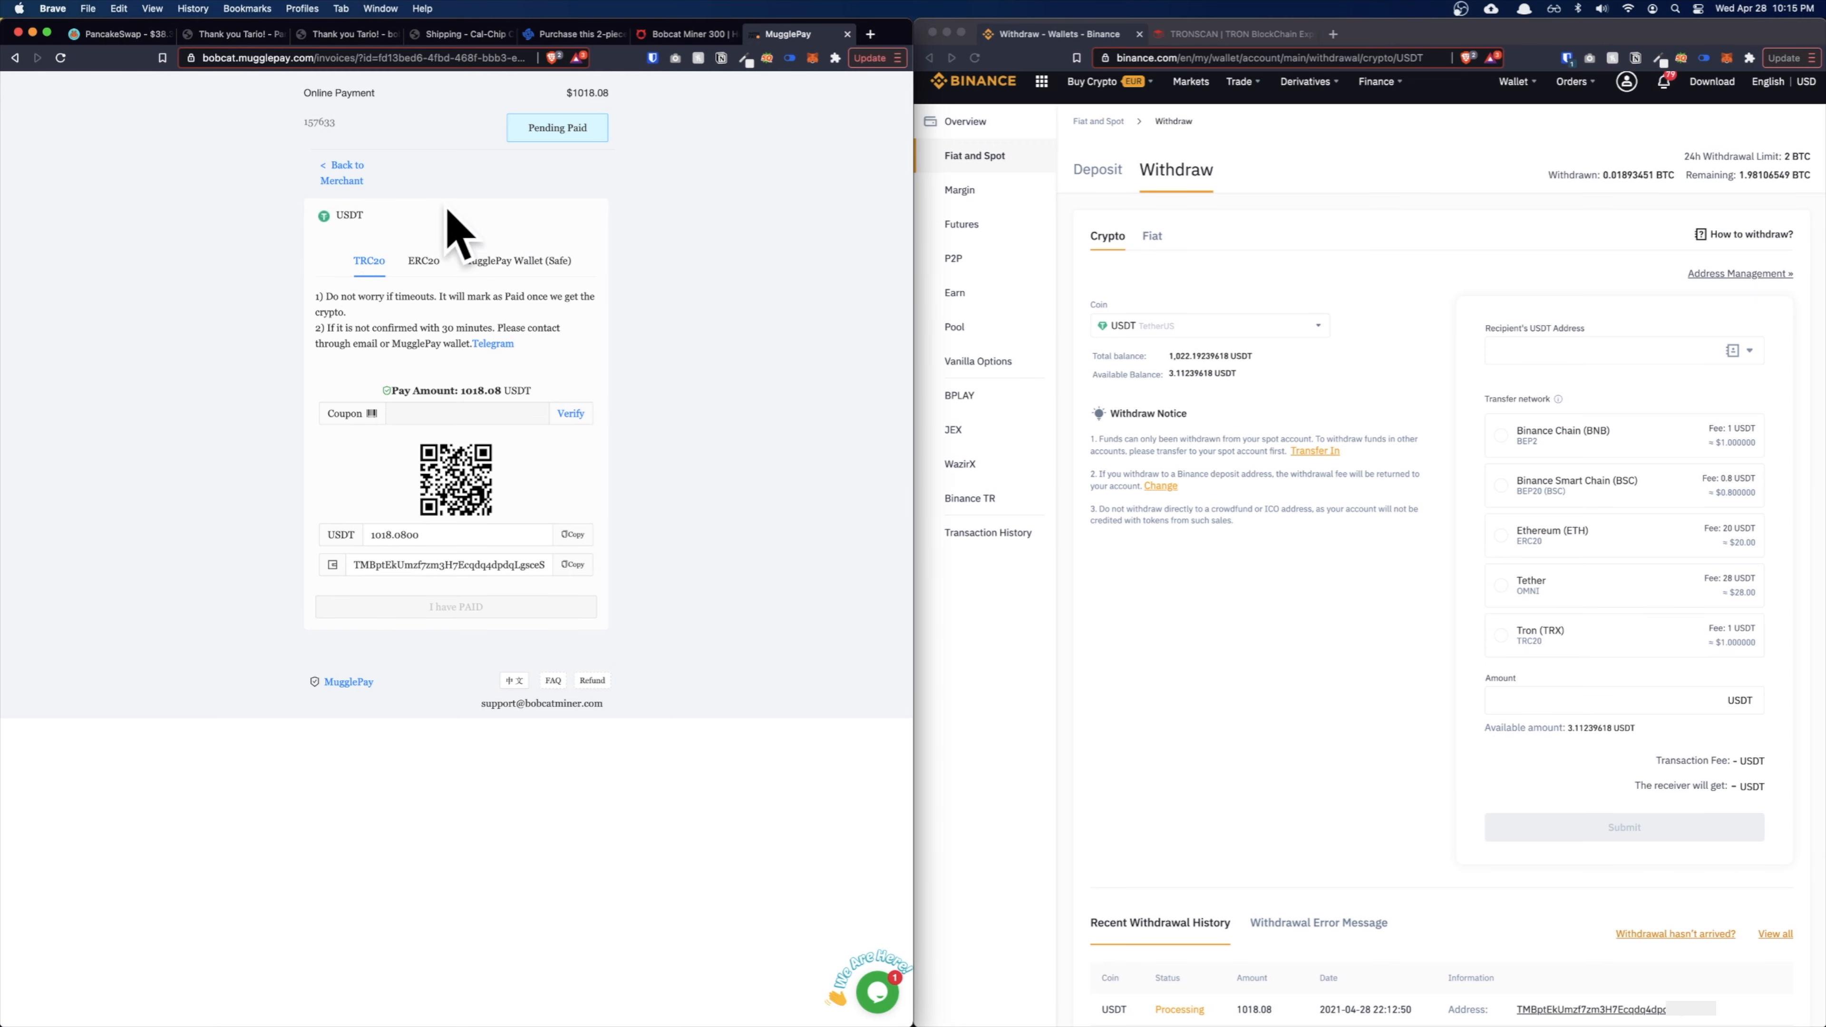
# Step: Return to the Bobcat Miner shop's thank-you page confirming two Miner 300 units at $1,018.08
pyautogui.click(455, 606)
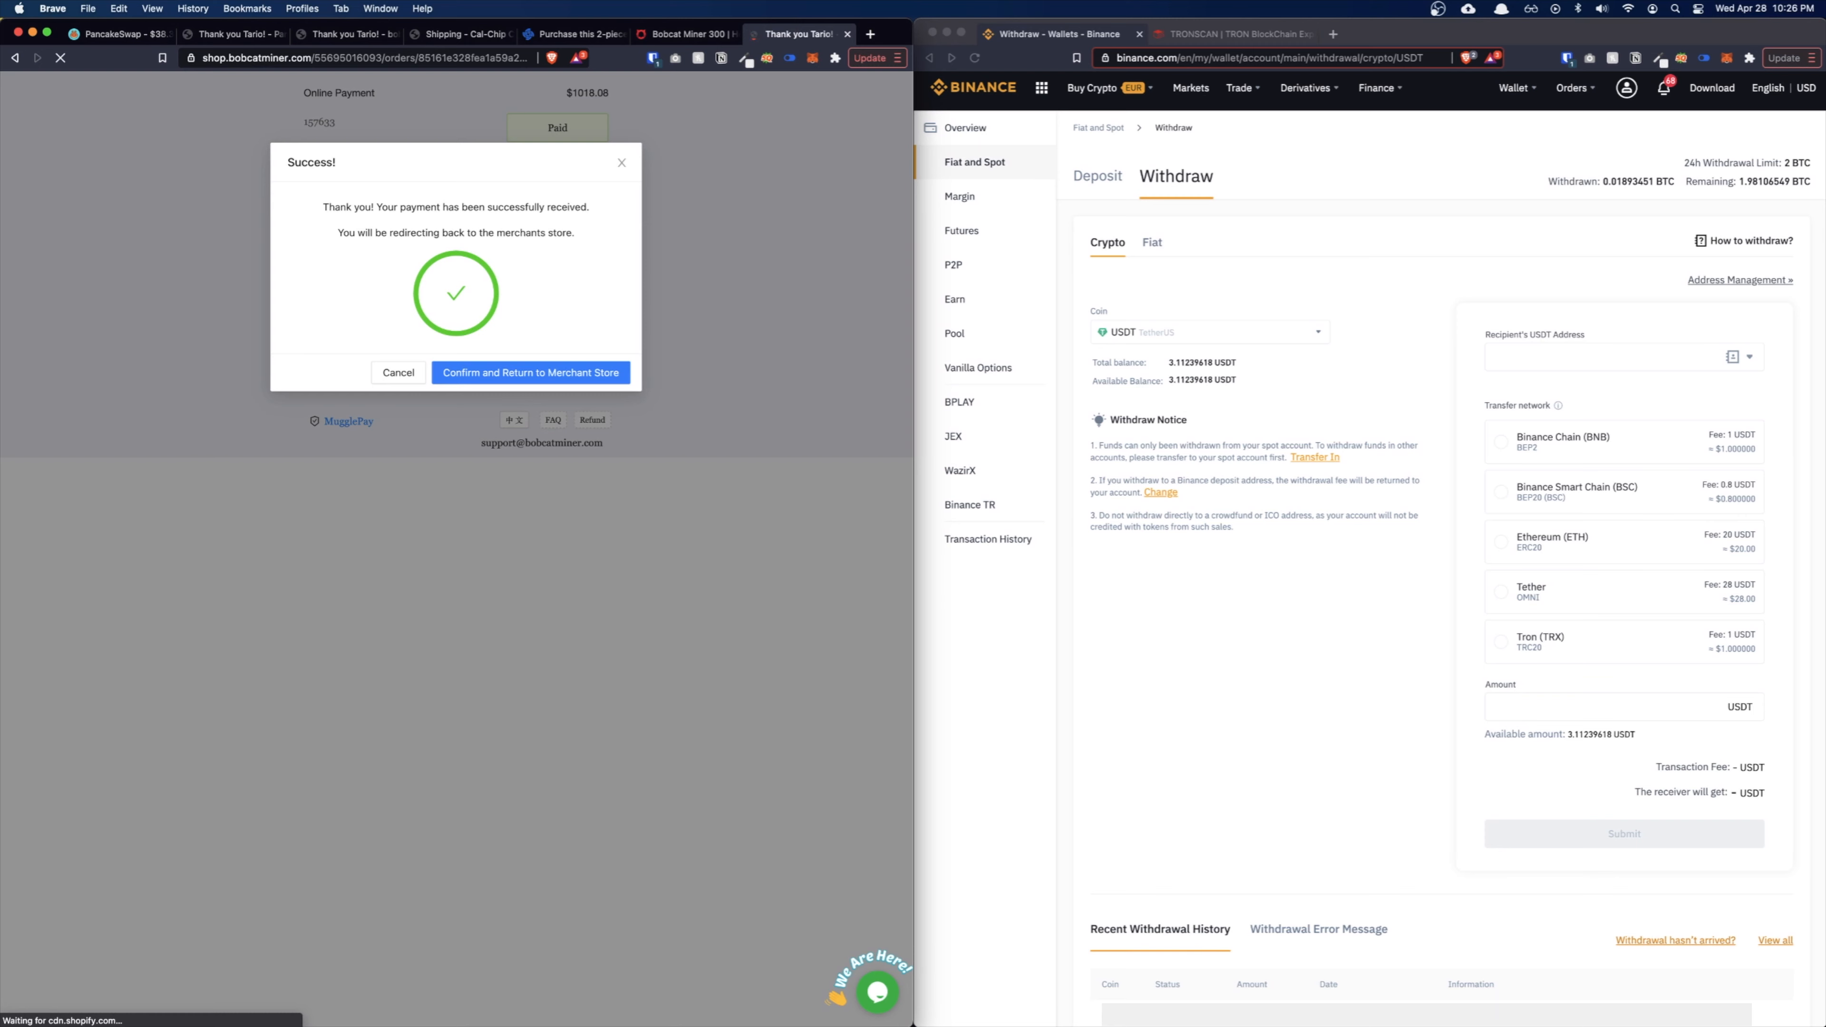
pyautogui.click(530, 373)
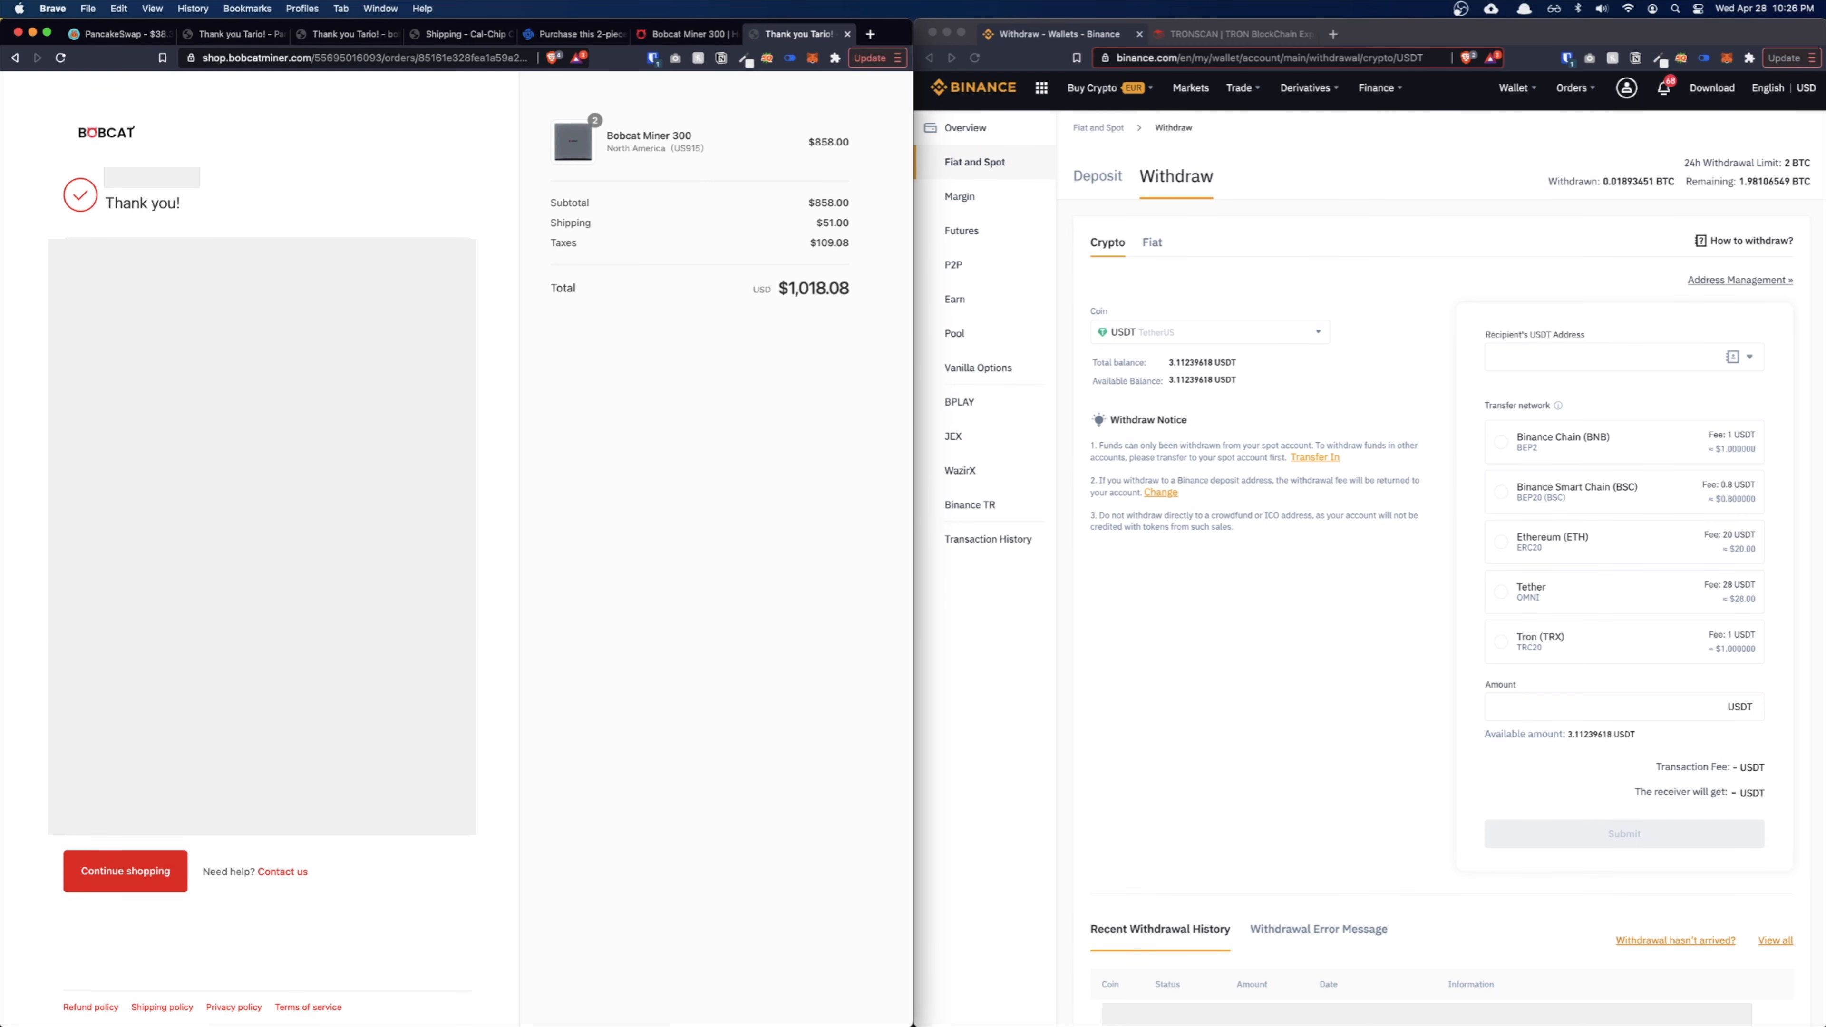
pyautogui.moveTo(681, 508)
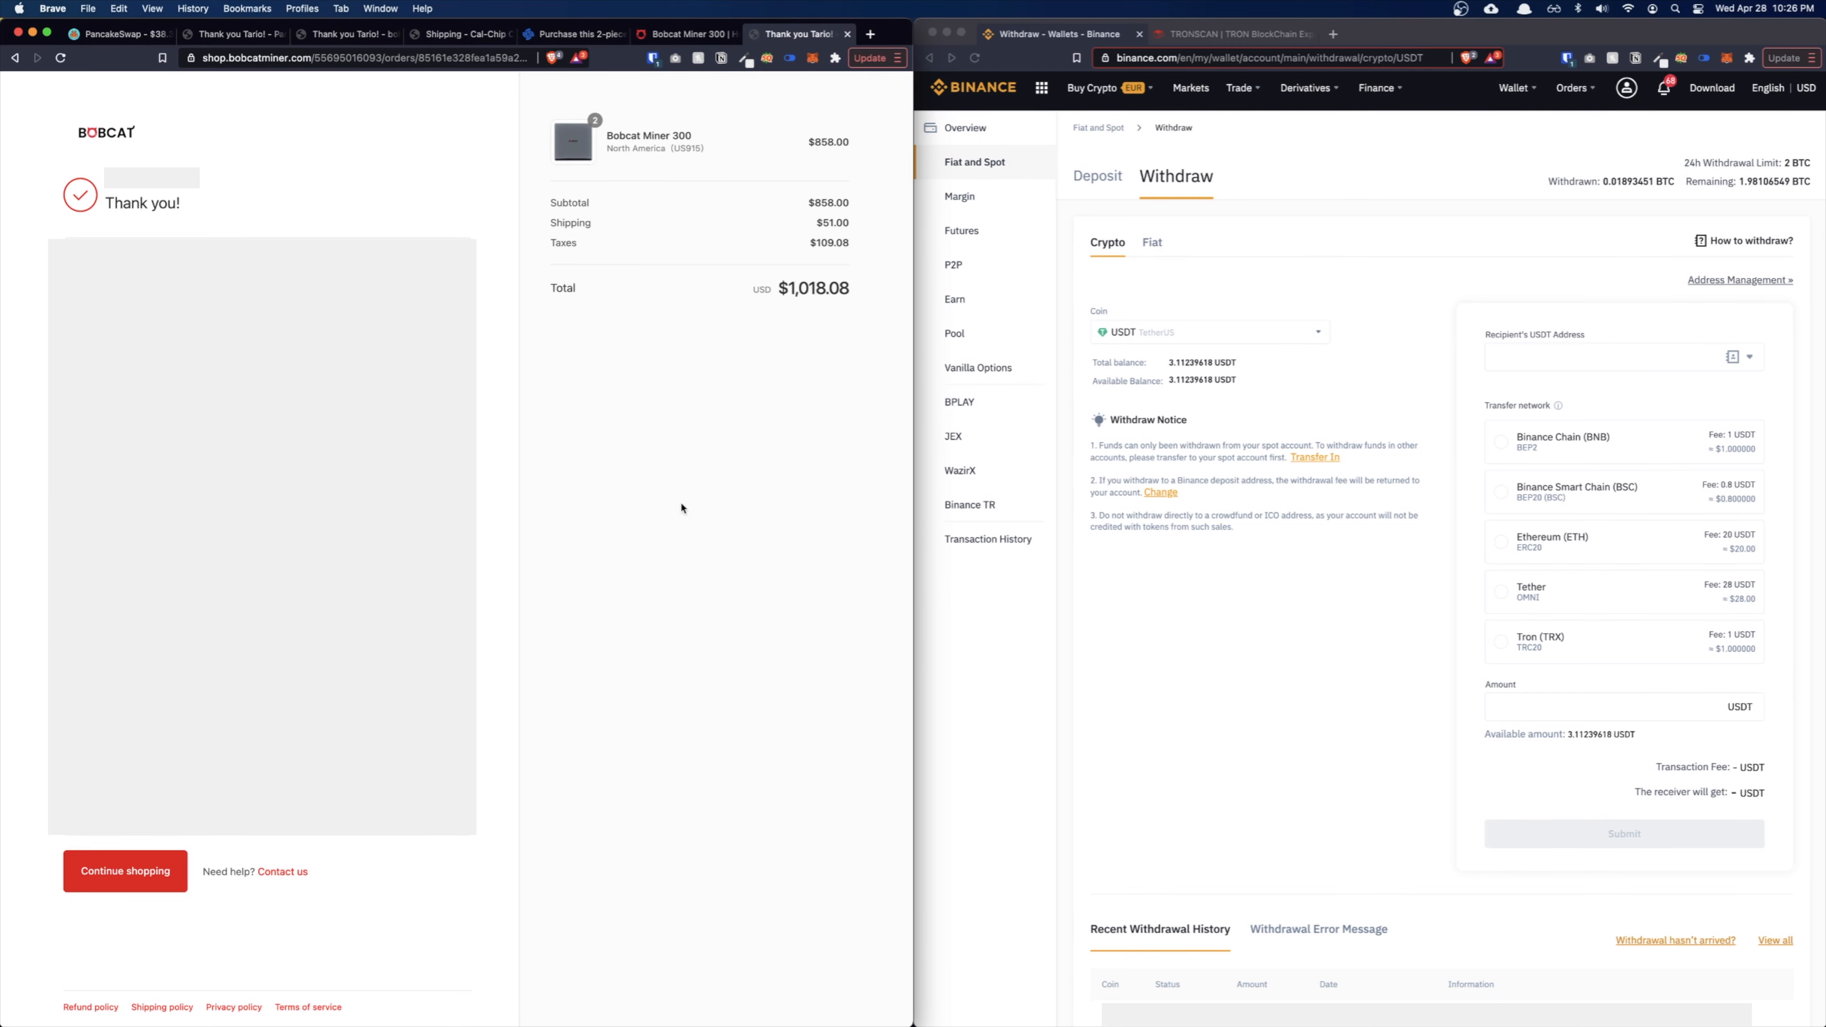
pyautogui.moveTo(800, 590)
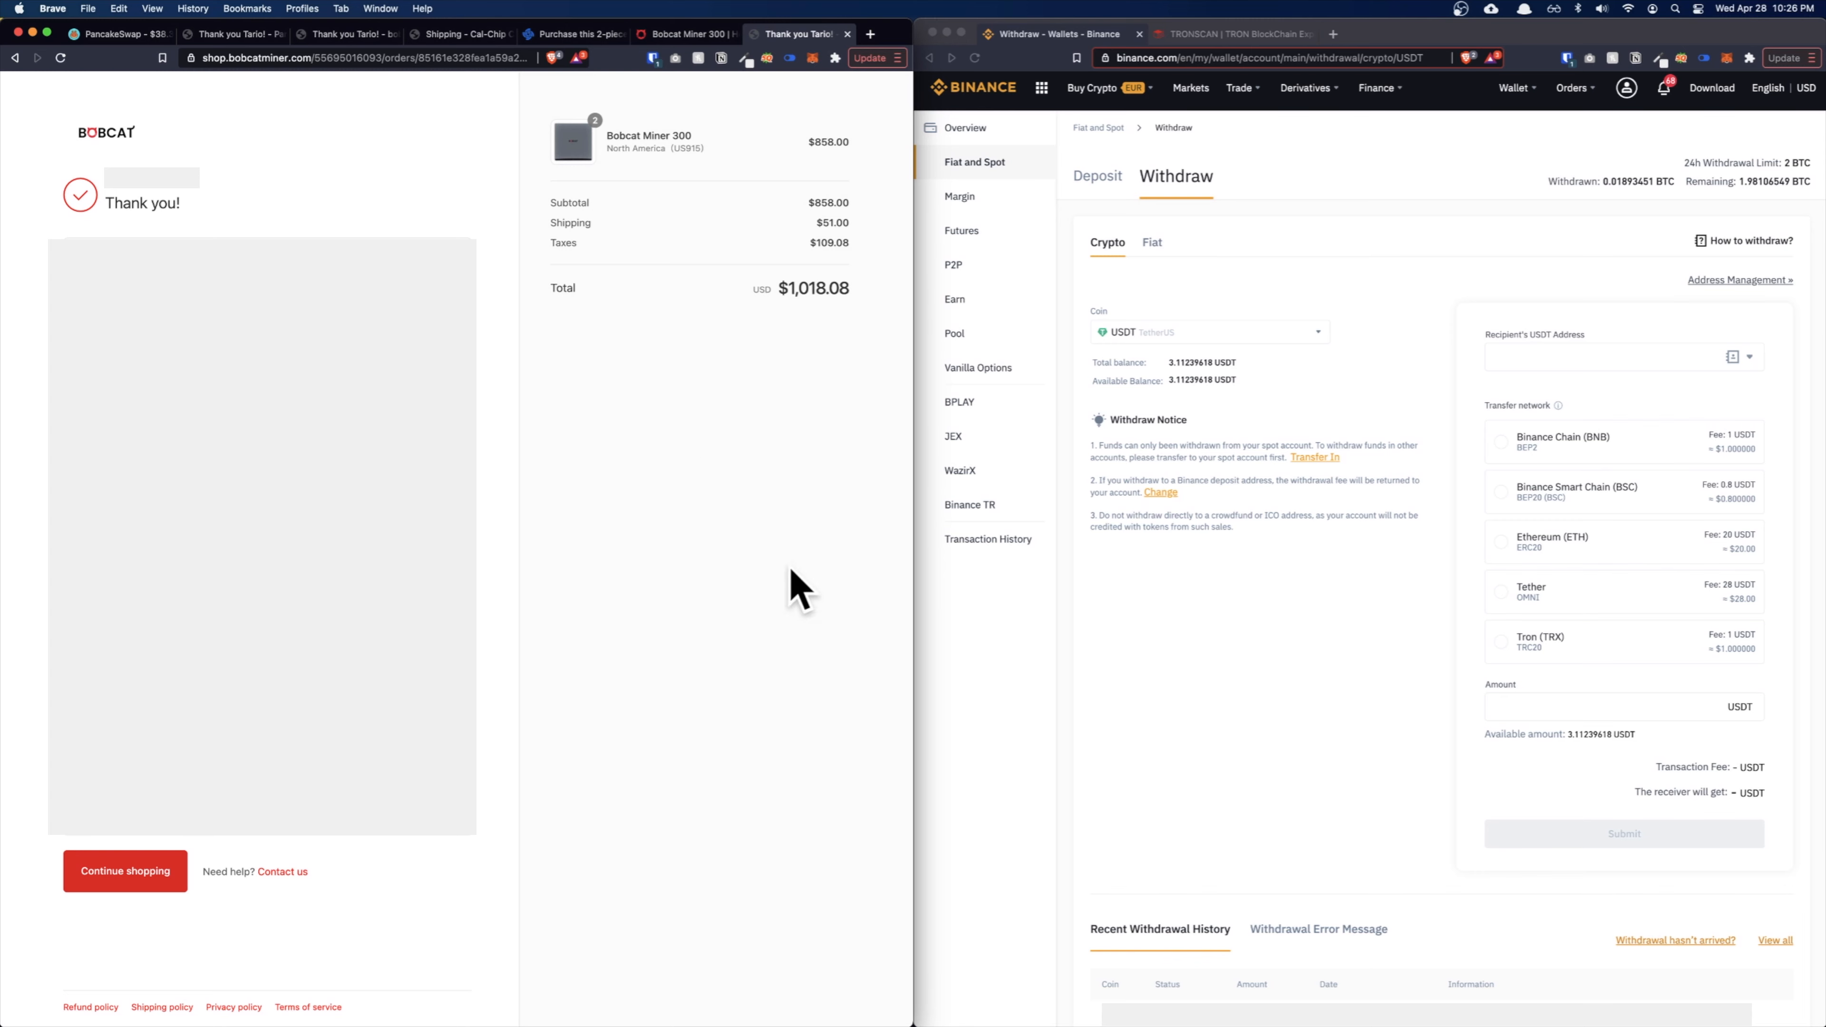
pyautogui.moveTo(1373, 975)
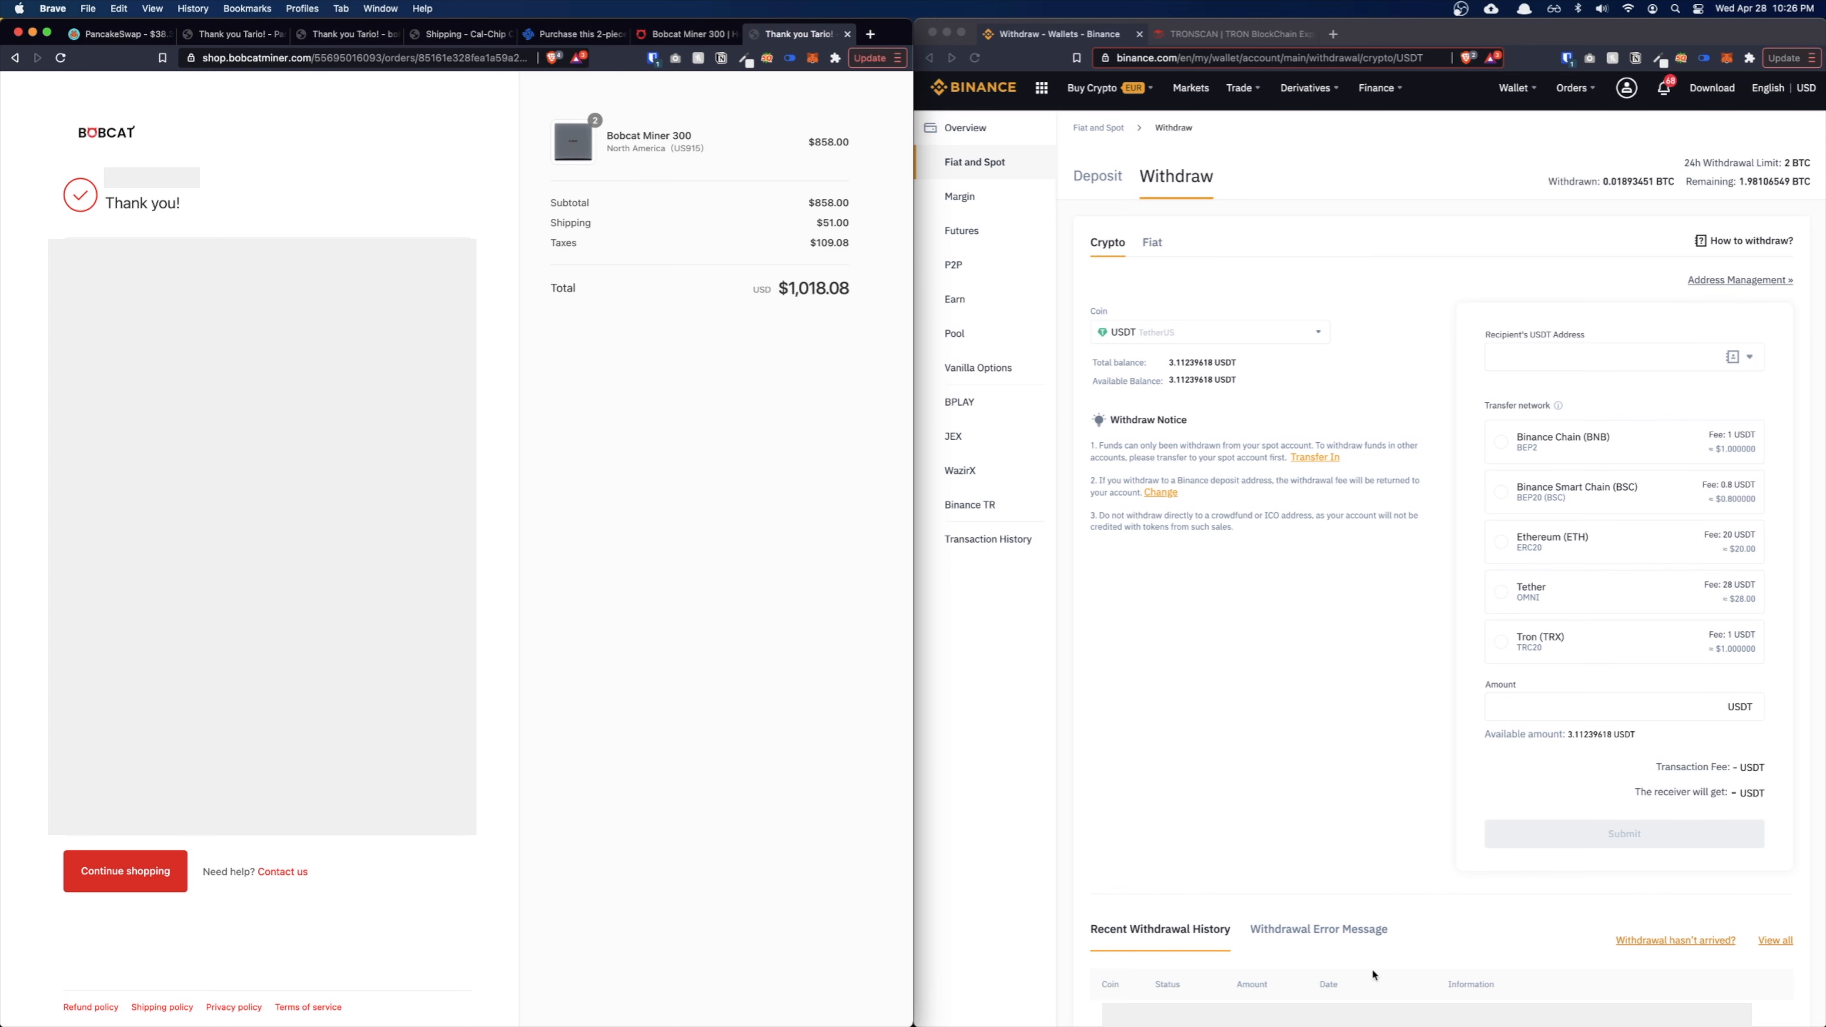
pyautogui.moveTo(1371, 976)
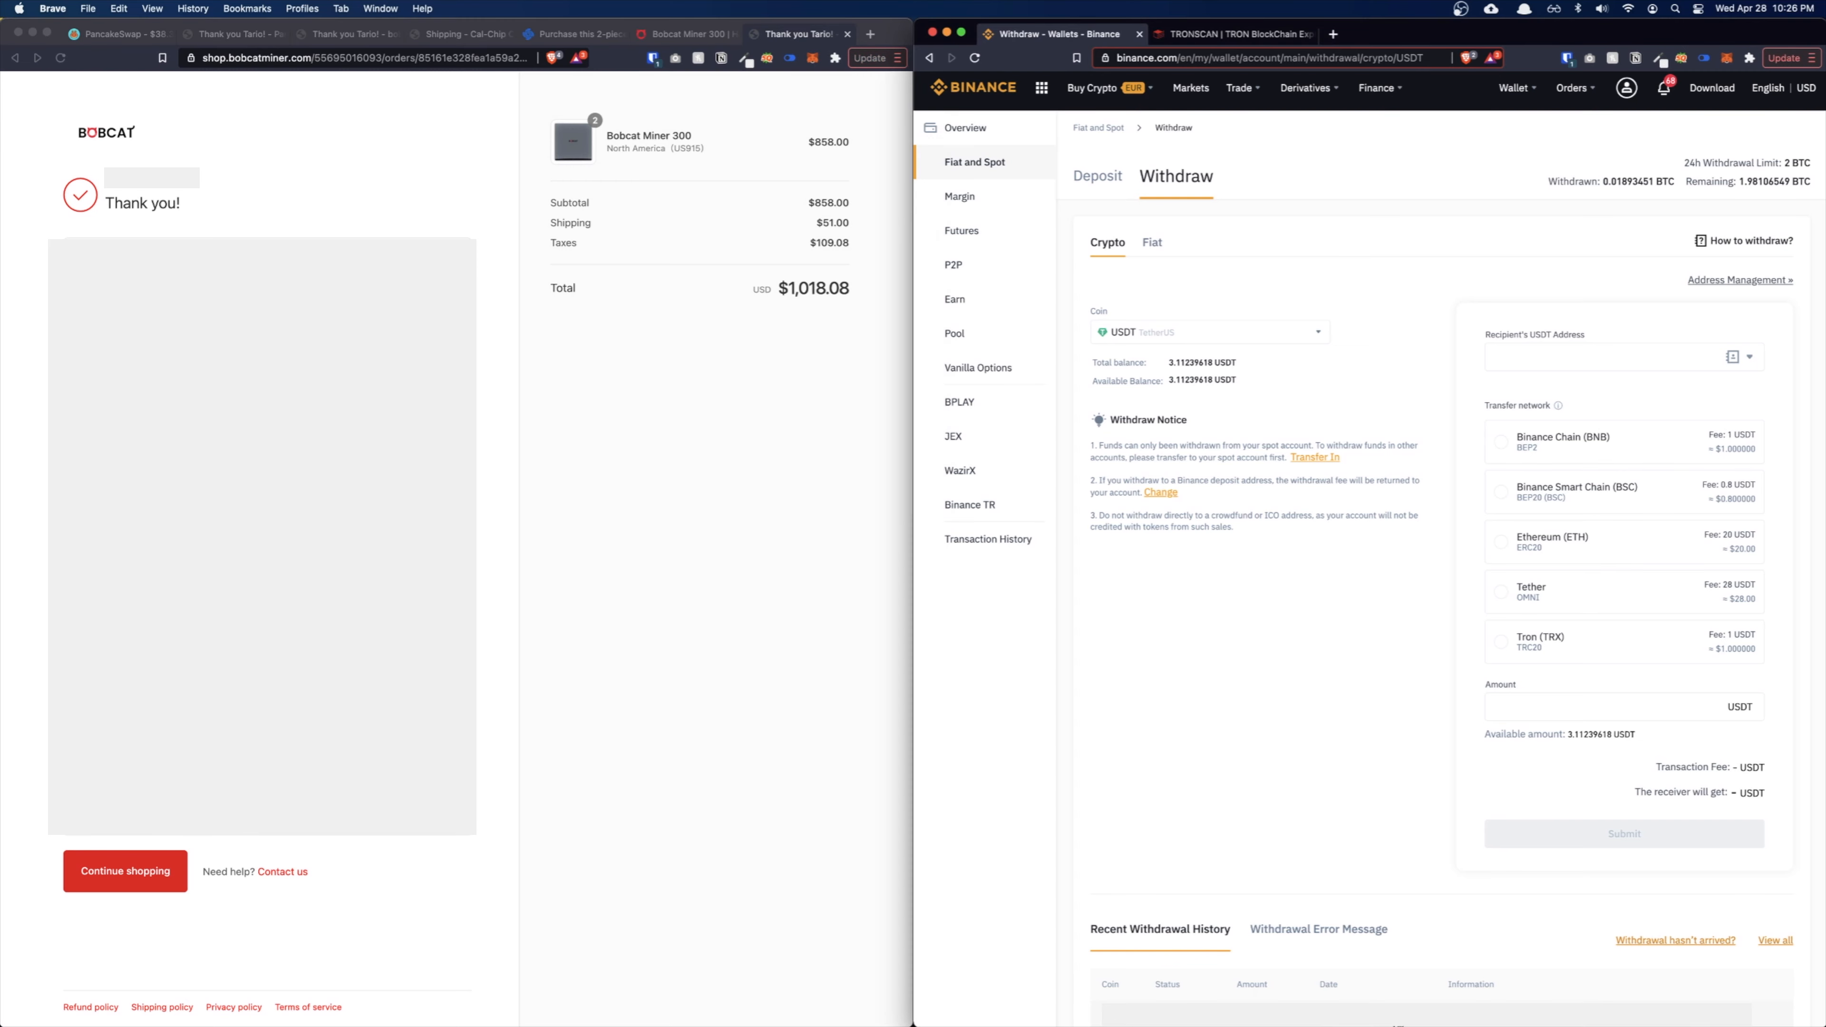
pyautogui.moveTo(1518, 301)
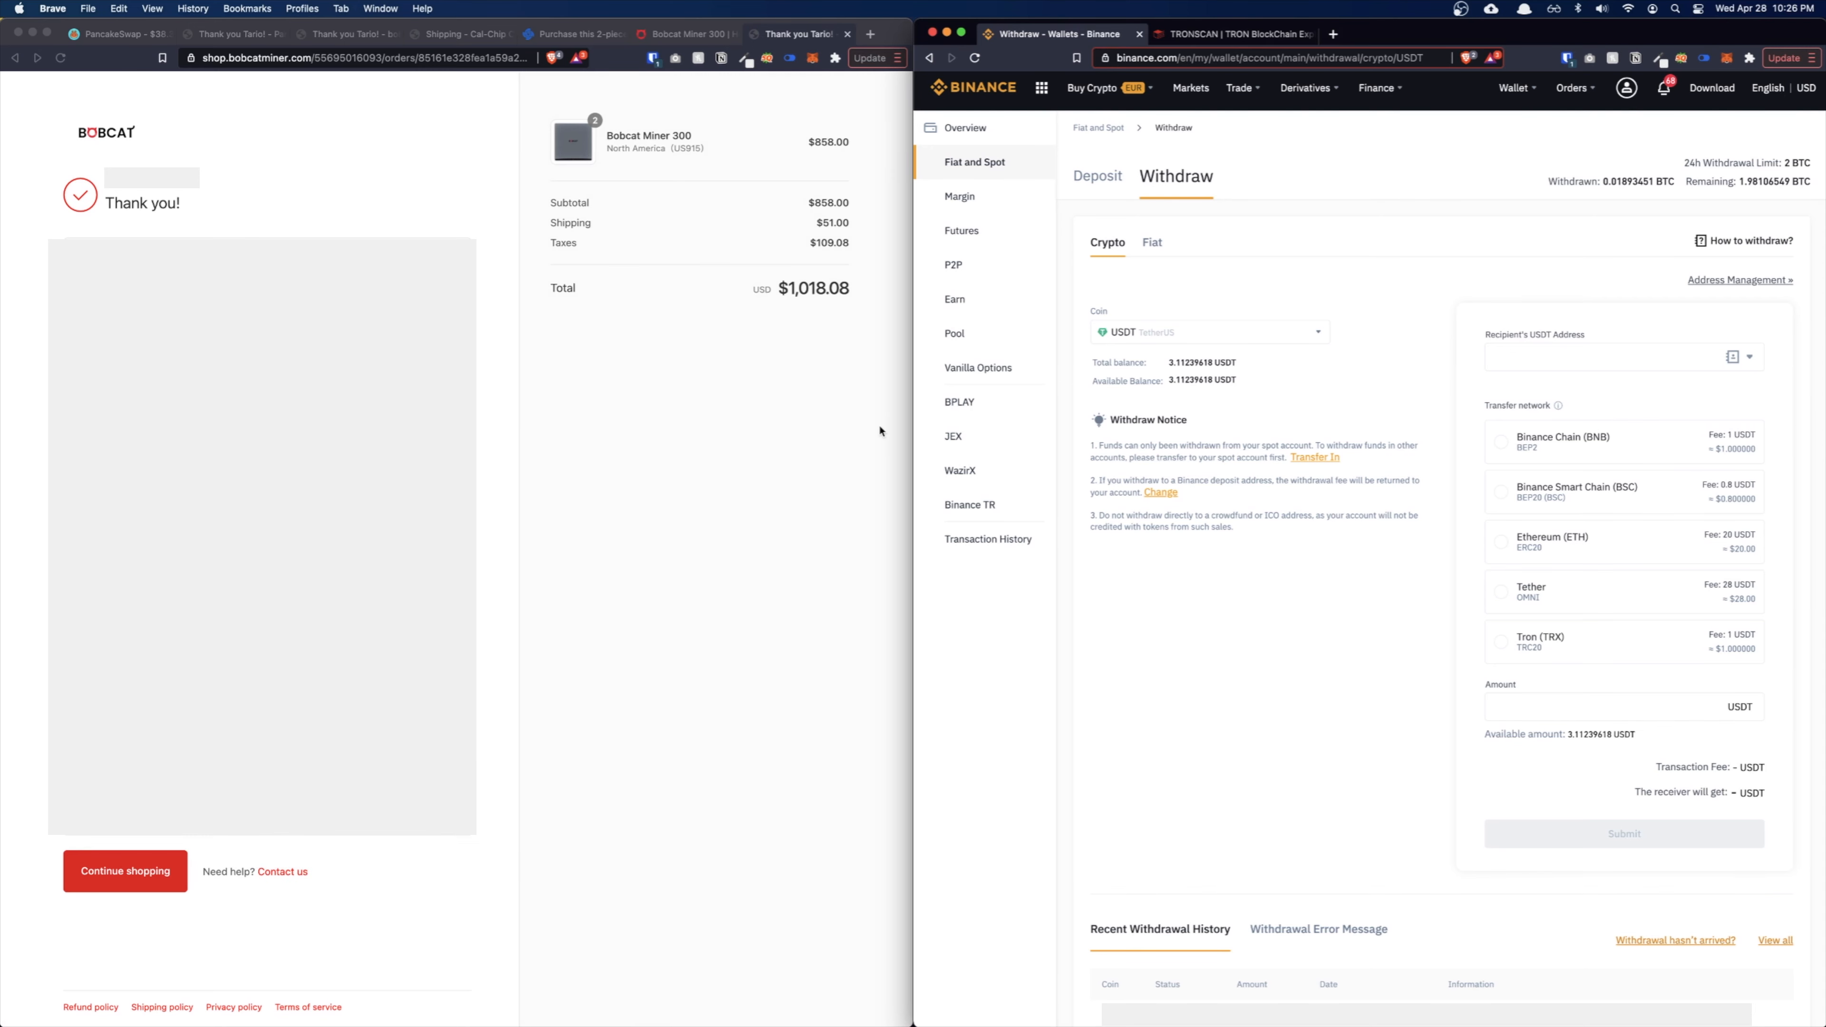
pyautogui.moveTo(502, 427)
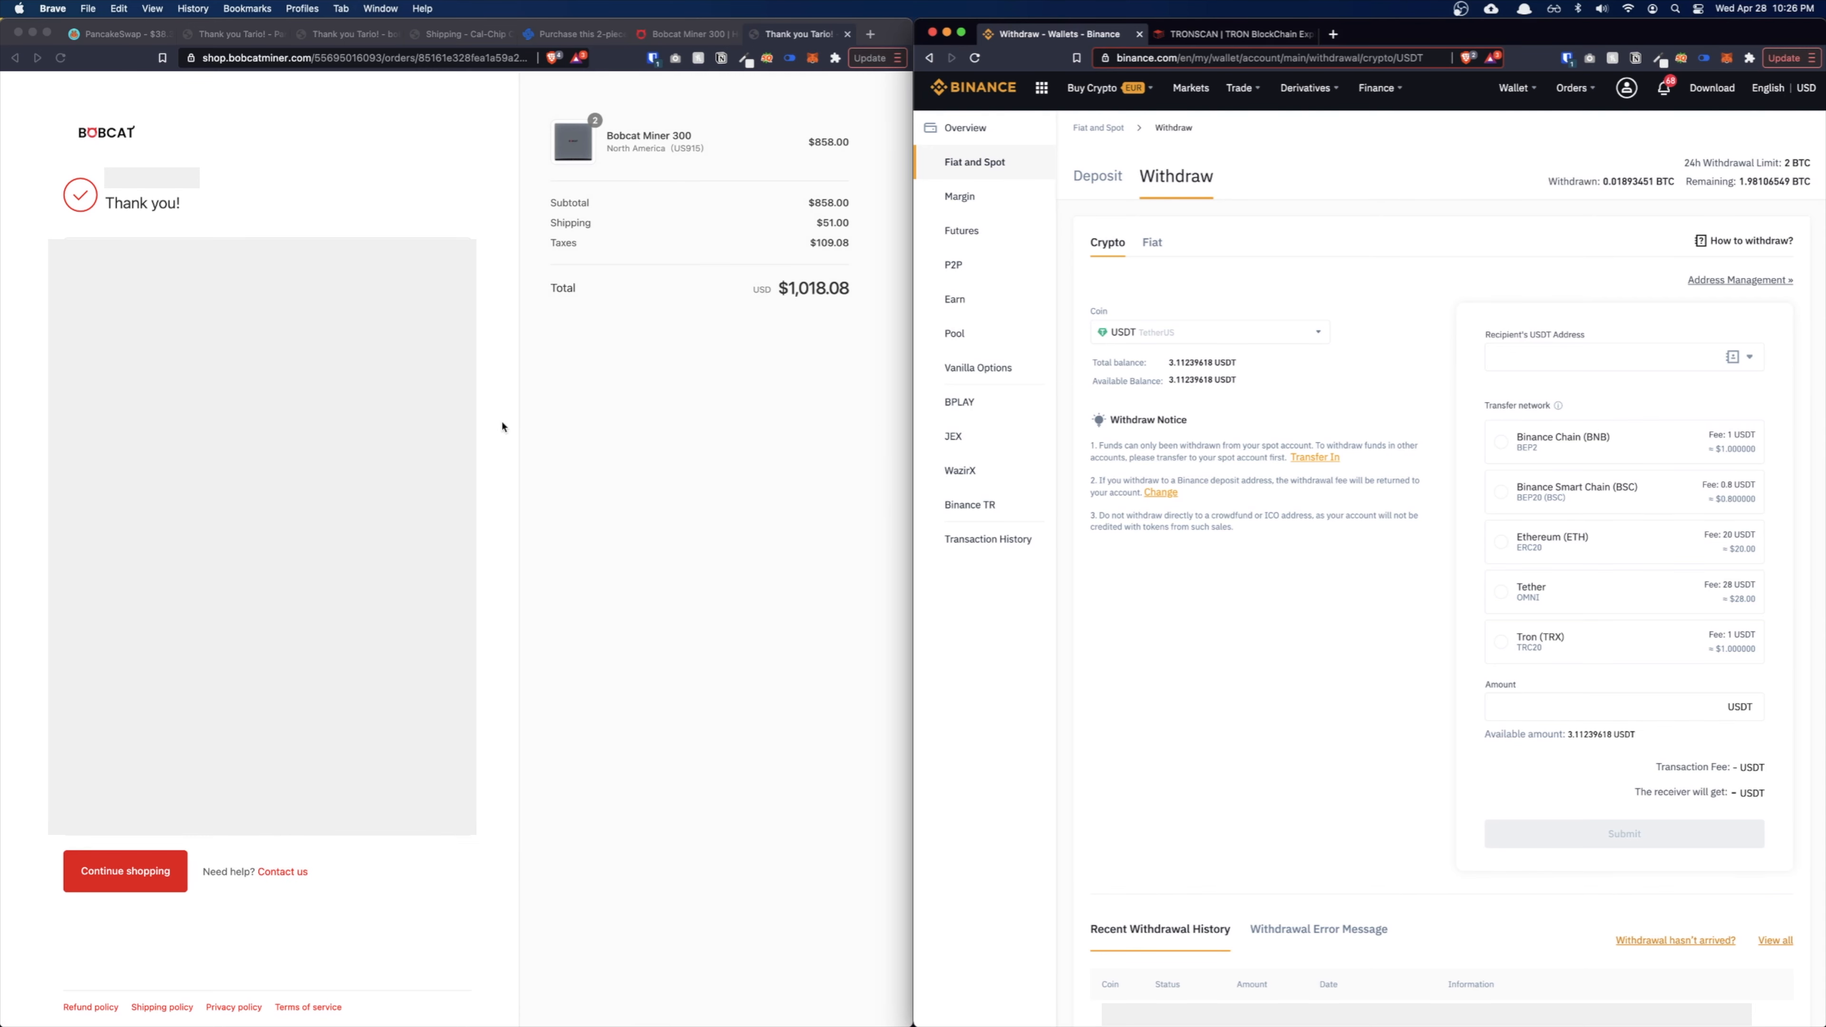
pyautogui.moveTo(529, 376)
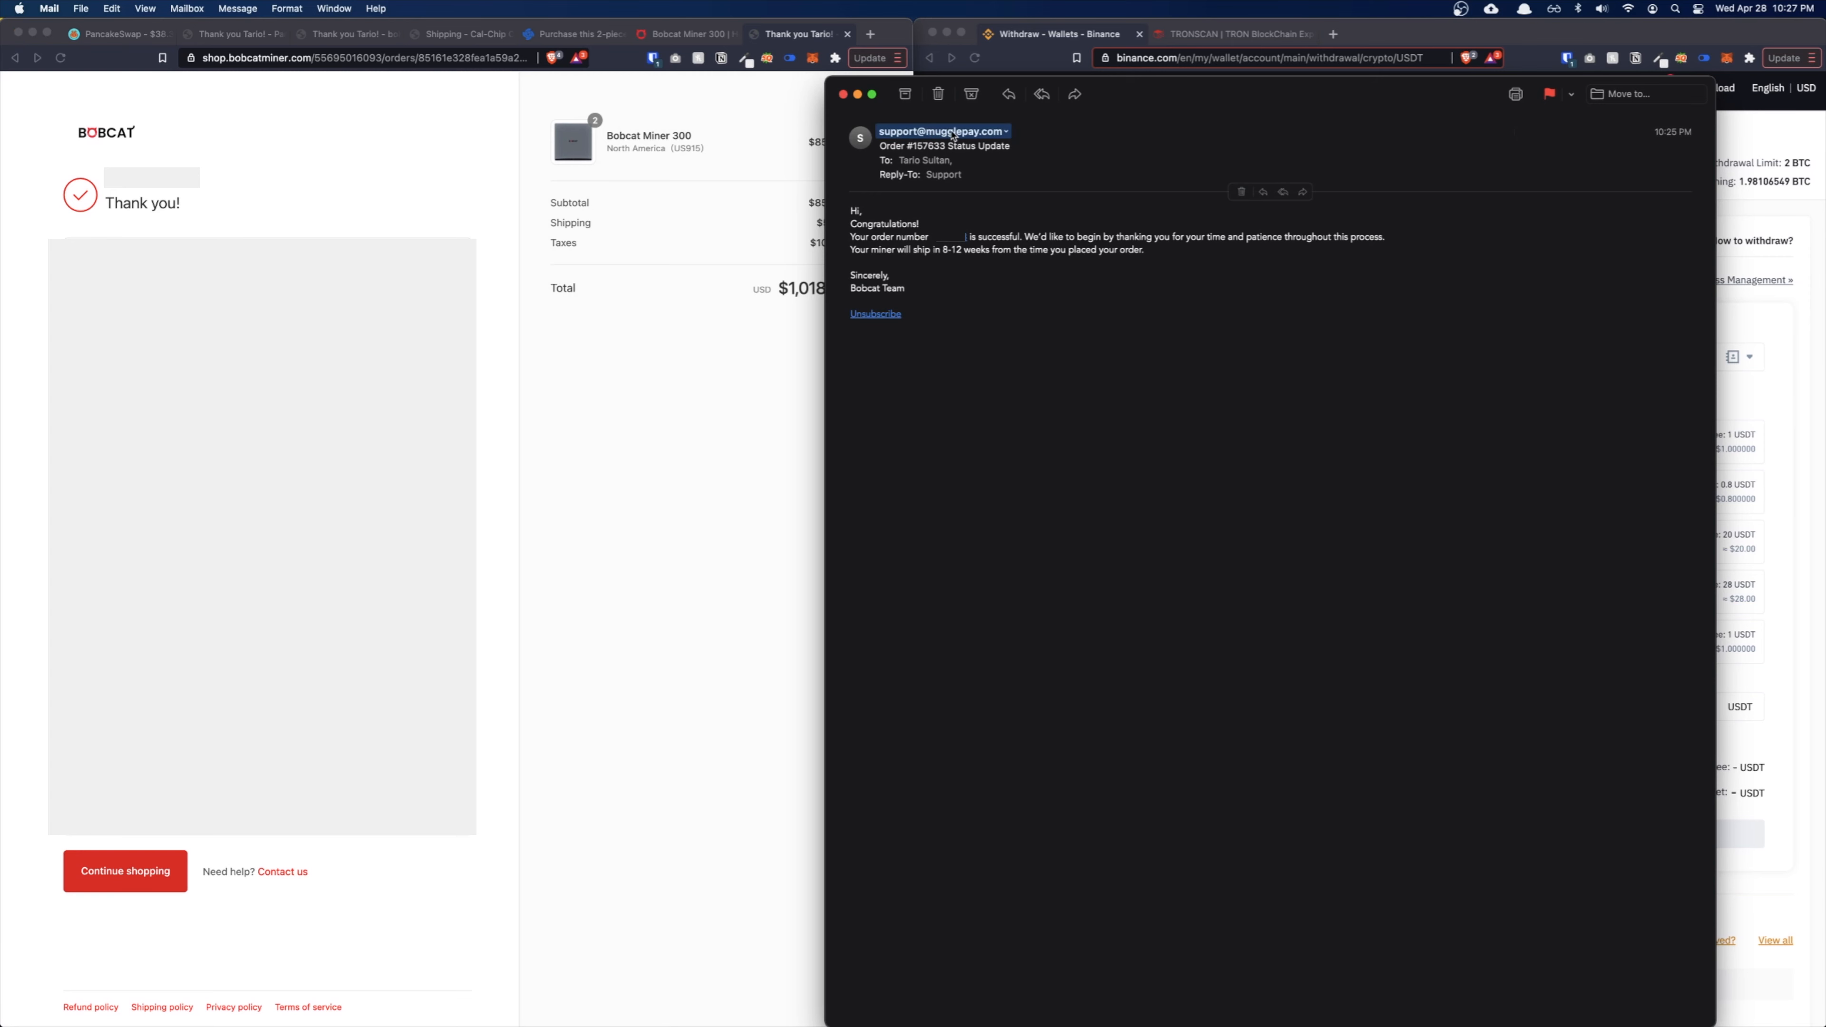
pyautogui.moveTo(960, 227)
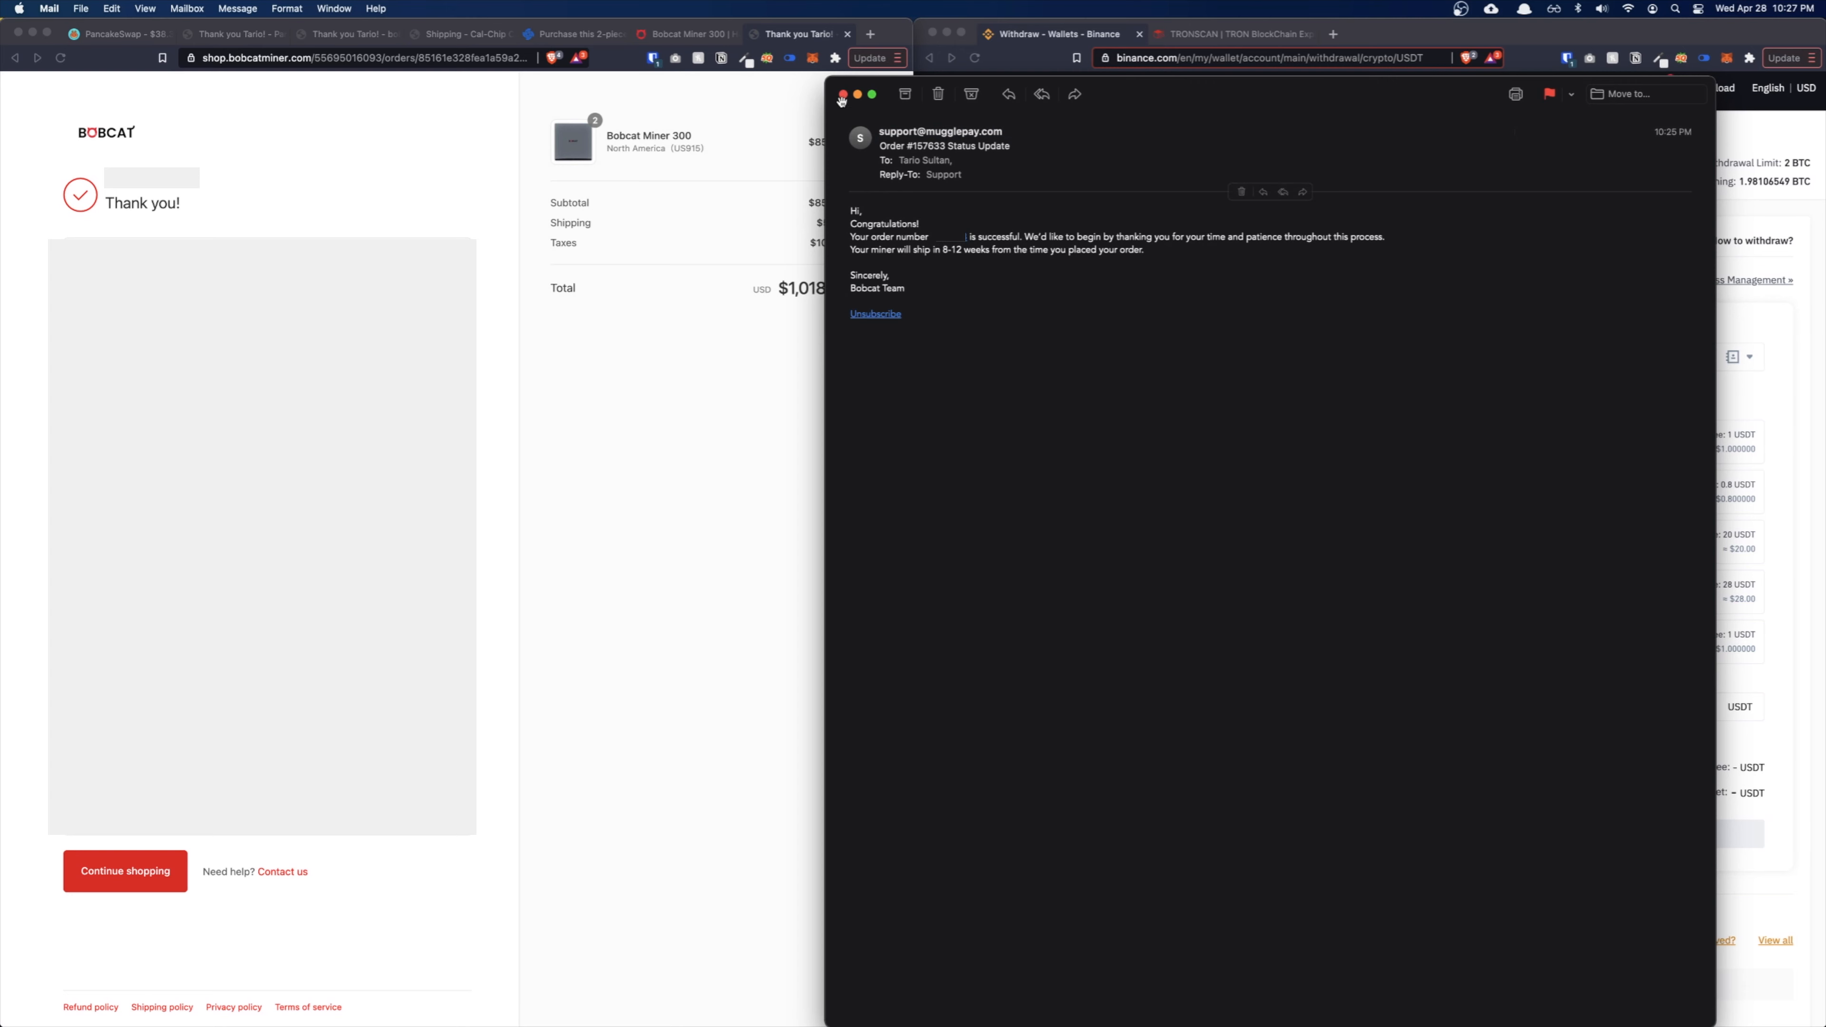
# Step: Close the Bobcat Team order status email after reading that it ships in 8–12 weeks
pyautogui.click(841, 94)
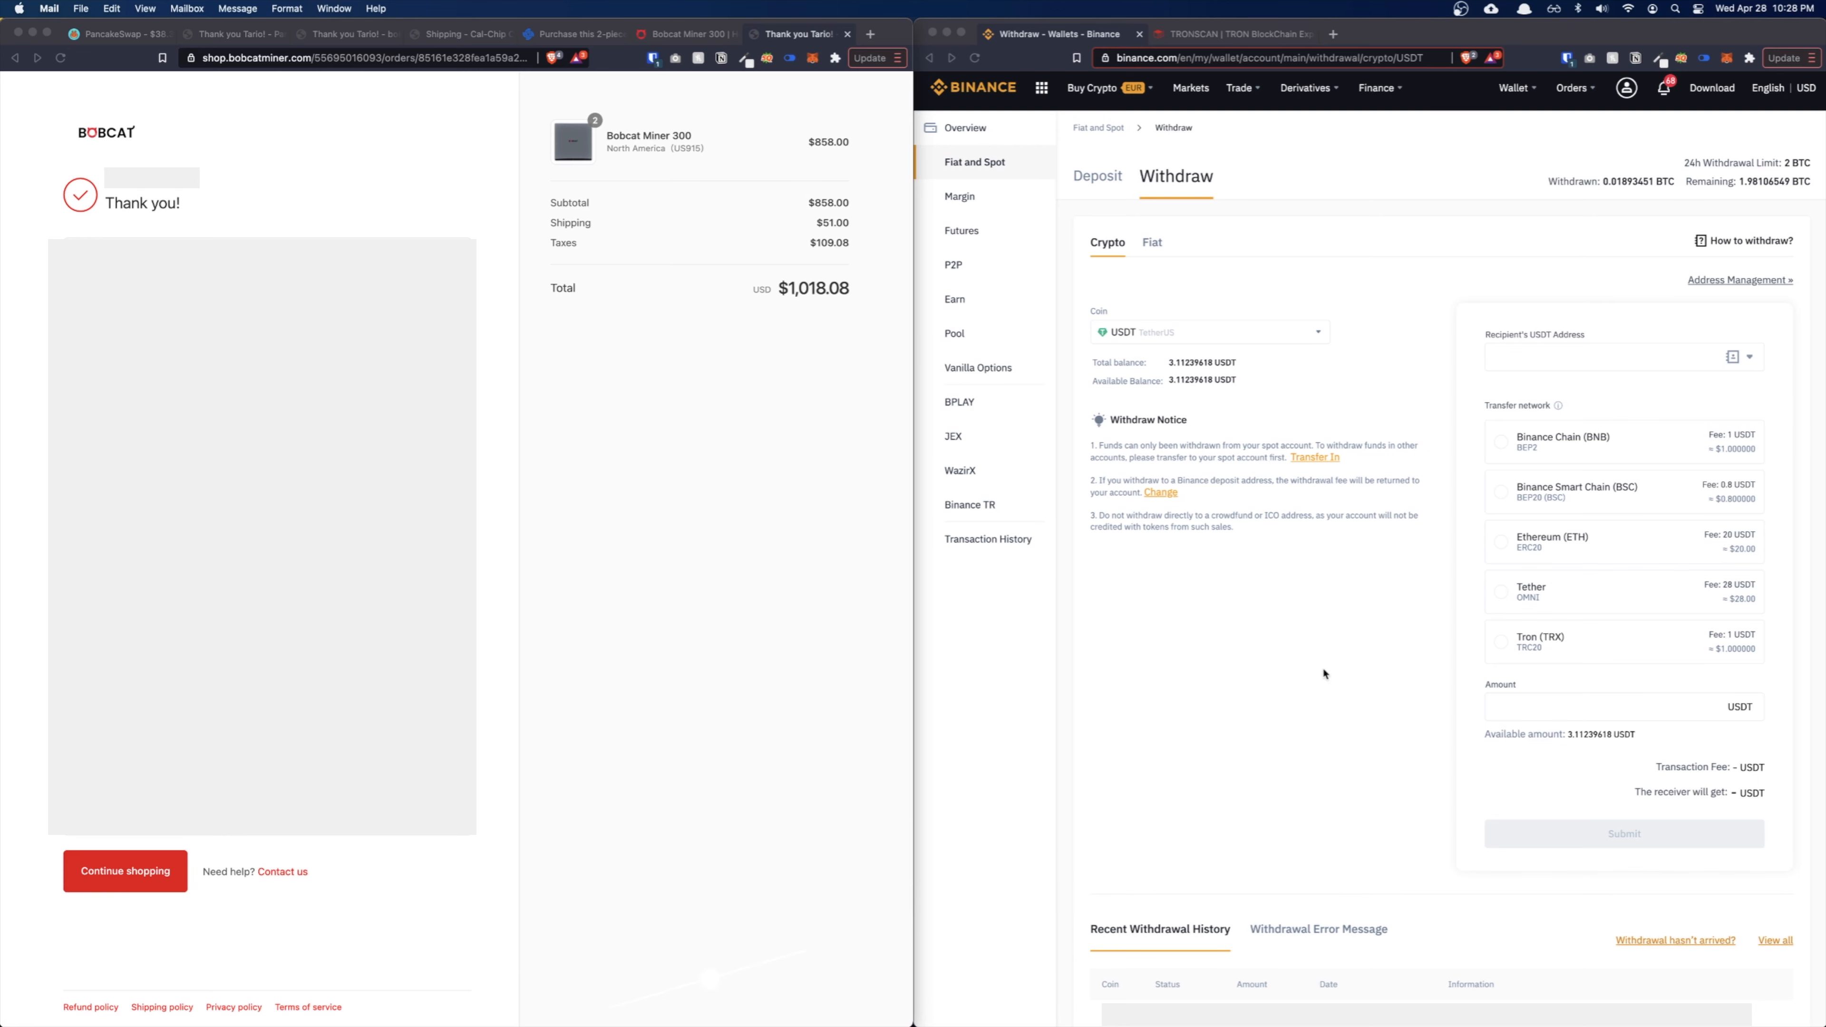
pyautogui.moveTo(1324, 674)
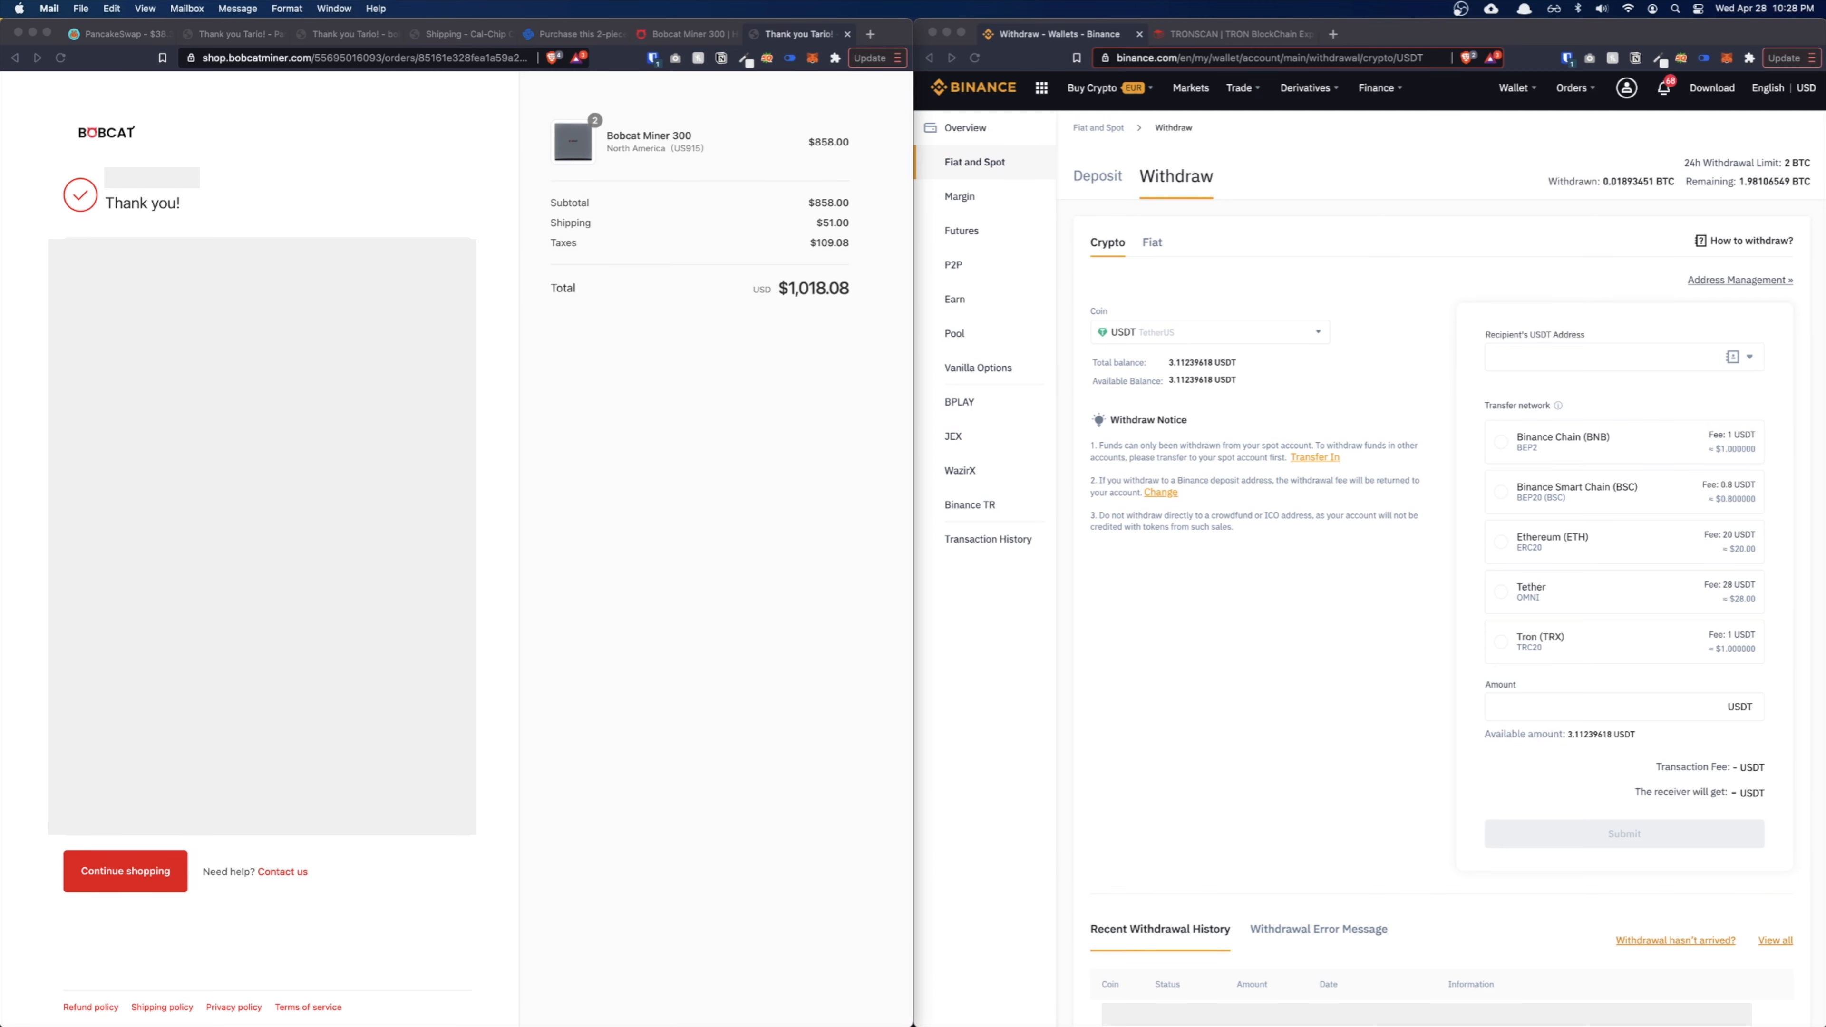
pyautogui.moveTo(1546, 653)
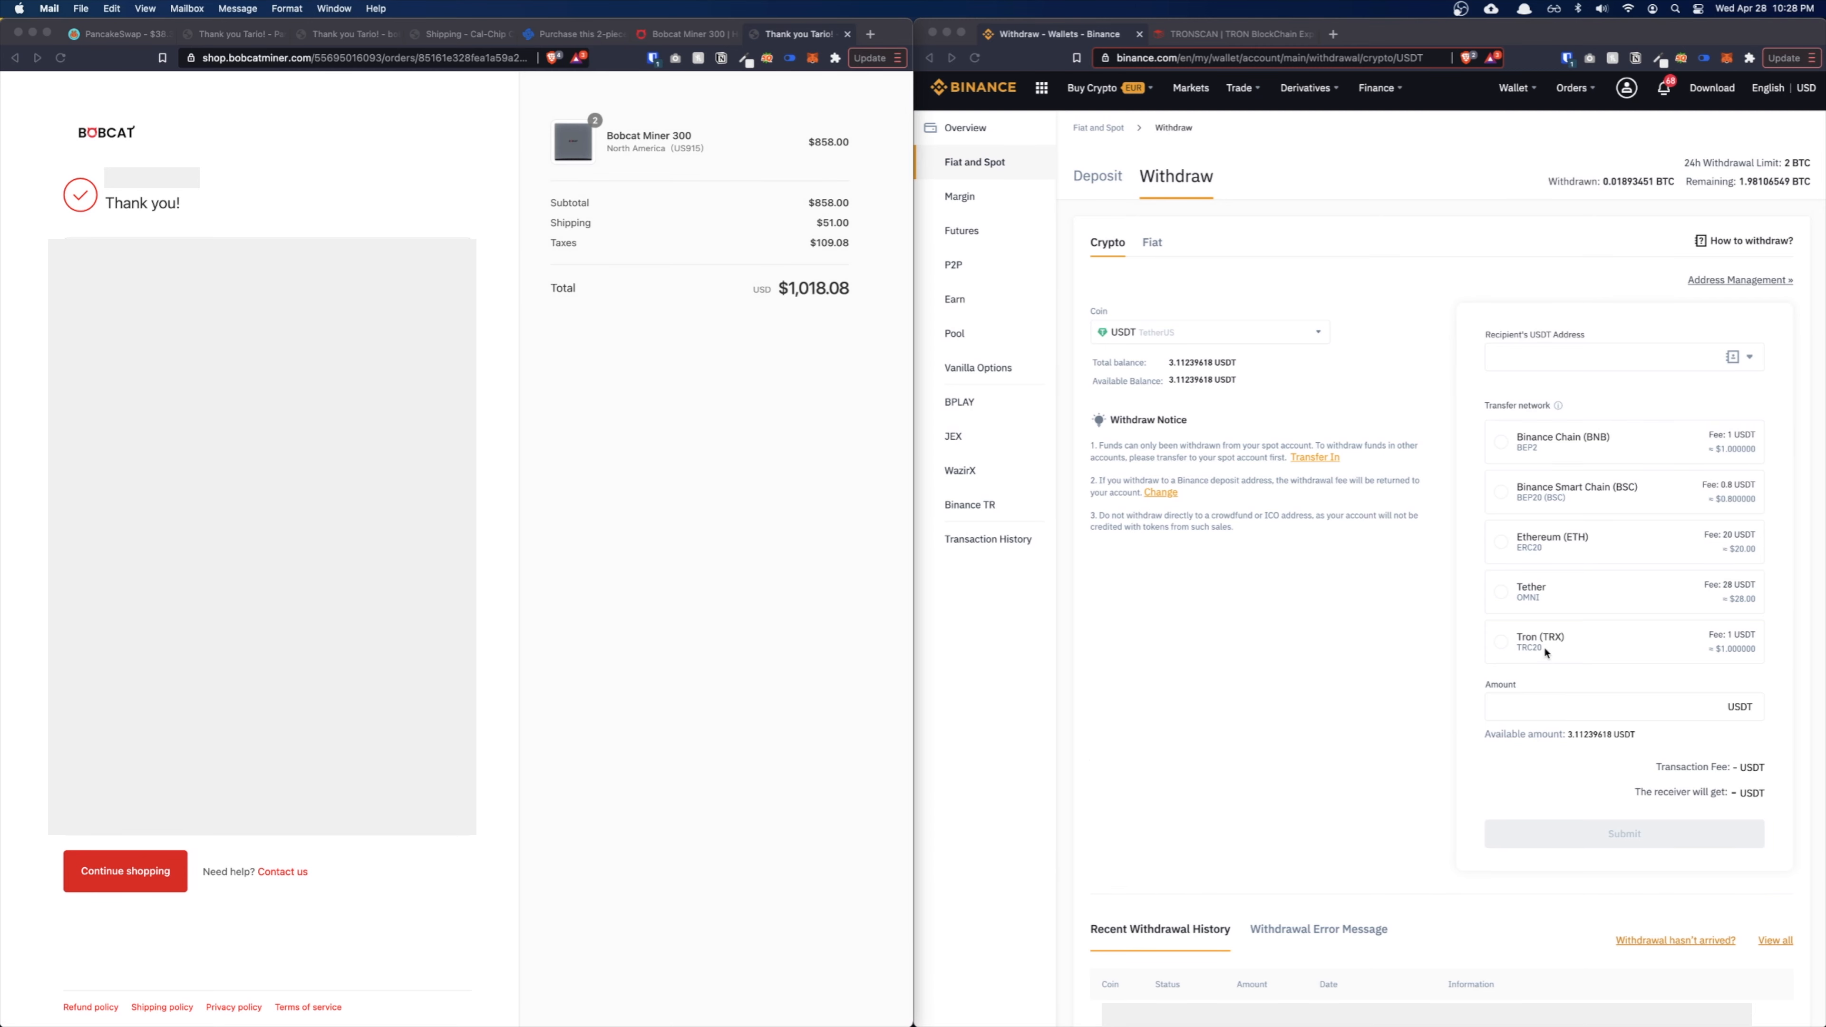
pyautogui.moveTo(1504, 665)
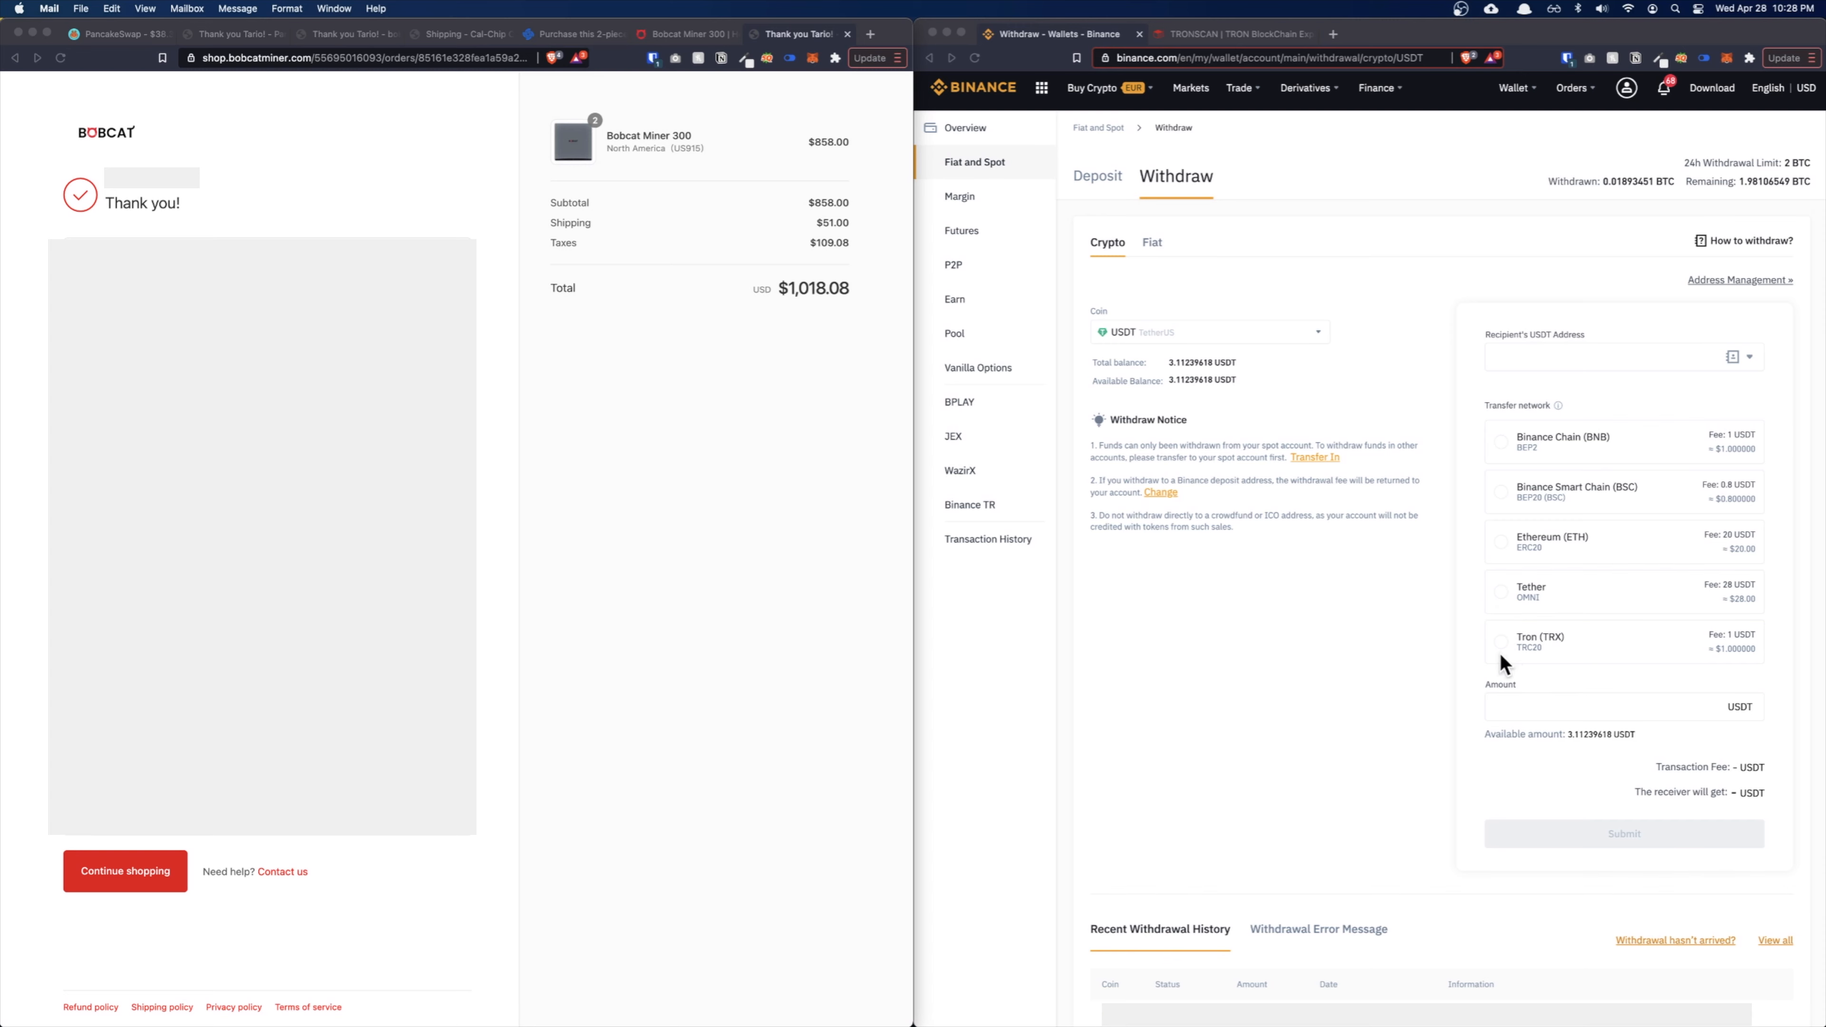
pyautogui.moveTo(1515, 662)
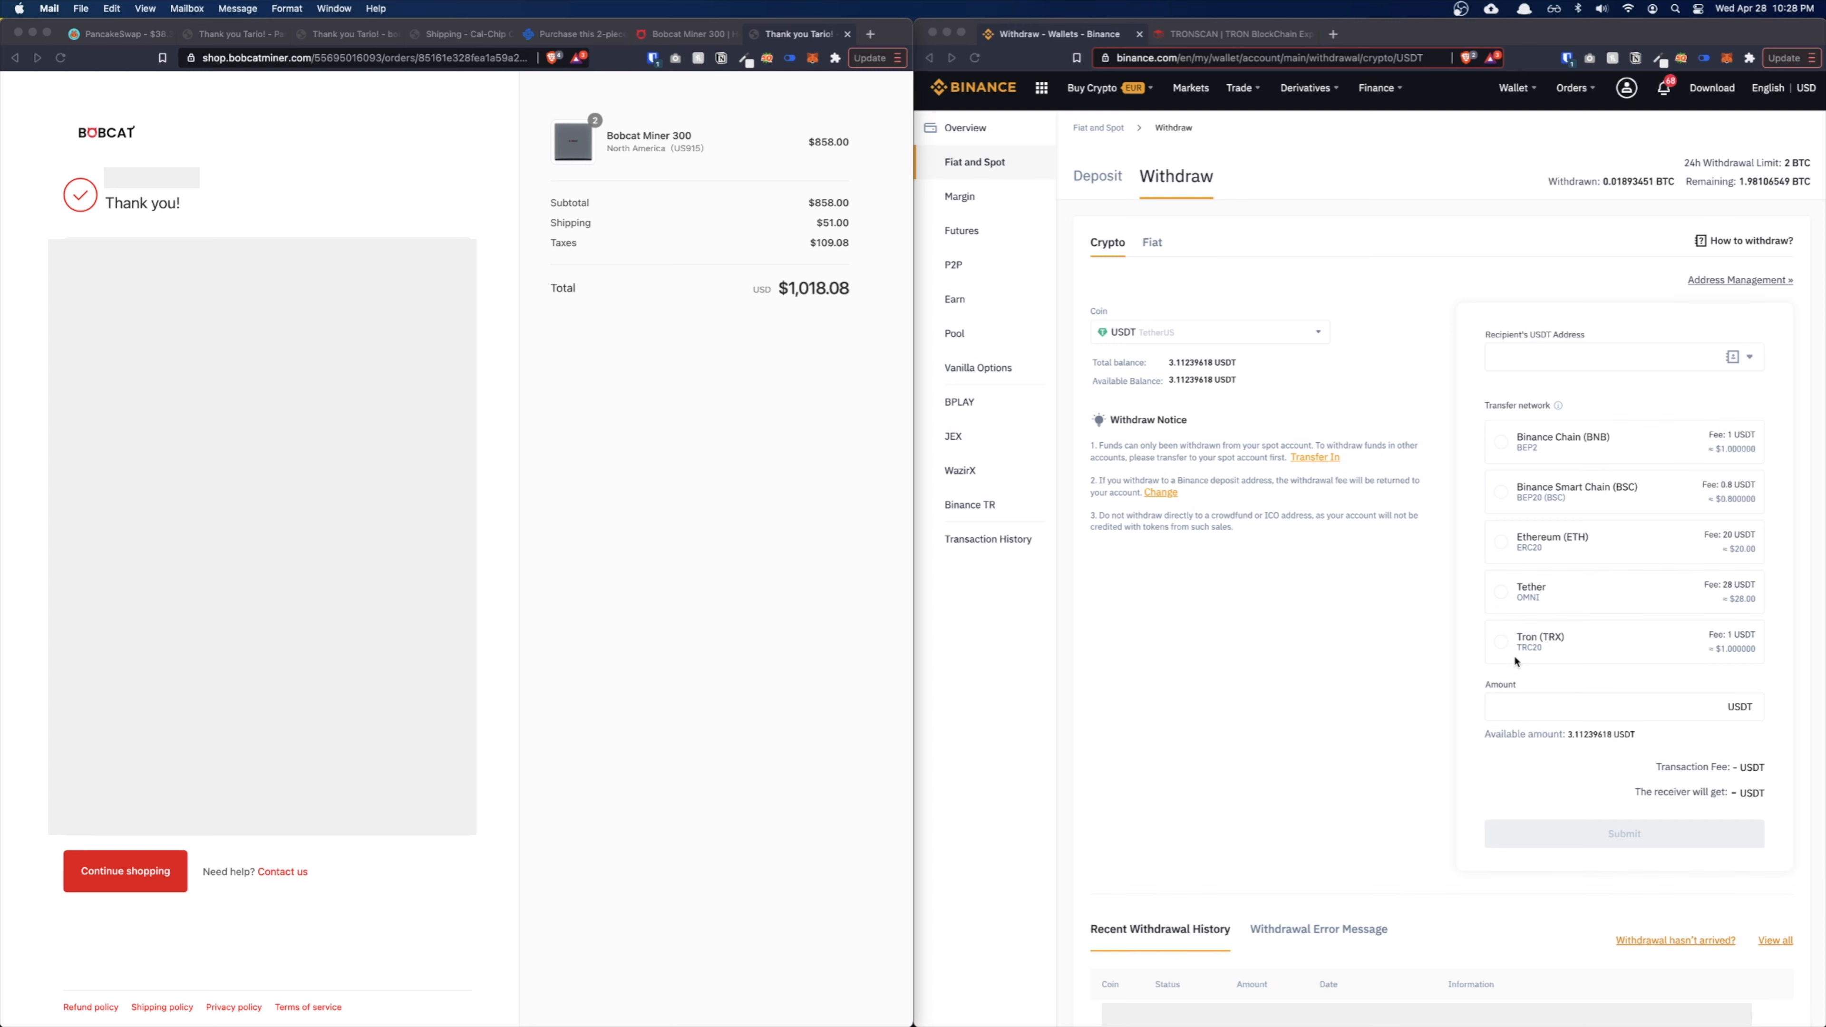
pyautogui.moveTo(1256, 678)
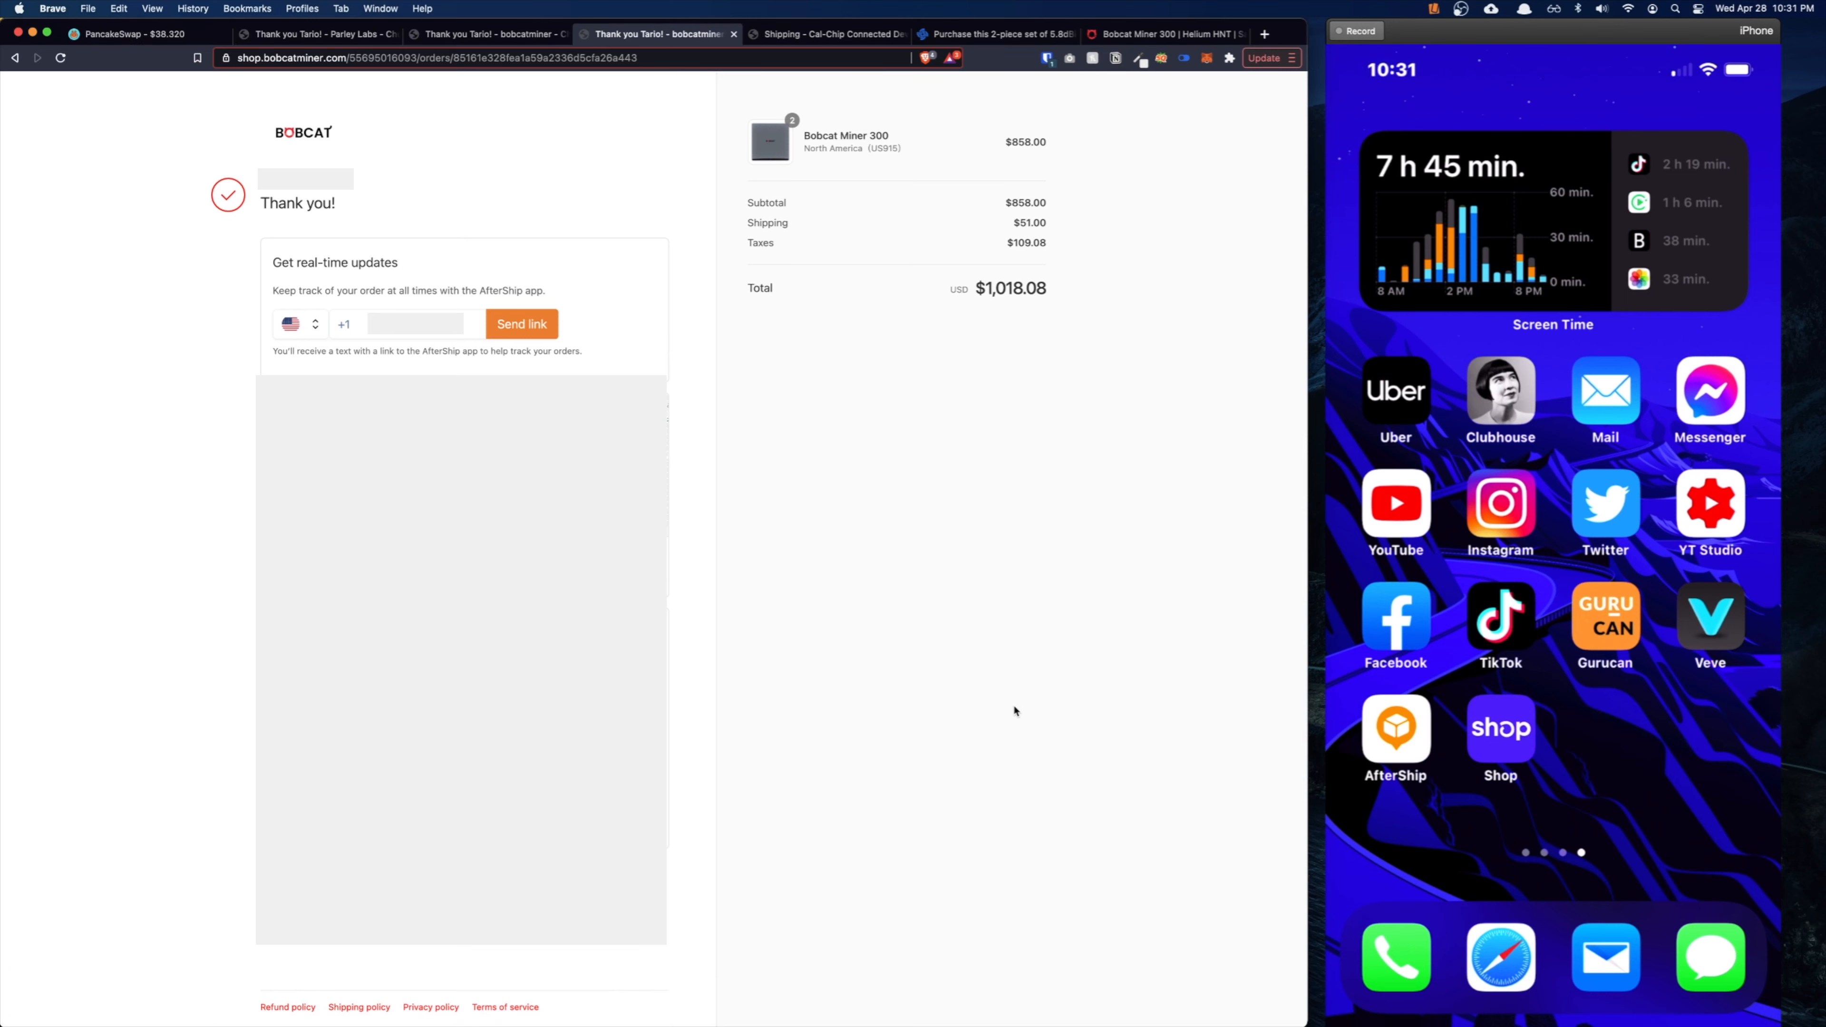
pyautogui.moveTo(790, 342)
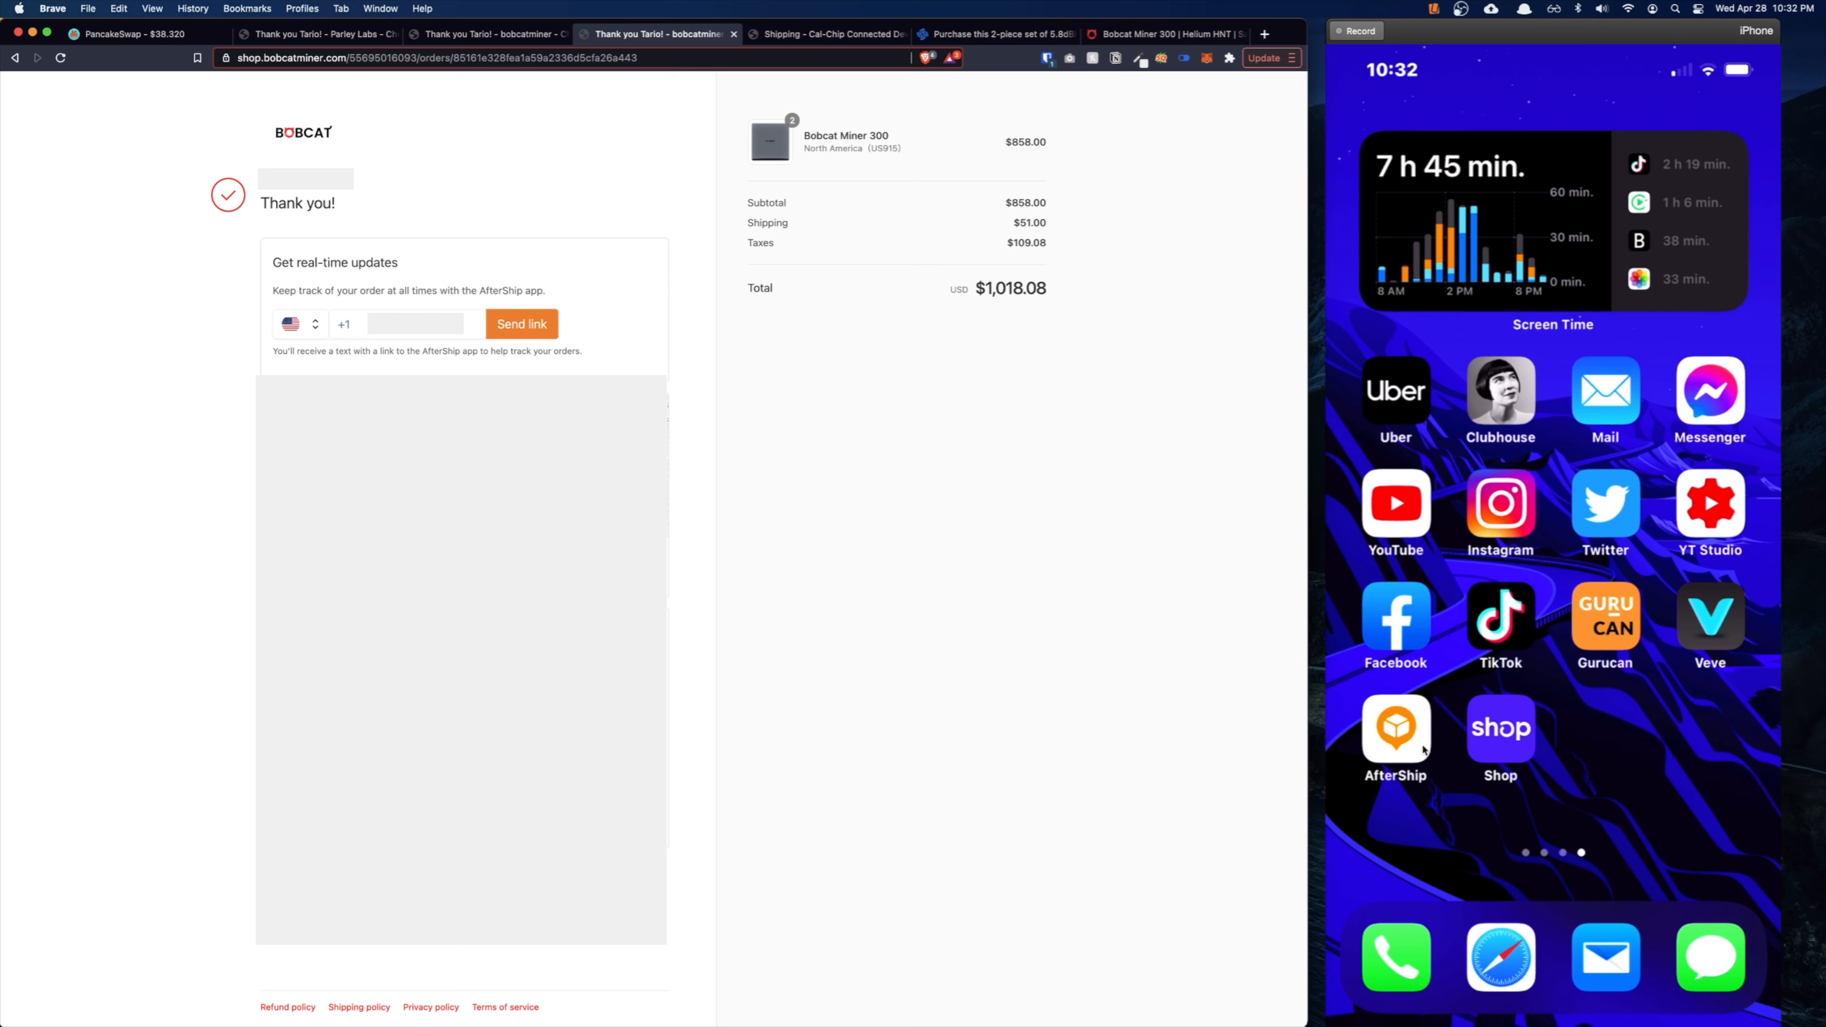
pyautogui.moveTo(1404, 727)
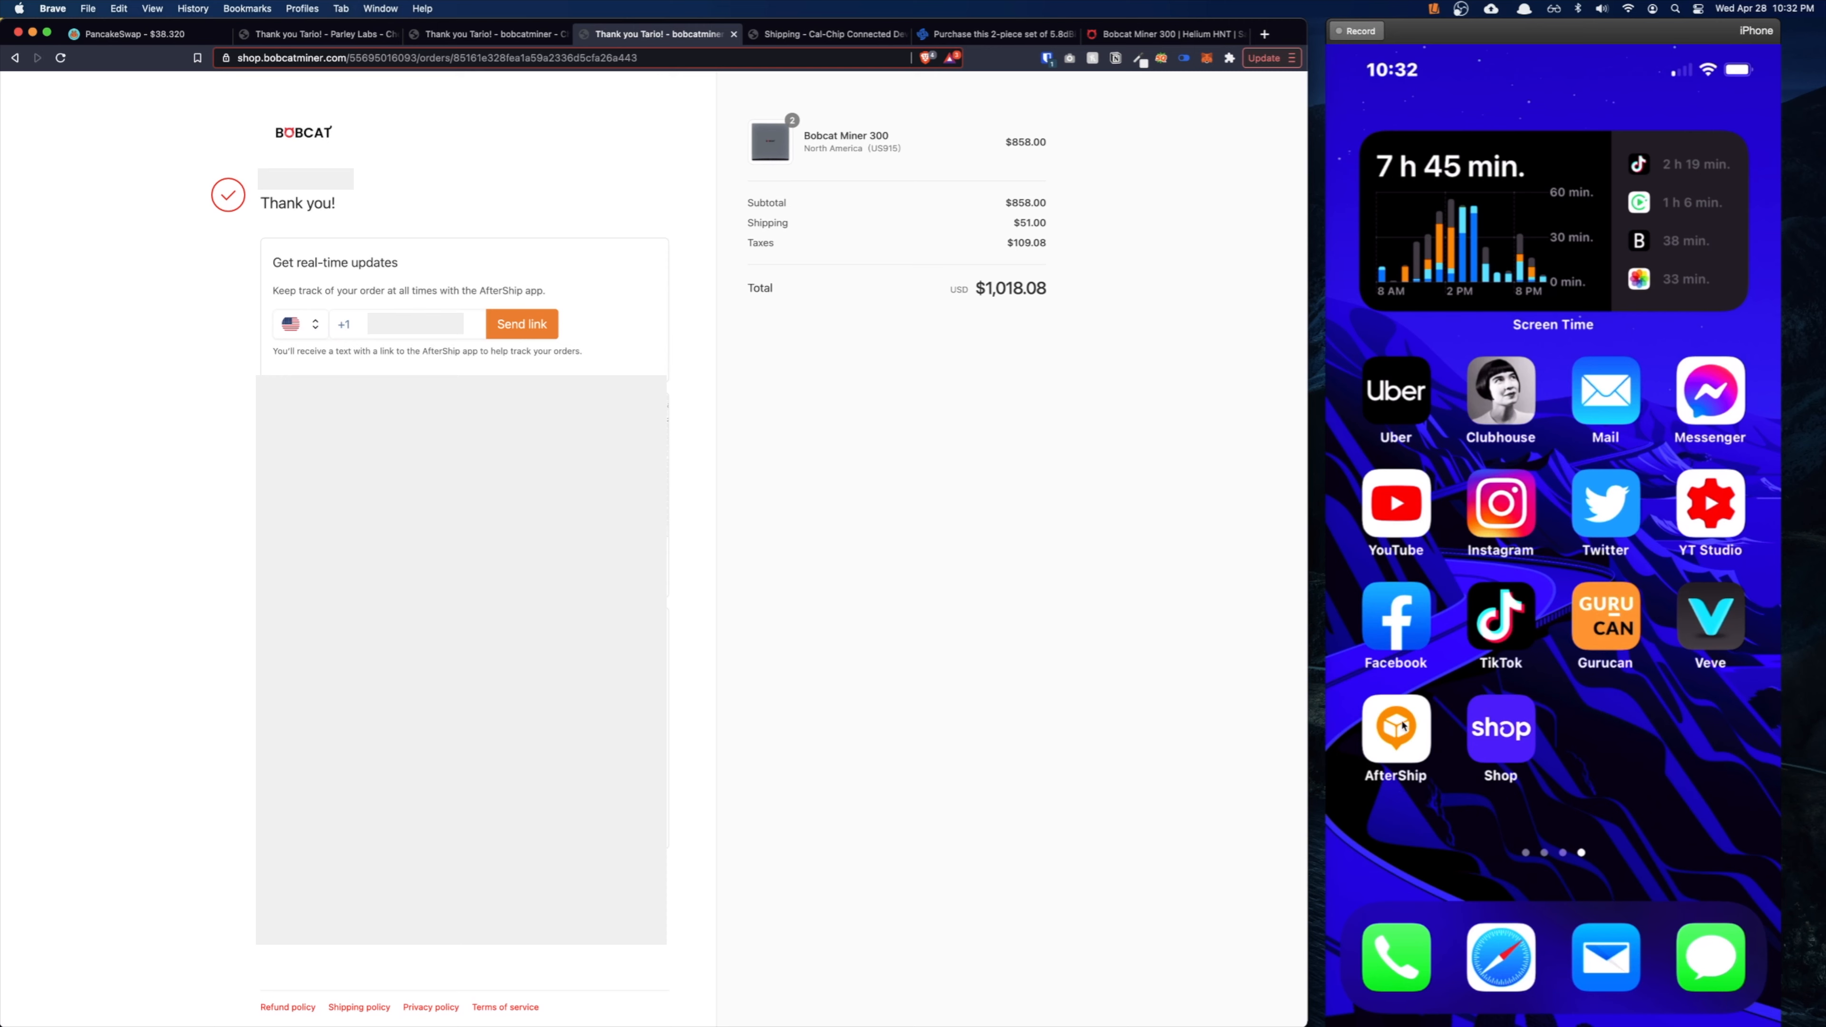
pyautogui.moveTo(1399, 790)
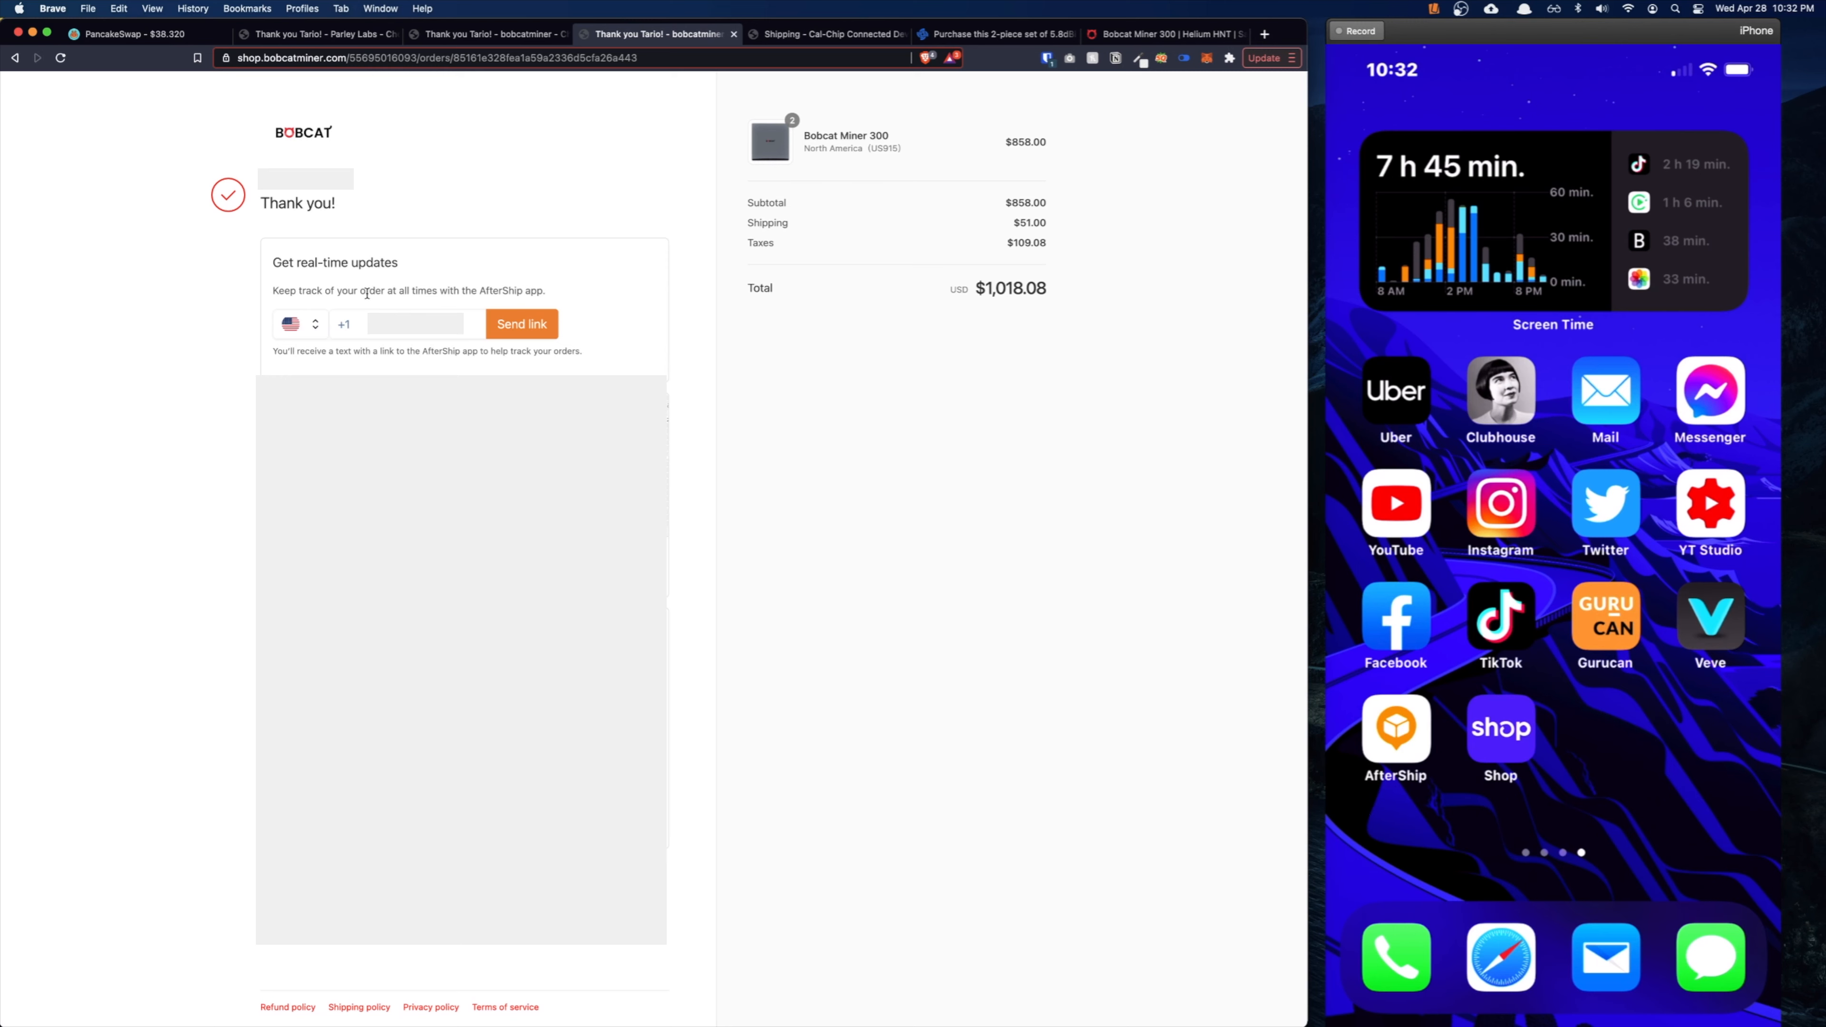
# Step: Show the country-code choices for texting the AfterShip tracking link, keeping United States
pyautogui.click(298, 323)
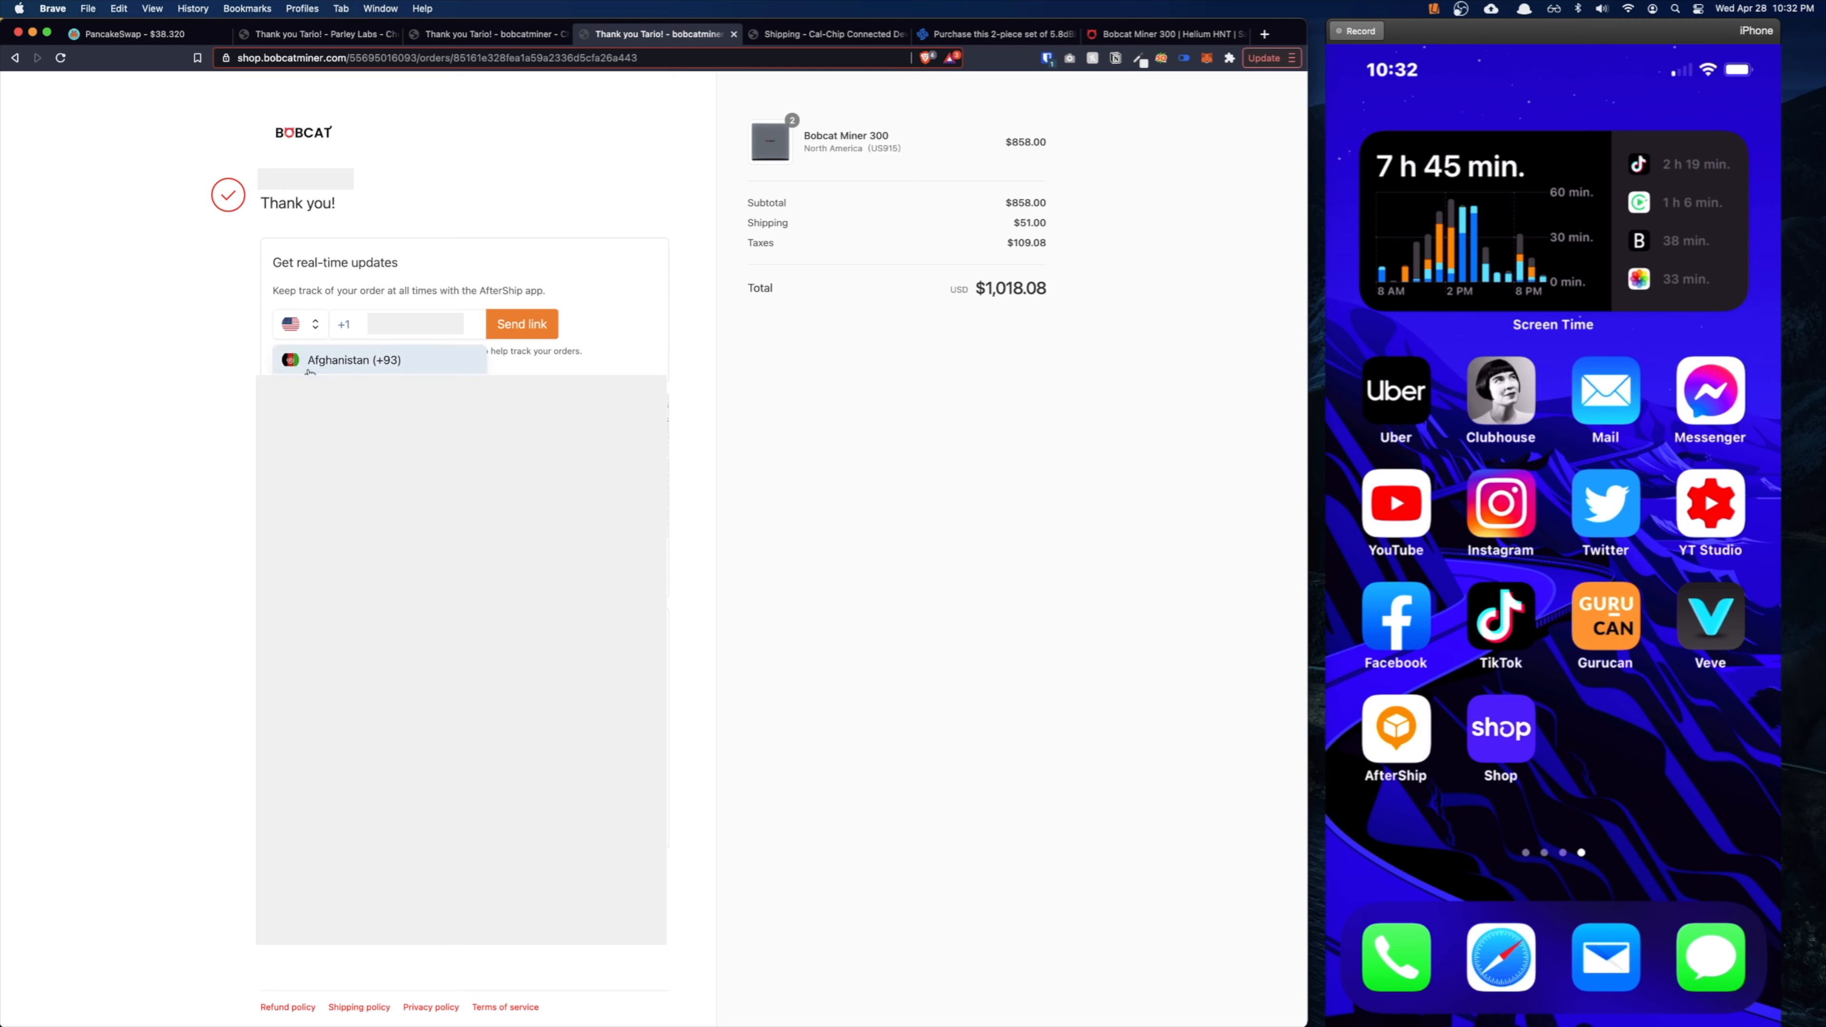
pyautogui.moveTo(346, 324)
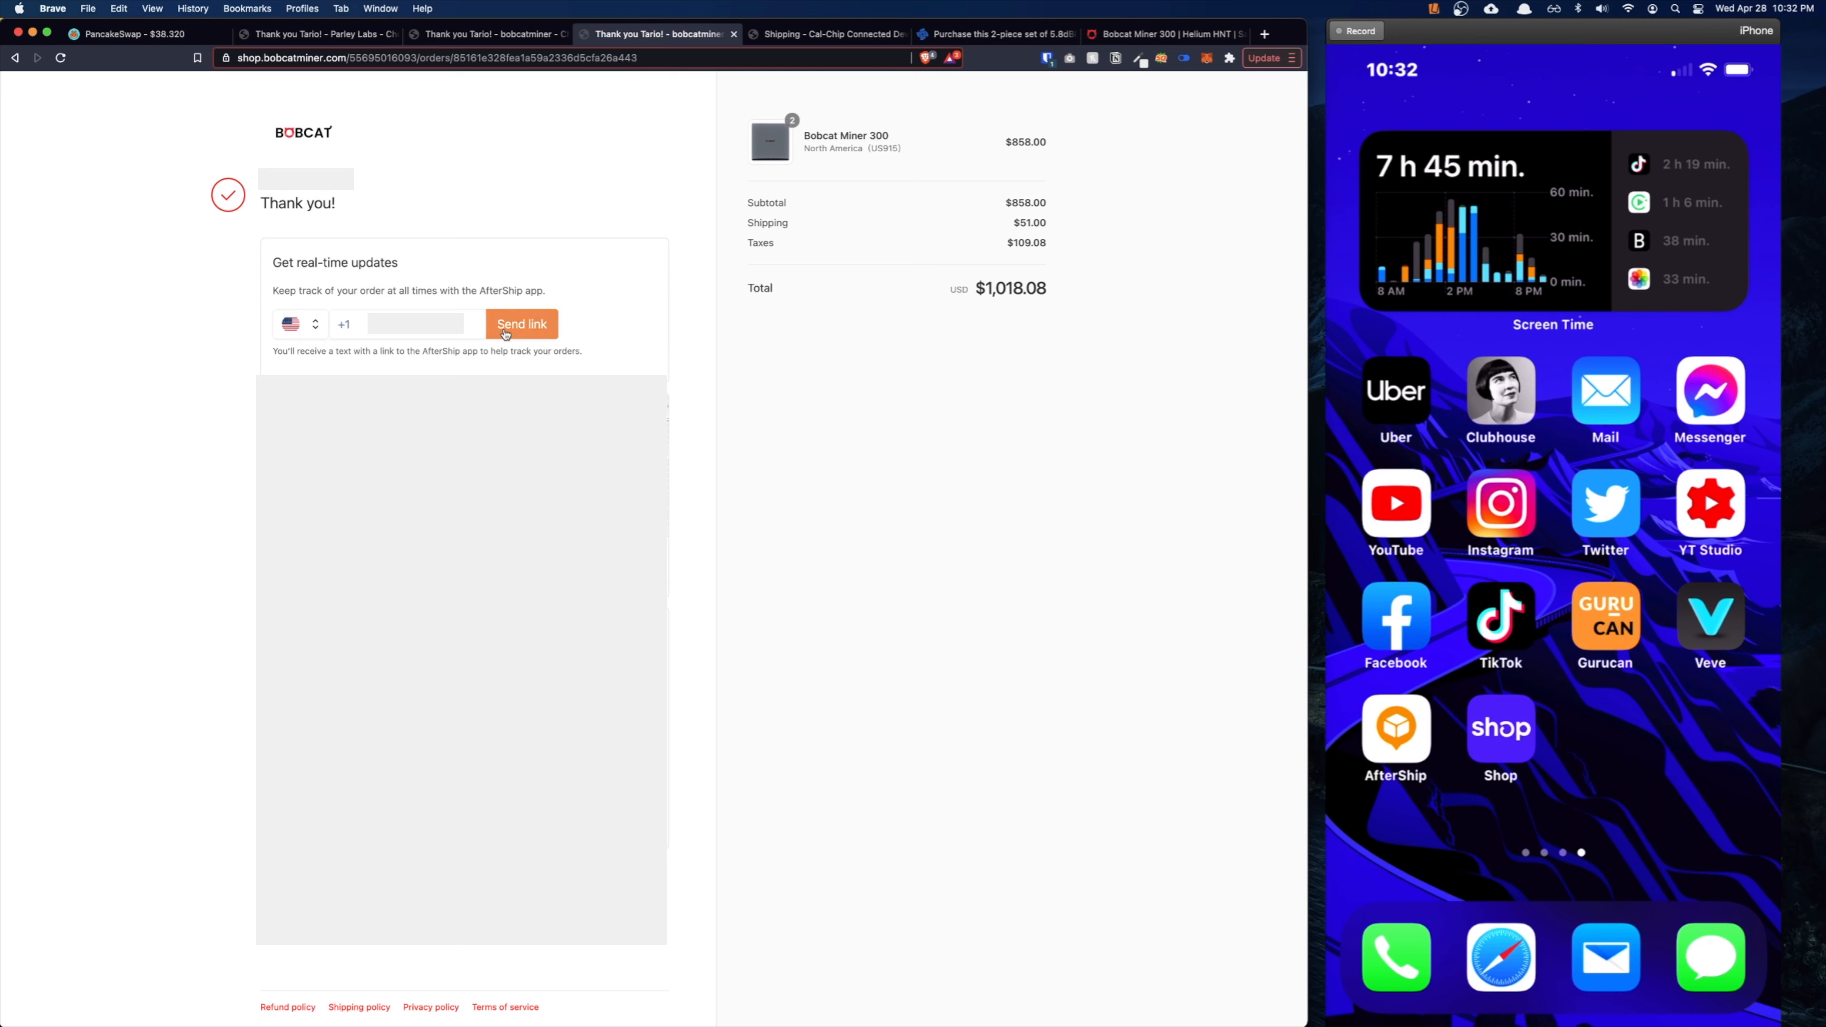
# Step: Text the AfterShip tracking link and follow it to the confirmed two-unit Bobcat Miner 300 order at USD 1,018.08
pyautogui.click(522, 323)
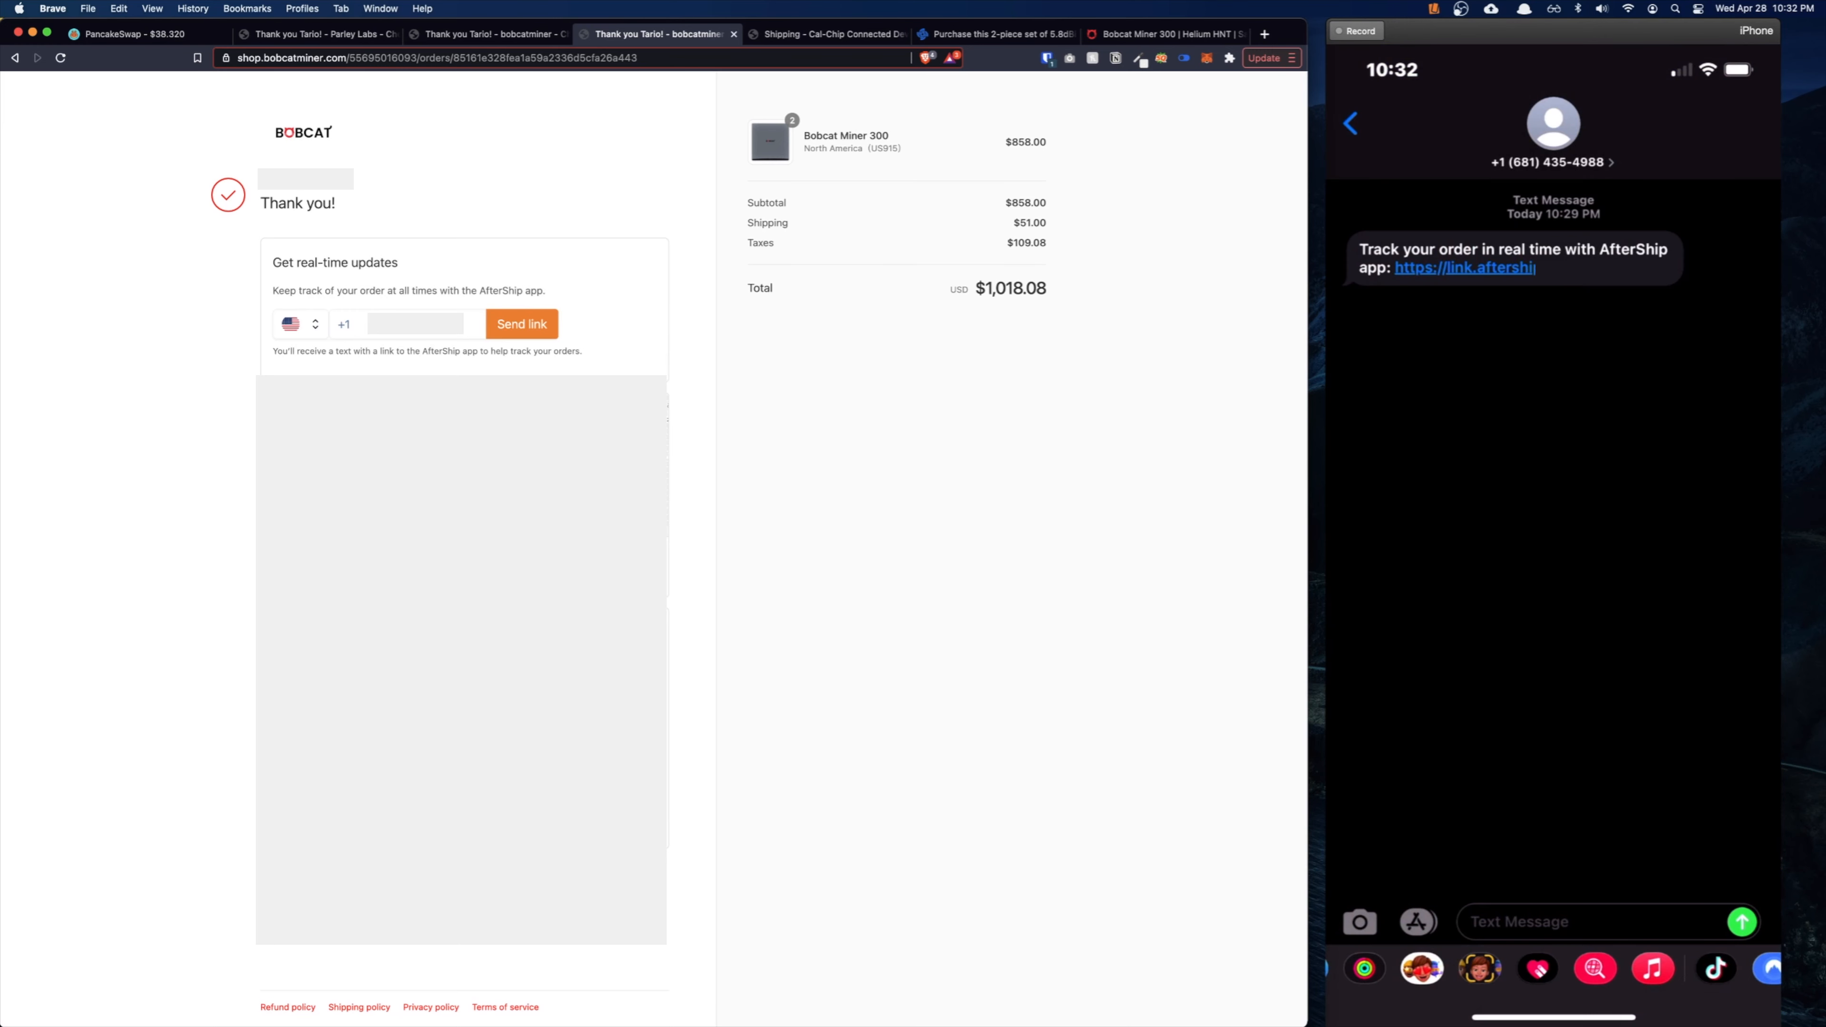
pyautogui.moveTo(1675, 216)
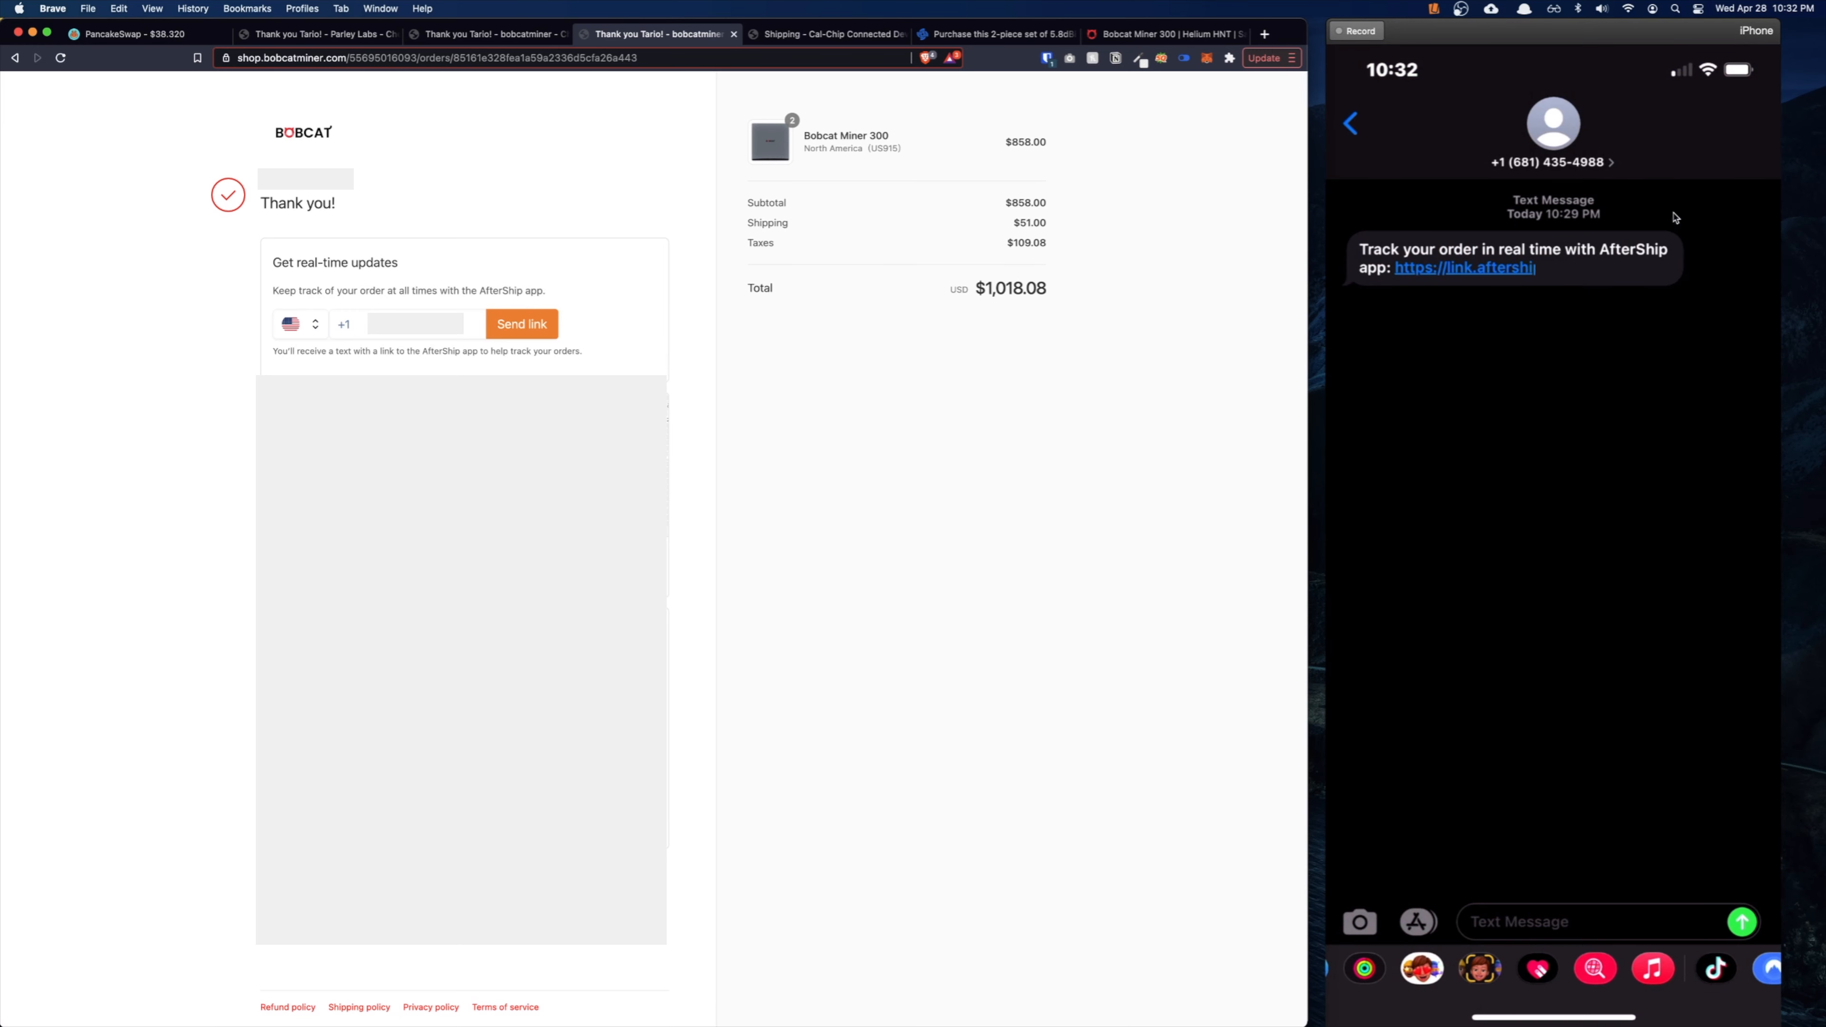
pyautogui.moveTo(1536, 245)
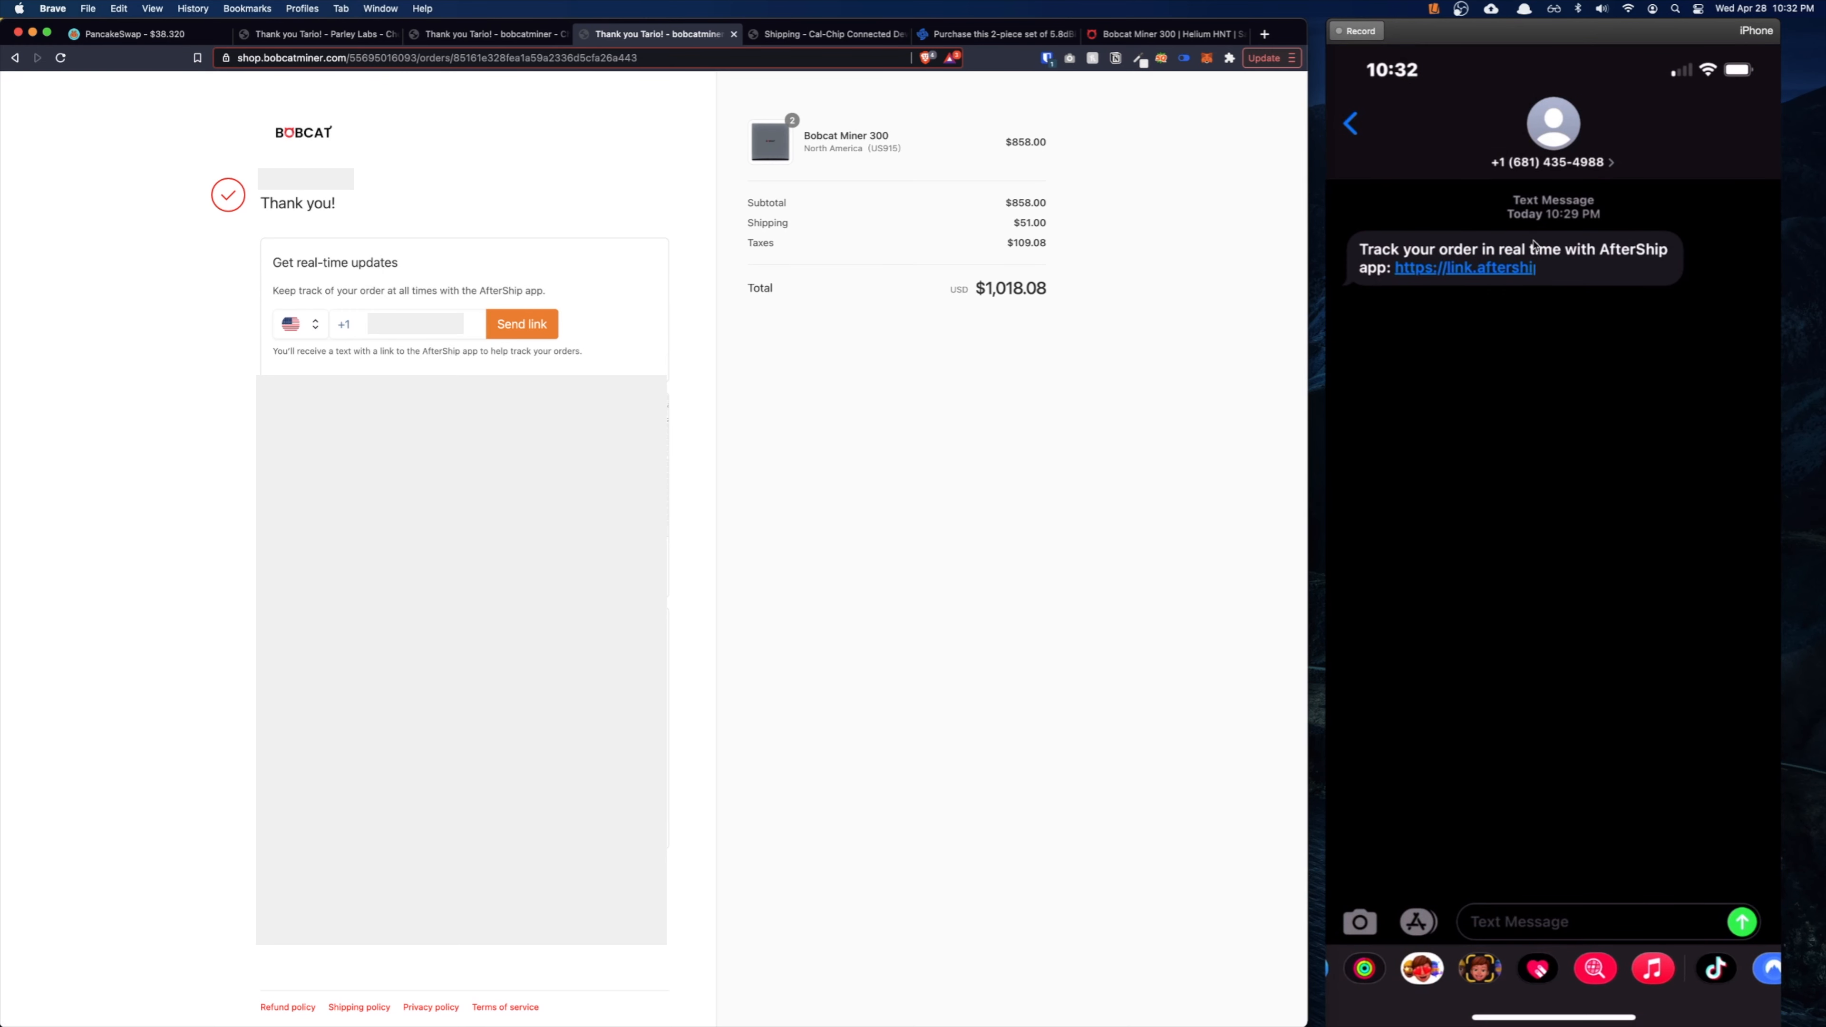
pyautogui.moveTo(1514, 268)
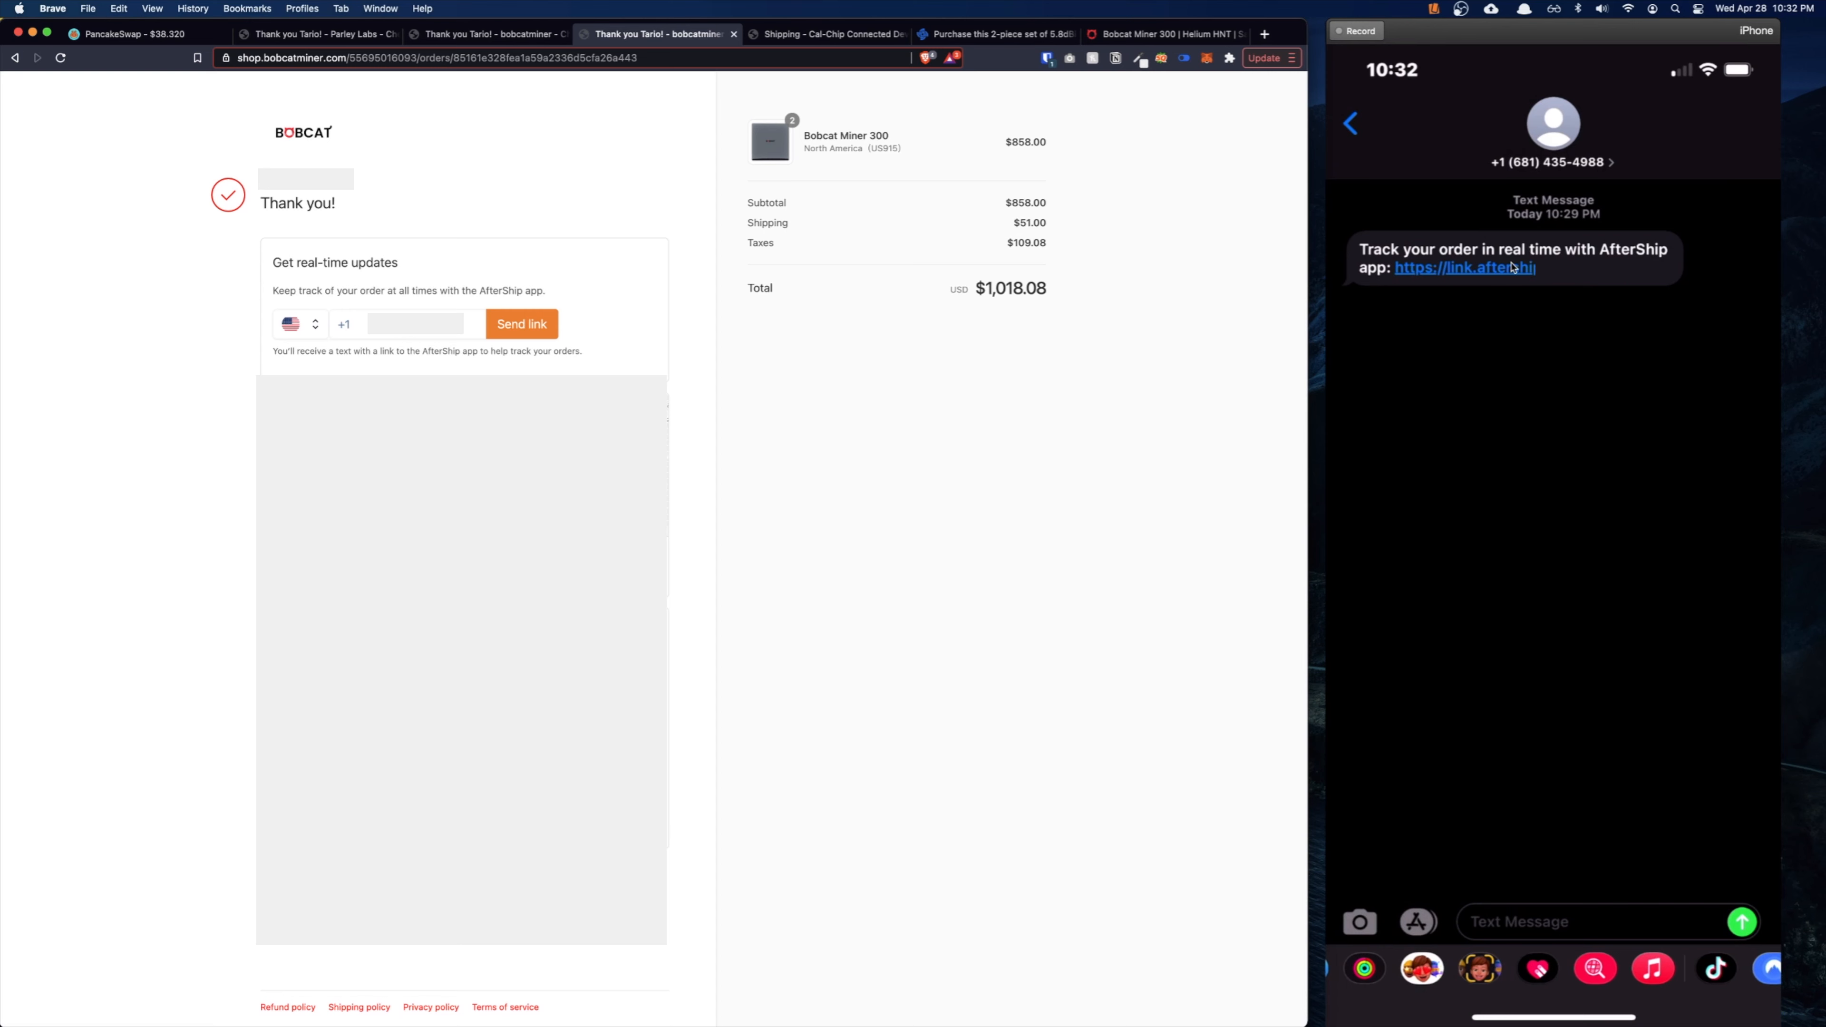
pyautogui.click(1463, 267)
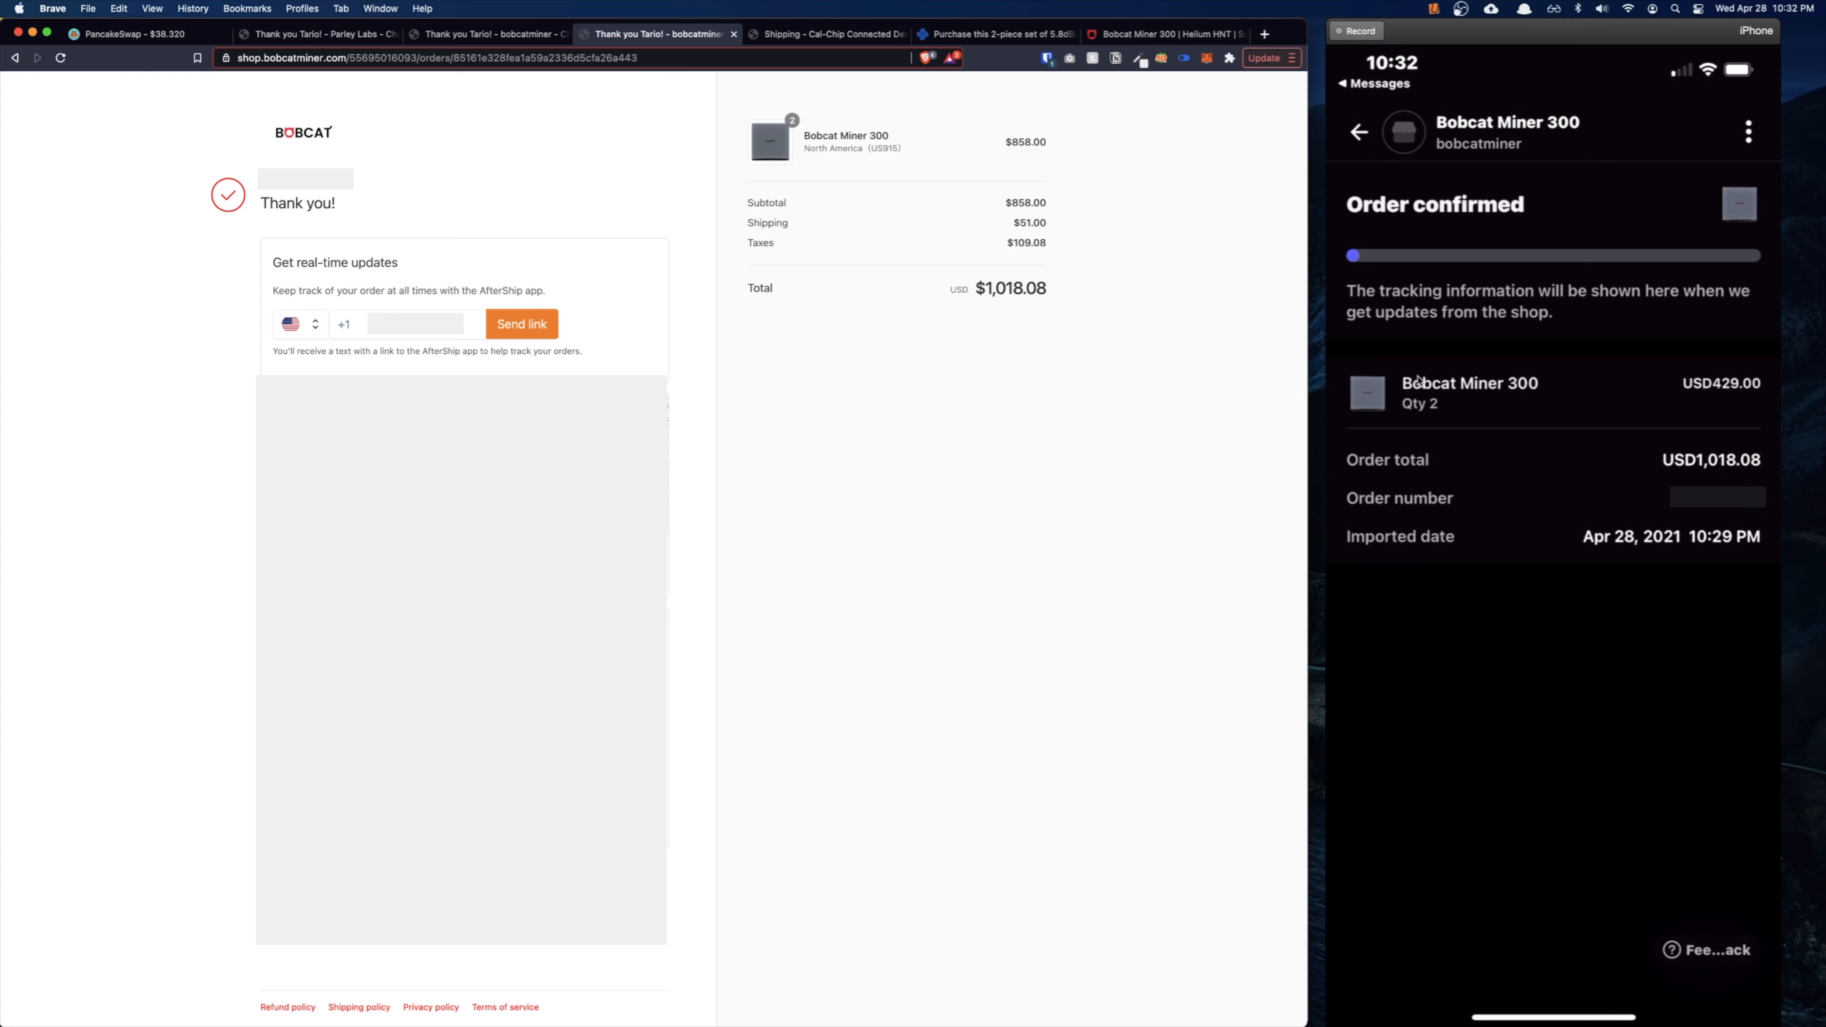
pyautogui.moveTo(1537, 131)
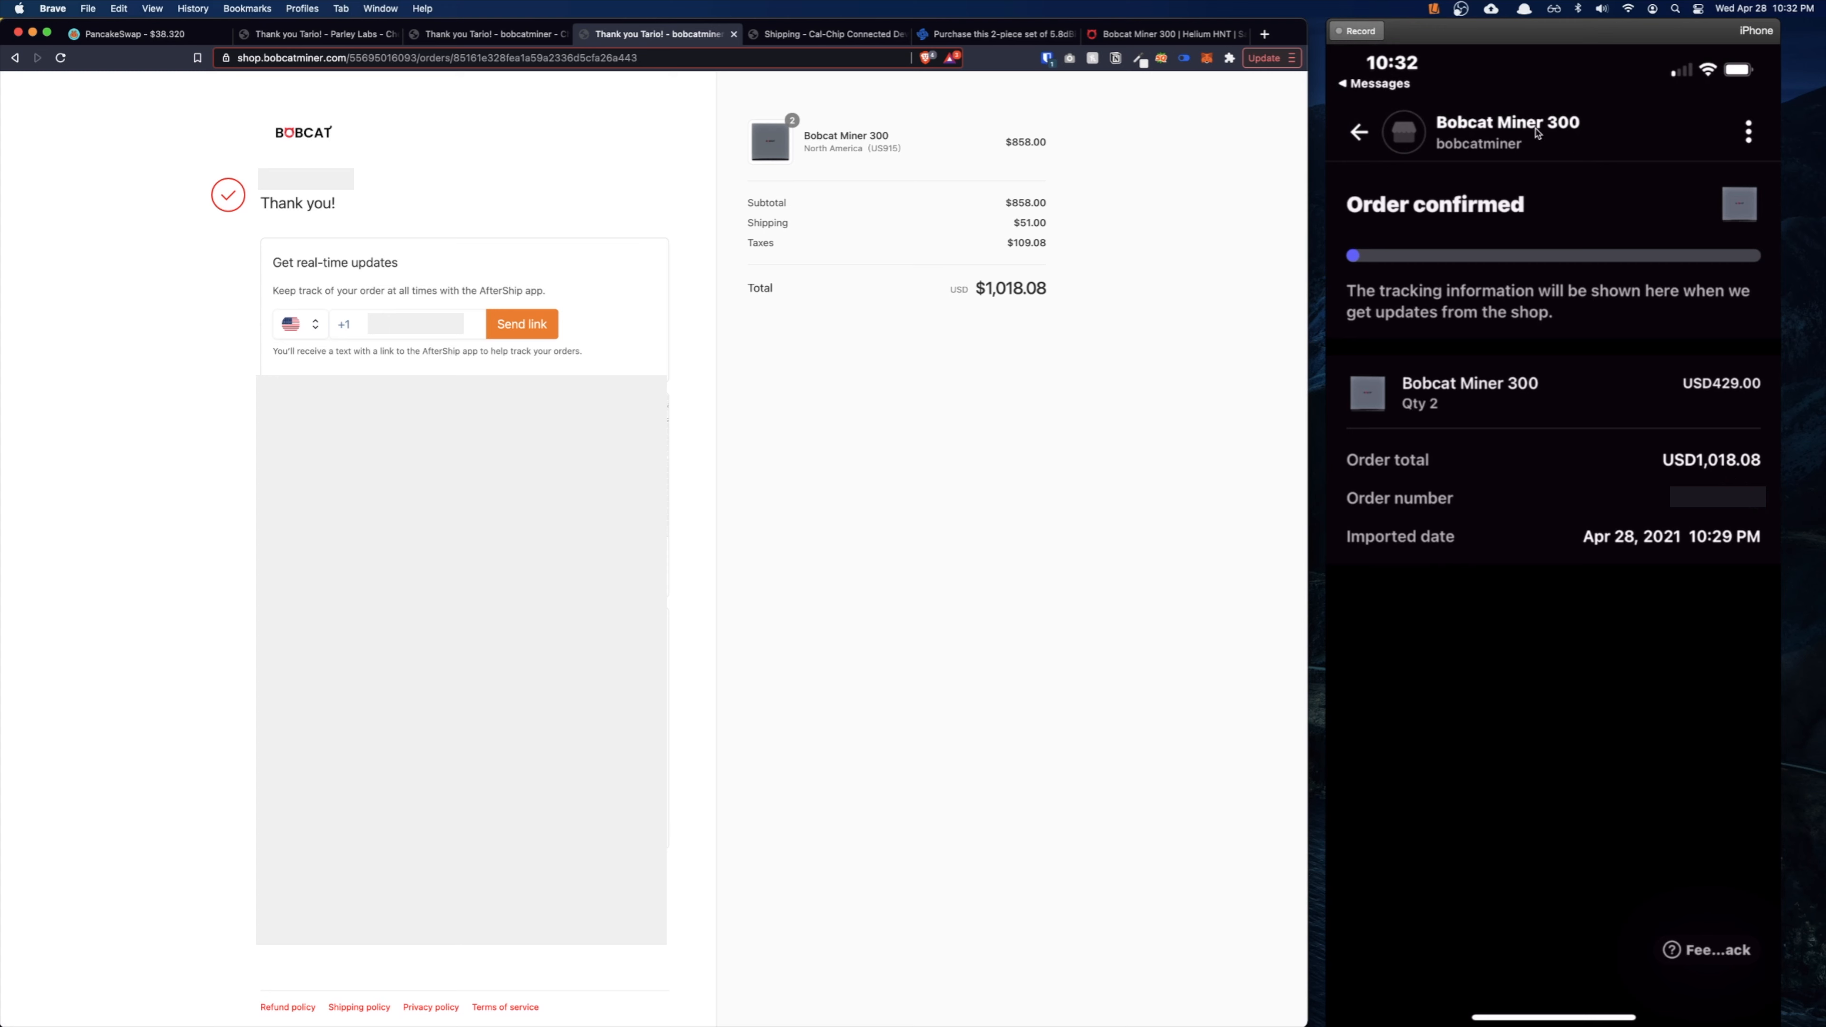
pyautogui.moveTo(1664, 373)
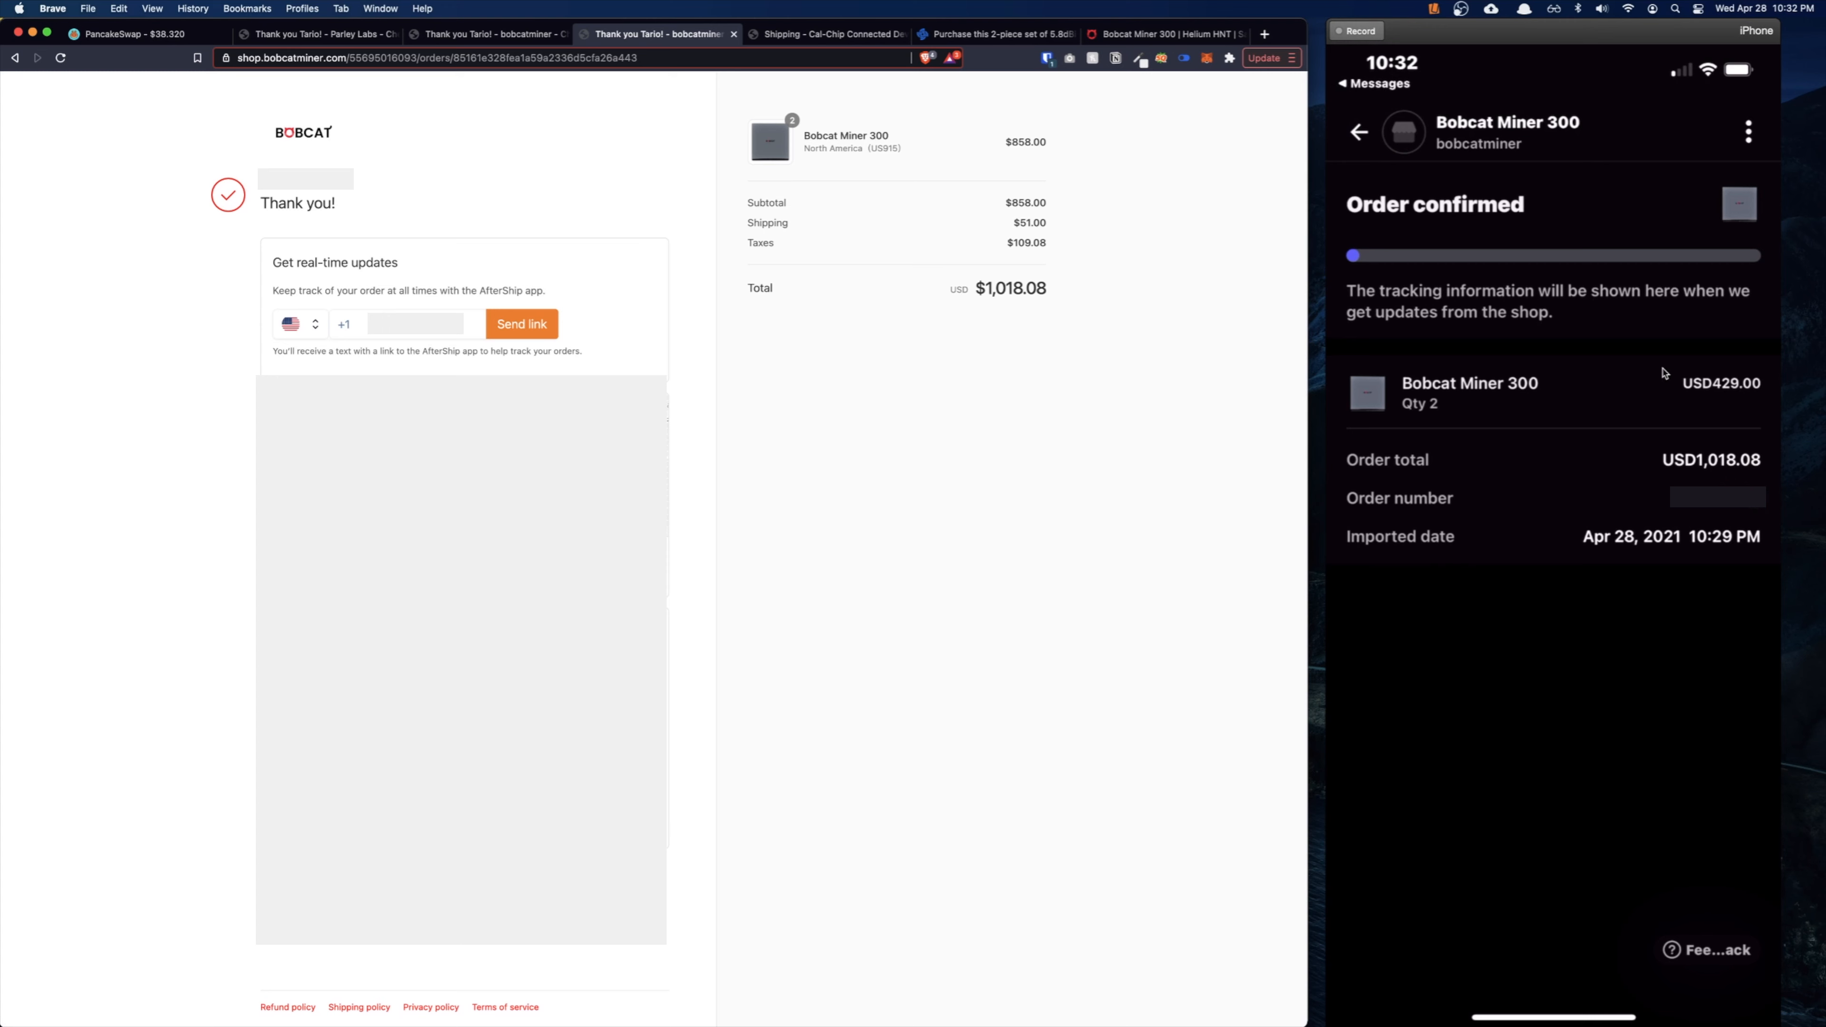
pyautogui.moveTo(1670, 274)
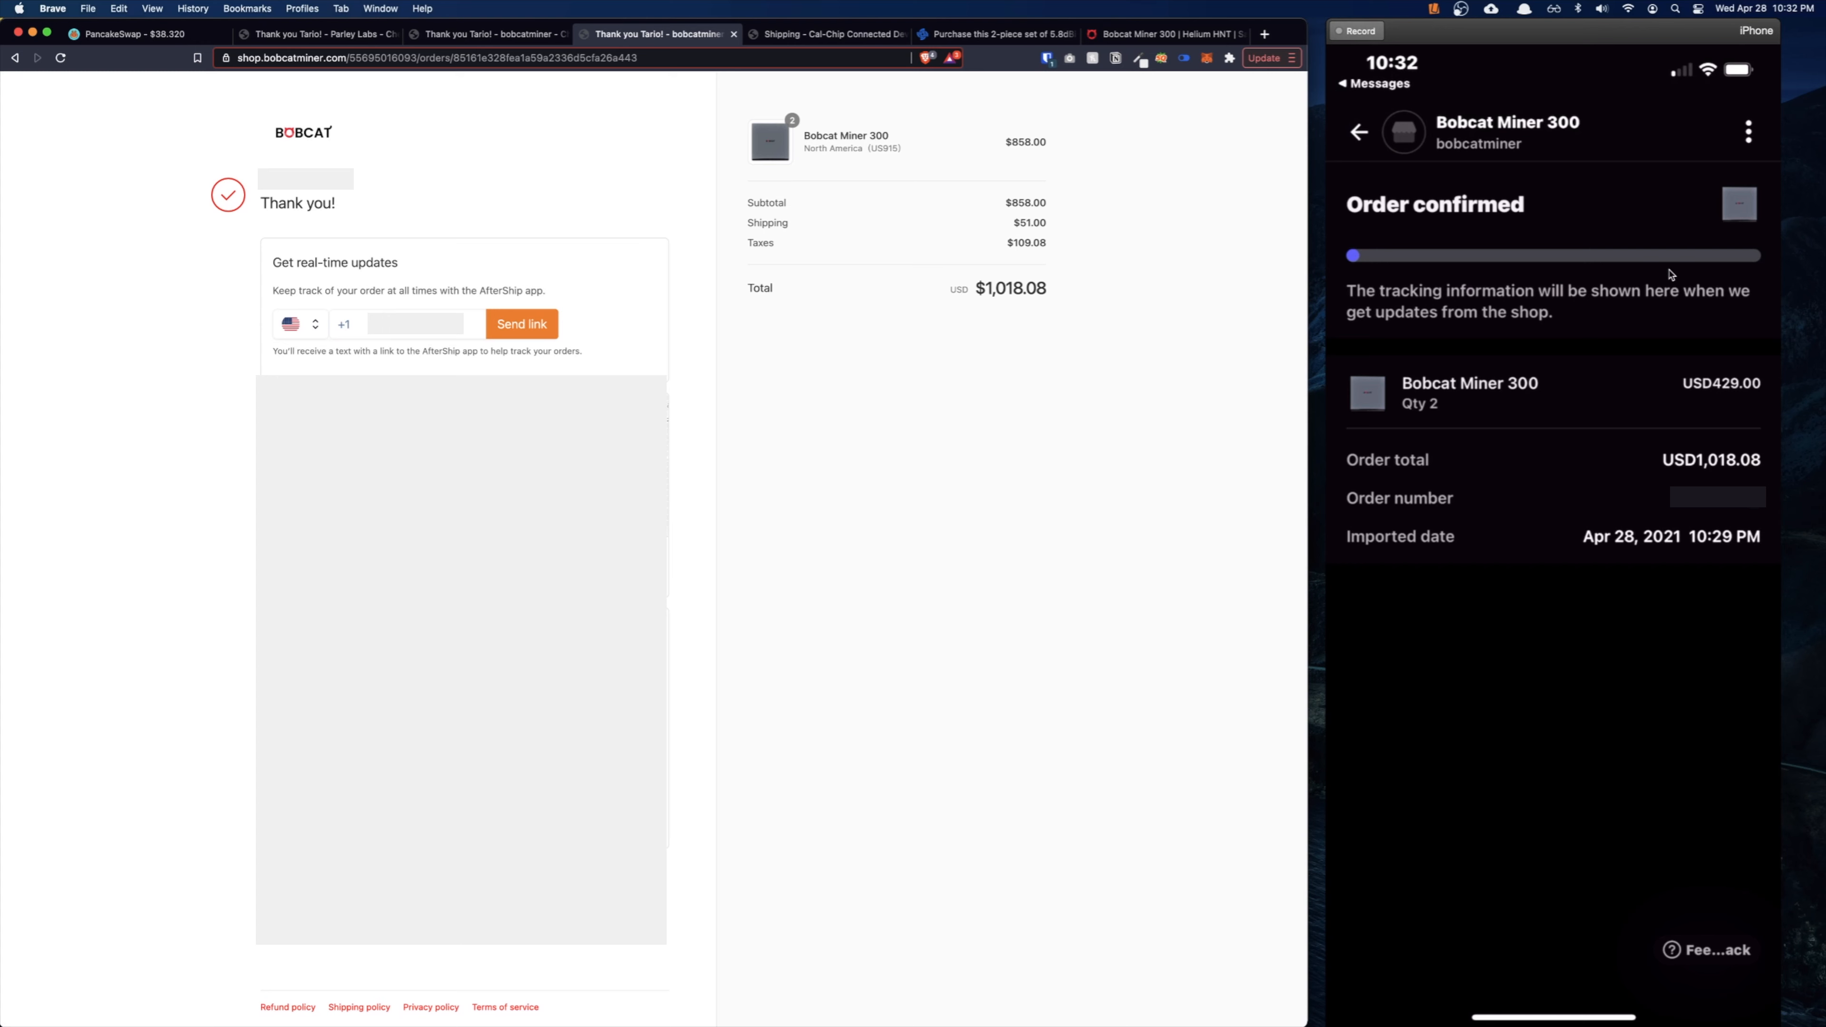
pyautogui.moveTo(1789, 483)
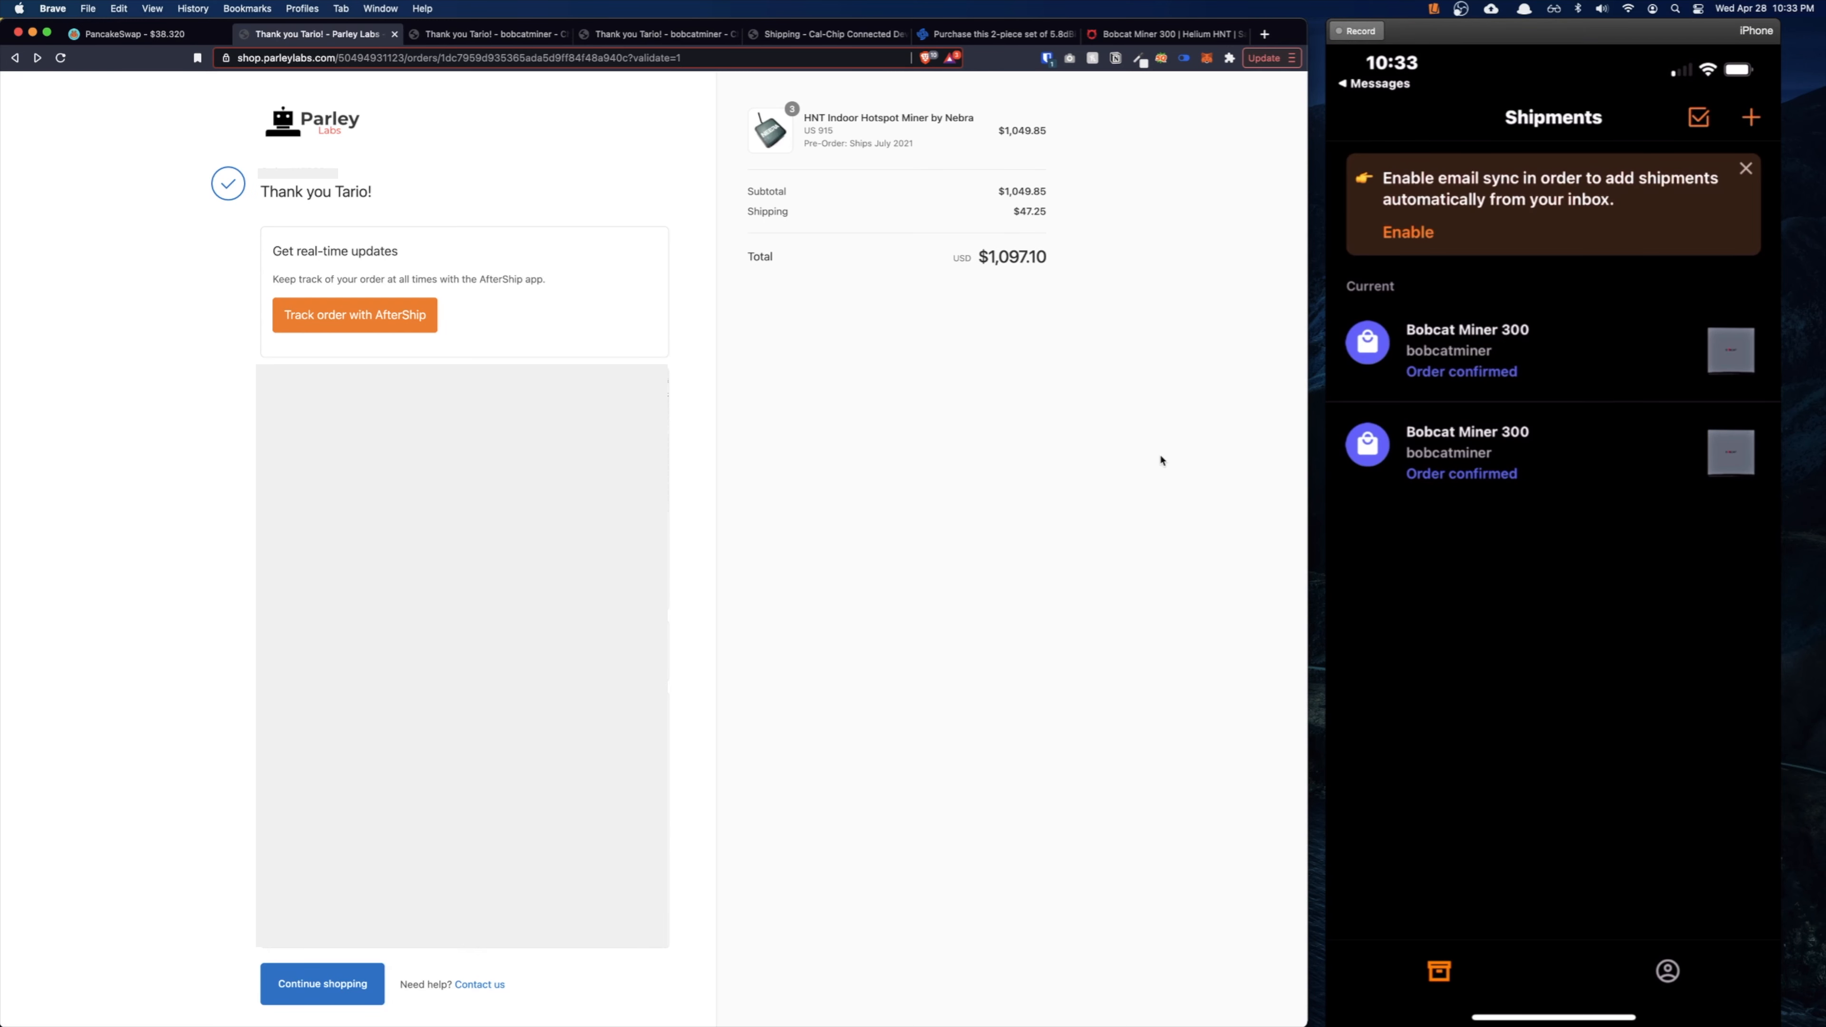
pyautogui.moveTo(827, 33)
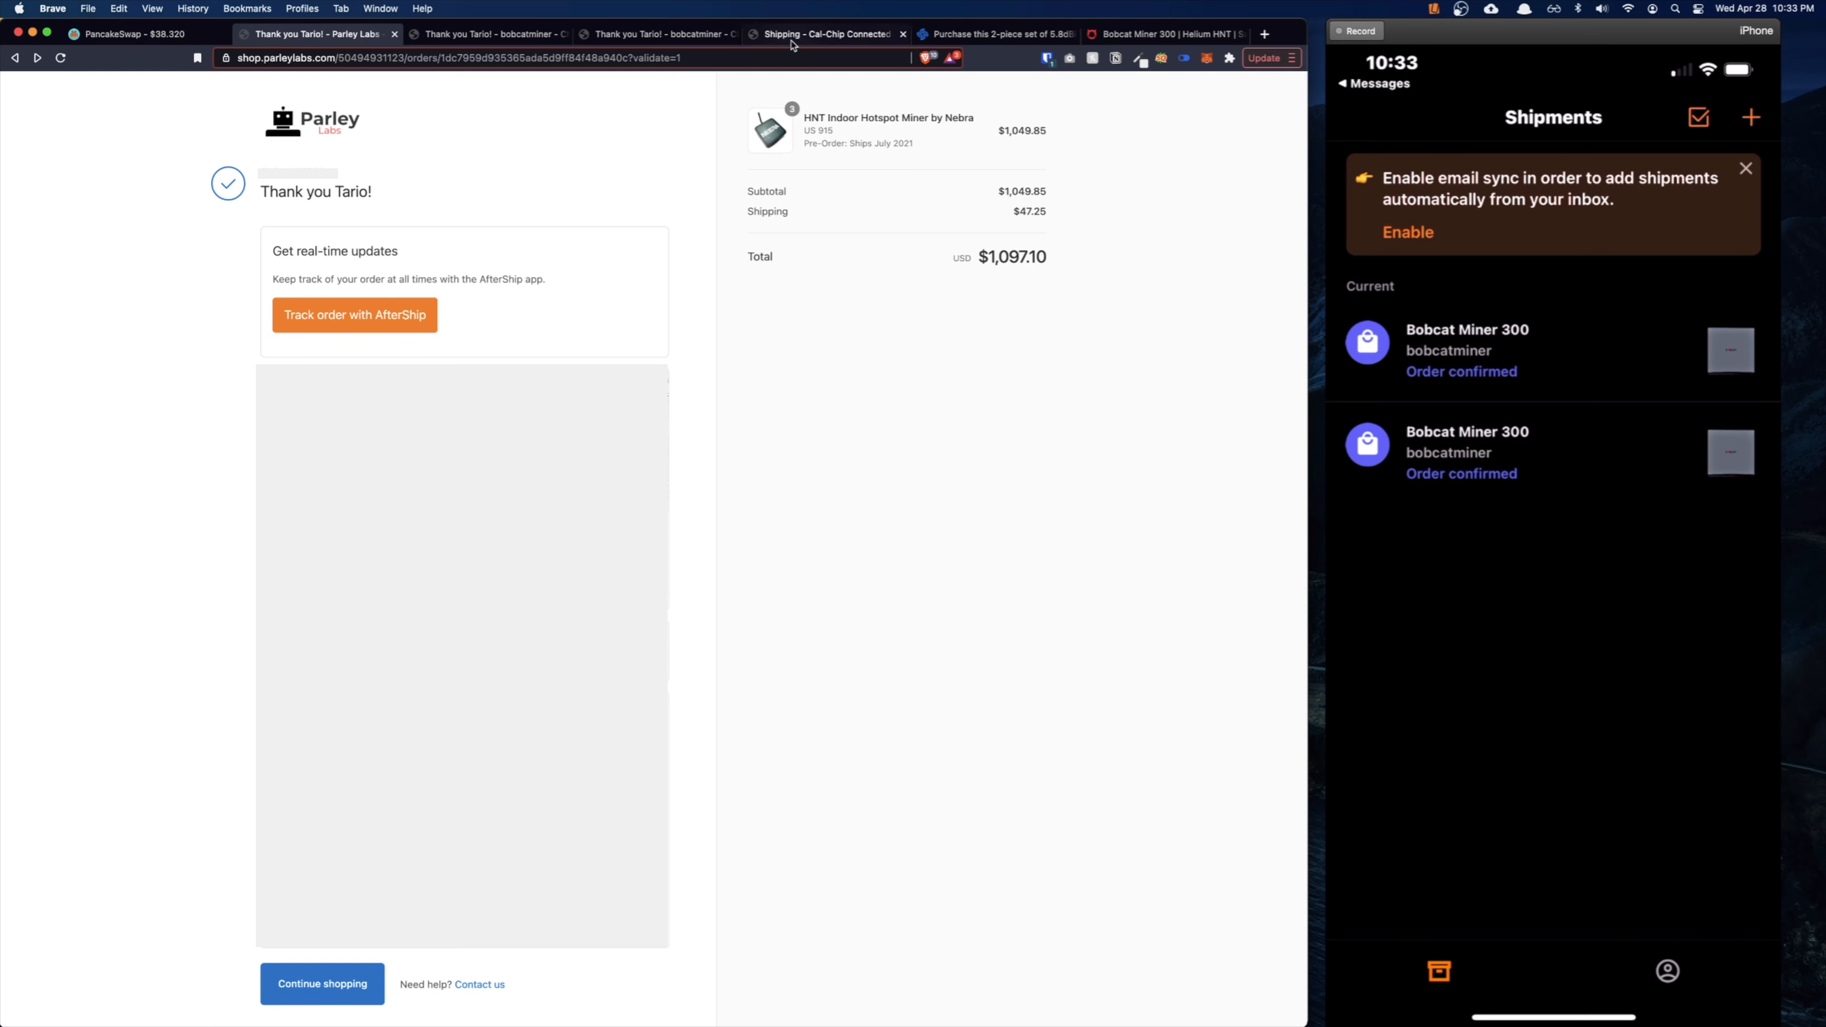
# Step: Return to the Bobcat Miner thank-you tab while AfterShip lists both Miner 300 orders as confirmed
pyautogui.click(655, 32)
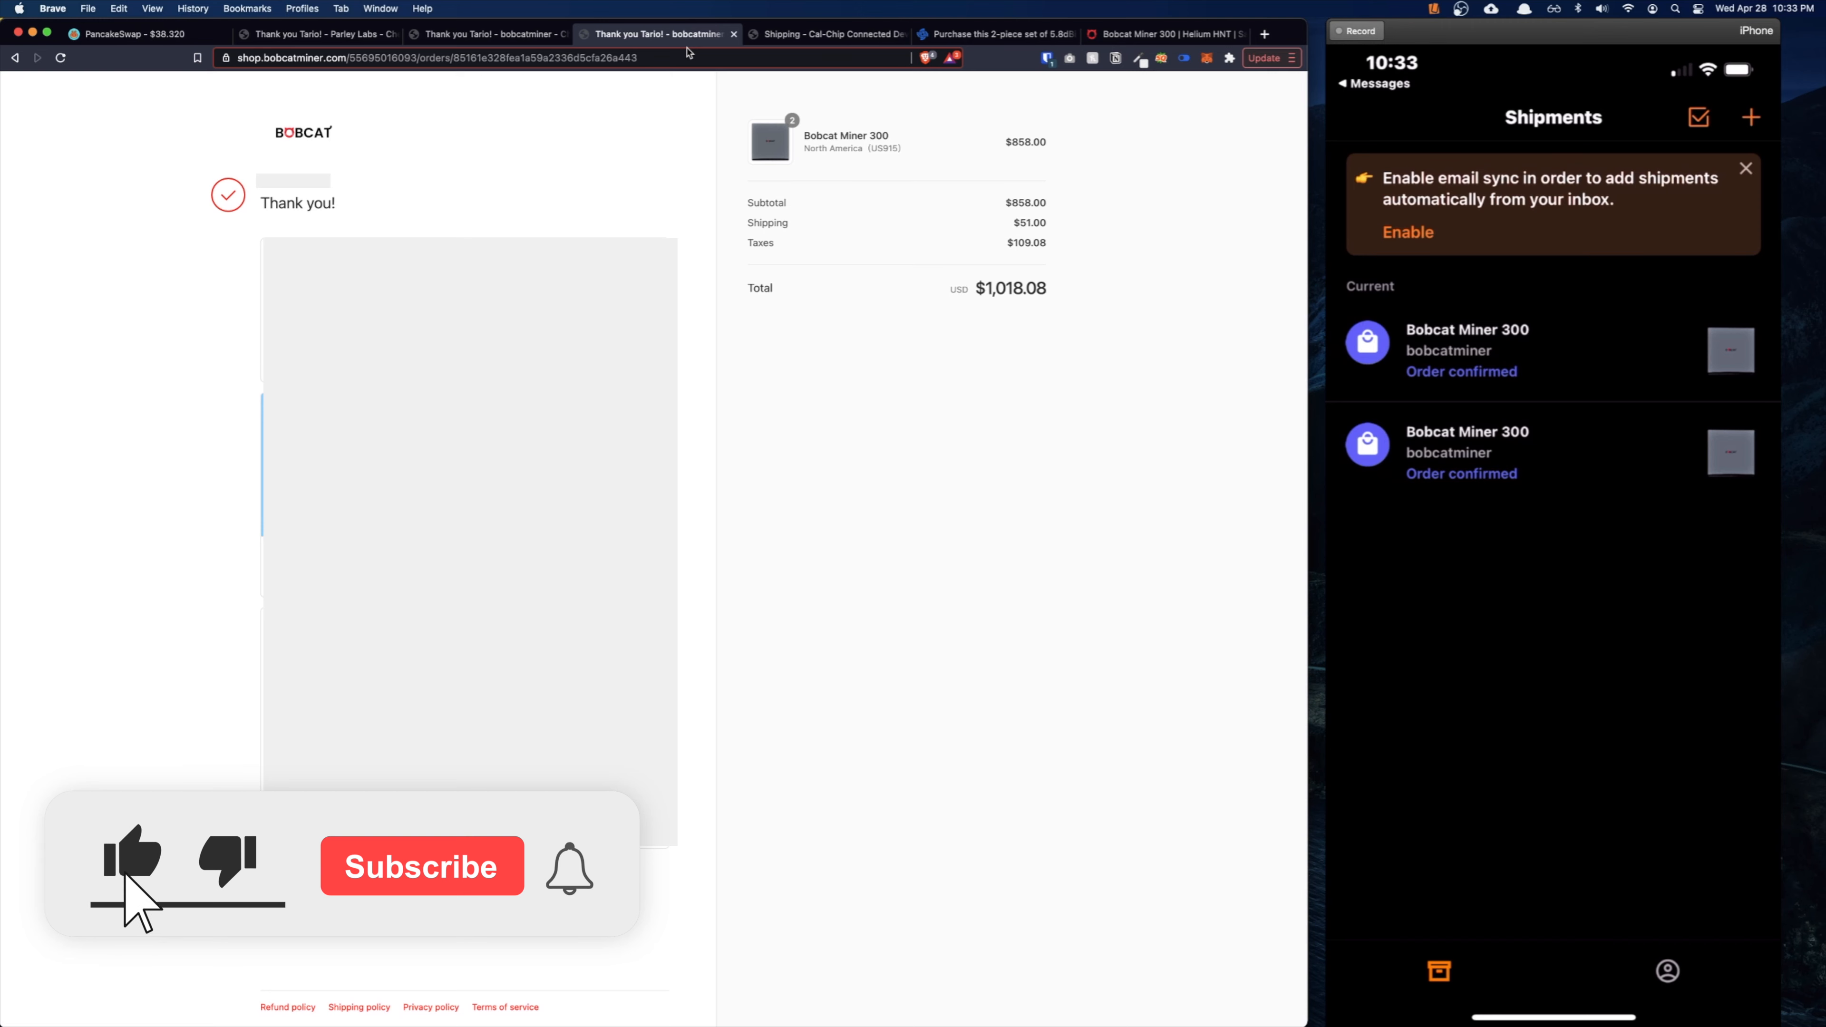
pyautogui.click(422, 866)
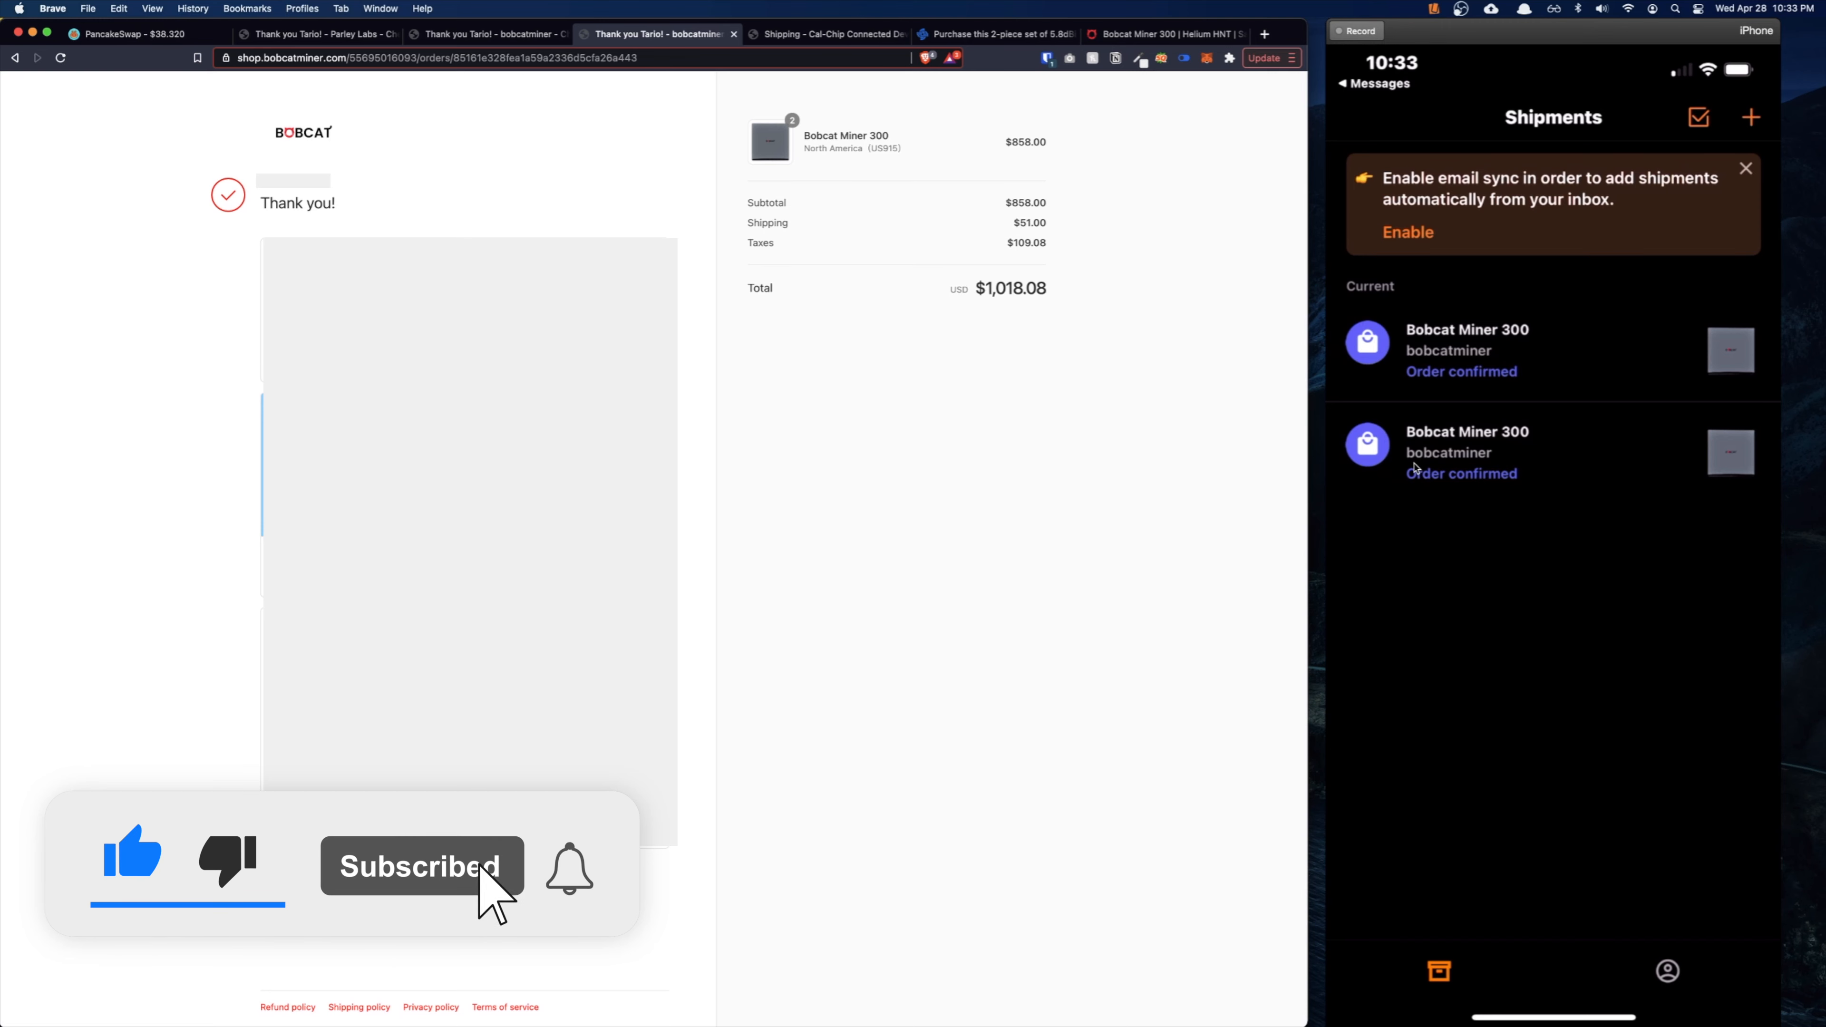